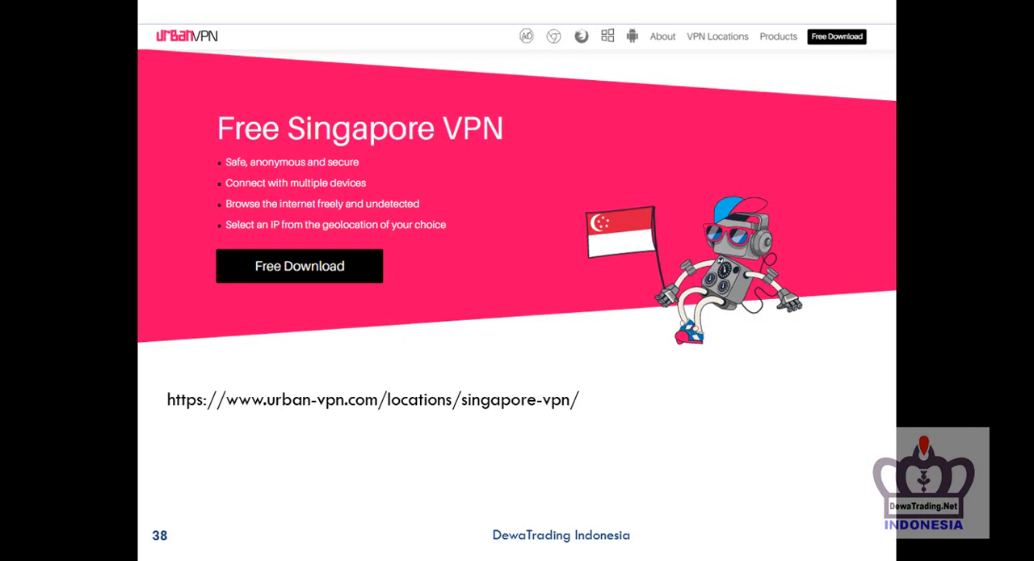
mouse_move(572, 365)
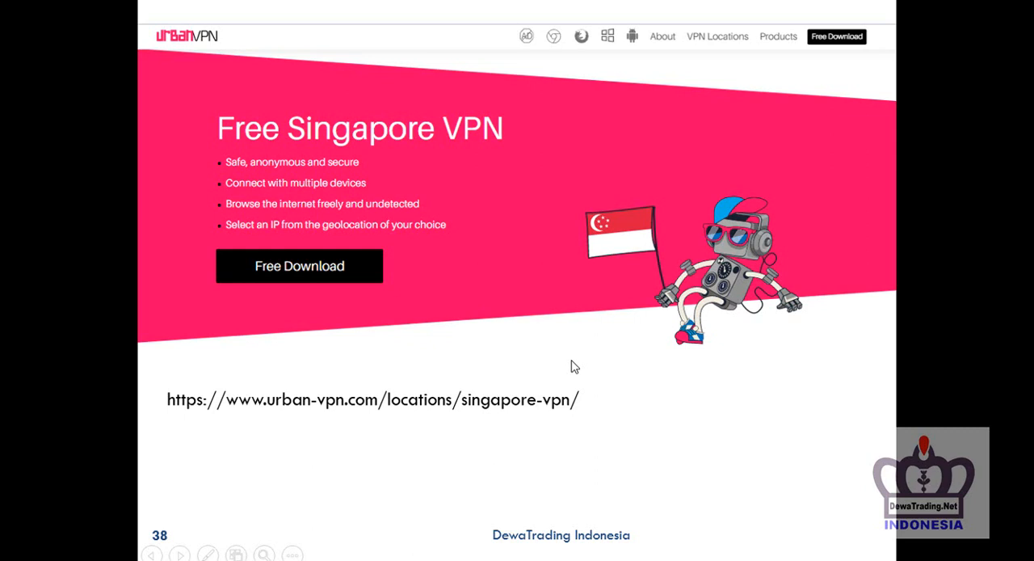
mouse_move(81, 343)
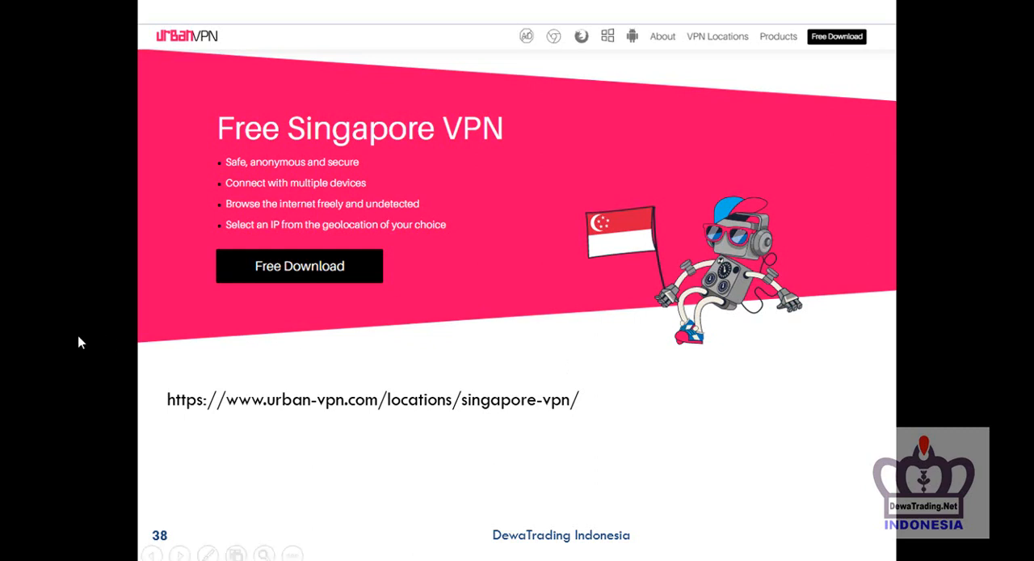
mouse_move(540, 323)
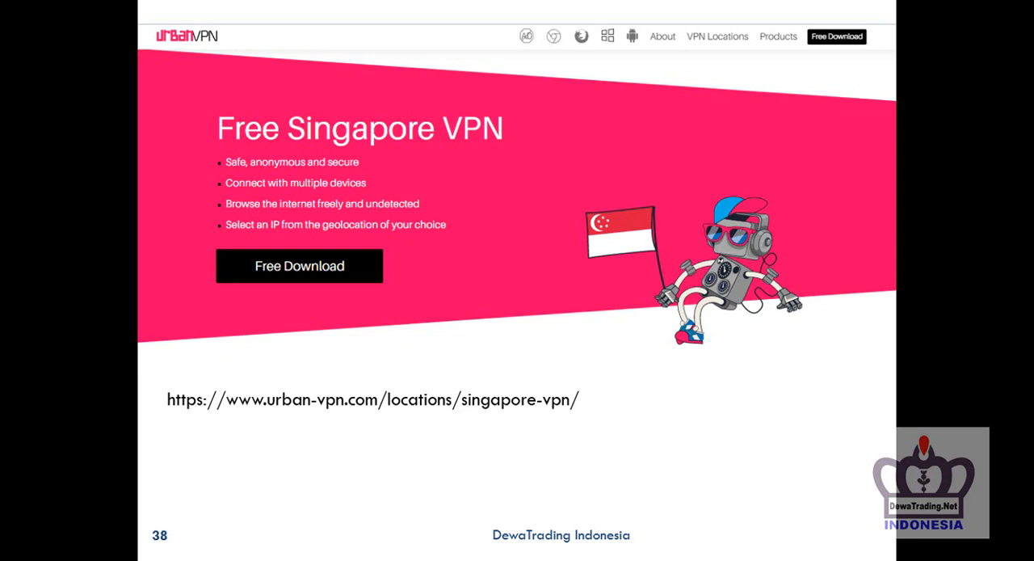
mouse_move(554, 359)
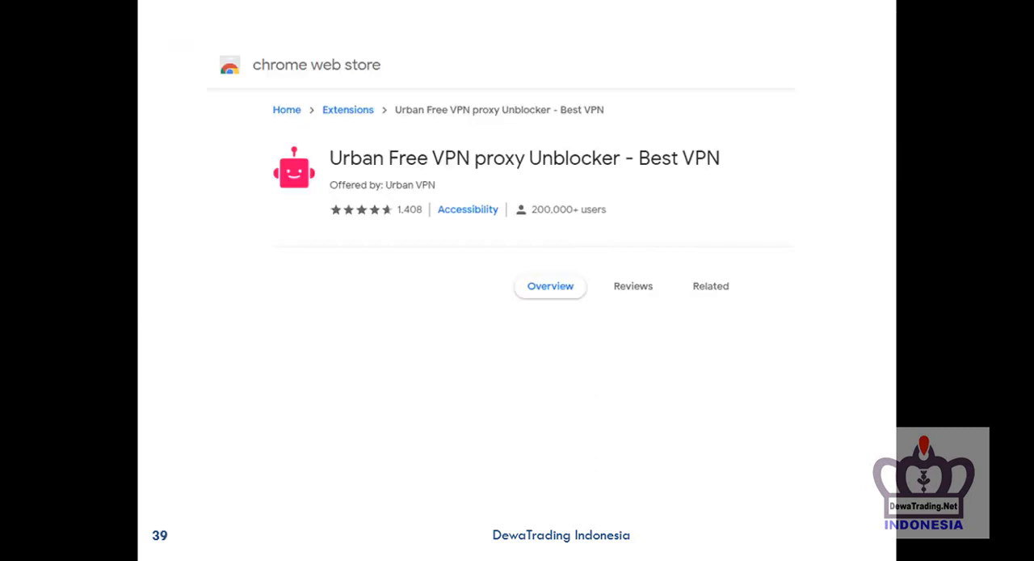
mouse_move(110, 359)
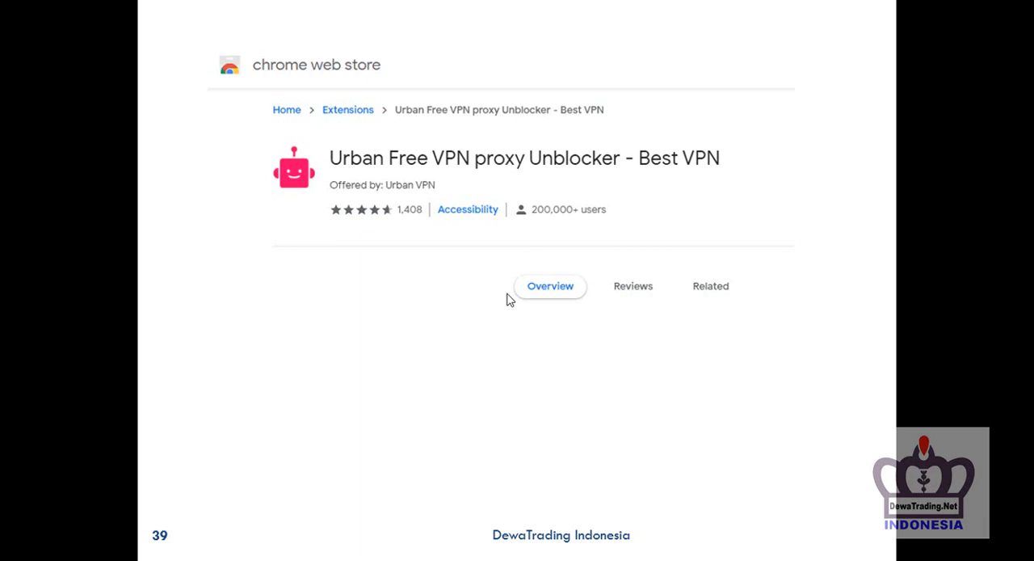
mouse_move(509, 300)
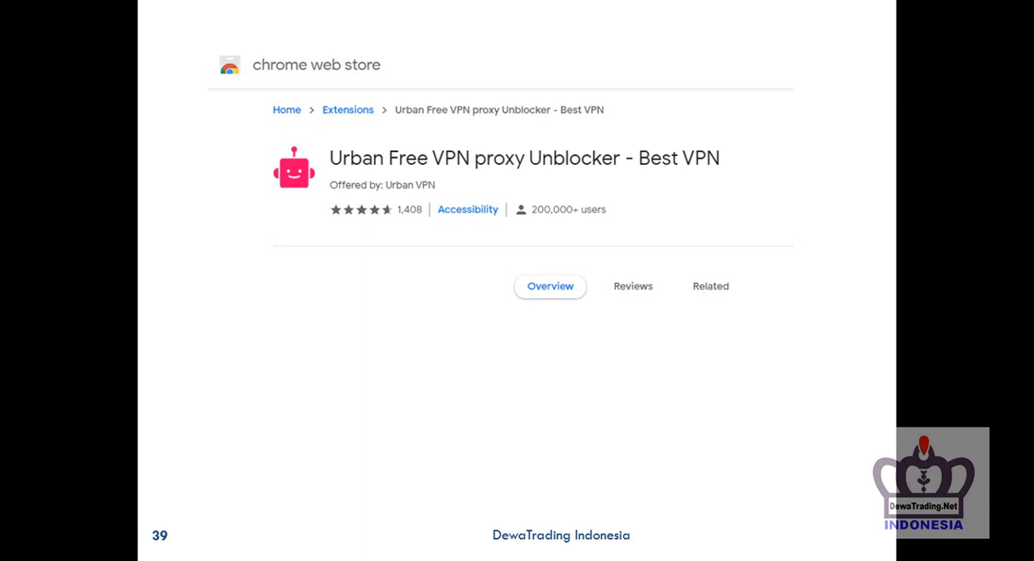
mouse_move(407, 278)
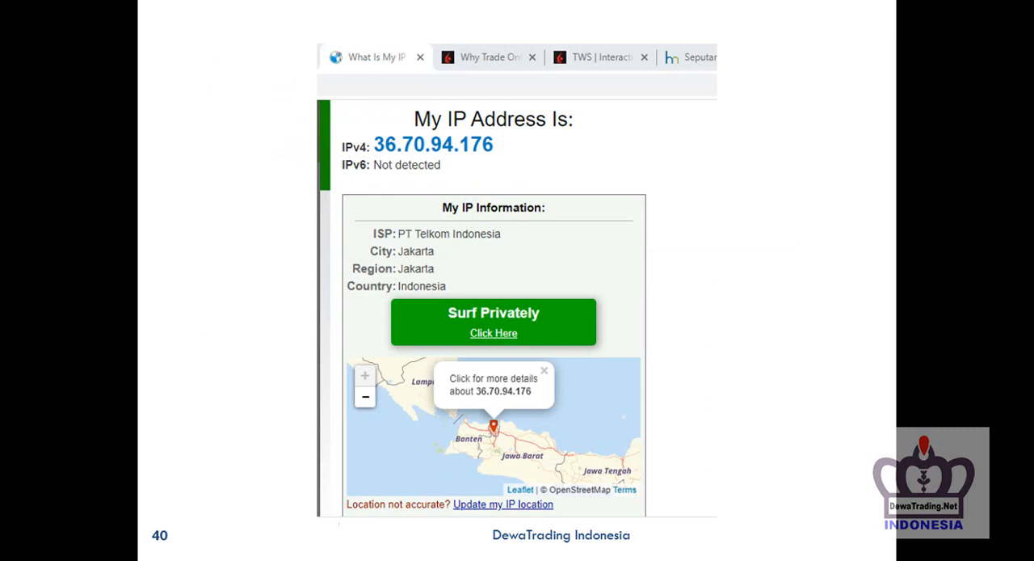
mouse_move(714, 217)
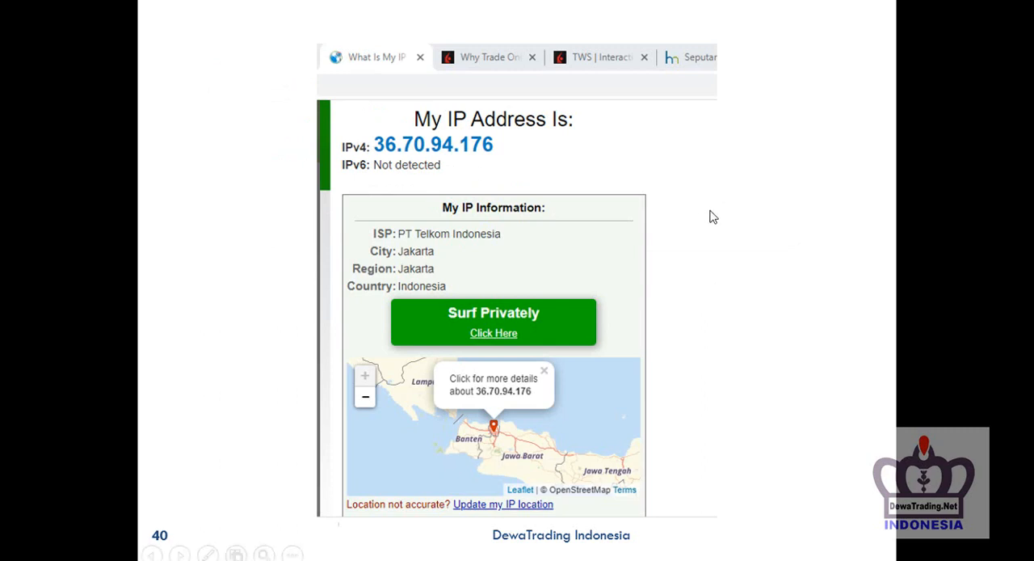
mouse_move(481, 256)
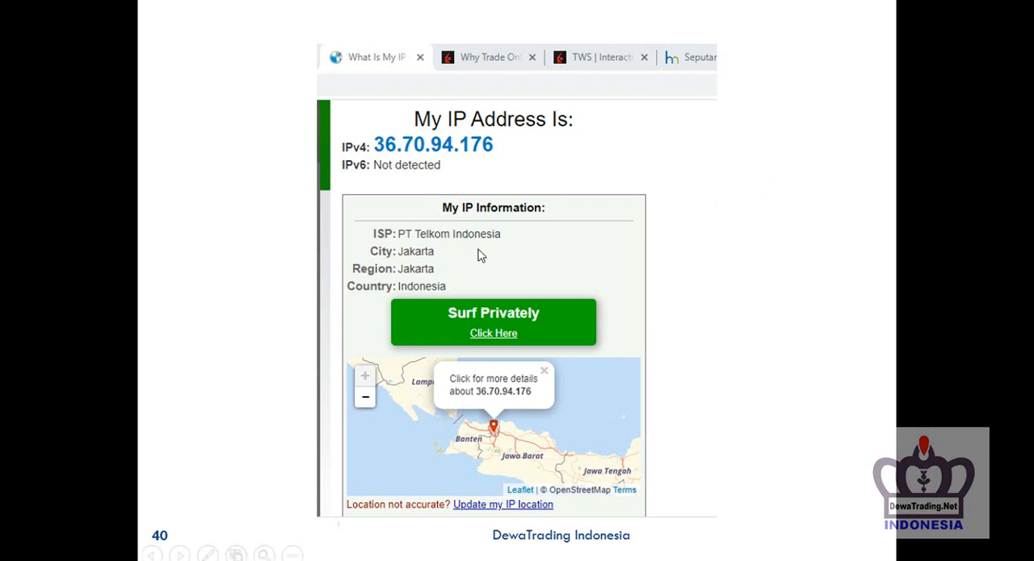
mouse_move(569, 259)
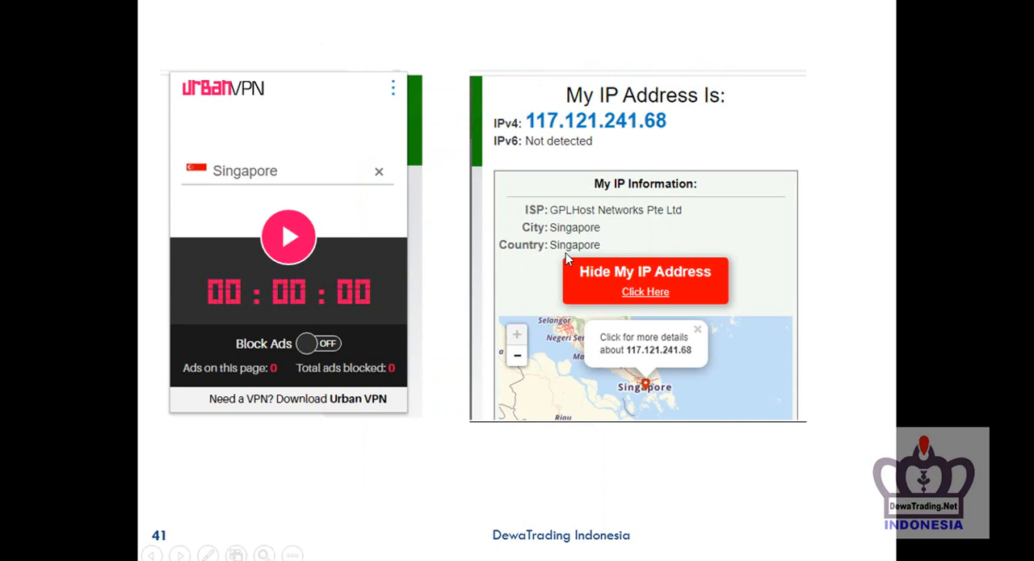
mouse_move(456, 290)
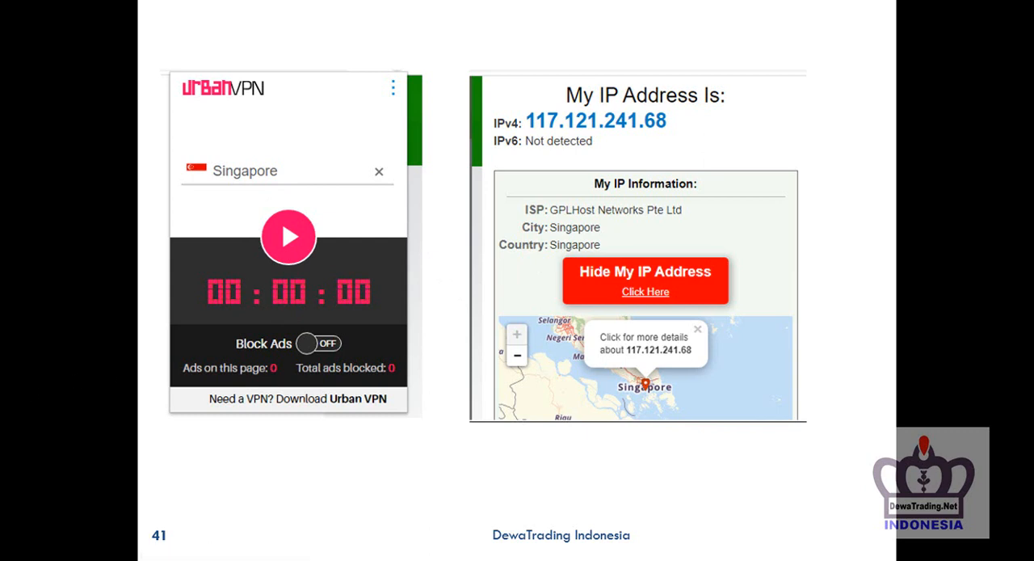
mouse_move(659, 218)
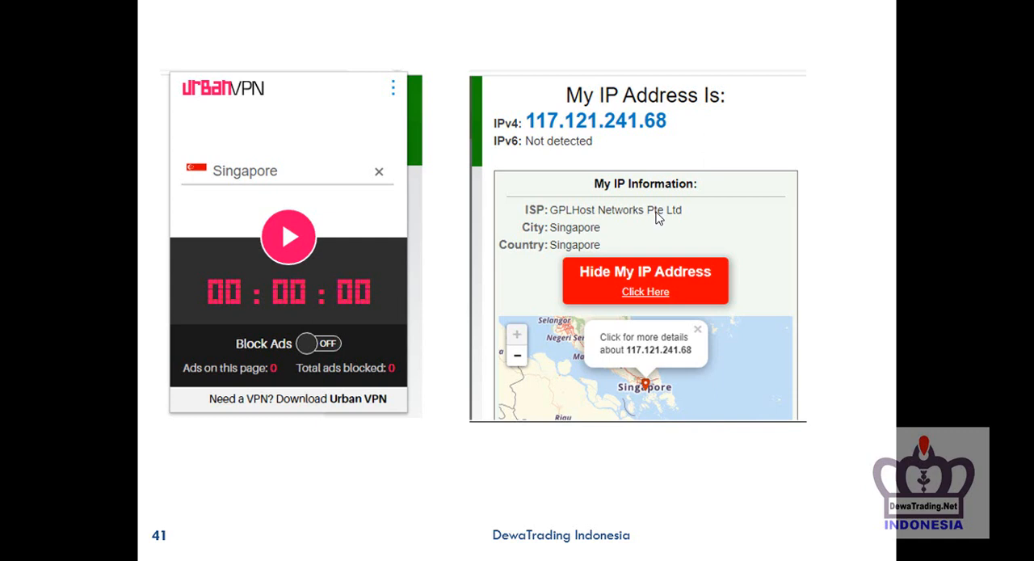
mouse_move(449, 257)
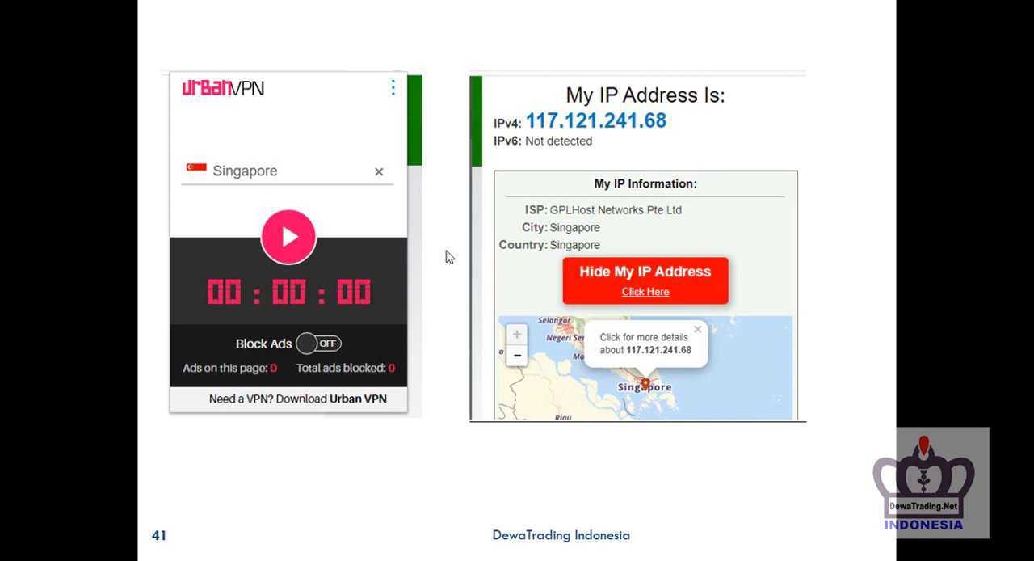
mouse_move(656, 243)
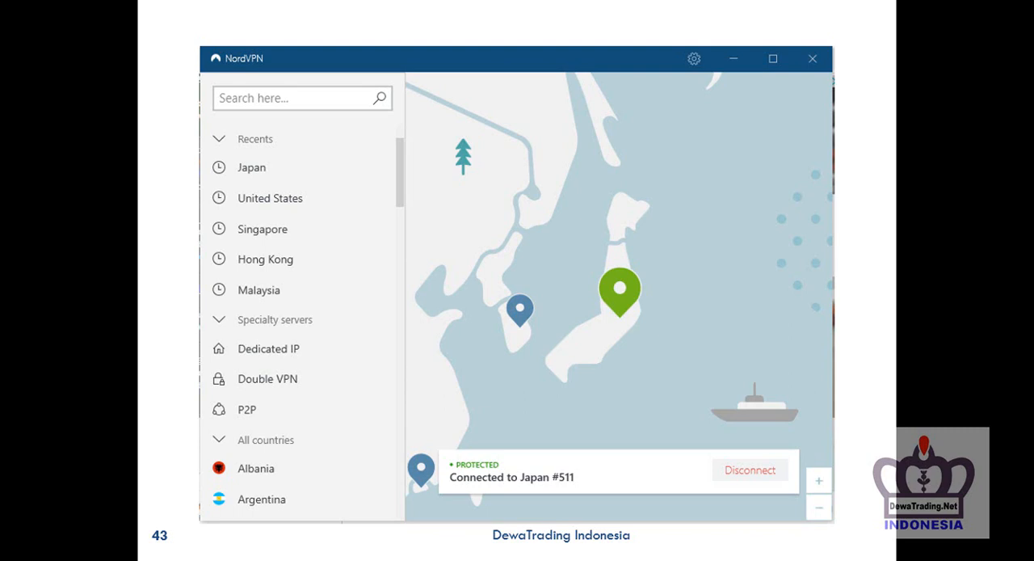
mouse_move(664, 367)
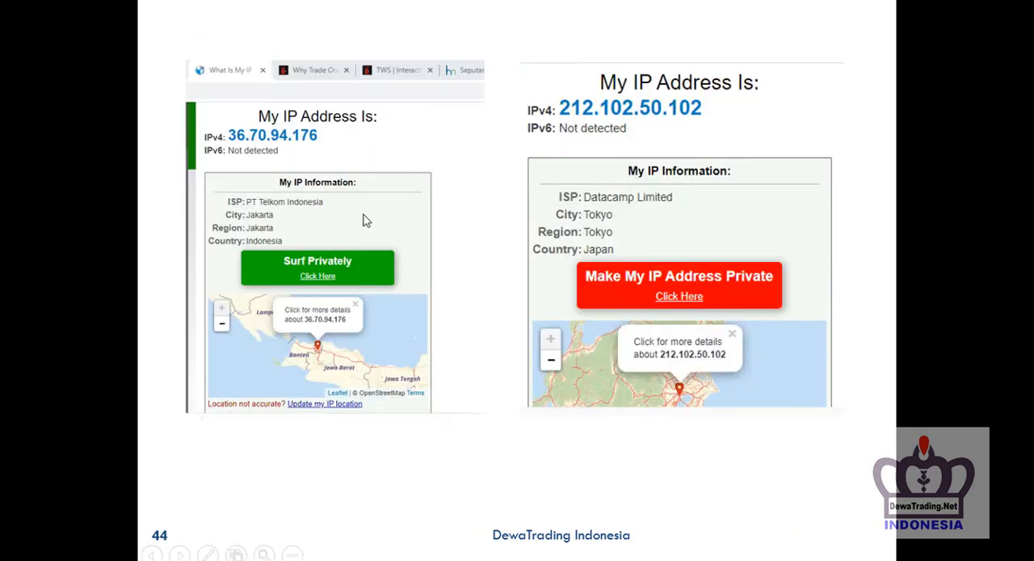
mouse_move(338, 225)
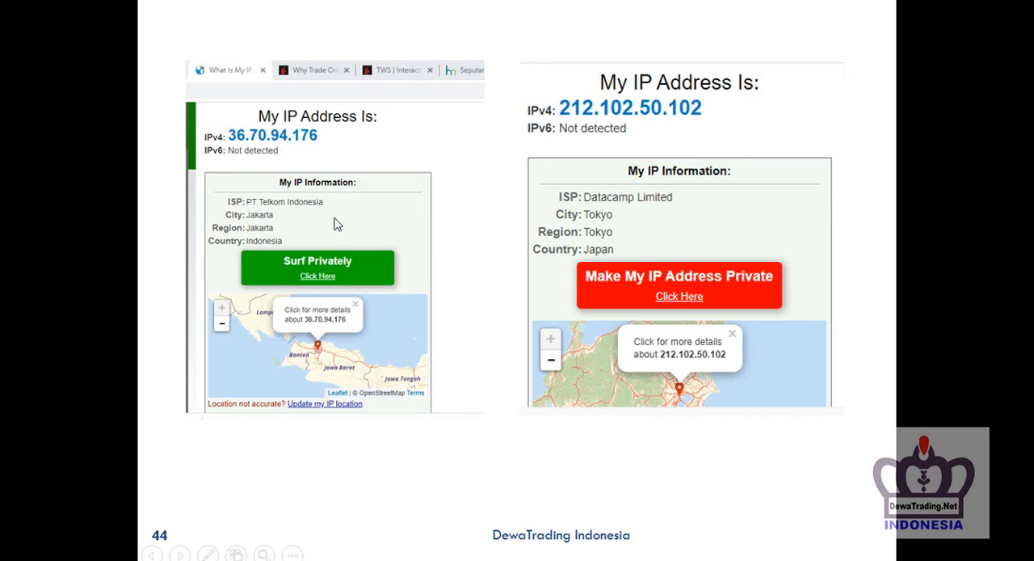
mouse_move(698, 194)
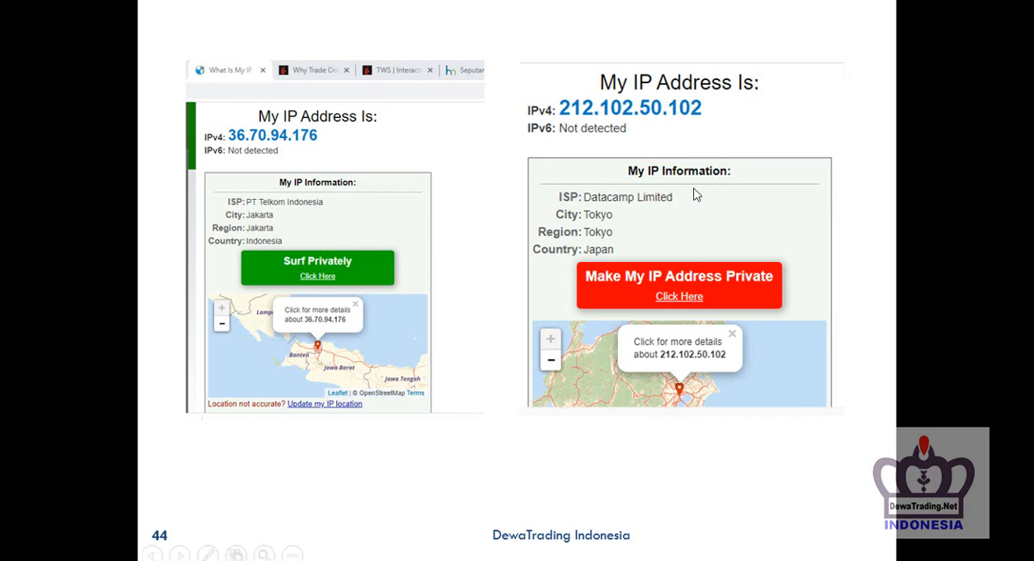
mouse_move(698, 230)
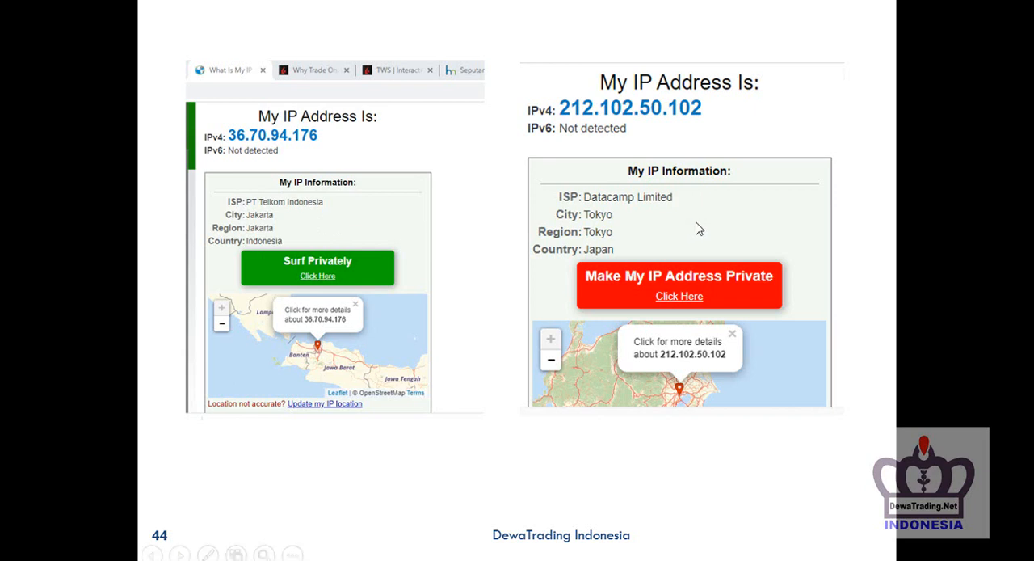
mouse_move(646, 245)
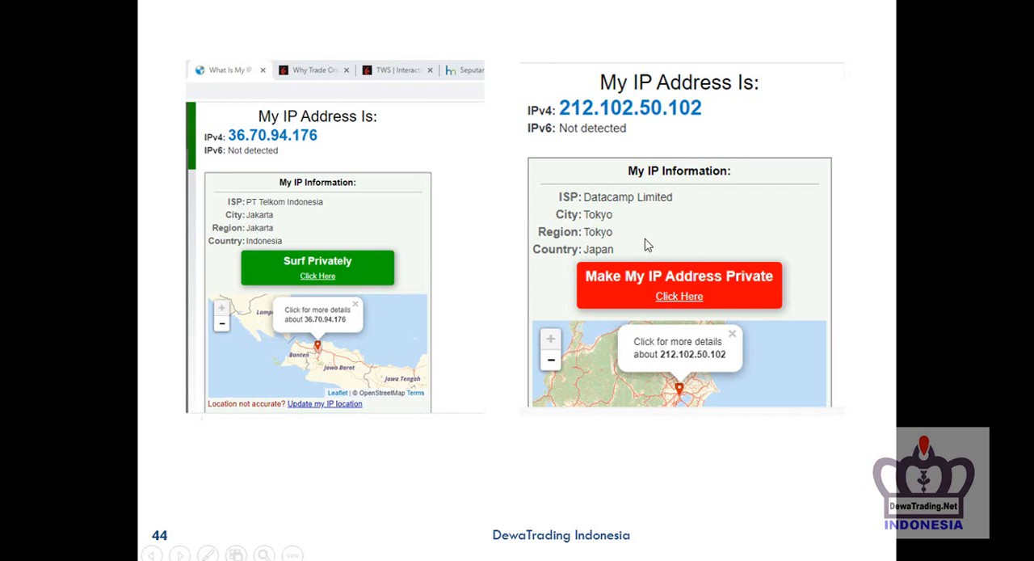
mouse_move(634, 226)
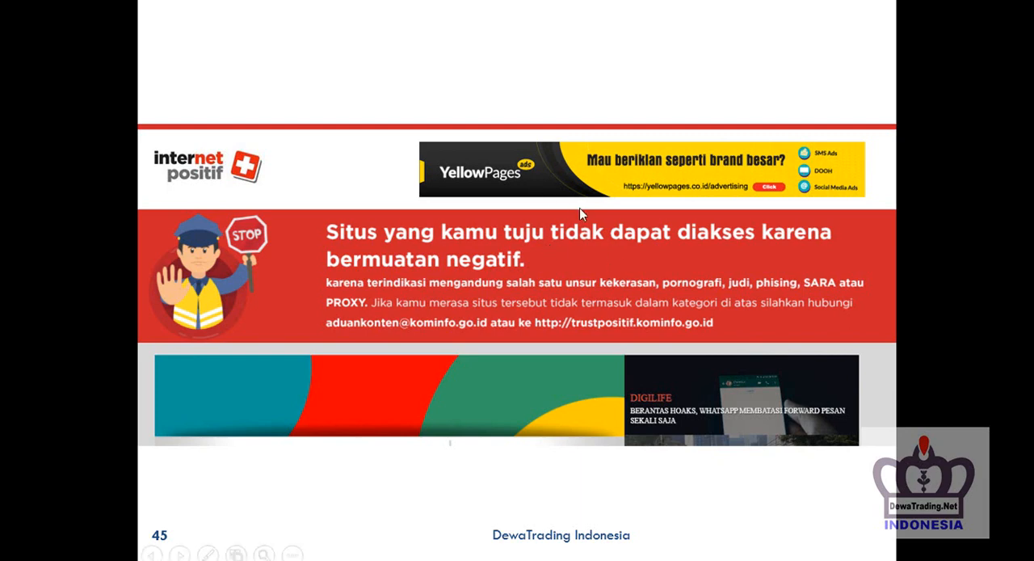
mouse_move(607, 268)
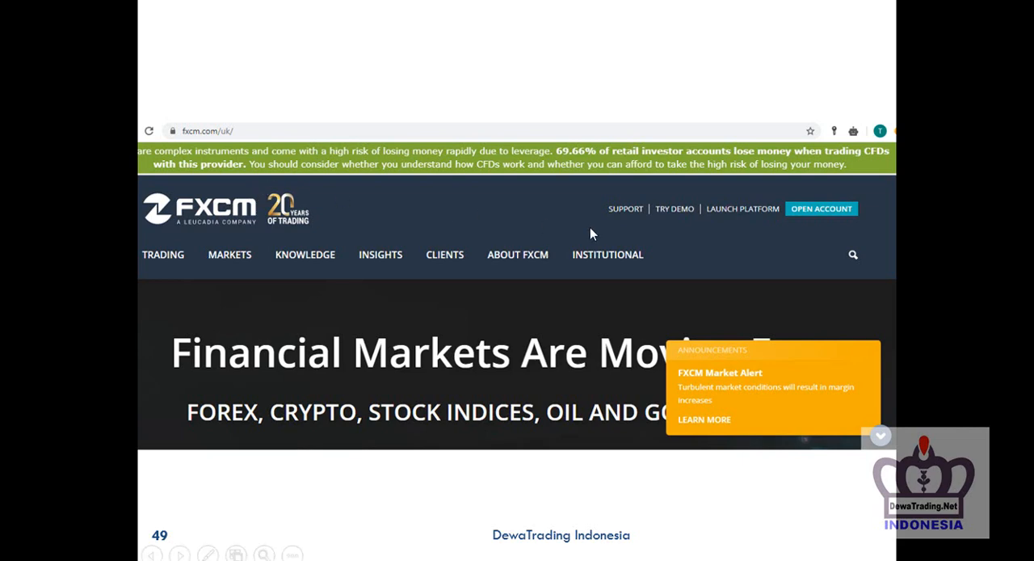
mouse_move(532, 235)
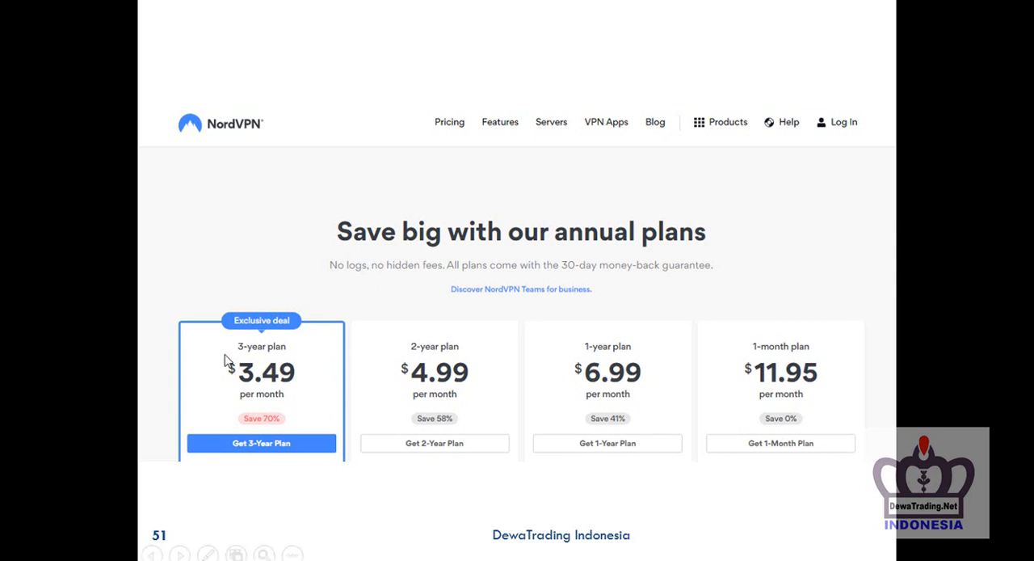
mouse_move(611, 311)
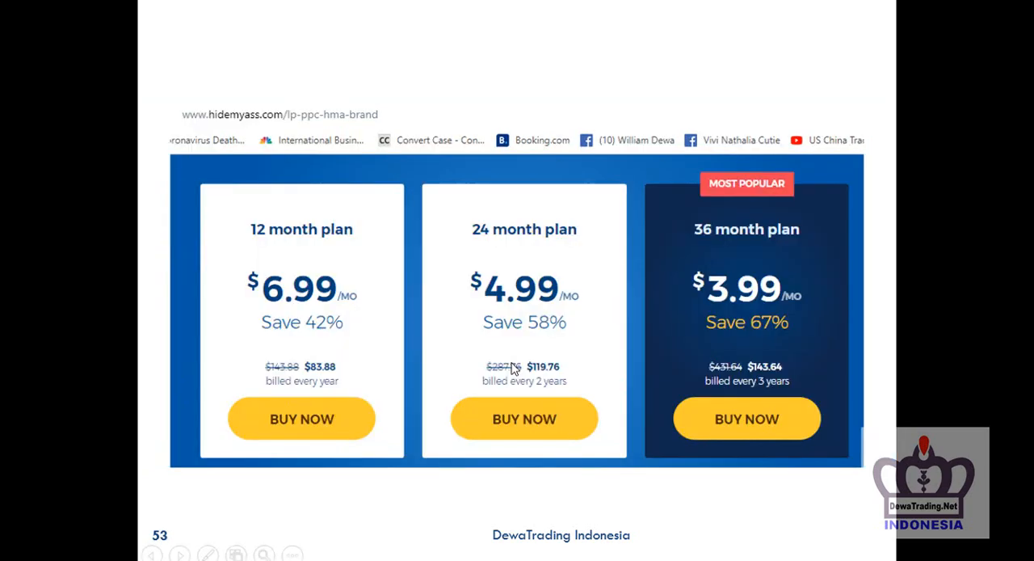
mouse_move(370, 349)
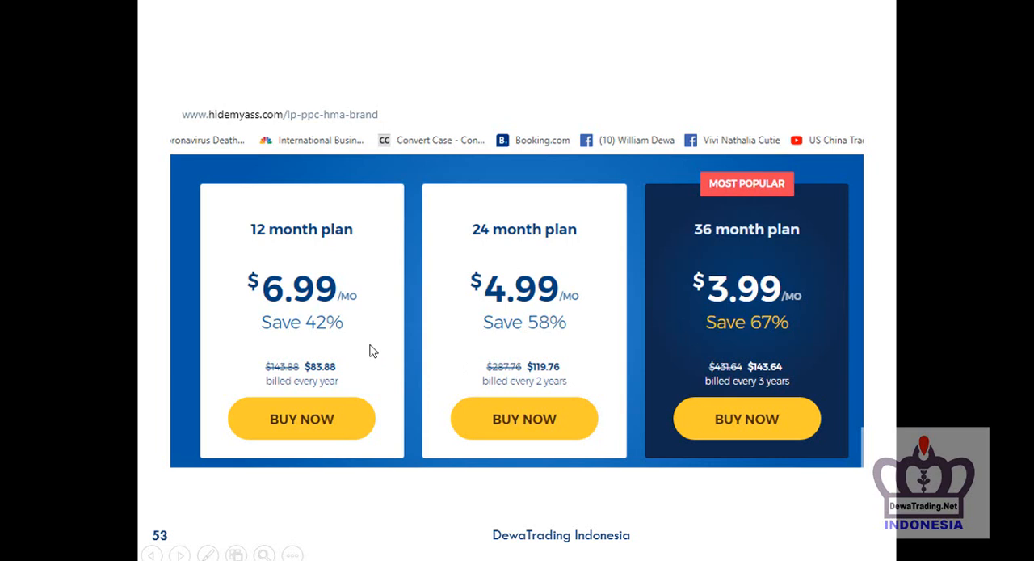
mouse_move(509, 326)
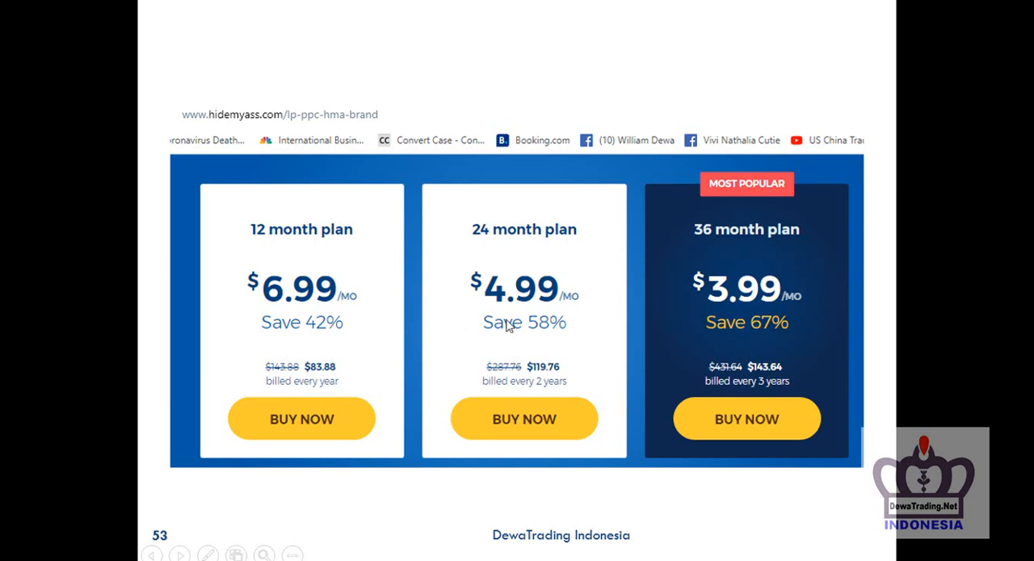
mouse_move(606, 349)
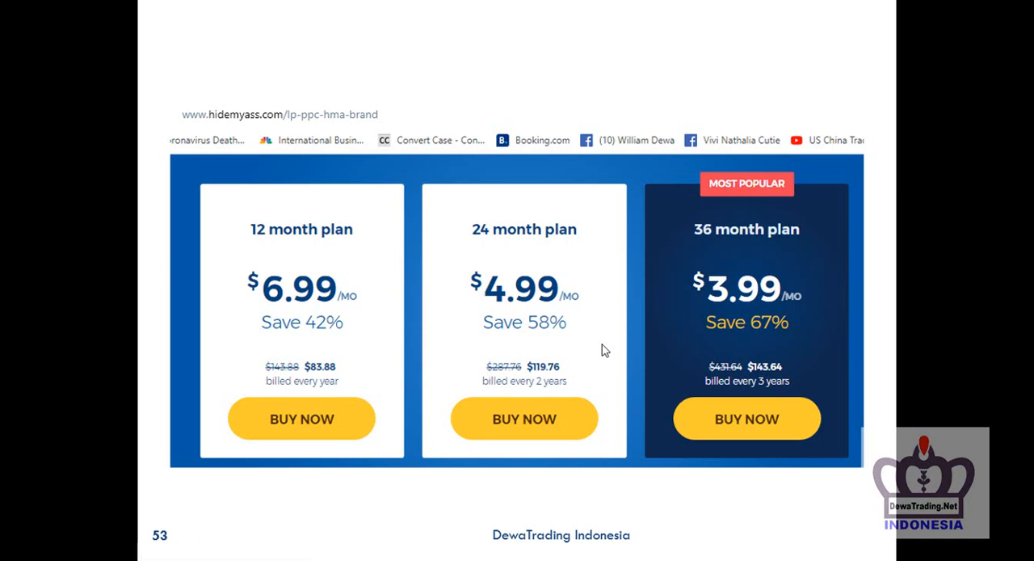
mouse_move(753, 265)
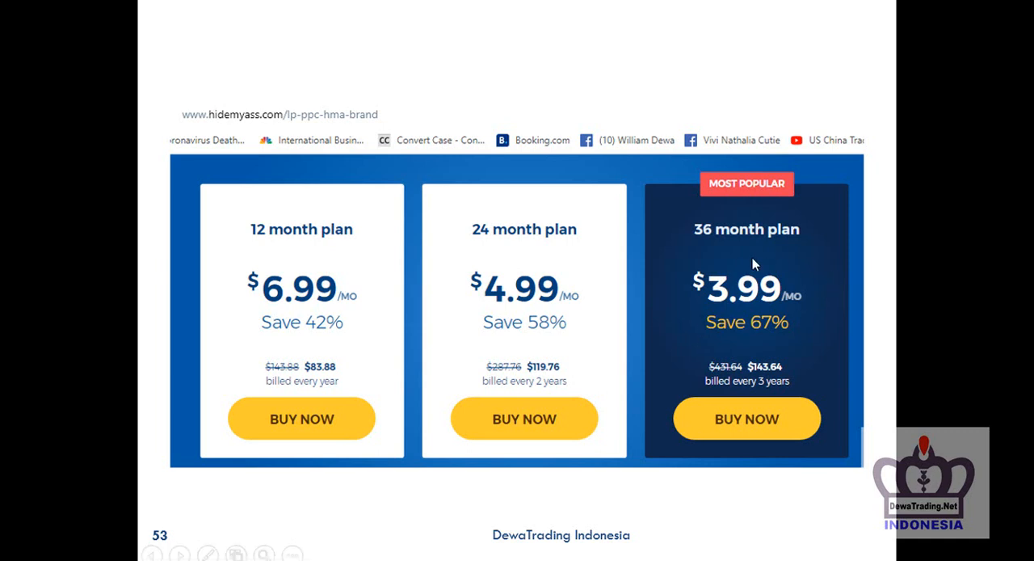
mouse_move(719, 350)
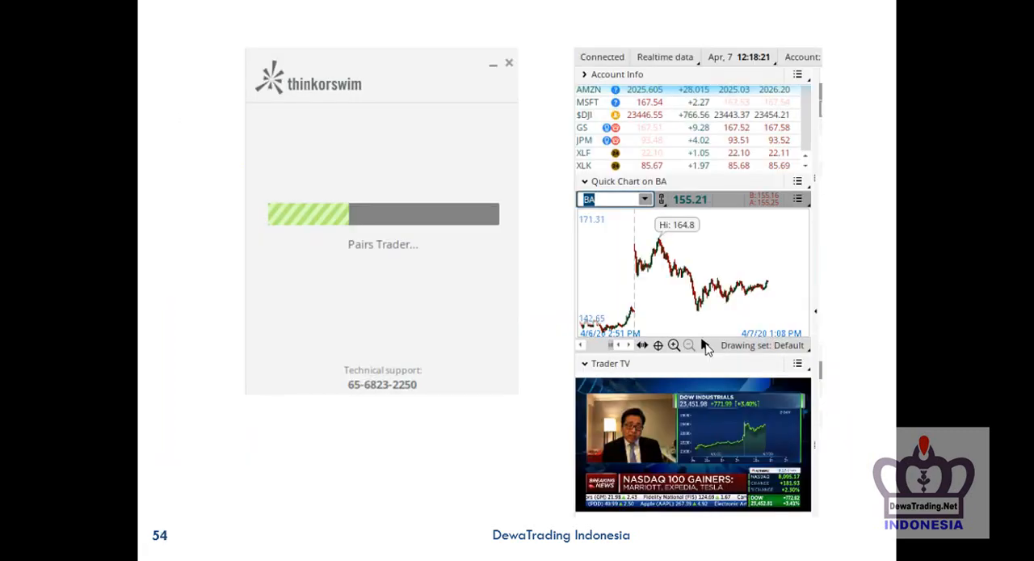
mouse_move(704, 344)
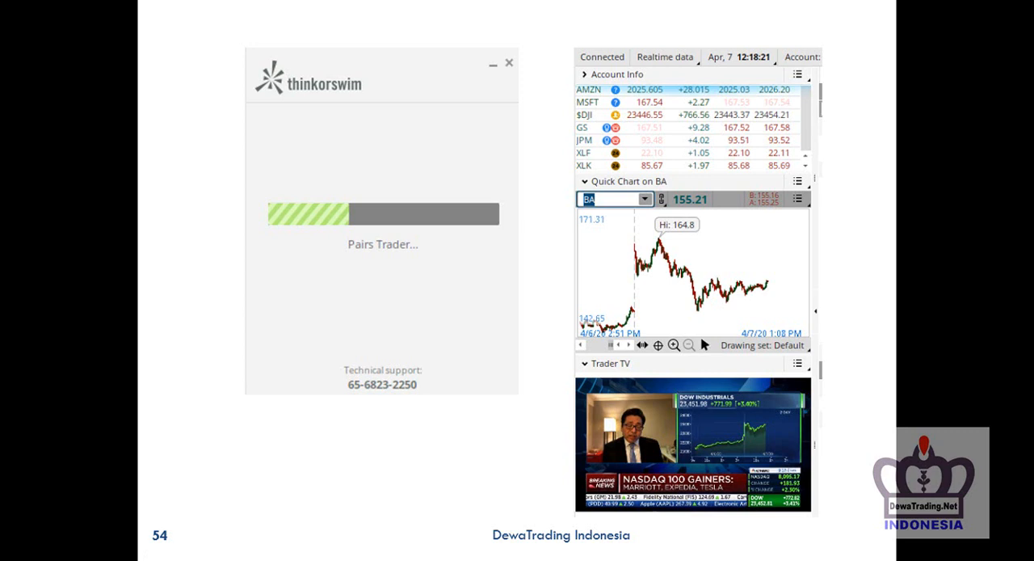
mouse_move(482, 314)
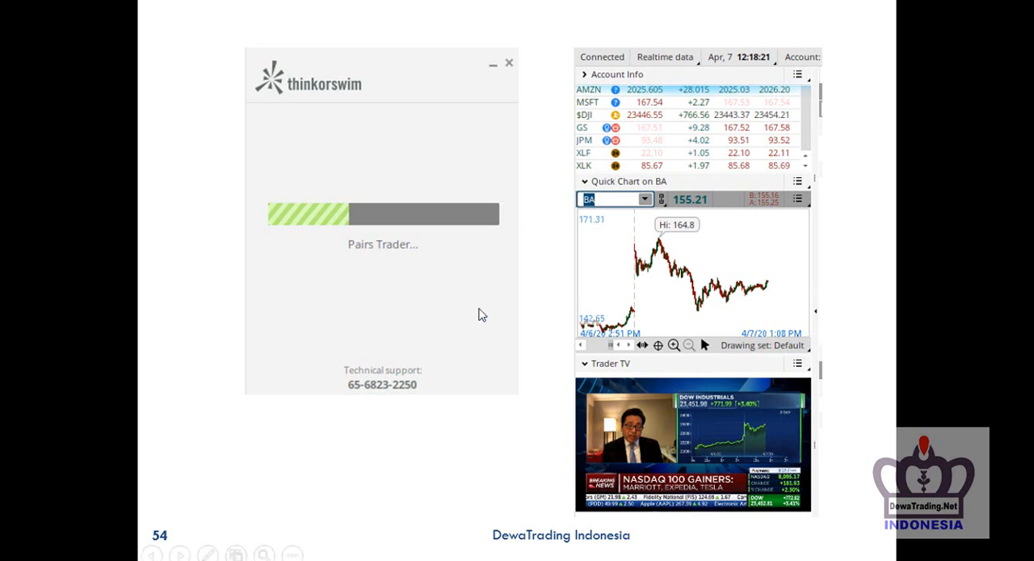
mouse_move(509, 325)
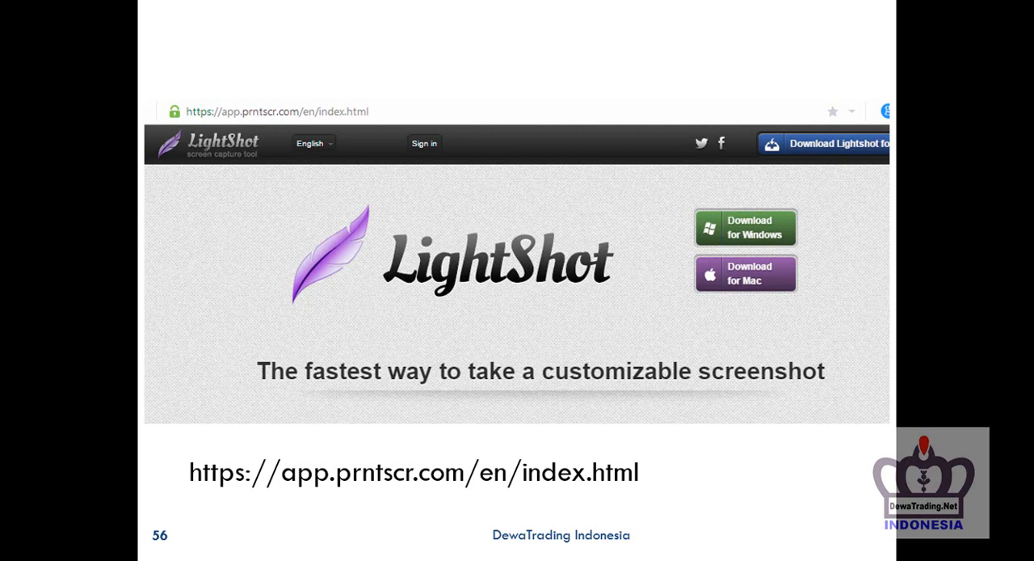
mouse_move(572, 331)
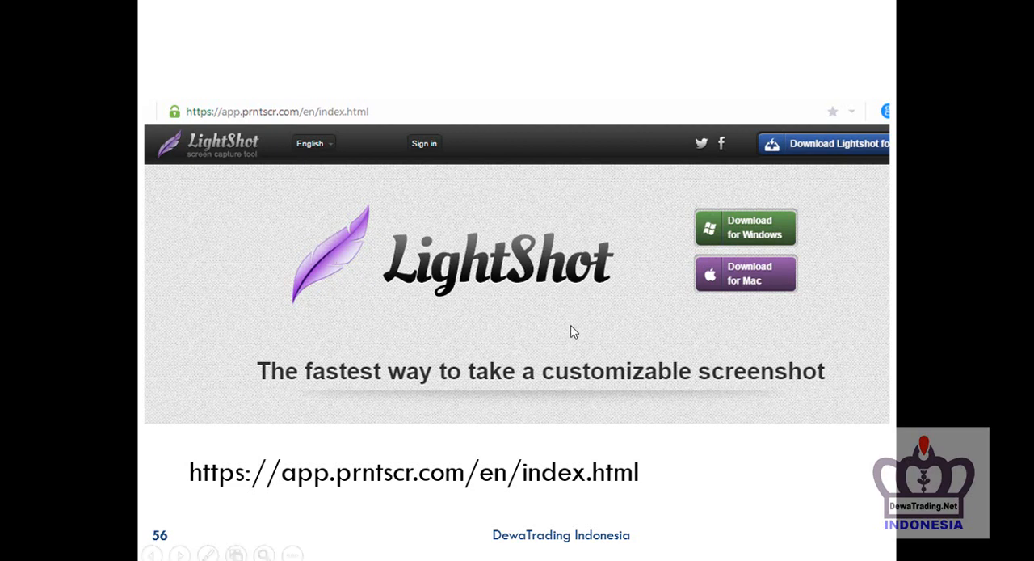
mouse_move(383, 459)
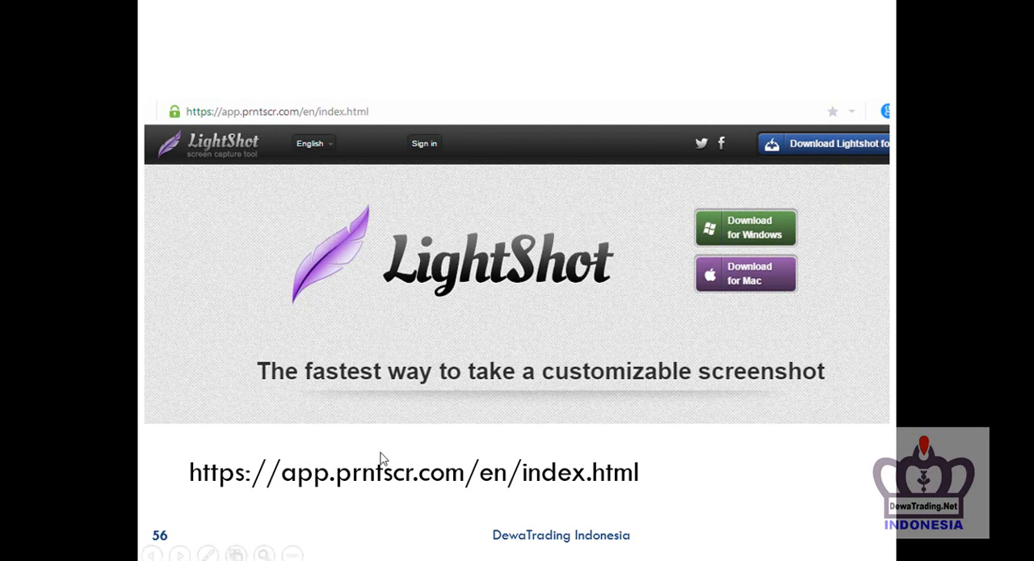
mouse_move(650, 485)
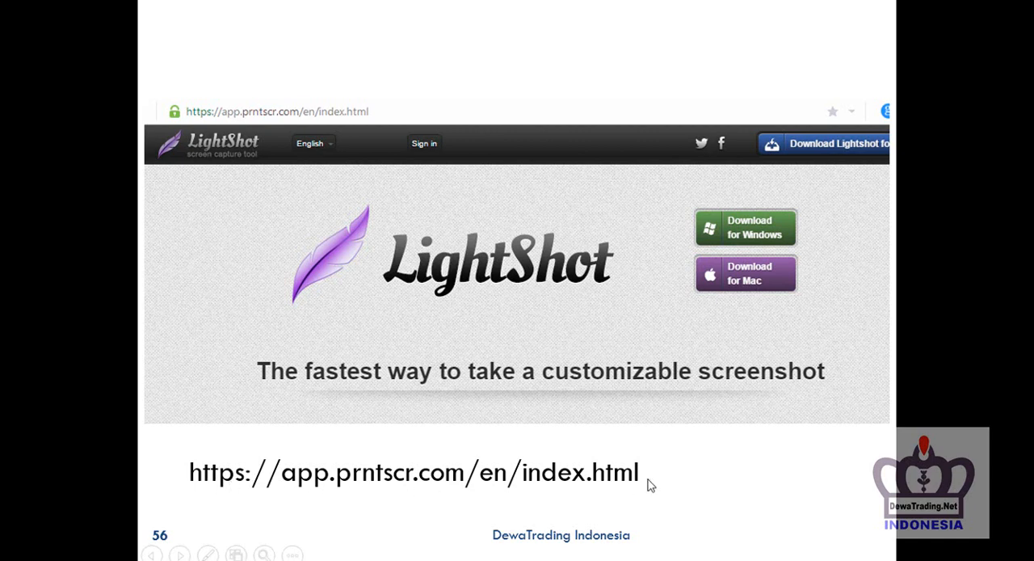
mouse_move(661, 316)
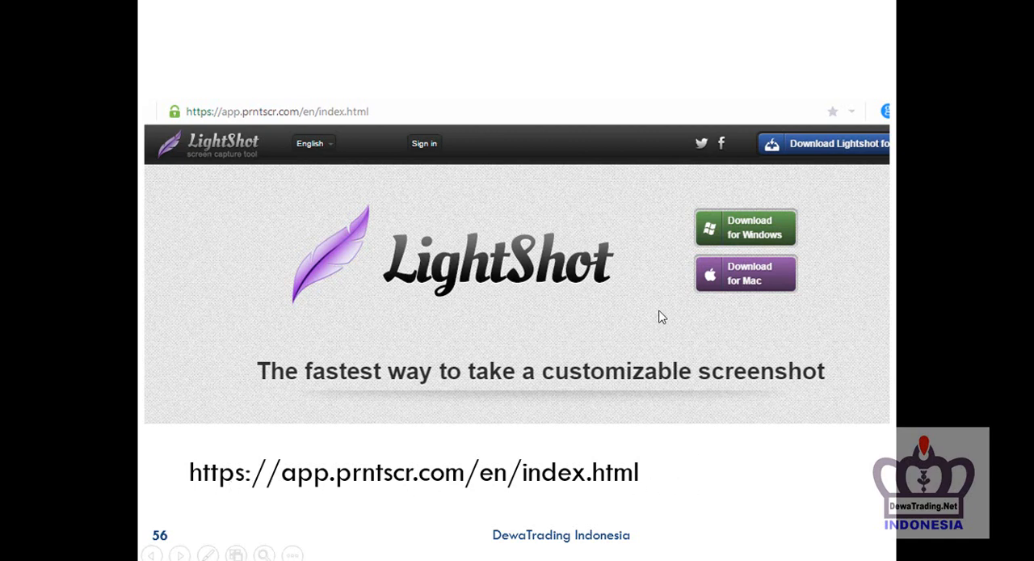
mouse_move(793, 242)
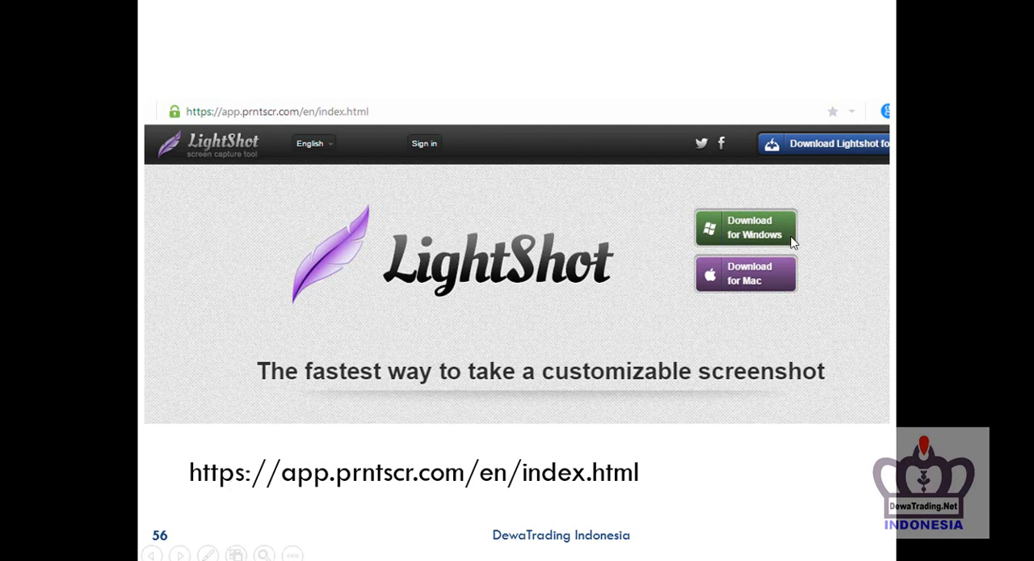
mouse_move(703, 246)
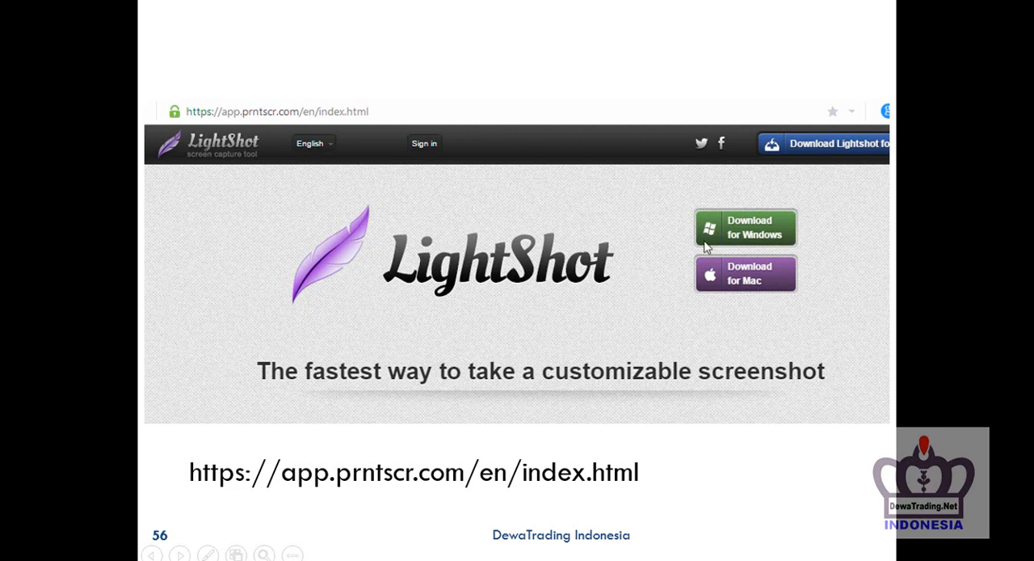
mouse_move(612, 294)
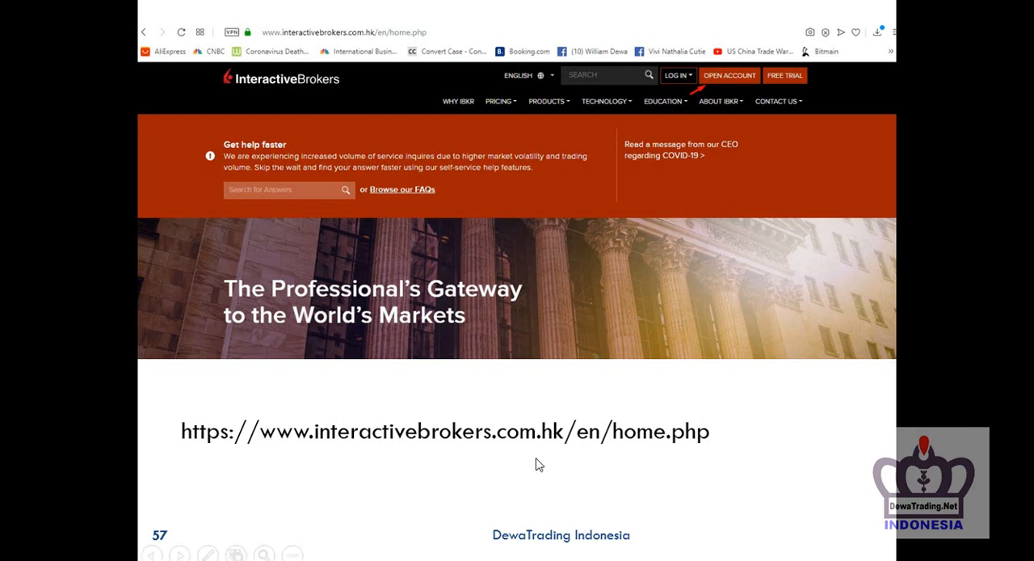
mouse_move(525, 453)
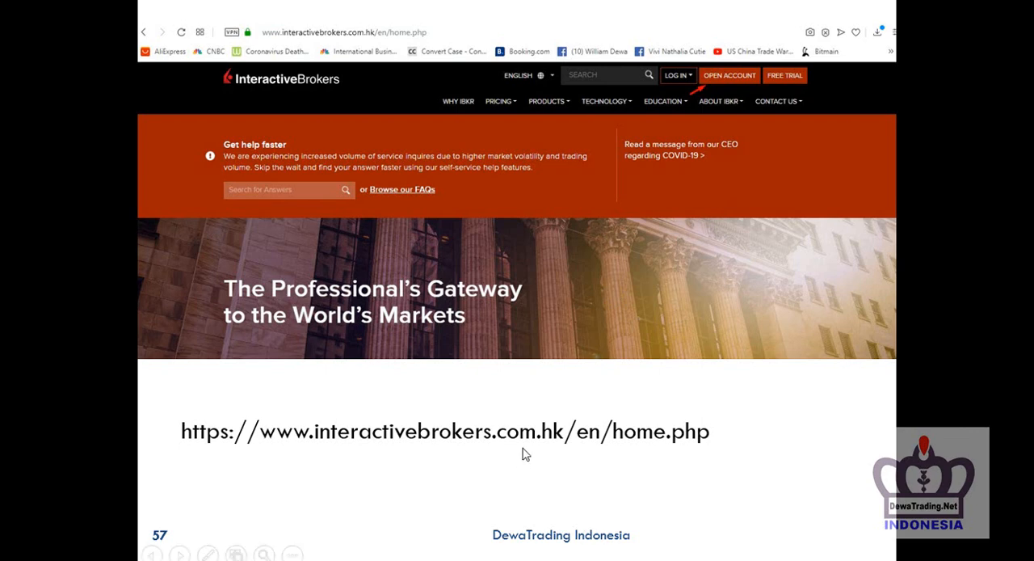
mouse_move(557, 459)
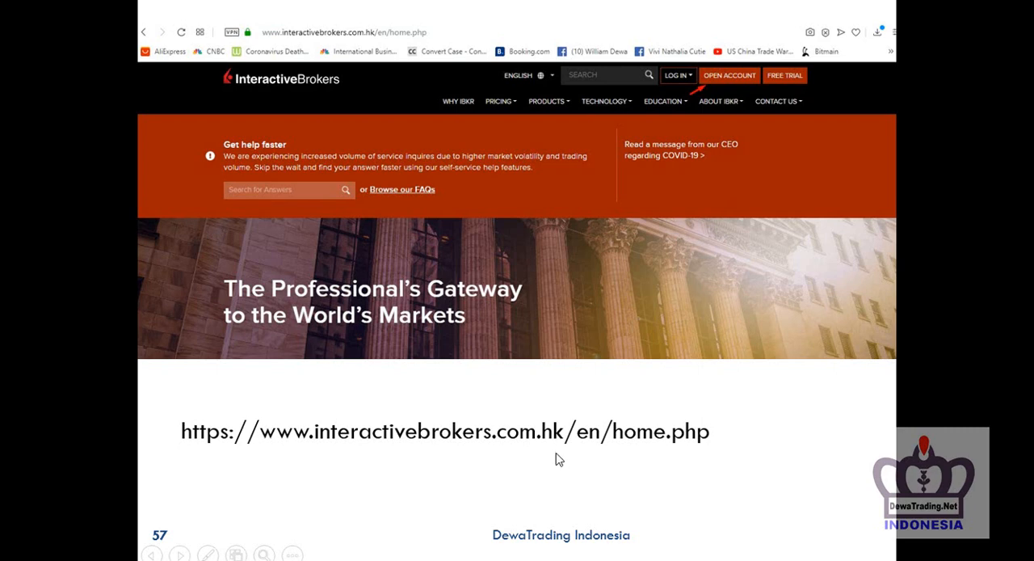
mouse_move(542, 317)
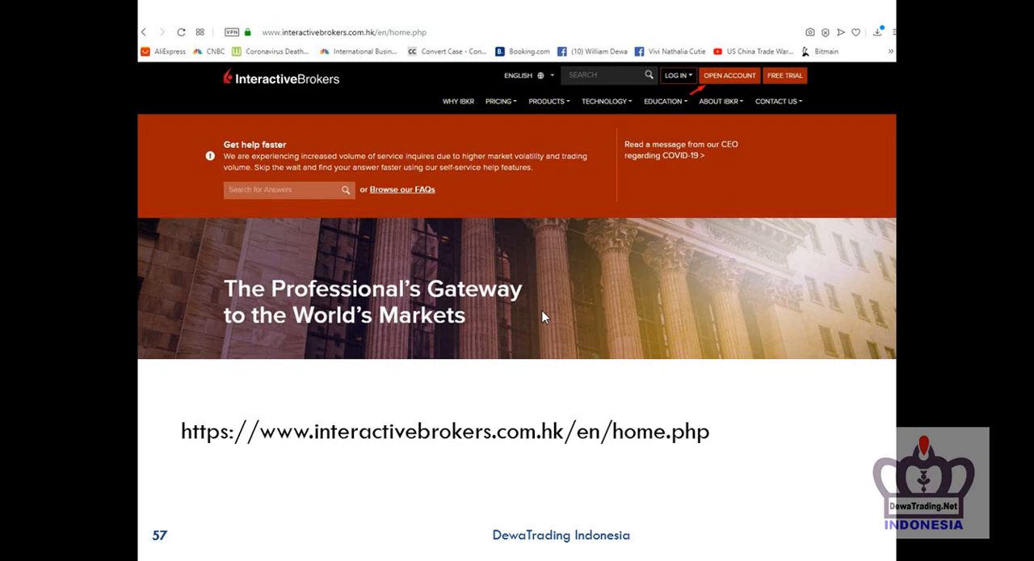
mouse_move(440, 246)
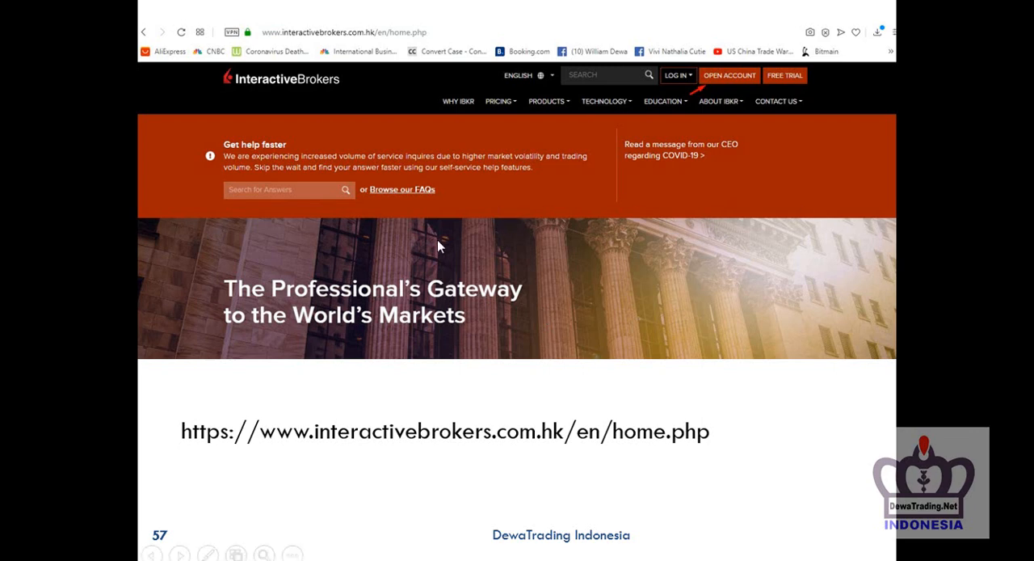
mouse_move(644, 191)
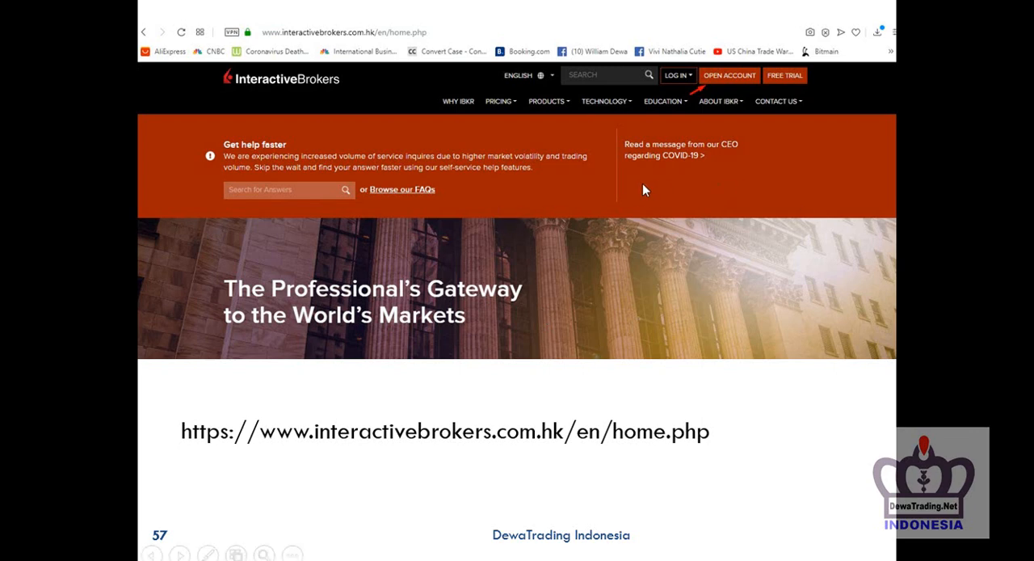
Advance through slide 58 'Open an Account' to slide 59 with the individual and trust application options
left_click(730, 74)
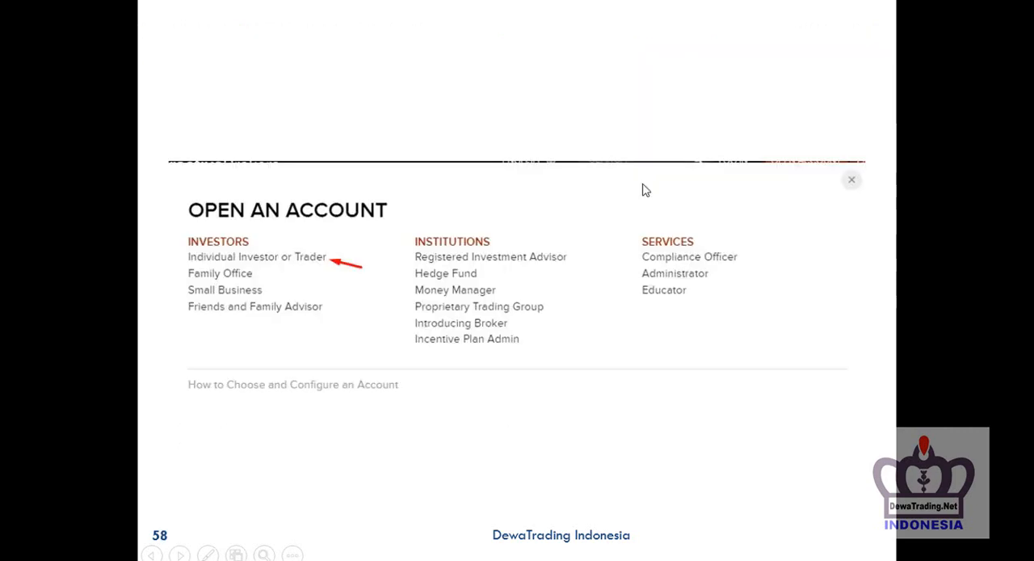
mouse_move(187, 267)
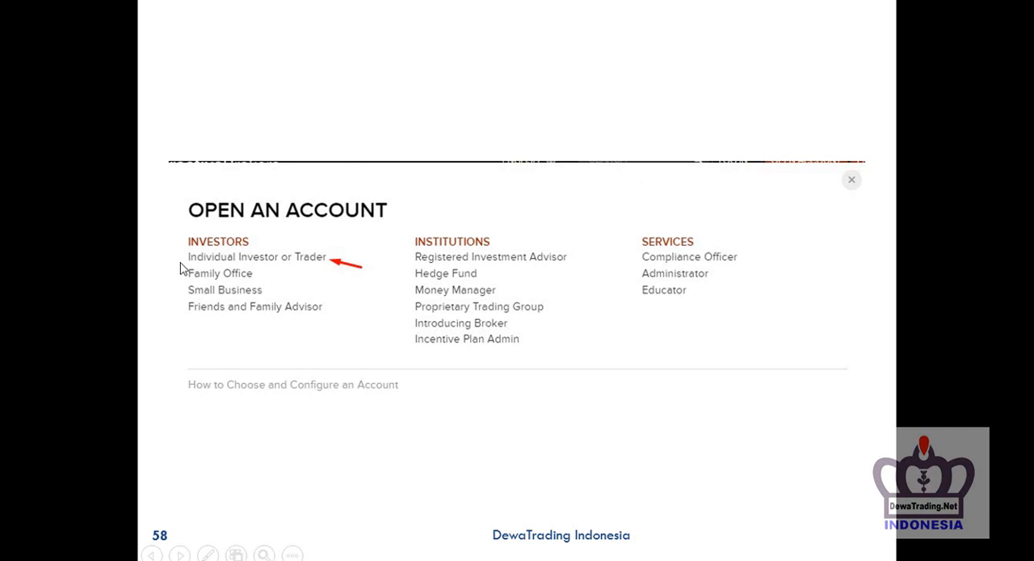
mouse_move(326, 273)
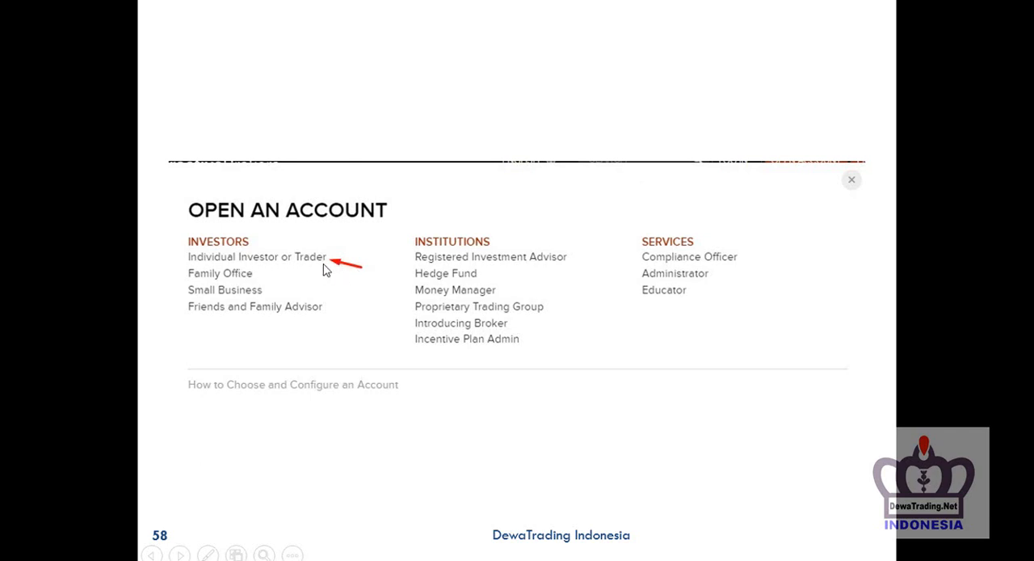
mouse_move(195, 269)
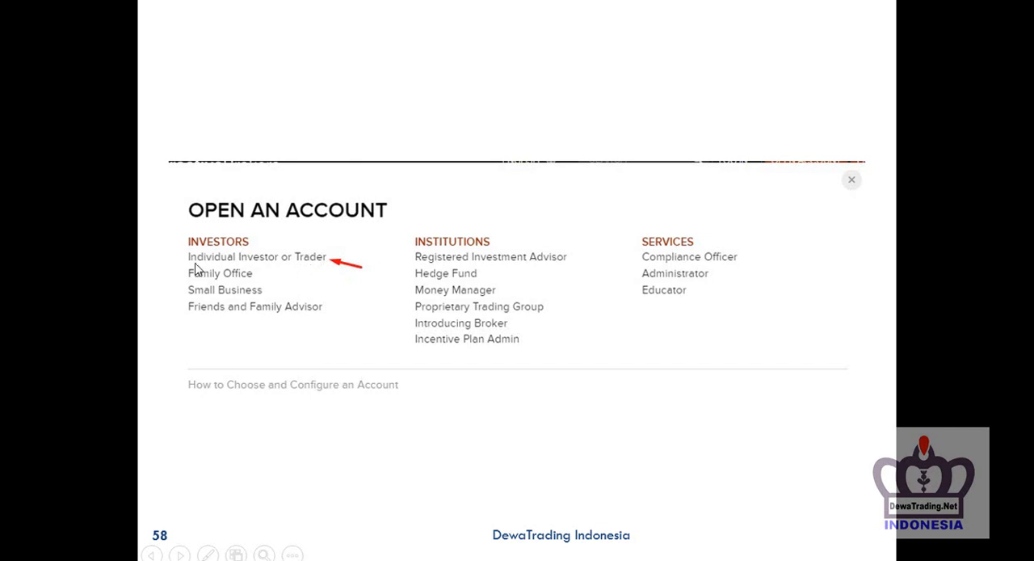
mouse_move(307, 267)
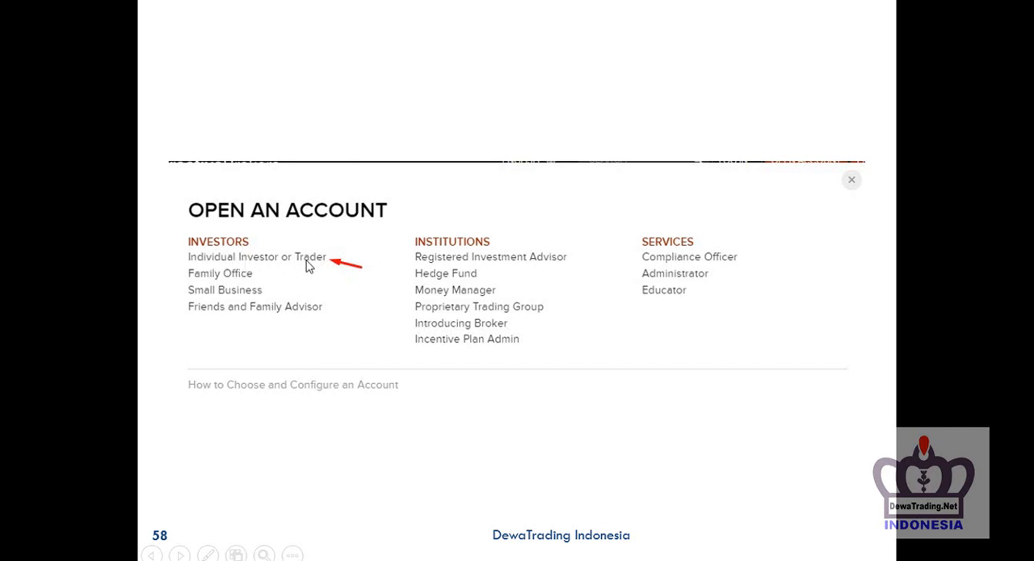
left_click(257, 255)
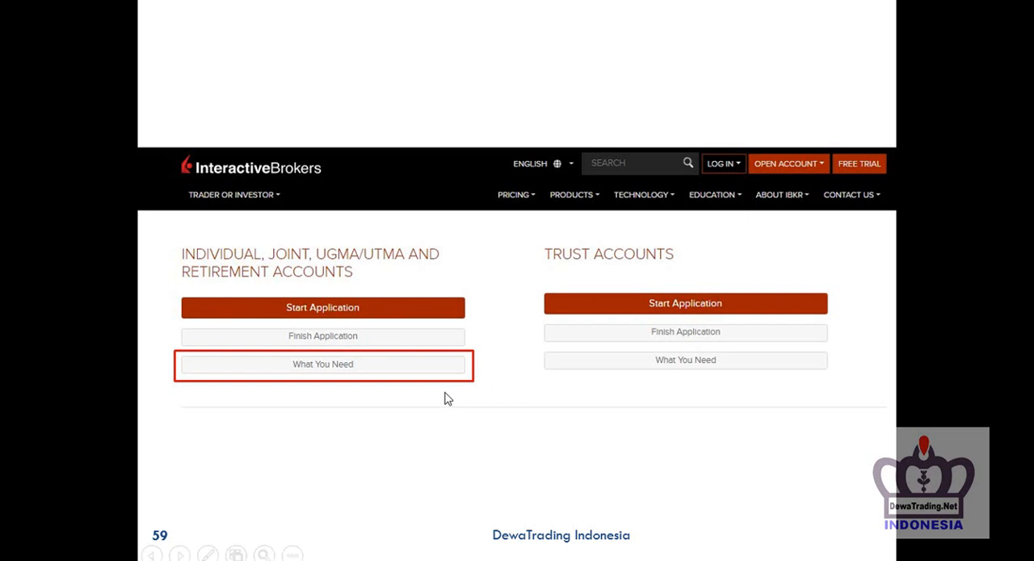
Advance to slide 61 listing acceptable identity documents for non-US residents
left_click(323, 363)
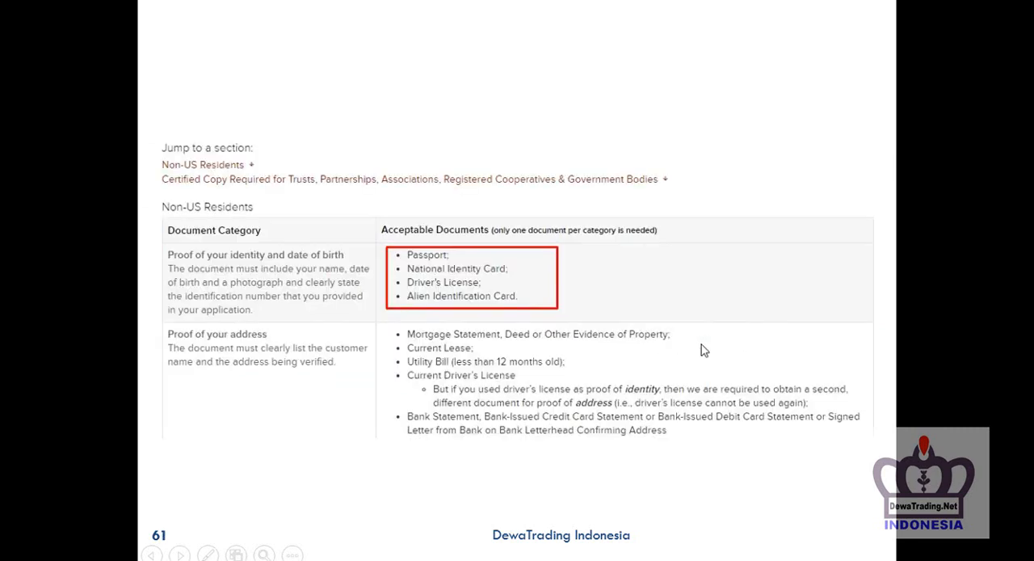
mouse_move(695, 348)
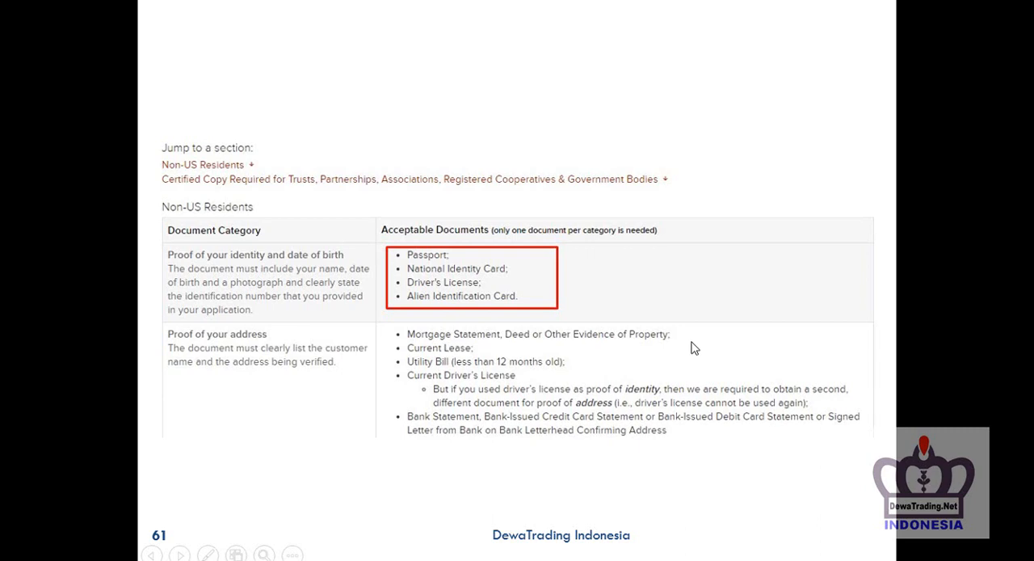
mouse_move(456, 278)
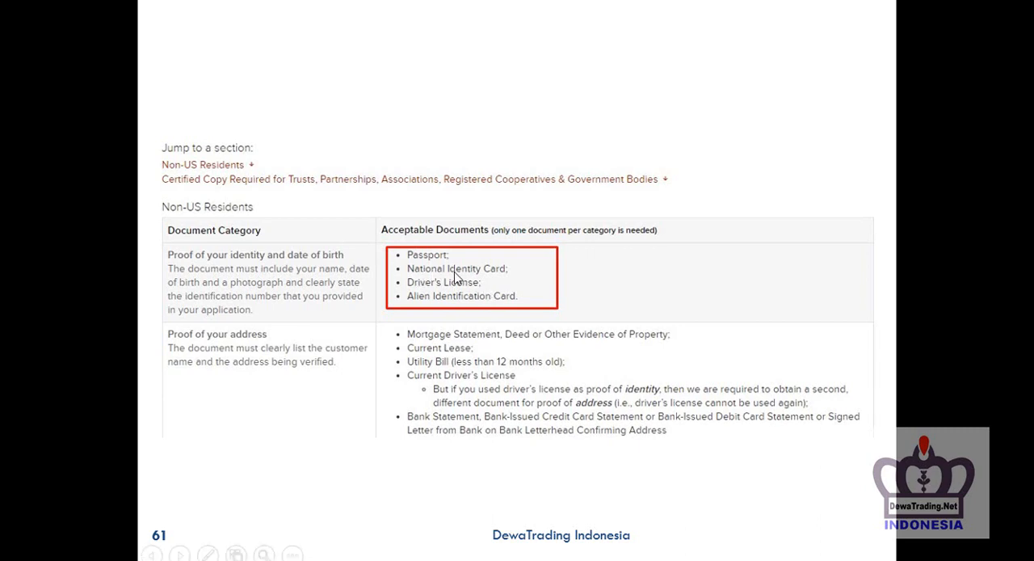
mouse_move(458, 290)
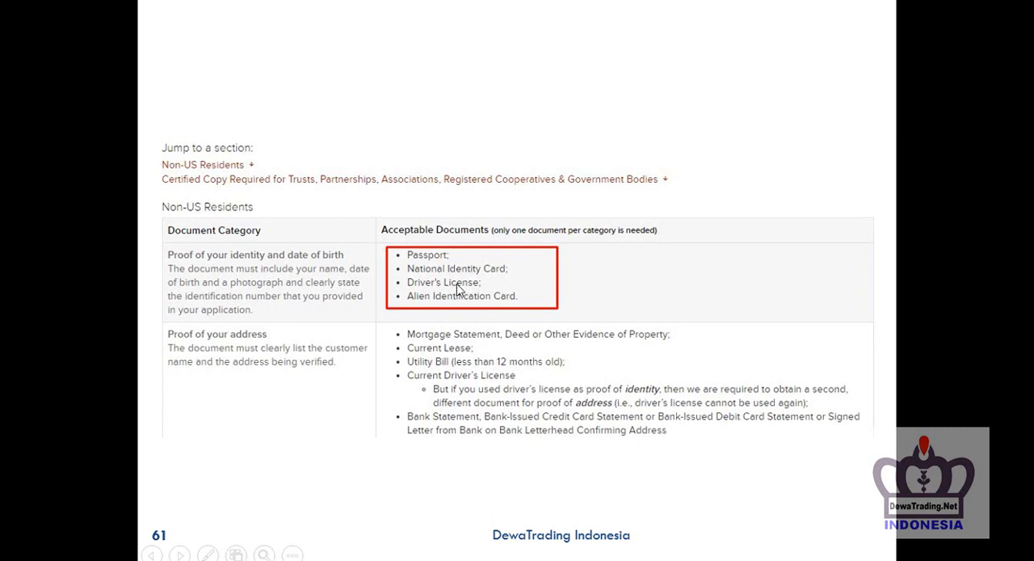
mouse_move(426, 300)
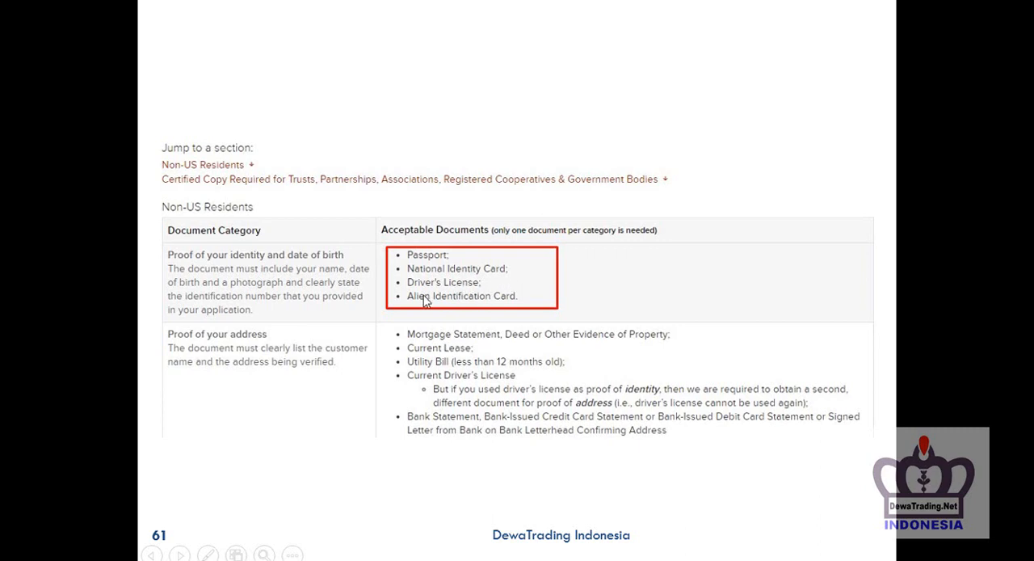
mouse_move(511, 297)
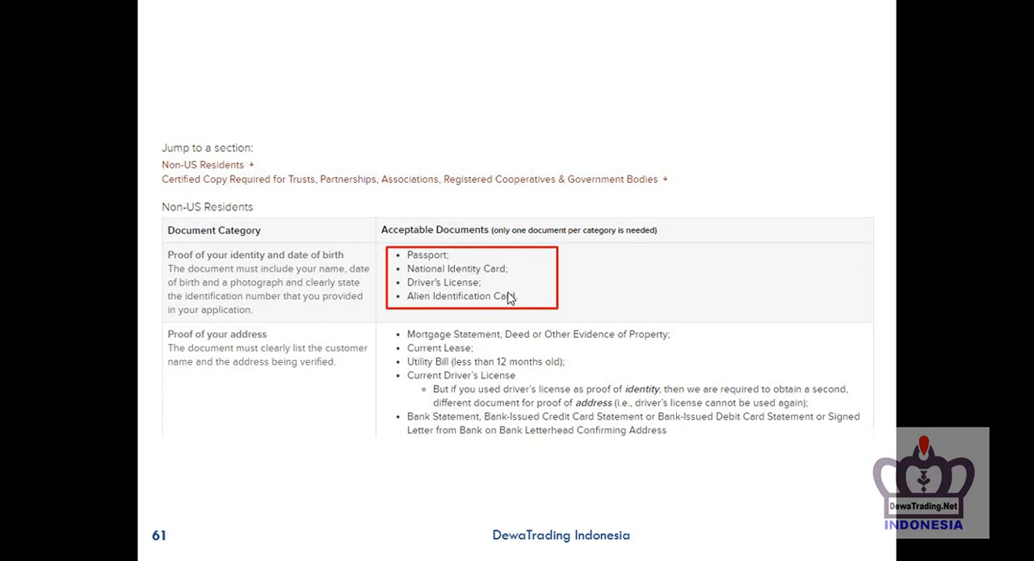
mouse_move(509, 298)
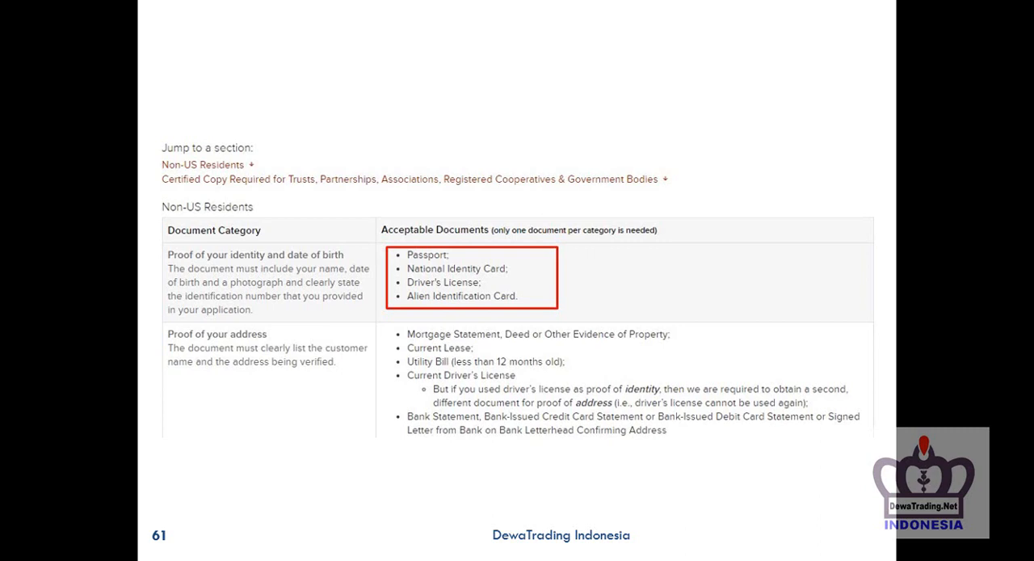
mouse_move(740, 441)
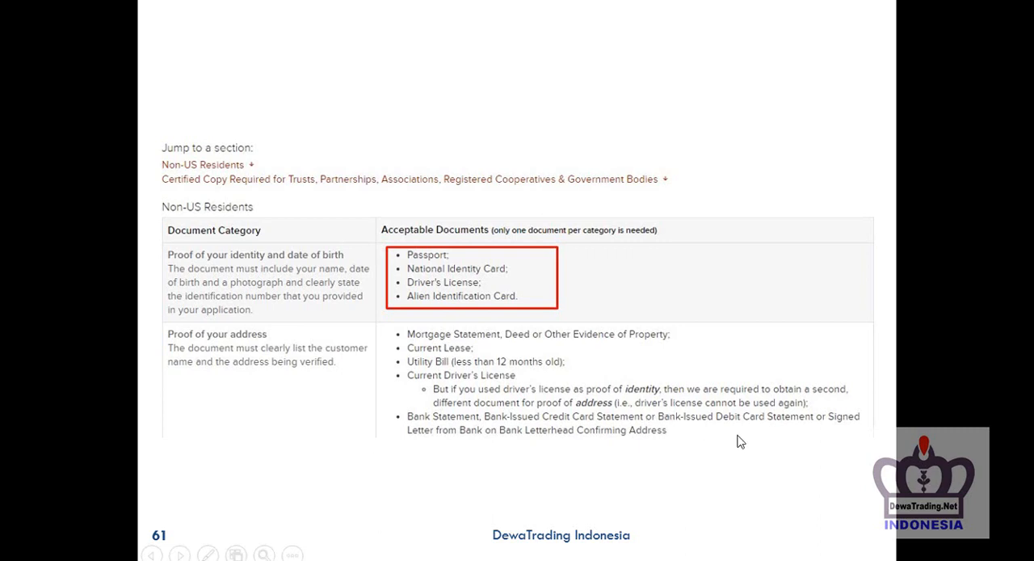
mouse_move(598, 289)
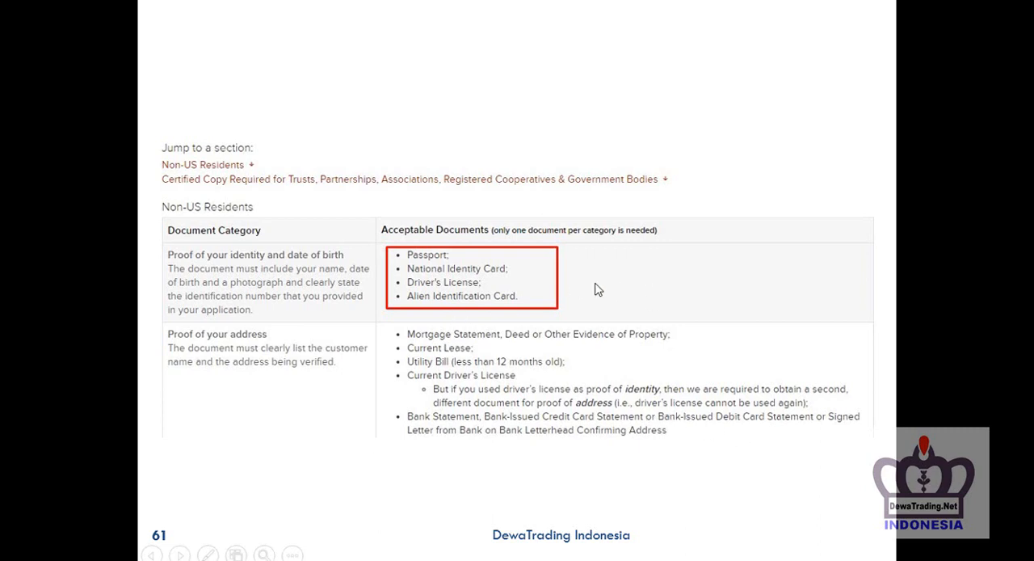
Advance to slide 62, the proof-of-address list with Current Driver's License underlined
scroll("down", 3)
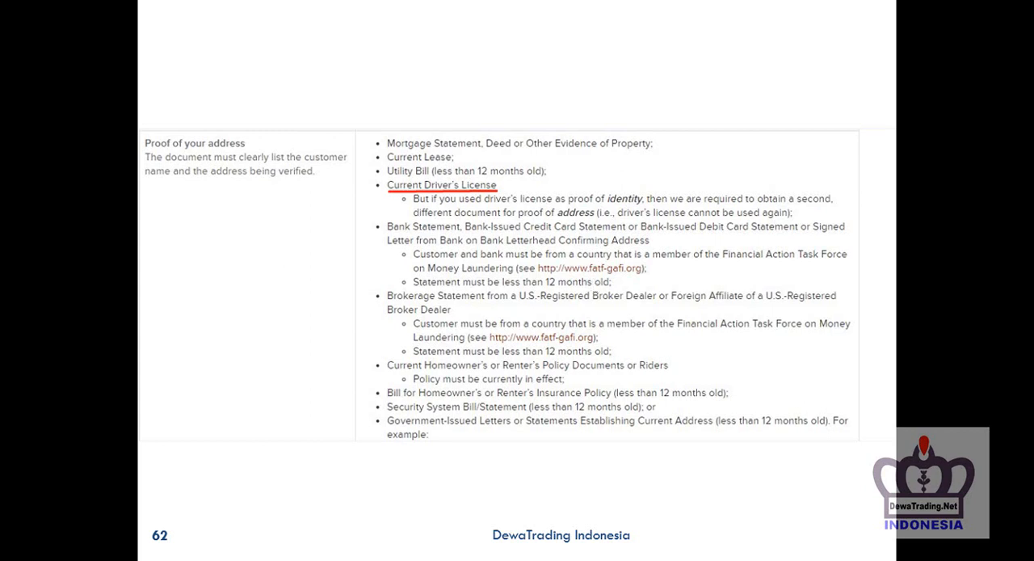
mouse_move(231, 246)
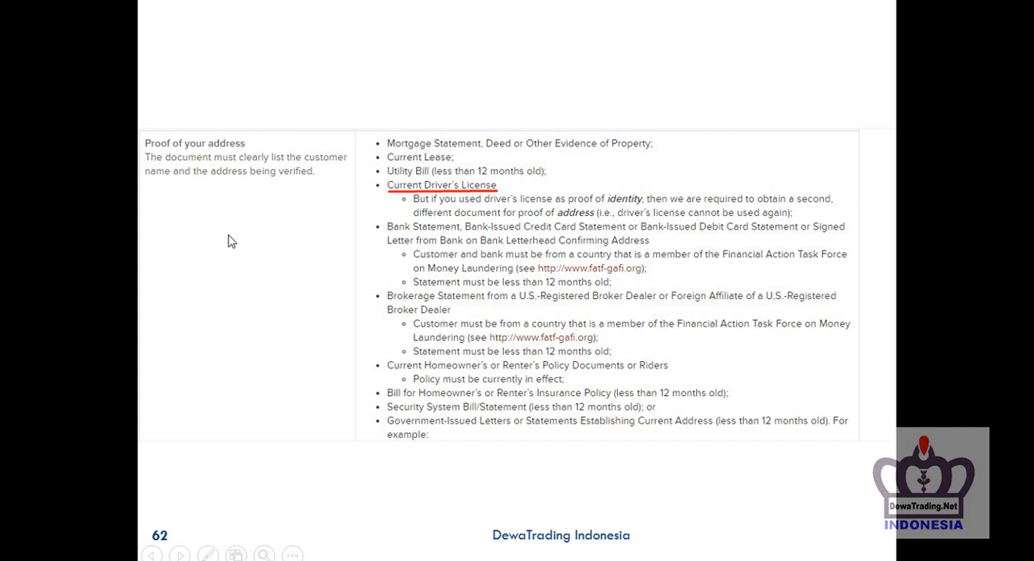
mouse_move(515, 188)
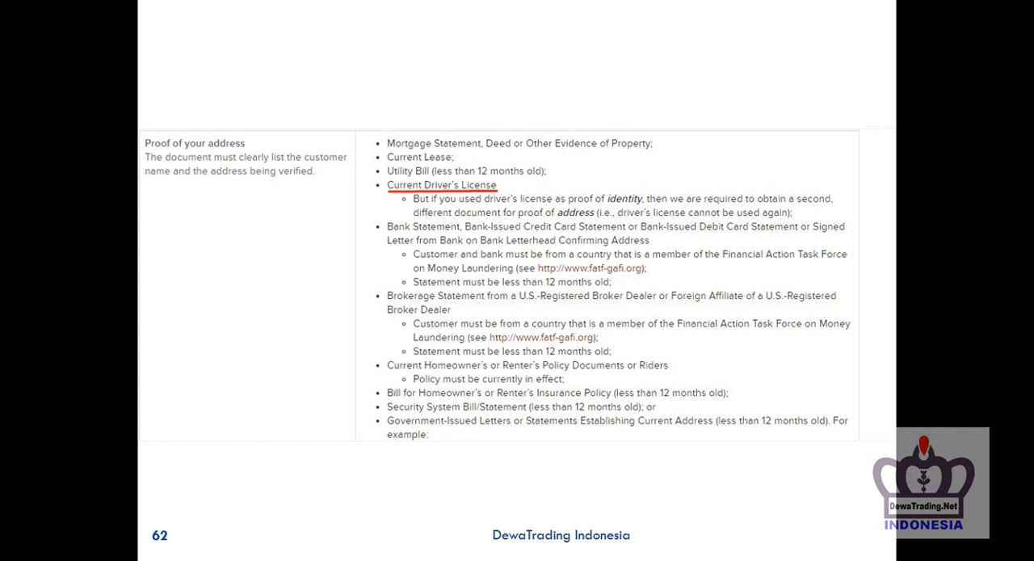
Advance to slide 64 showing funding requirements with wire transfer details outlined
scroll("down", 3)
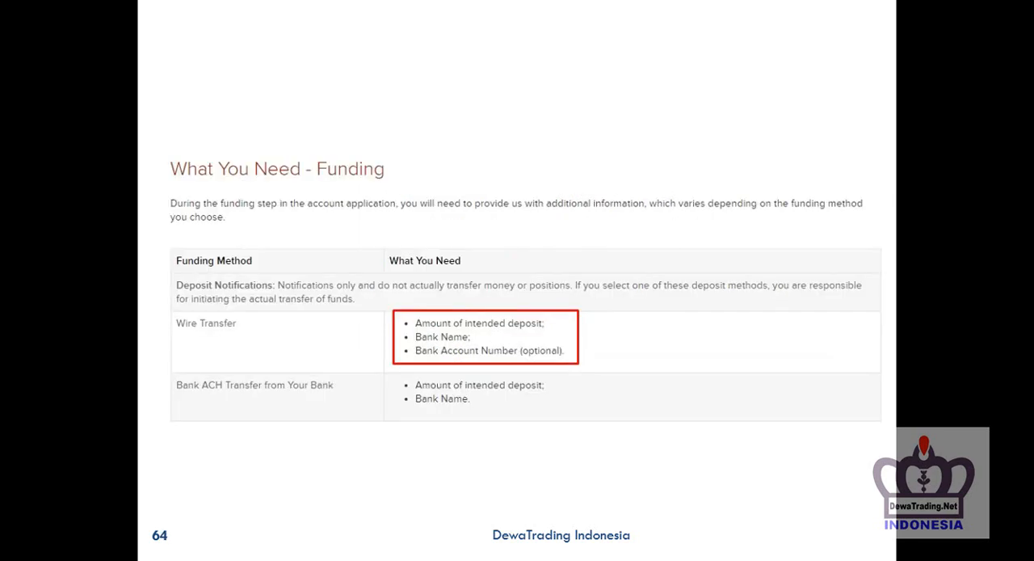
mouse_move(768, 214)
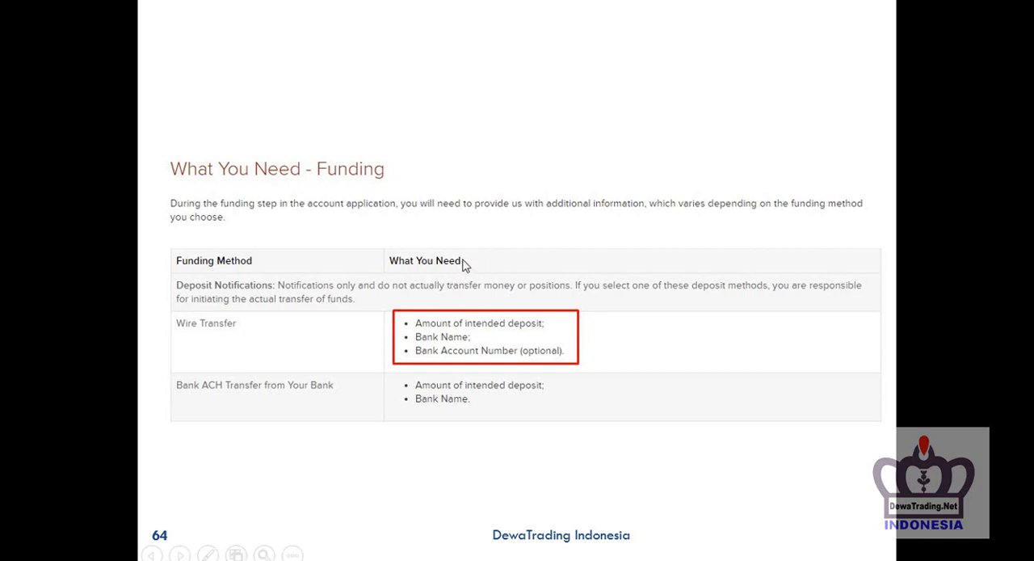
mouse_move(495, 264)
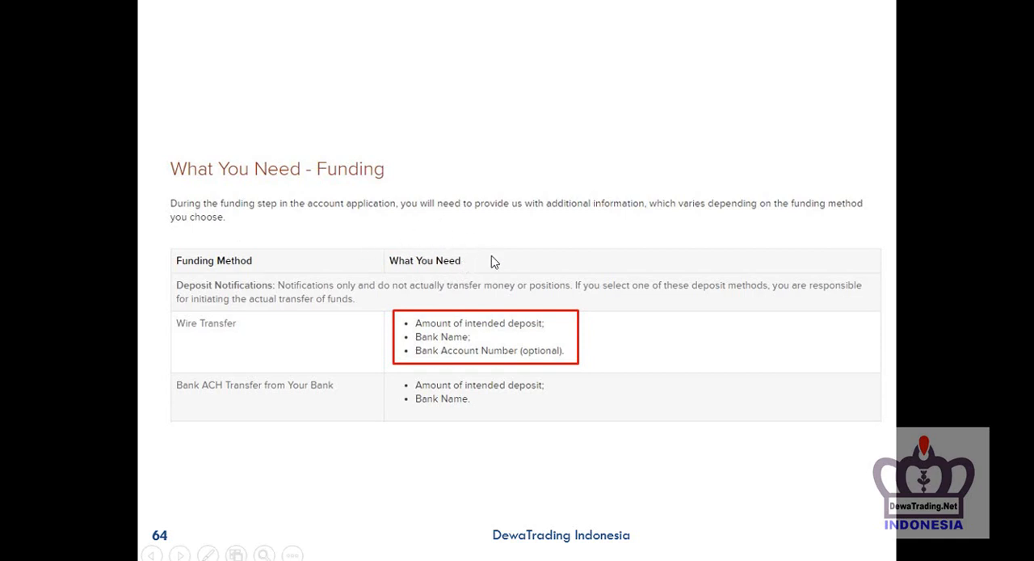
mouse_move(517, 282)
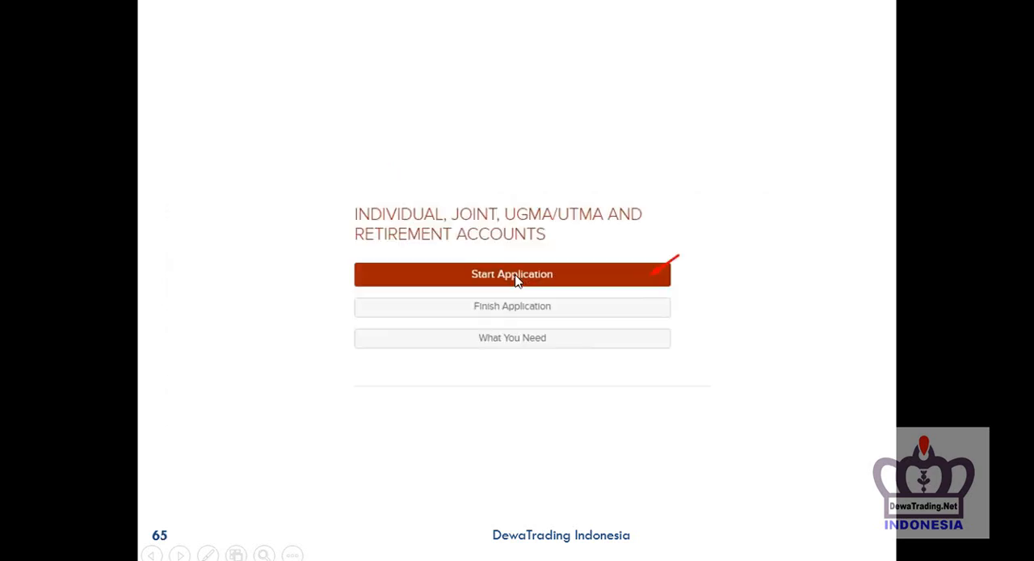
mouse_move(682, 205)
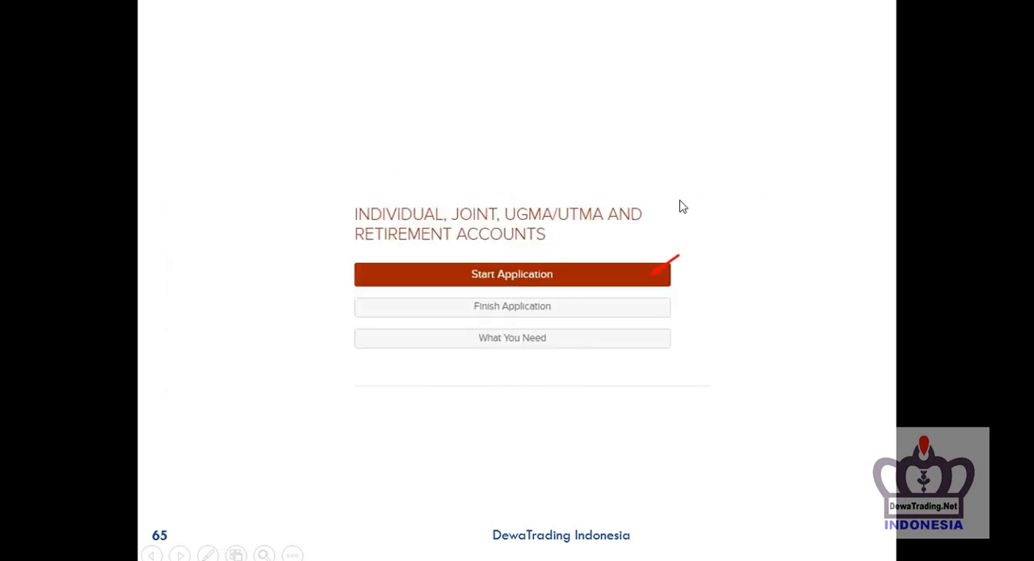
mouse_move(613, 189)
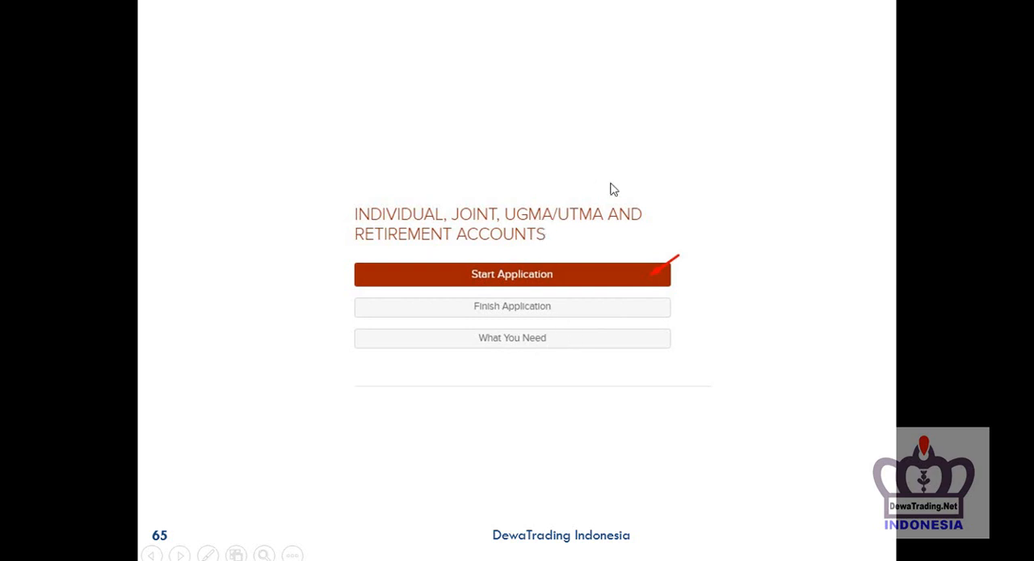
mouse_move(596, 282)
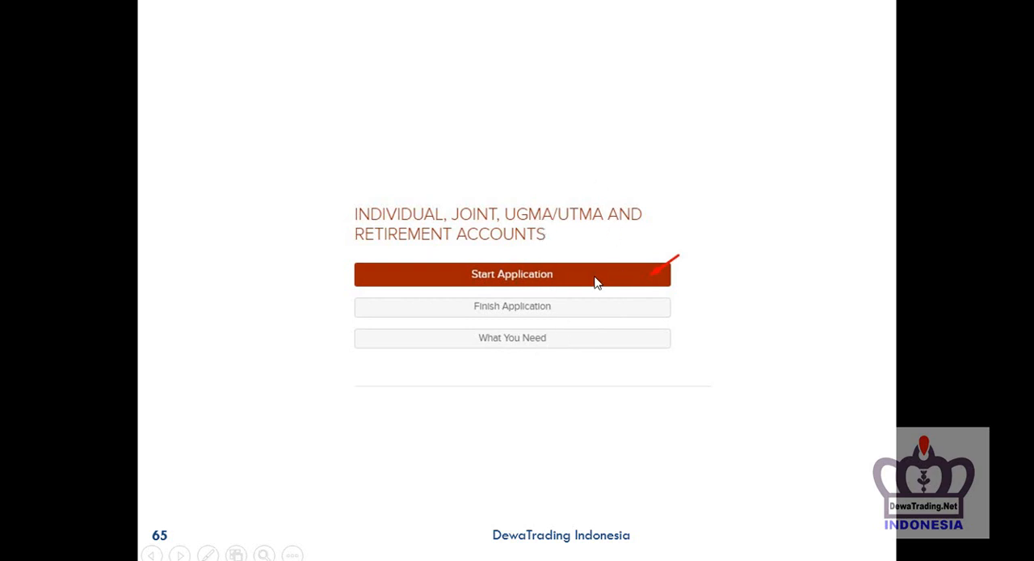
Advance through the account sign-up form and country step (Indonesia) toward the verification email slides
left_click(511, 274)
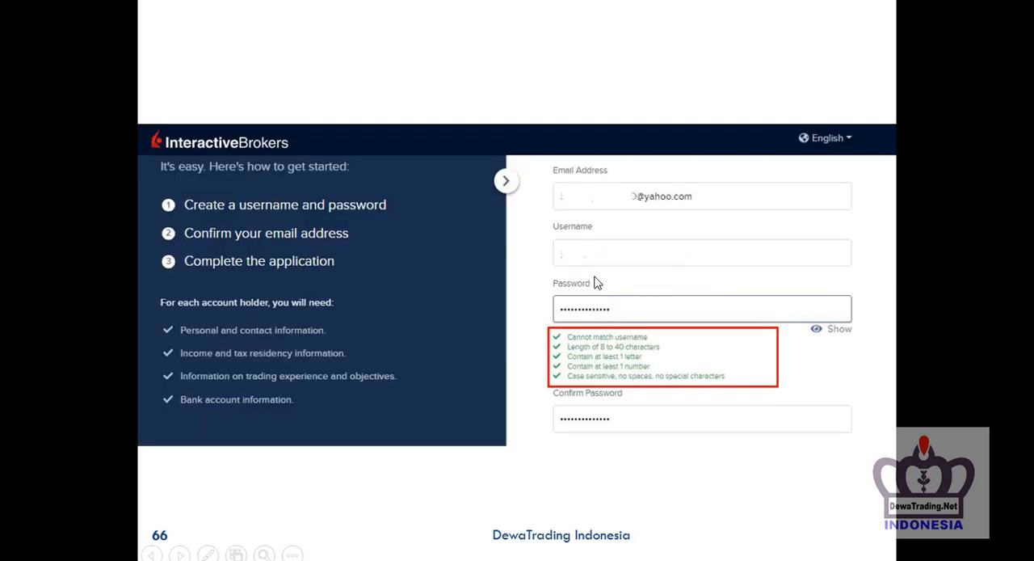
mouse_move(745, 193)
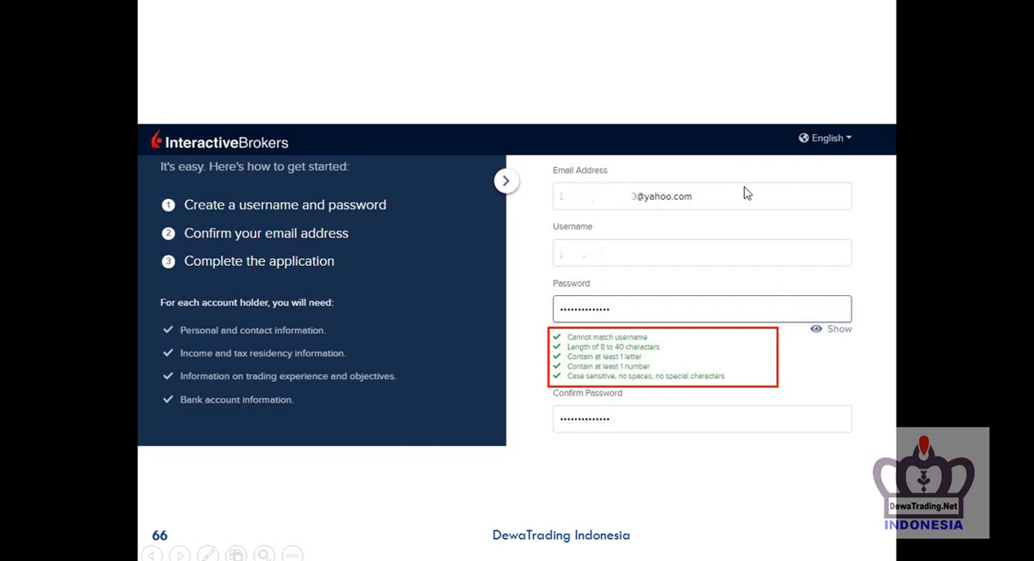
mouse_move(607, 212)
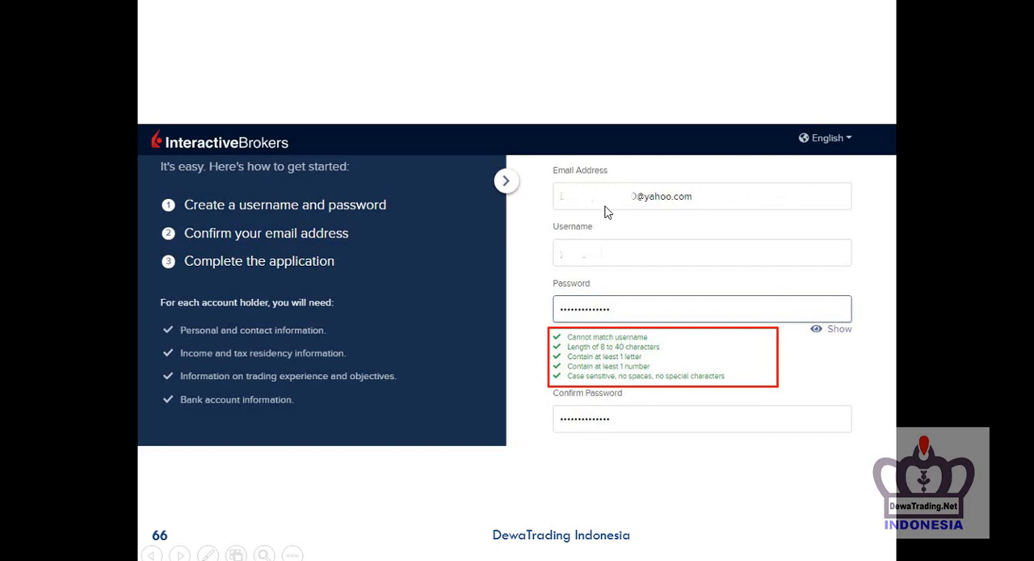
mouse_move(574, 207)
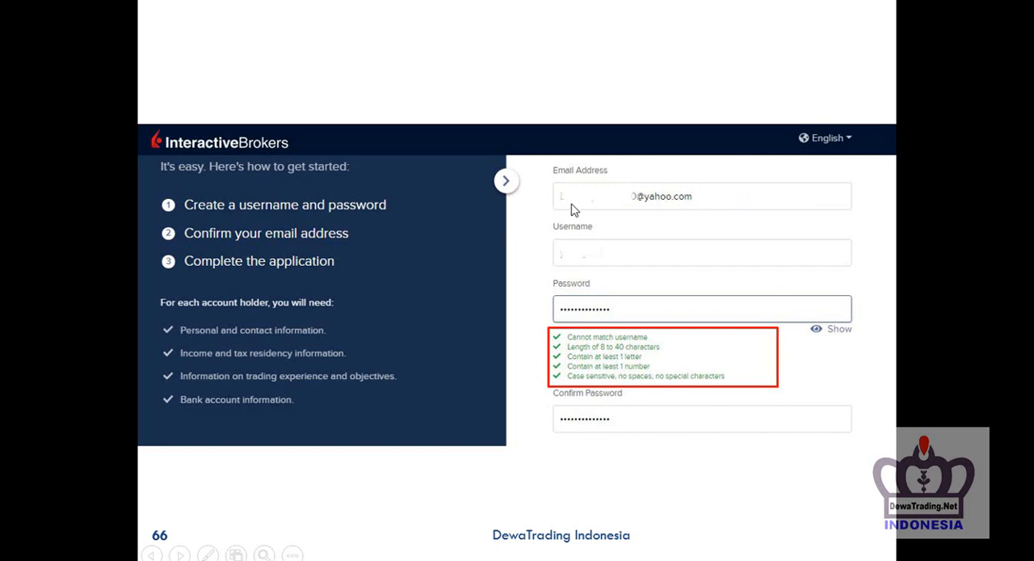
mouse_move(721, 202)
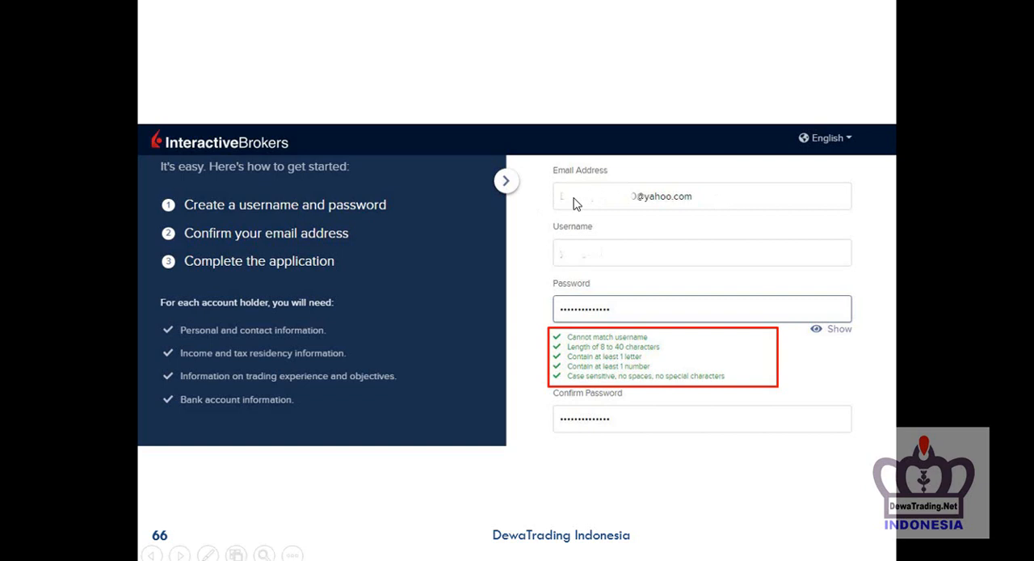
mouse_move(708, 202)
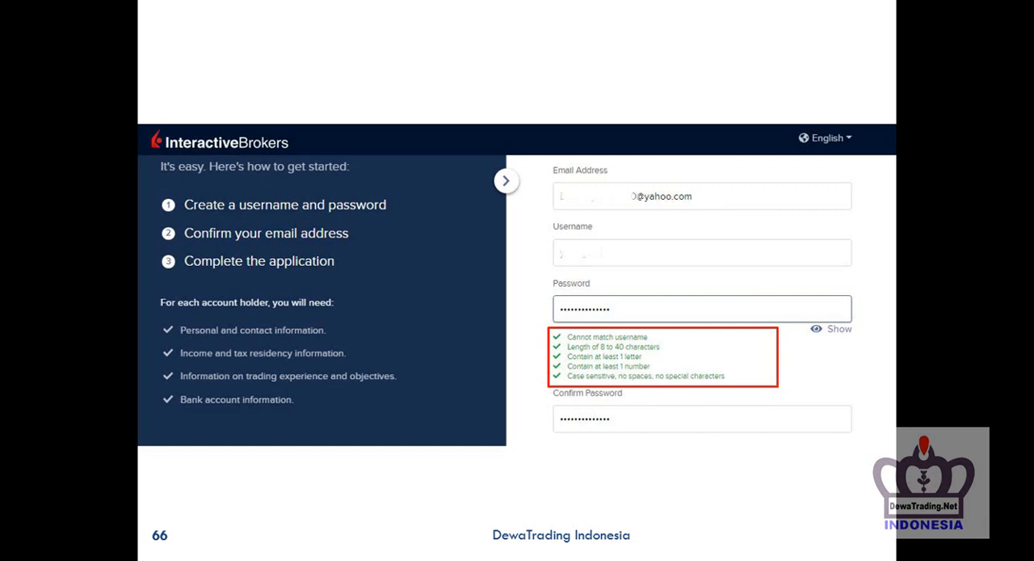
mouse_move(687, 171)
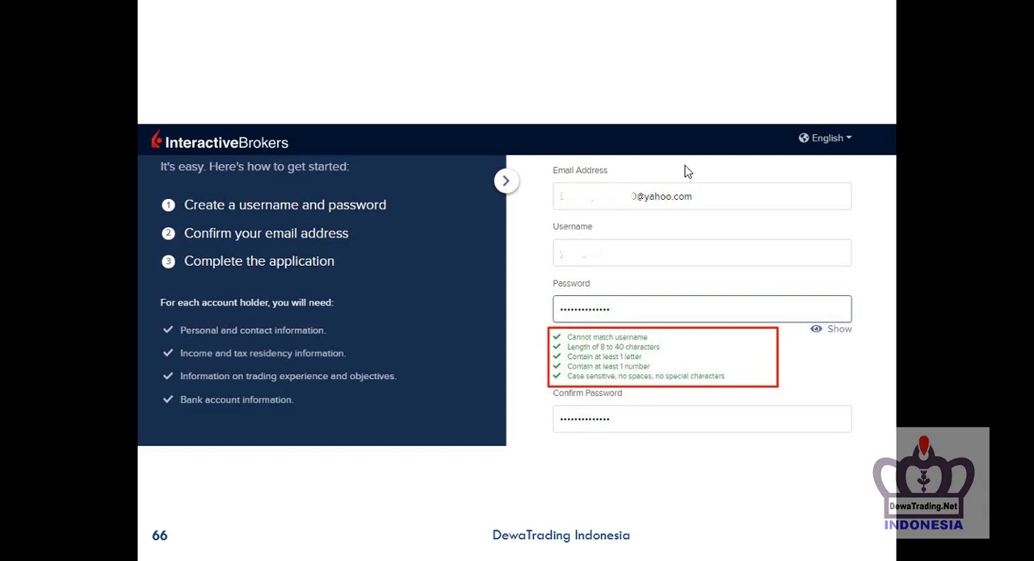
mouse_move(656, 191)
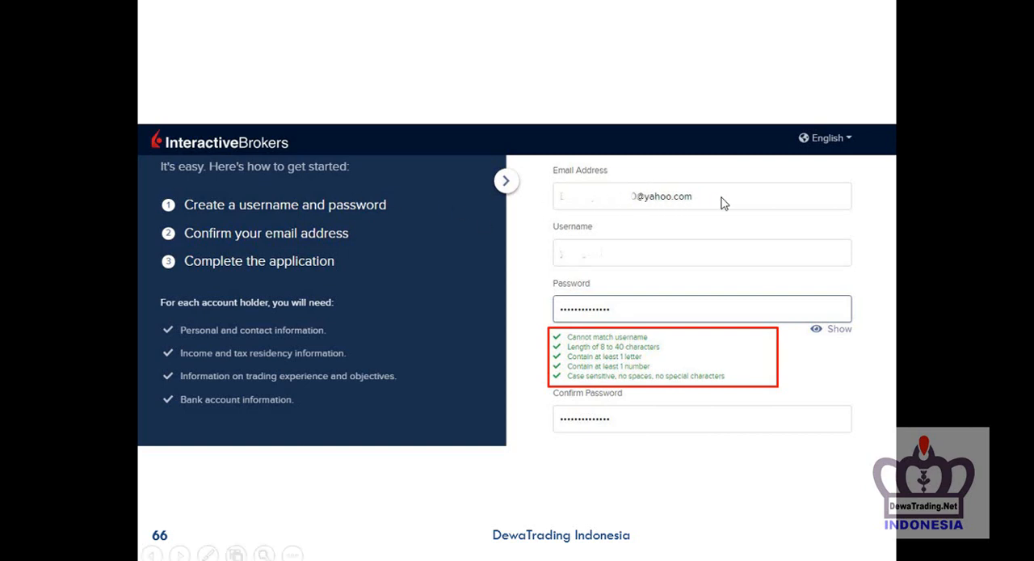
mouse_move(708, 249)
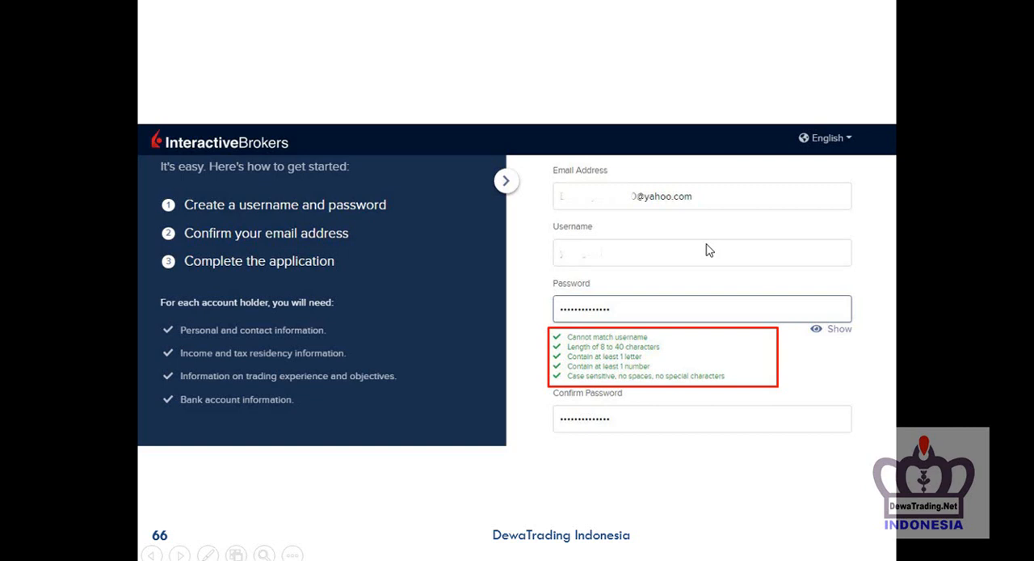
mouse_move(94, 333)
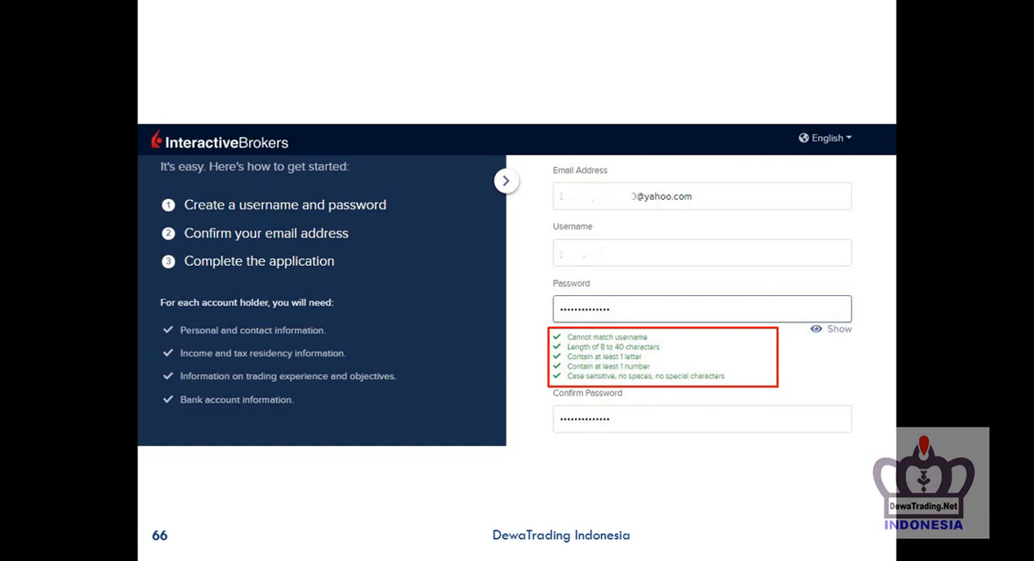
mouse_move(601, 272)
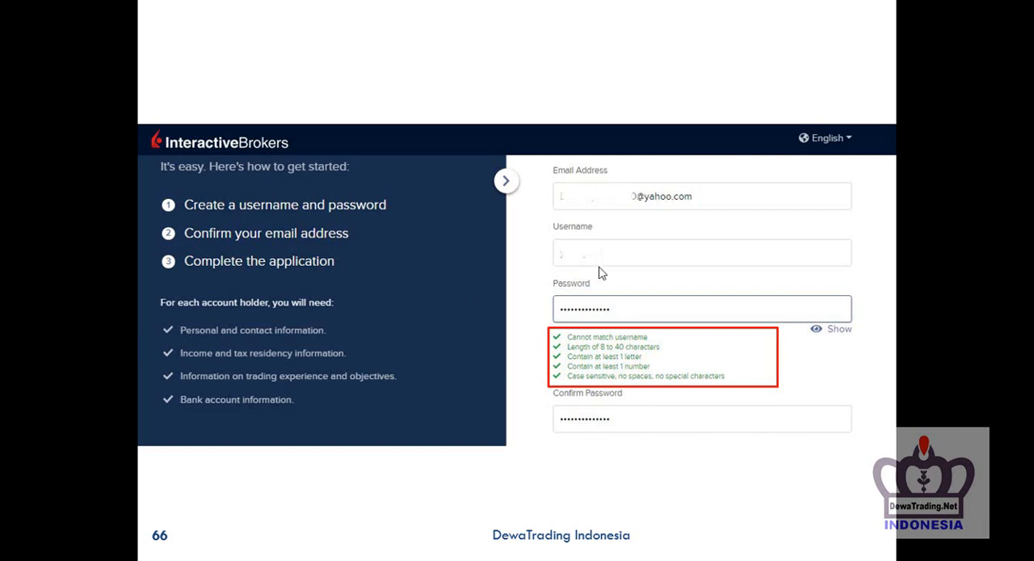
mouse_move(585, 262)
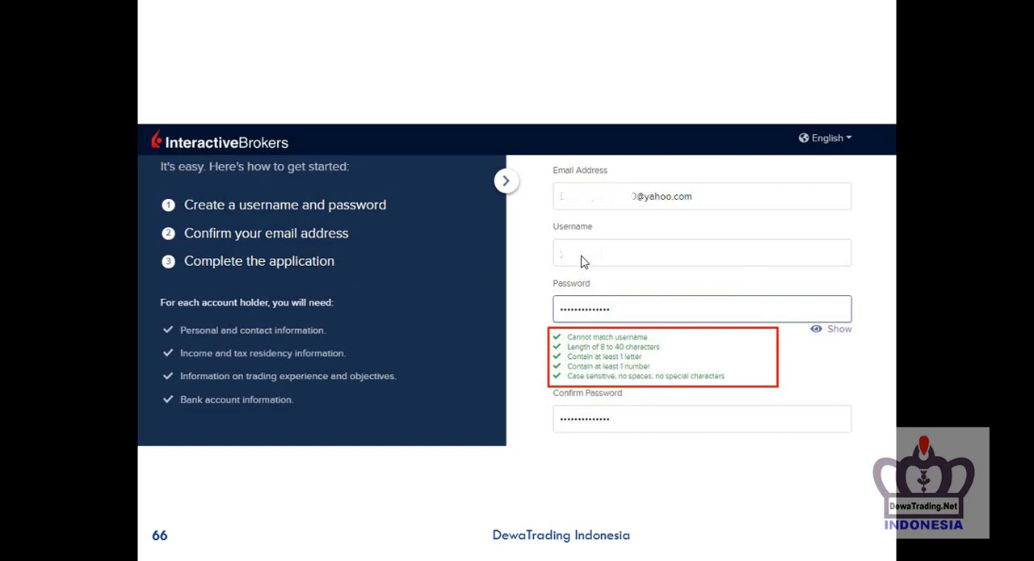
mouse_move(698, 158)
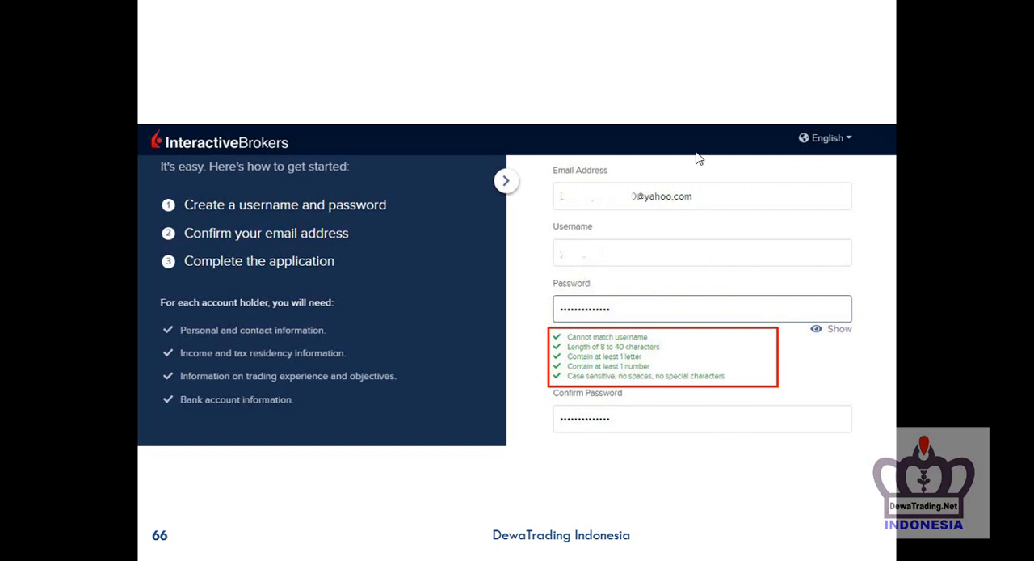
mouse_move(578, 257)
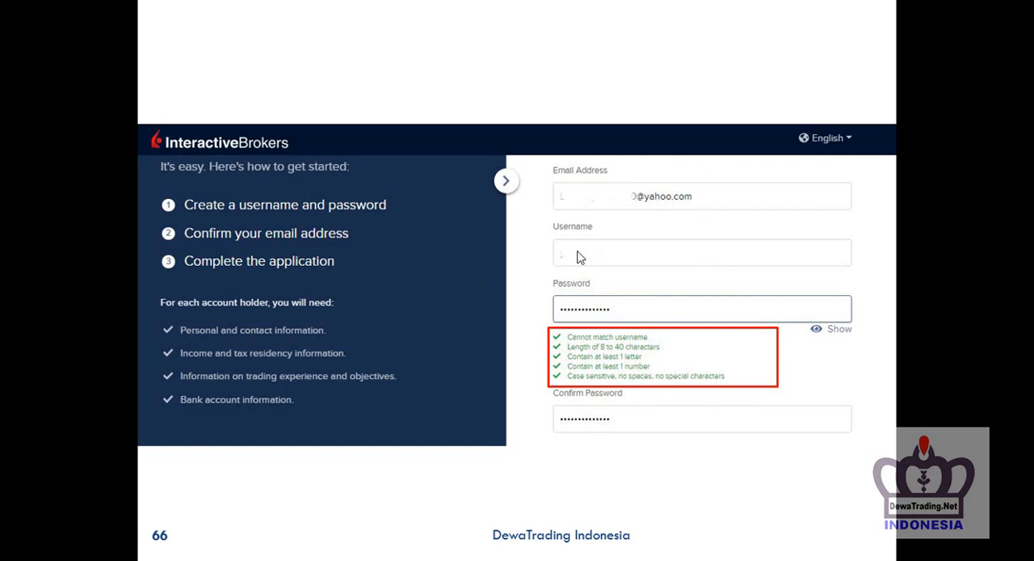
mouse_move(588, 289)
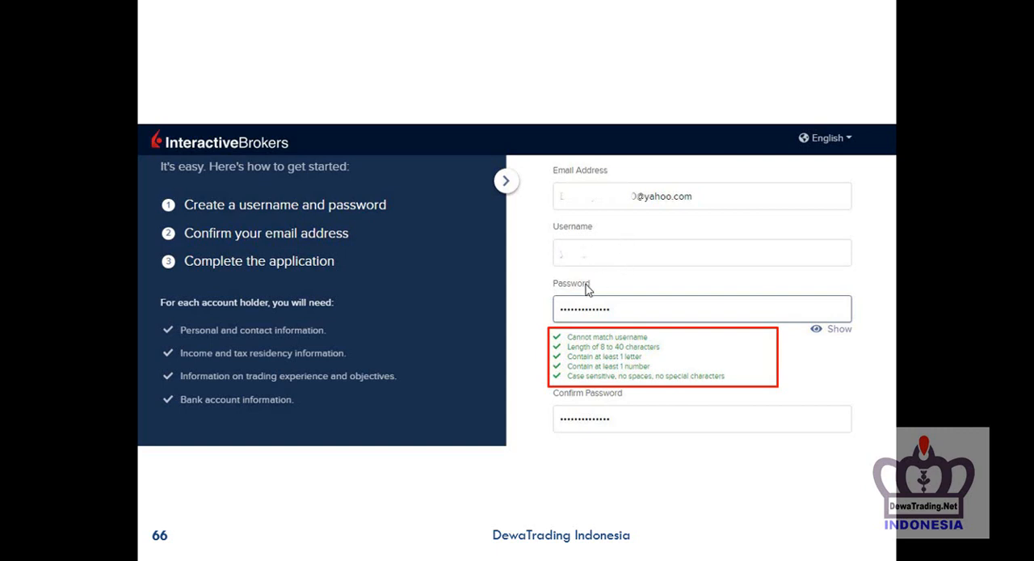
mouse_move(598, 292)
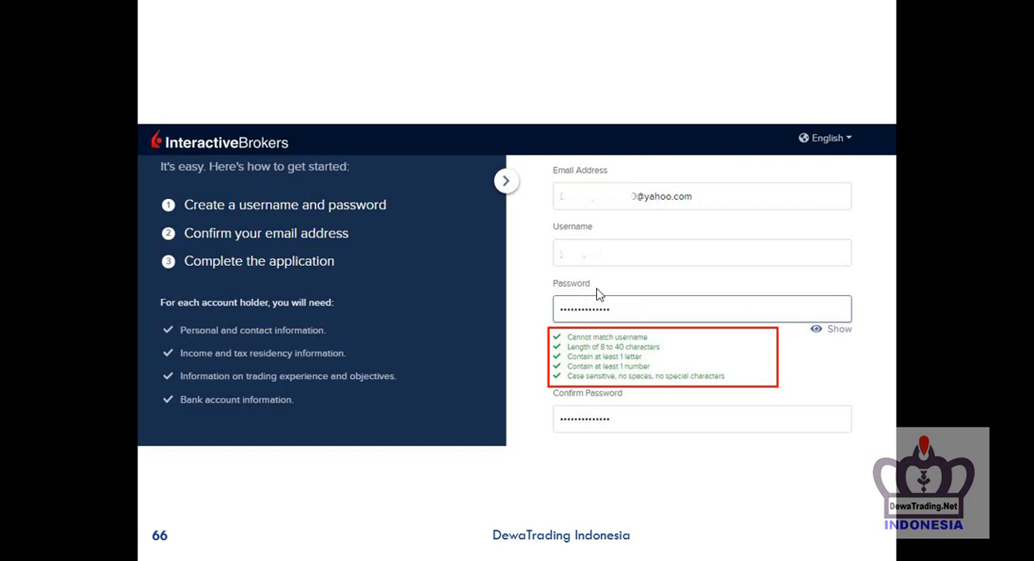
mouse_move(624, 349)
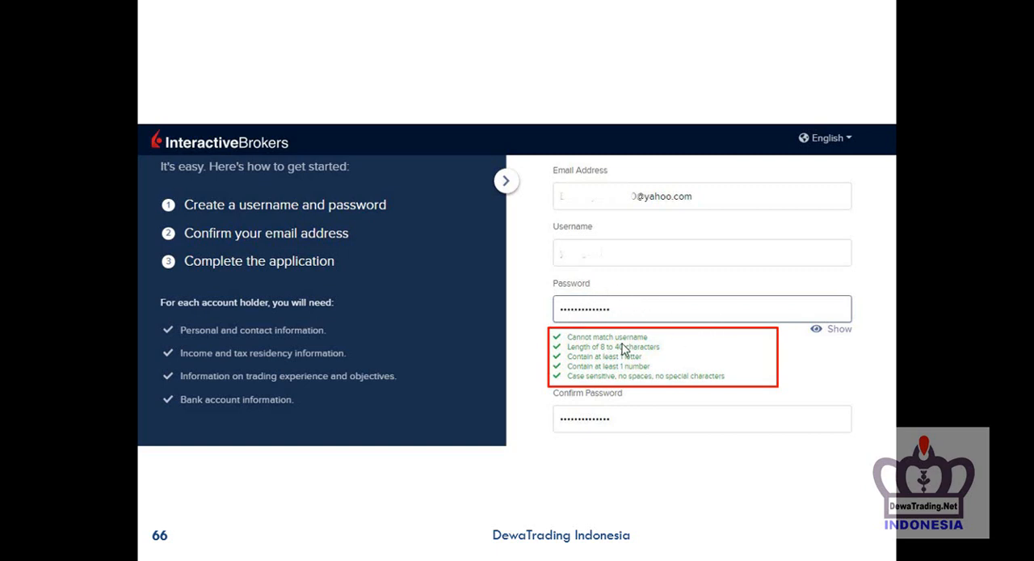
mouse_move(579, 359)
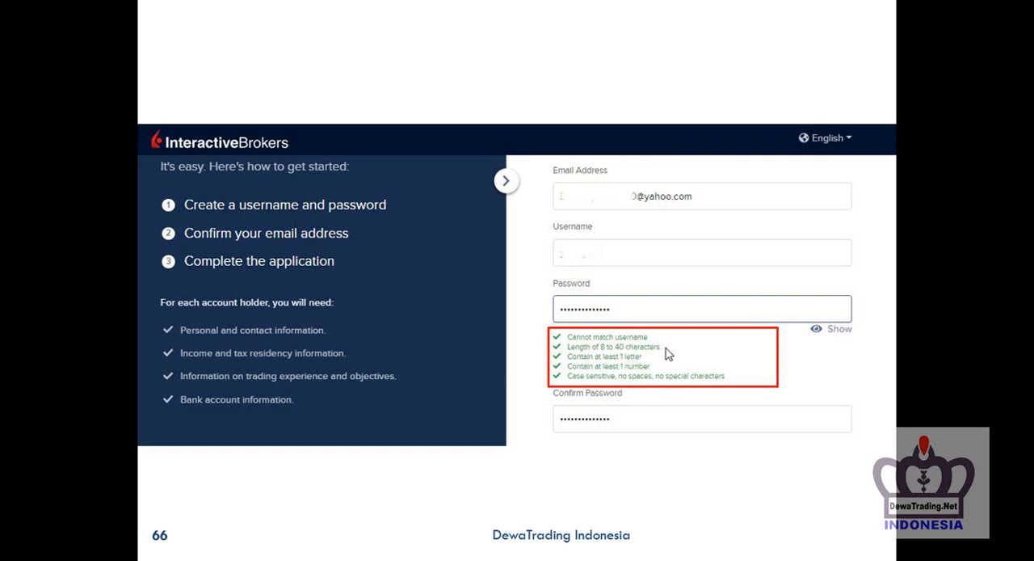
mouse_move(575, 321)
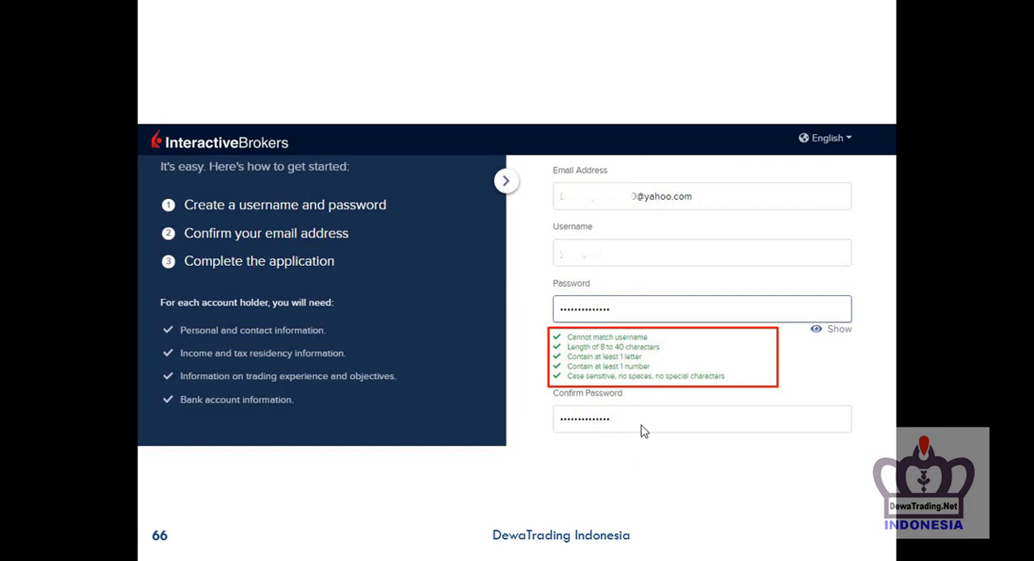
mouse_move(643, 430)
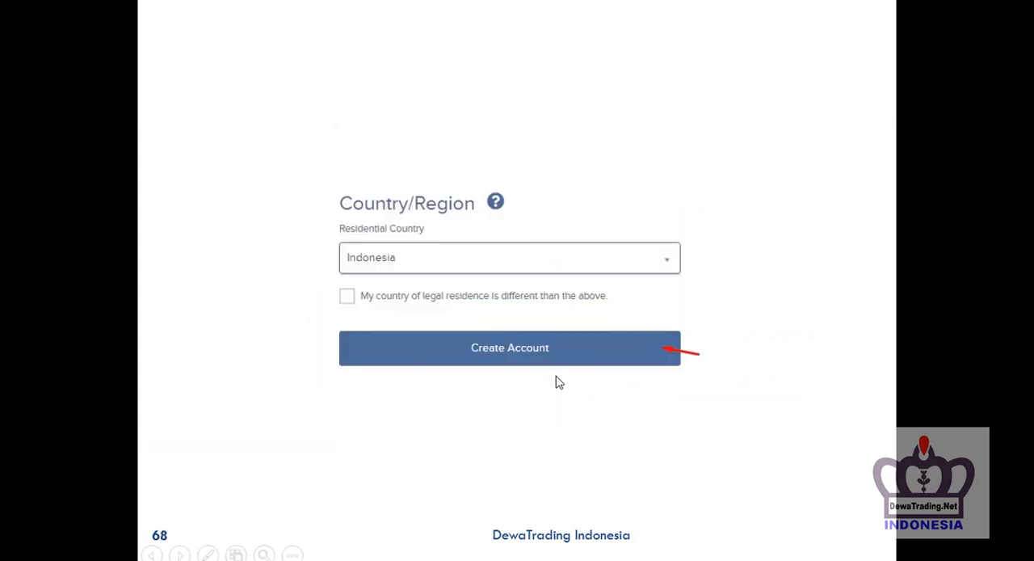
mouse_move(537, 154)
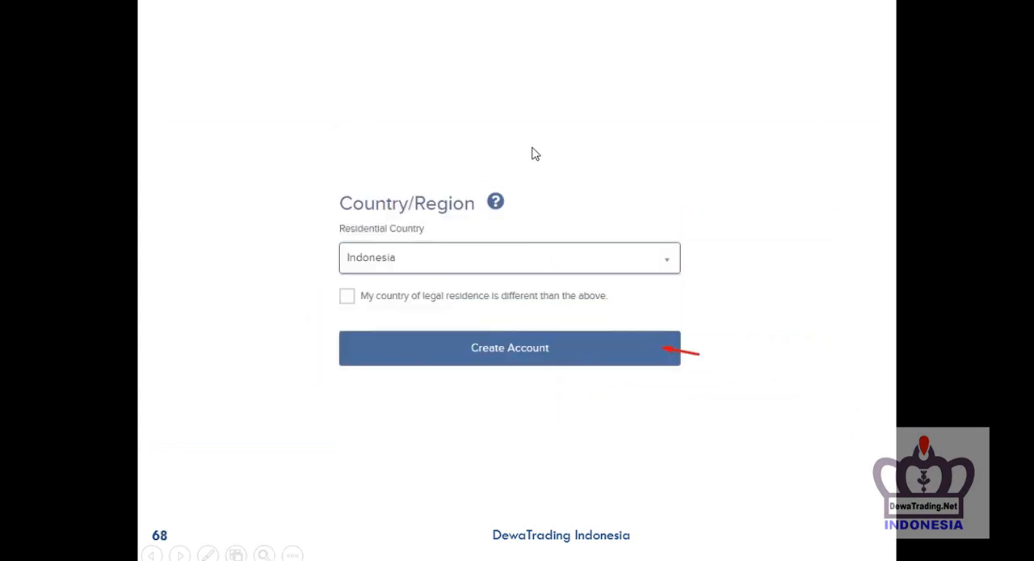
mouse_move(658, 177)
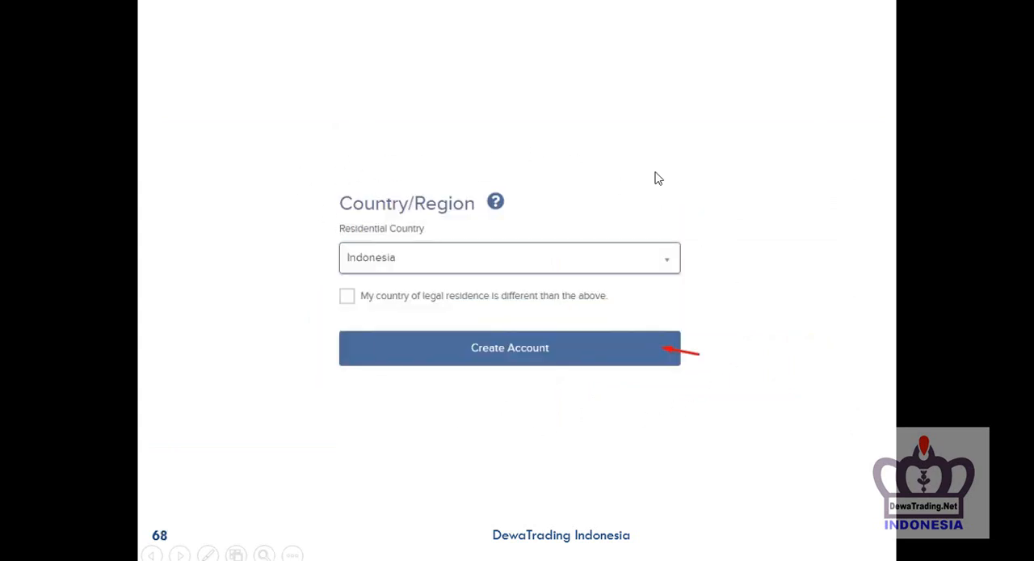
mouse_move(565, 357)
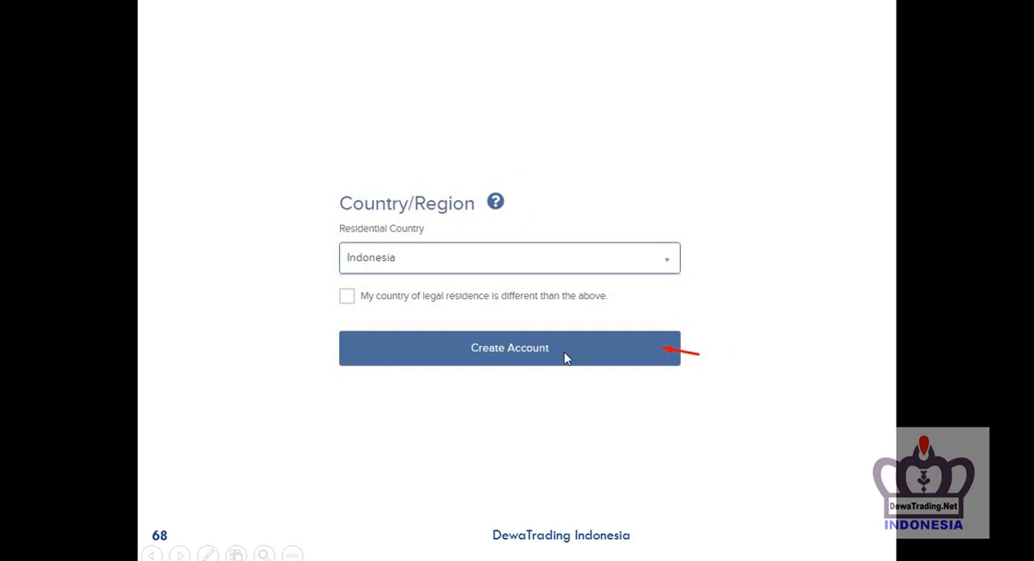
left_click(509, 348)
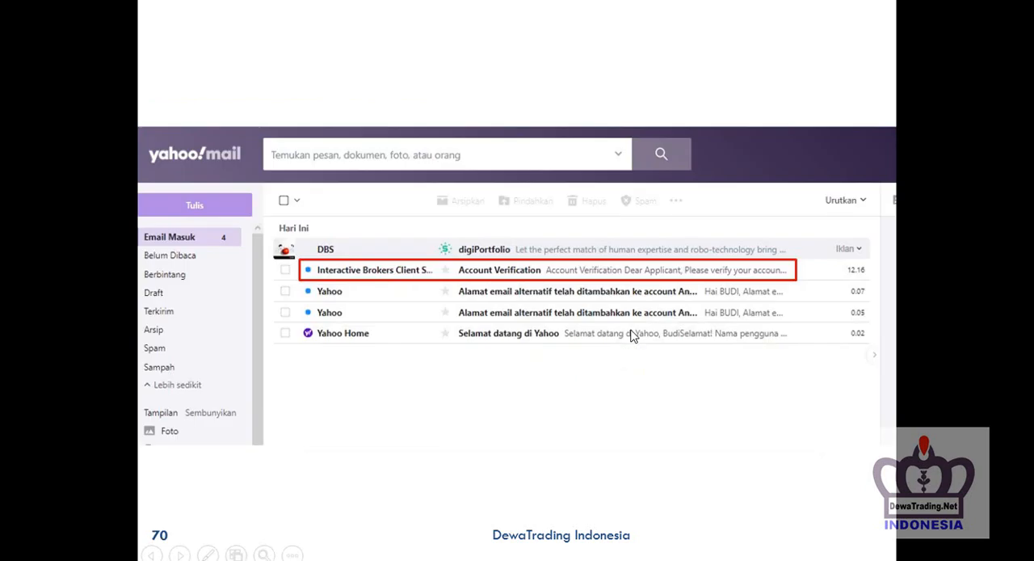
mouse_move(440, 274)
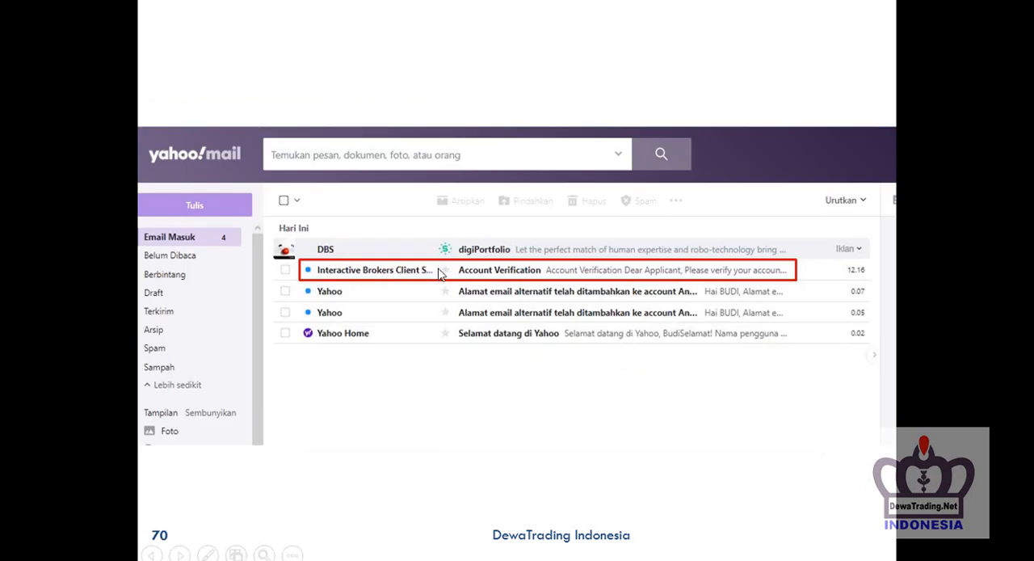
Advance to slide 71, the Account Verification email with its Verify Account link
left_click(499, 270)
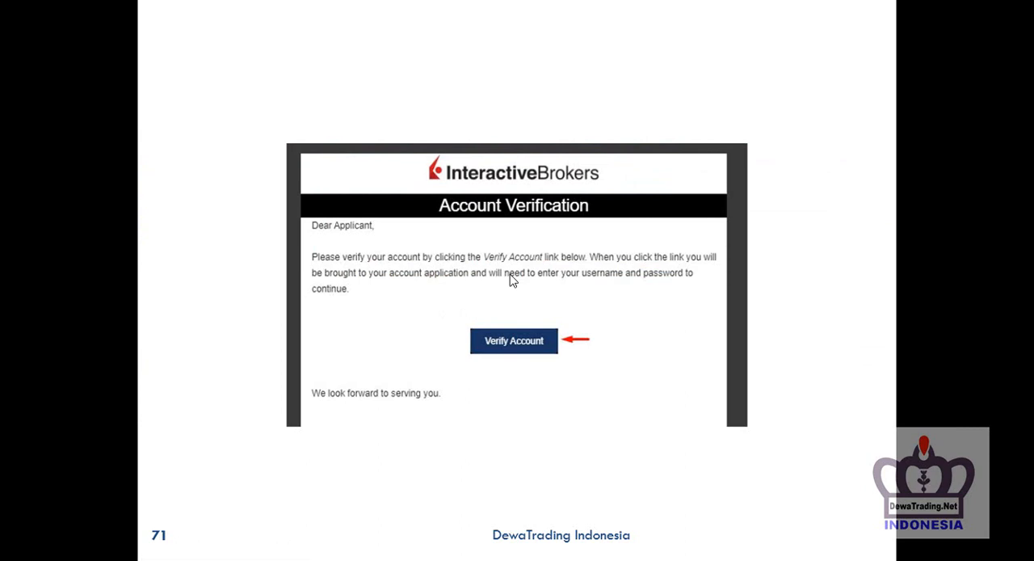
mouse_move(394, 326)
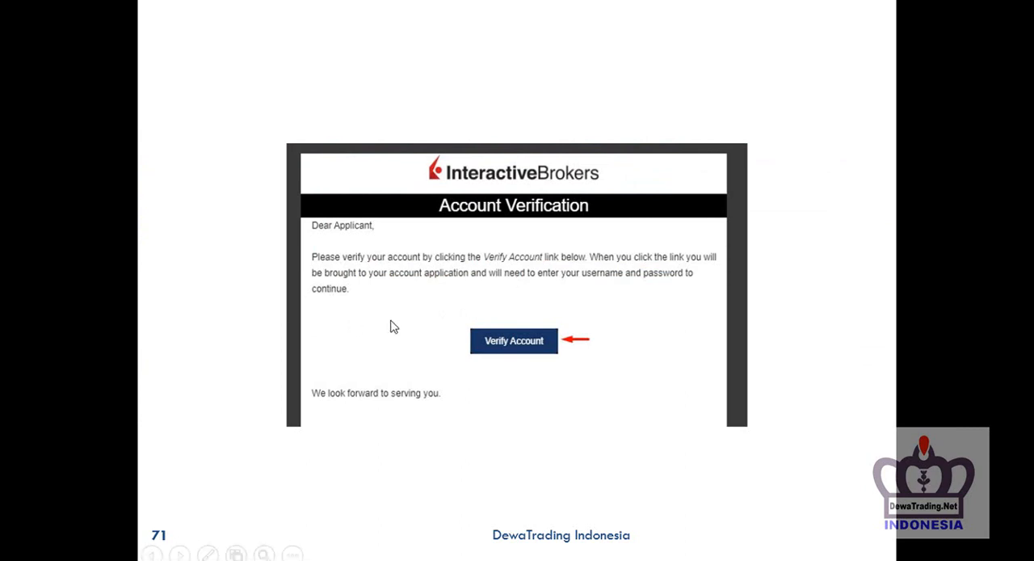
mouse_move(543, 359)
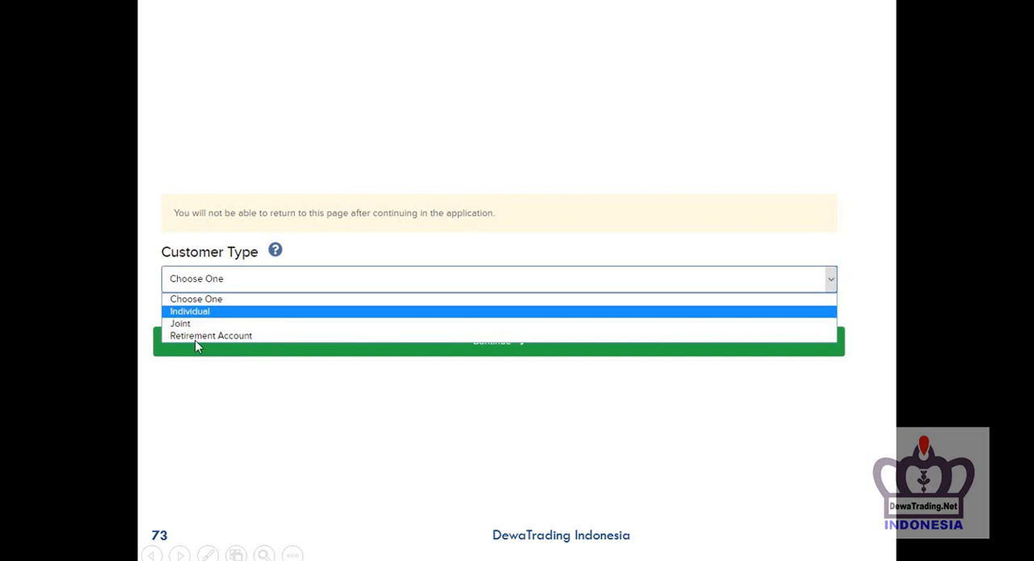
mouse_move(301, 346)
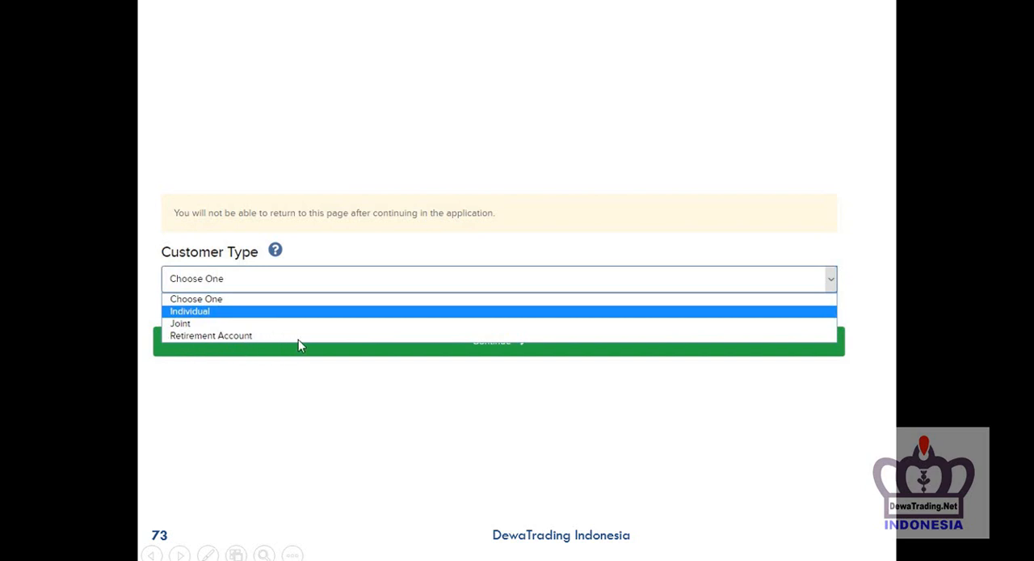
Advance past Customer Type set to Individual to slide 75, the About You form
left_click(191, 310)
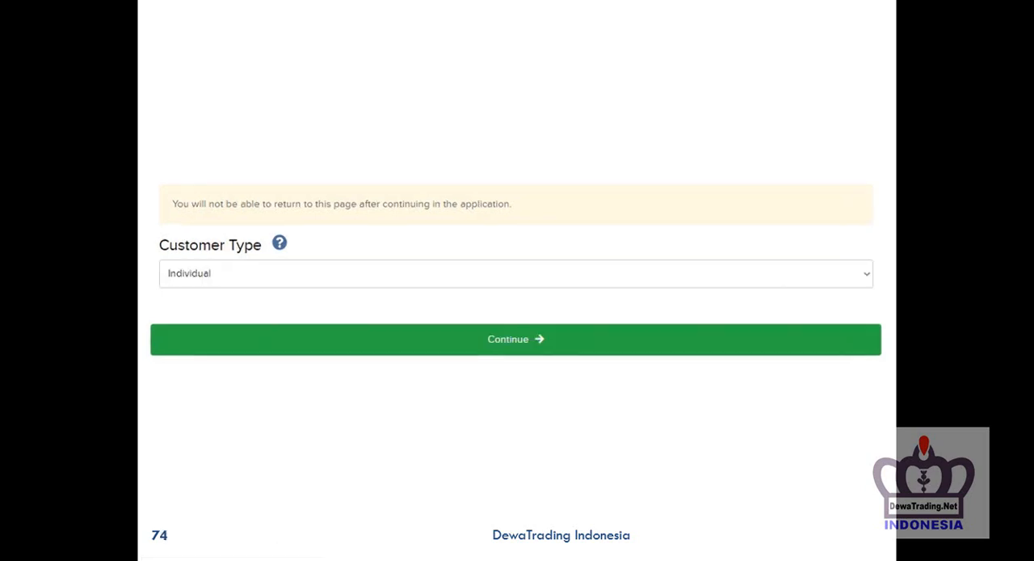
left_click(515, 339)
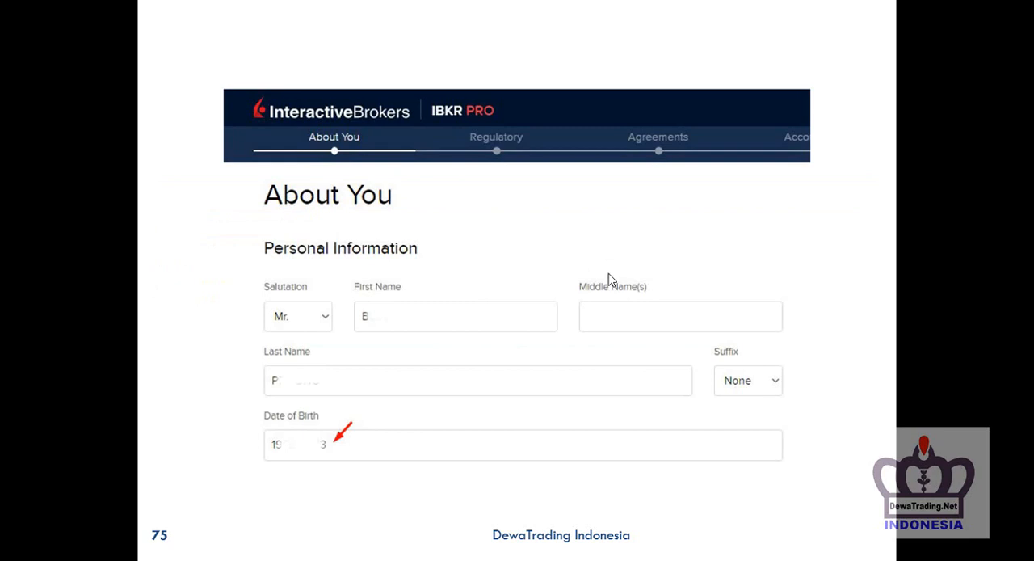
mouse_move(611, 278)
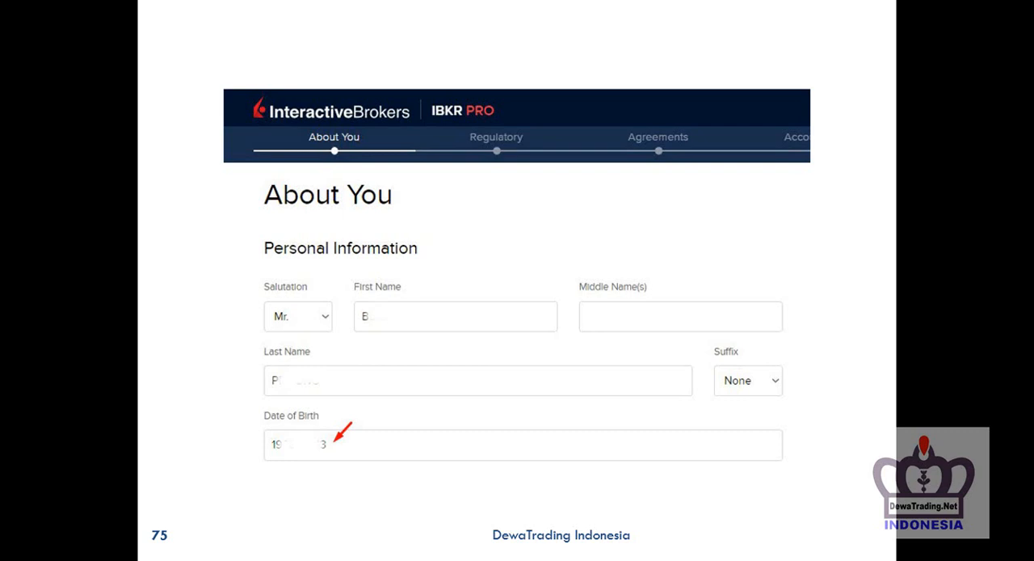
mouse_move(516, 349)
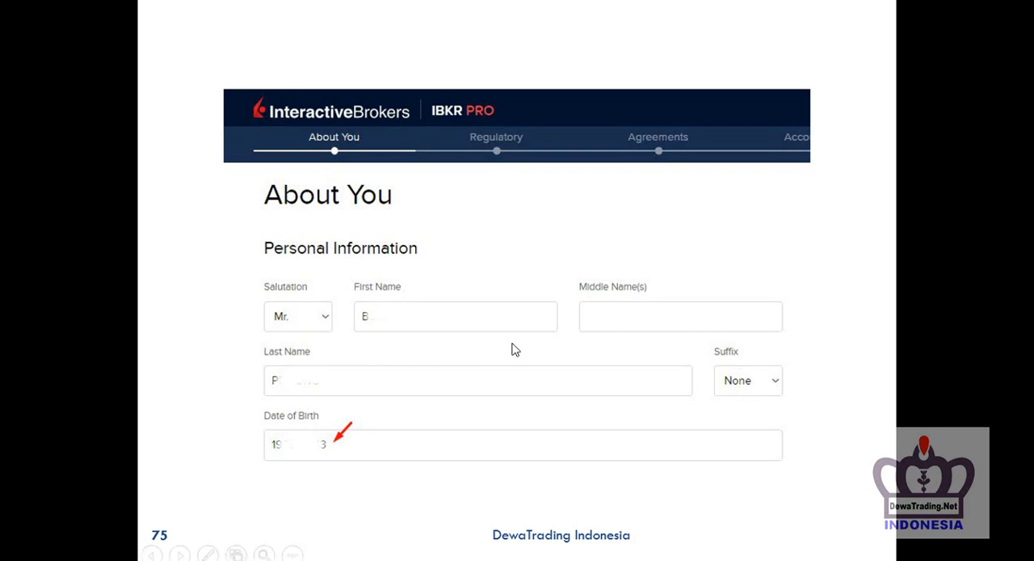
mouse_move(398, 394)
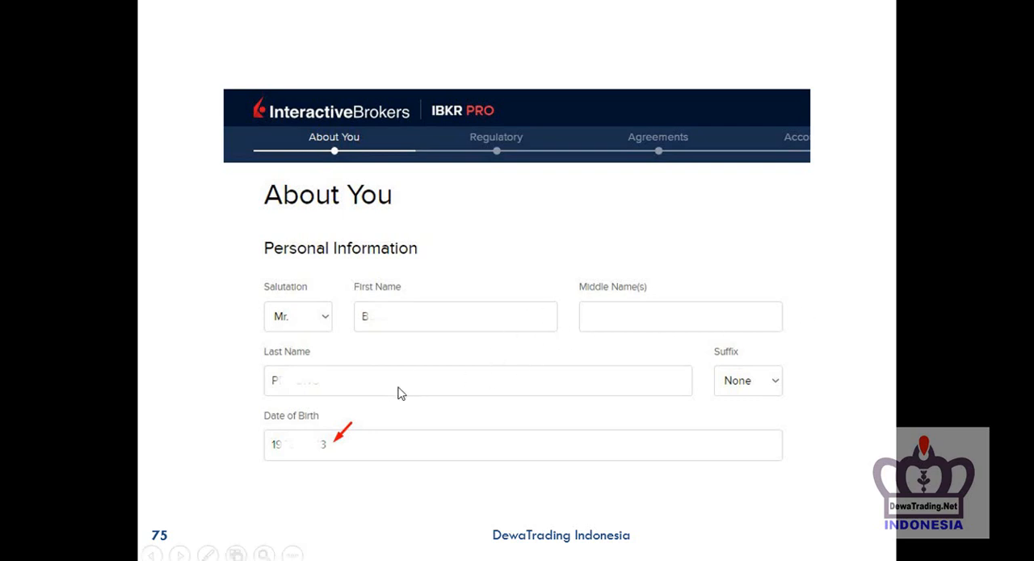
mouse_move(391, 391)
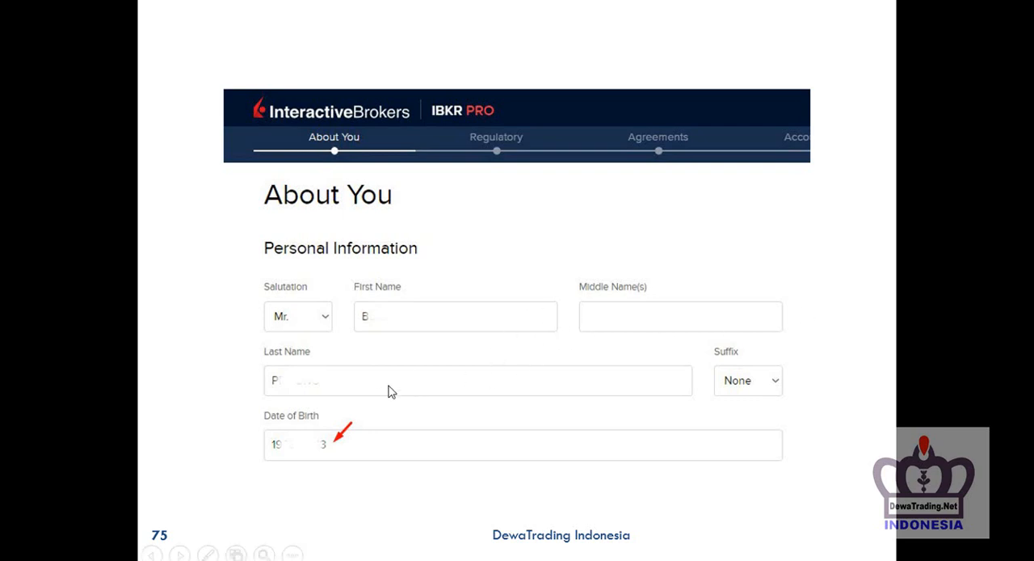
mouse_move(449, 307)
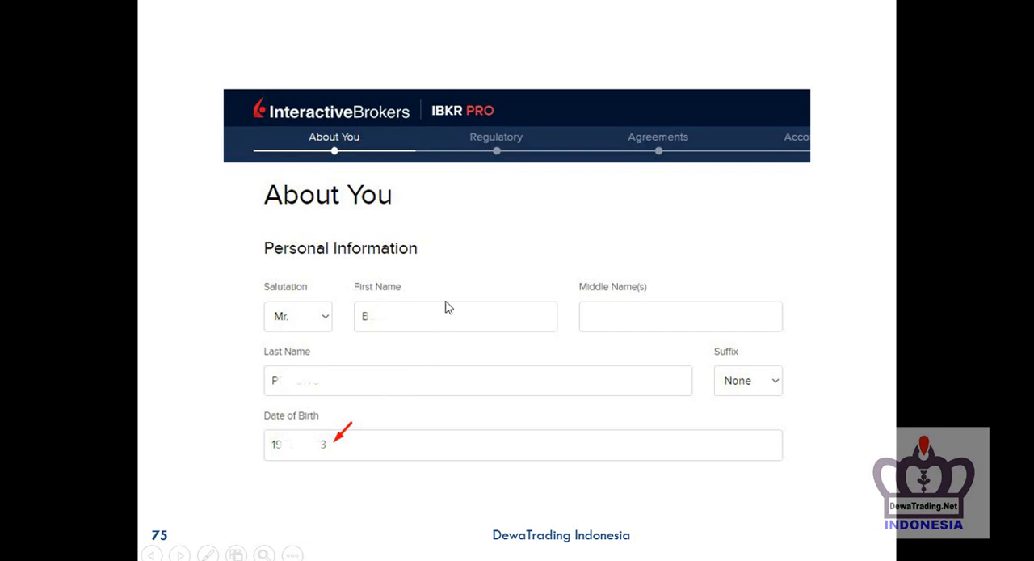
mouse_move(414, 321)
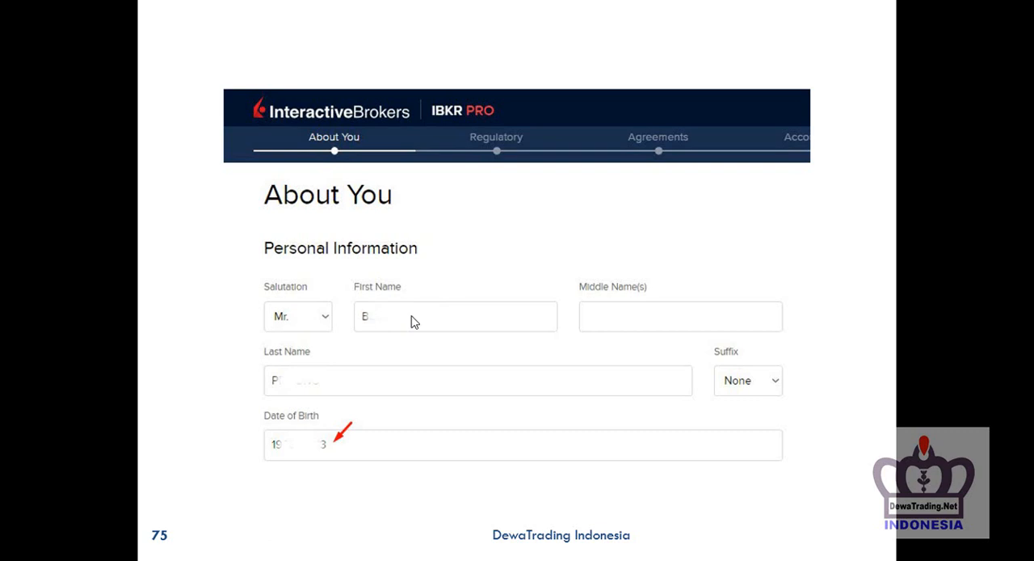
mouse_move(454, 304)
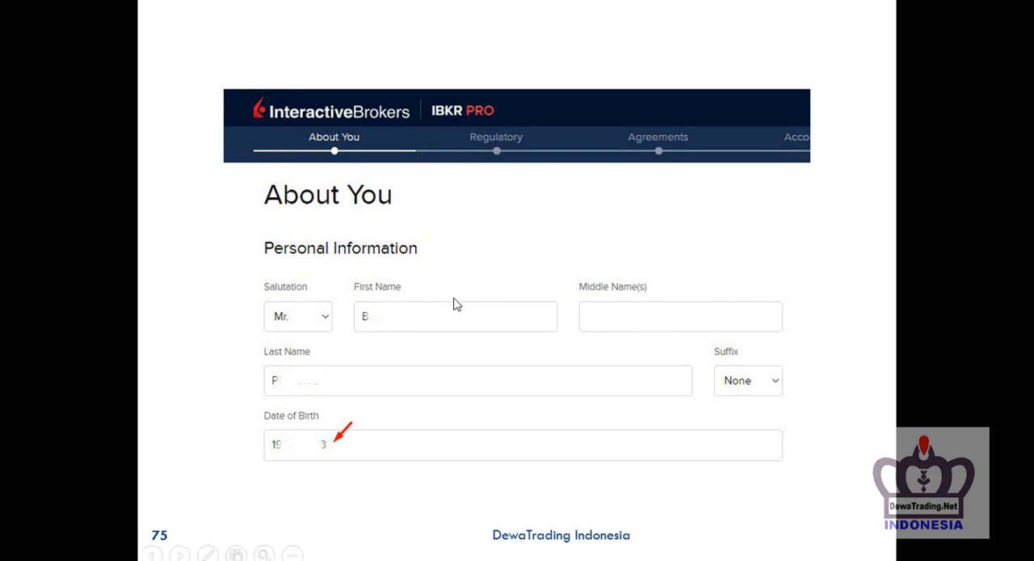
mouse_move(381, 317)
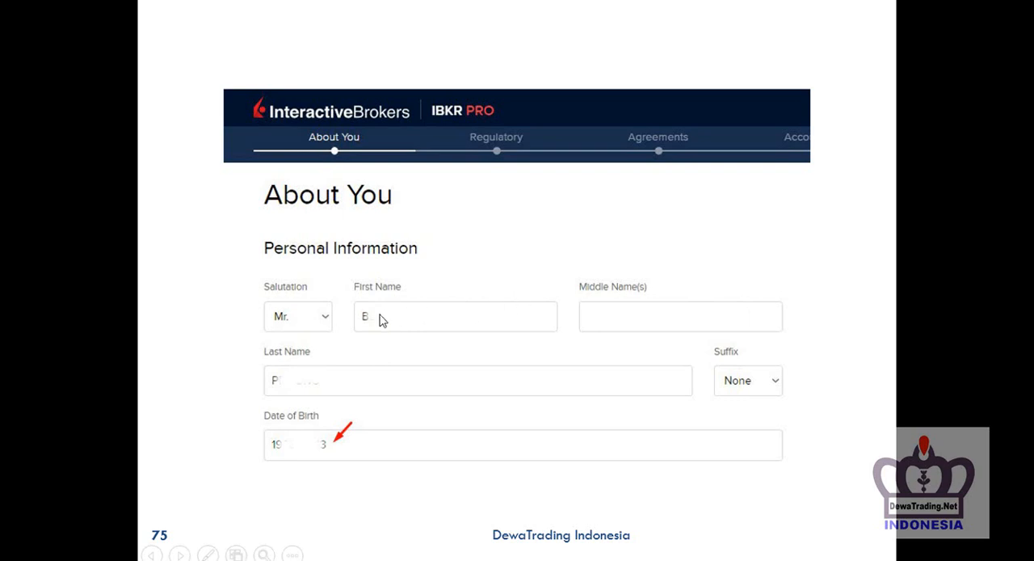
mouse_move(419, 322)
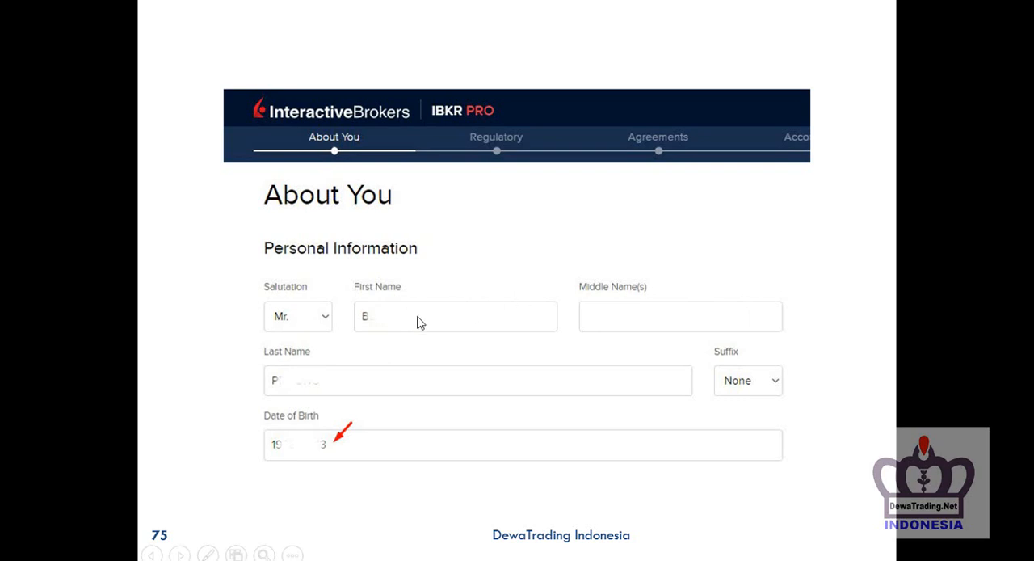
mouse_move(423, 394)
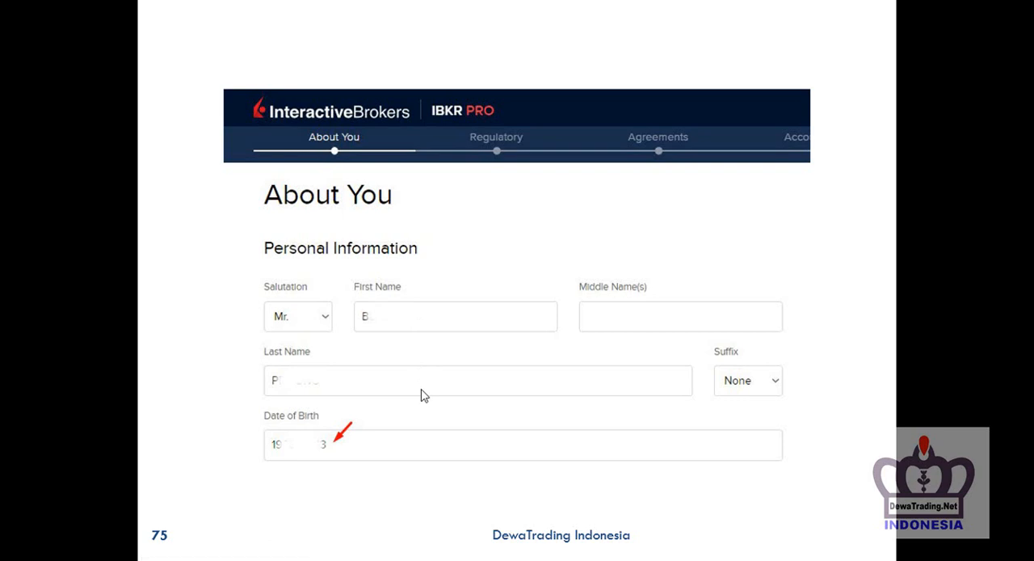
mouse_move(661, 323)
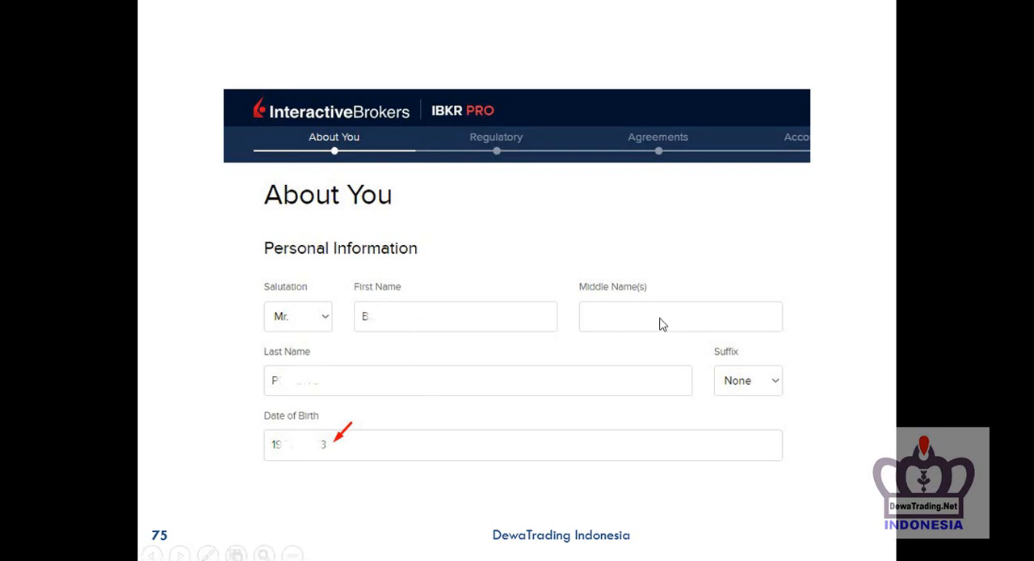
mouse_move(601, 329)
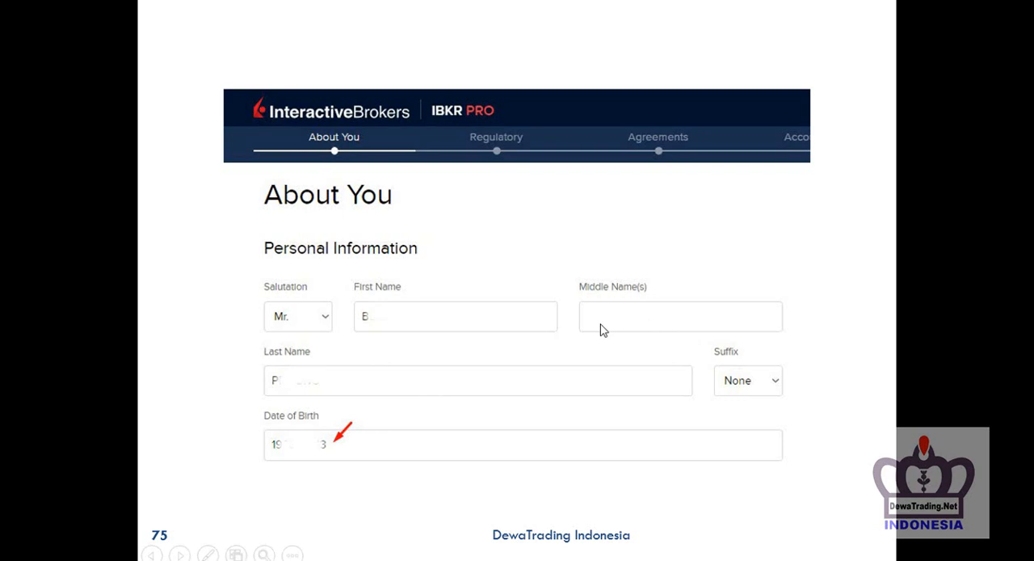
mouse_move(653, 323)
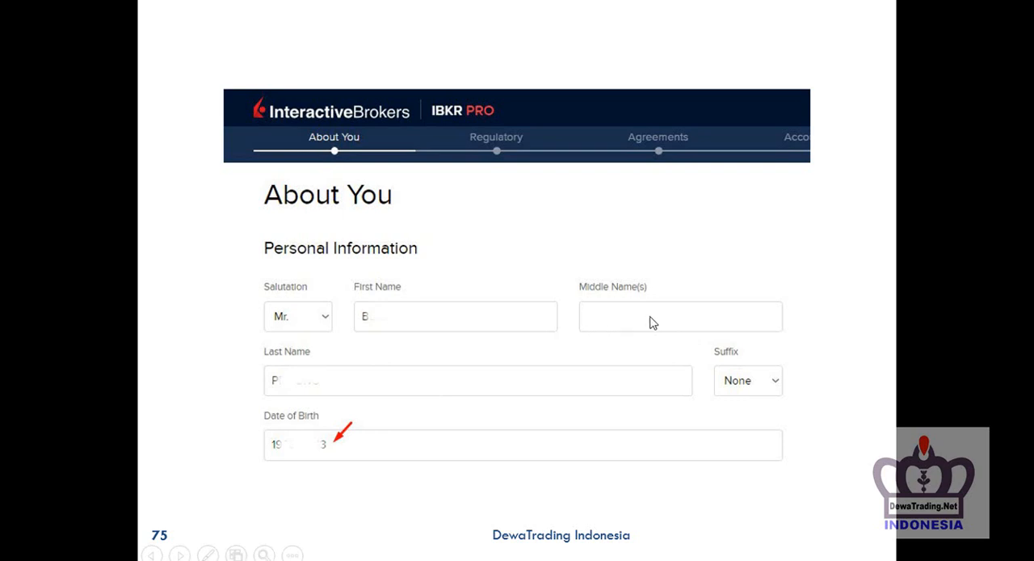
mouse_move(598, 220)
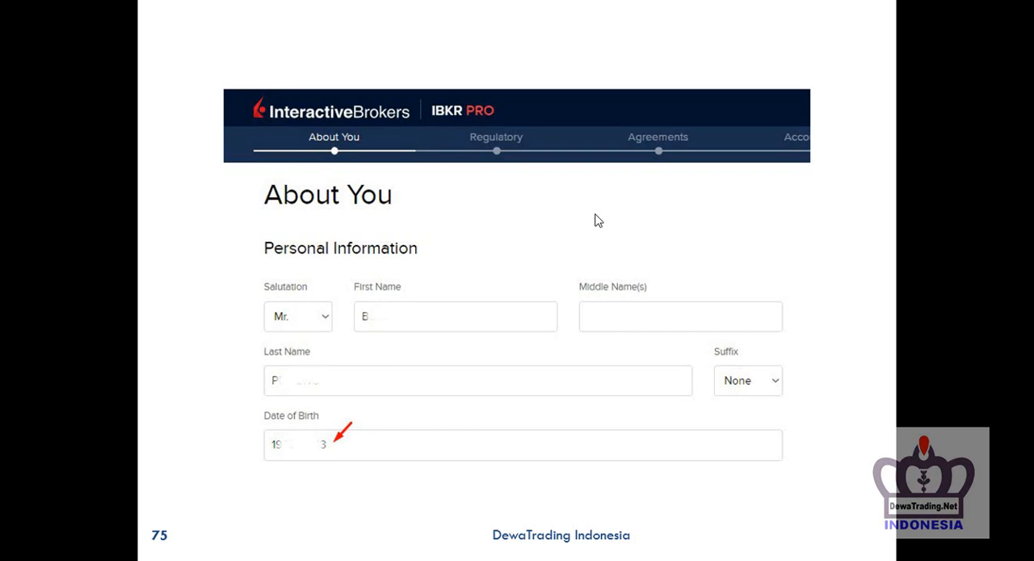
mouse_move(375, 290)
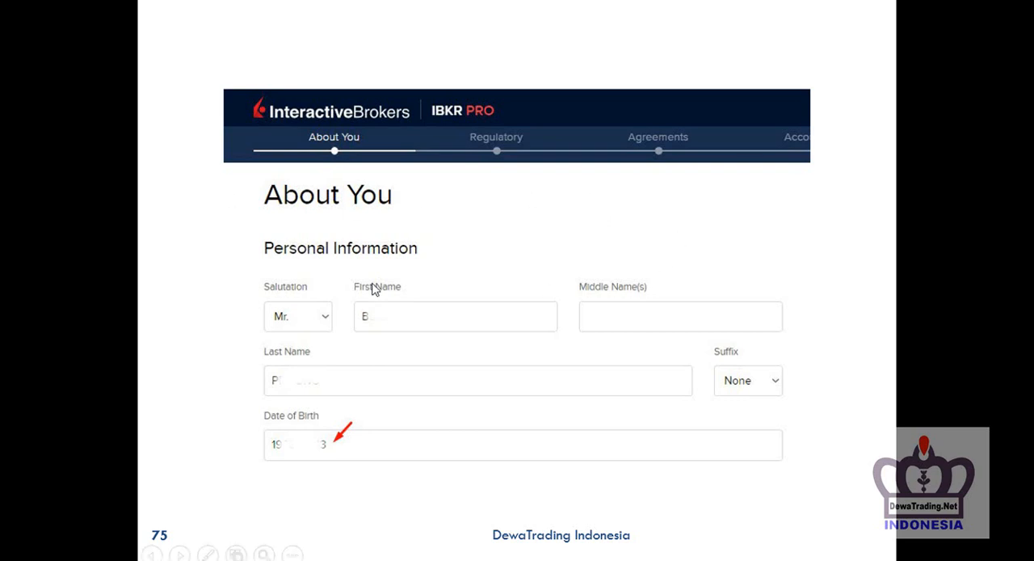
mouse_move(307, 317)
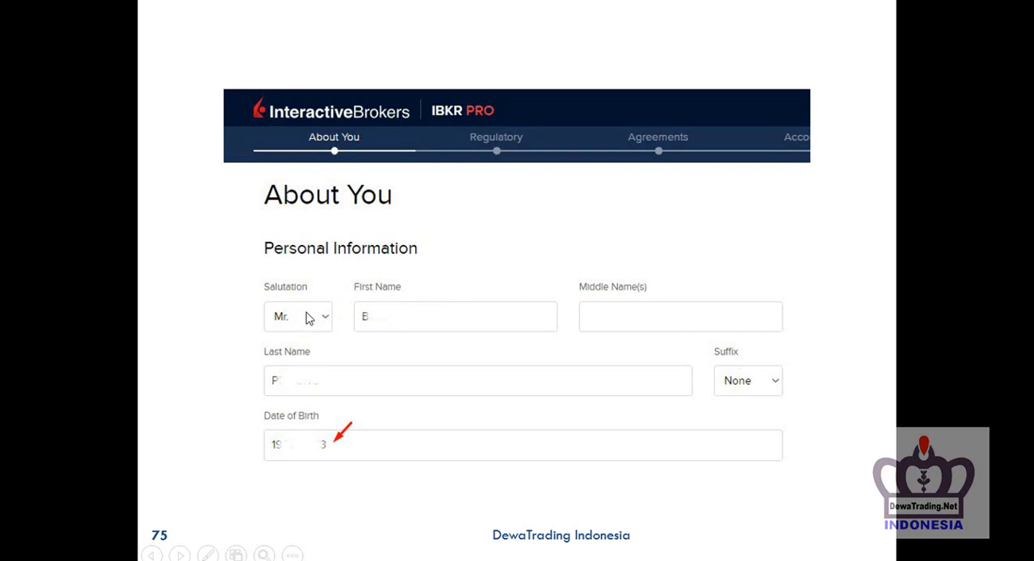
mouse_move(309, 307)
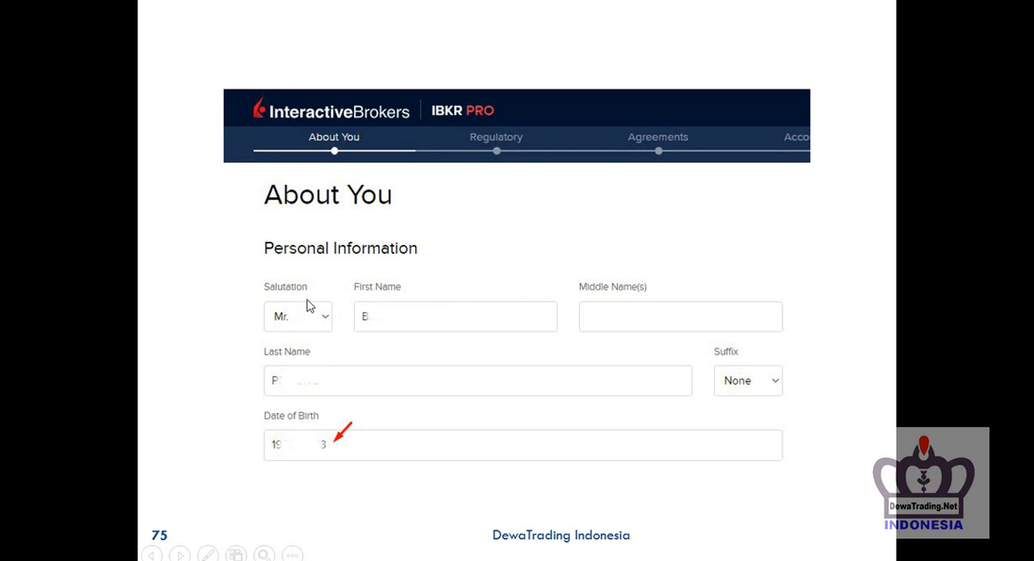
mouse_move(312, 317)
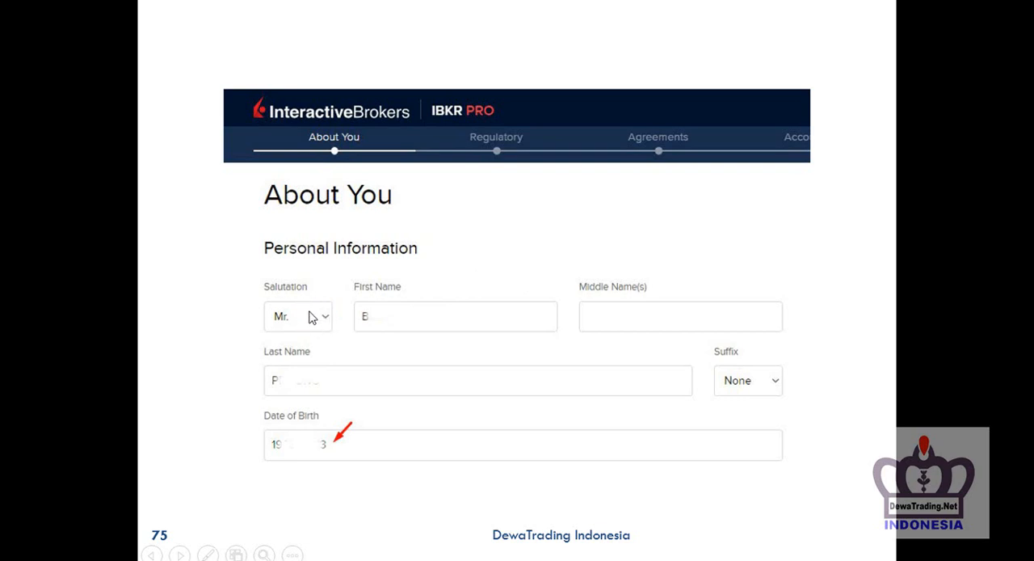
mouse_move(278, 440)
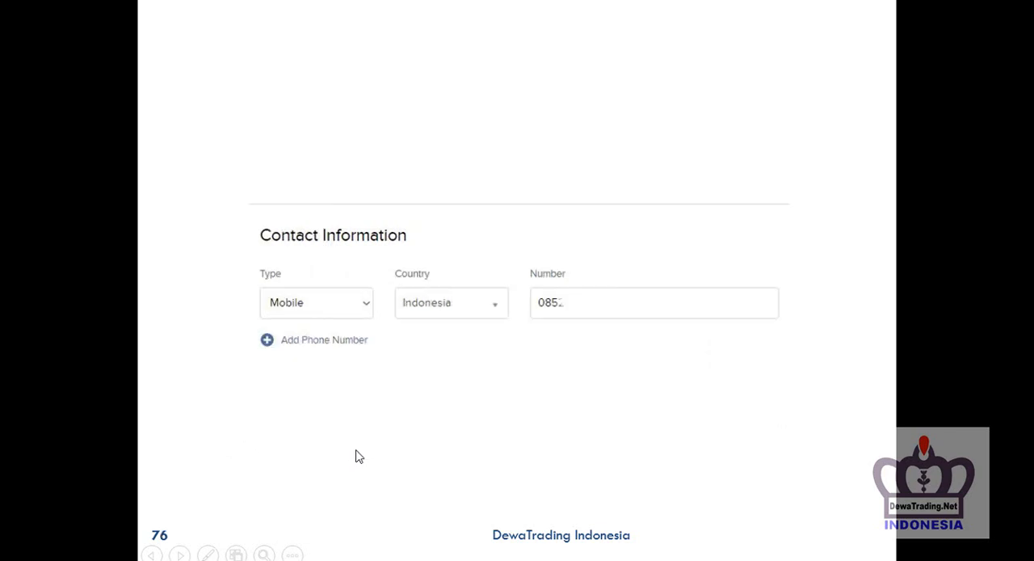
mouse_move(640, 314)
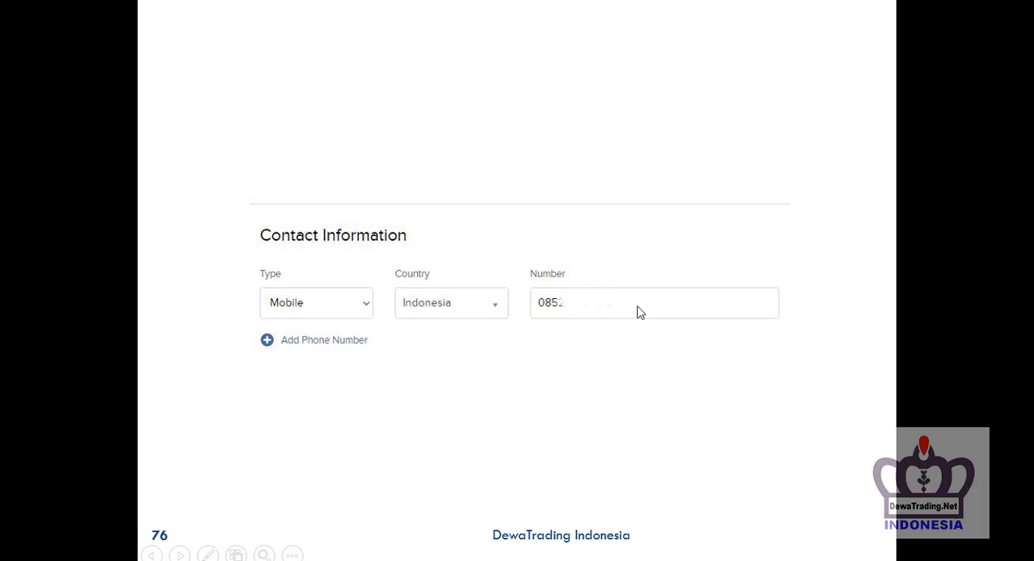
mouse_move(598, 365)
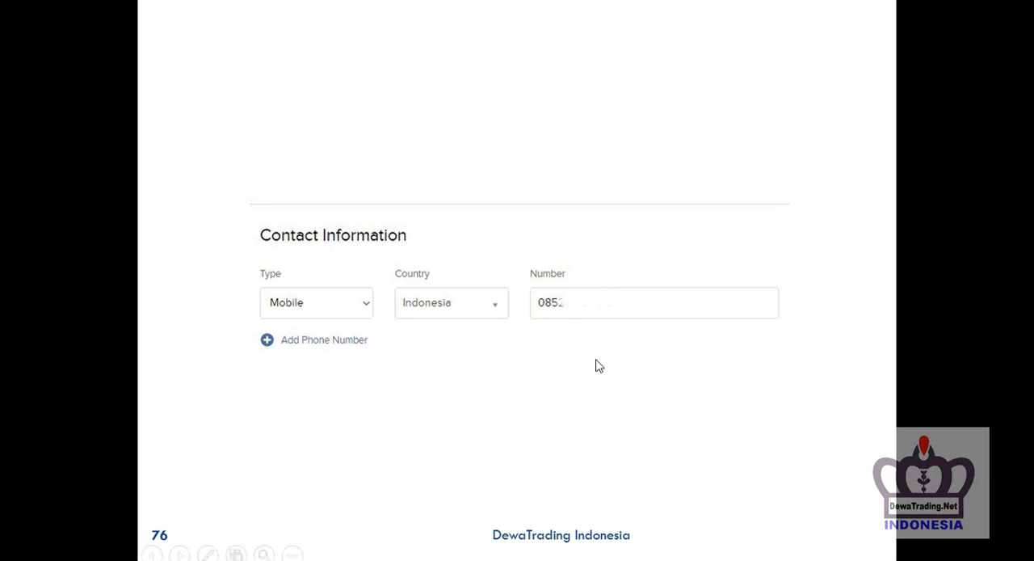
Advance to slide 77, the Addresses section with an Indonesian address in Banten
scroll("down", 3)
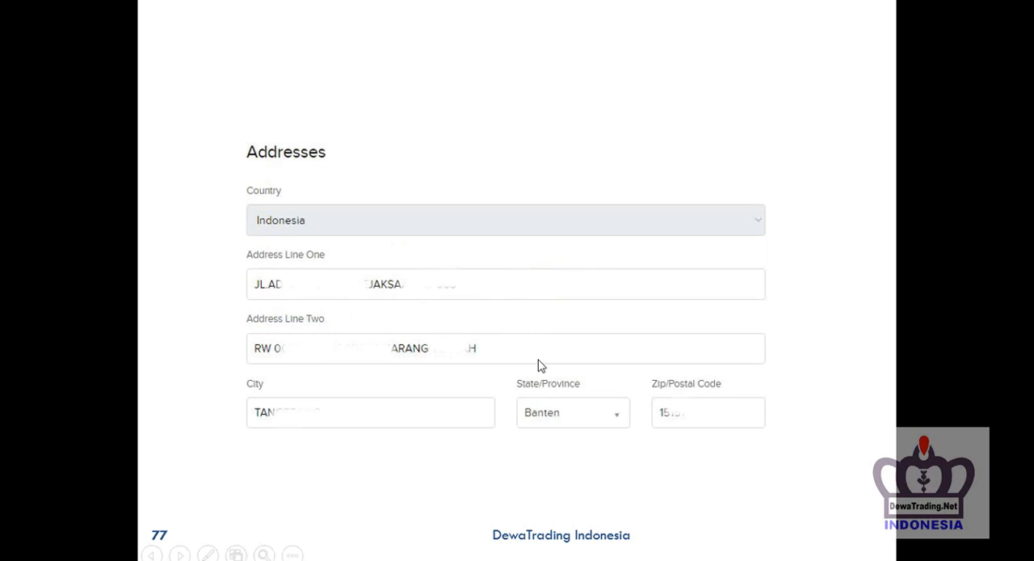
mouse_move(488, 289)
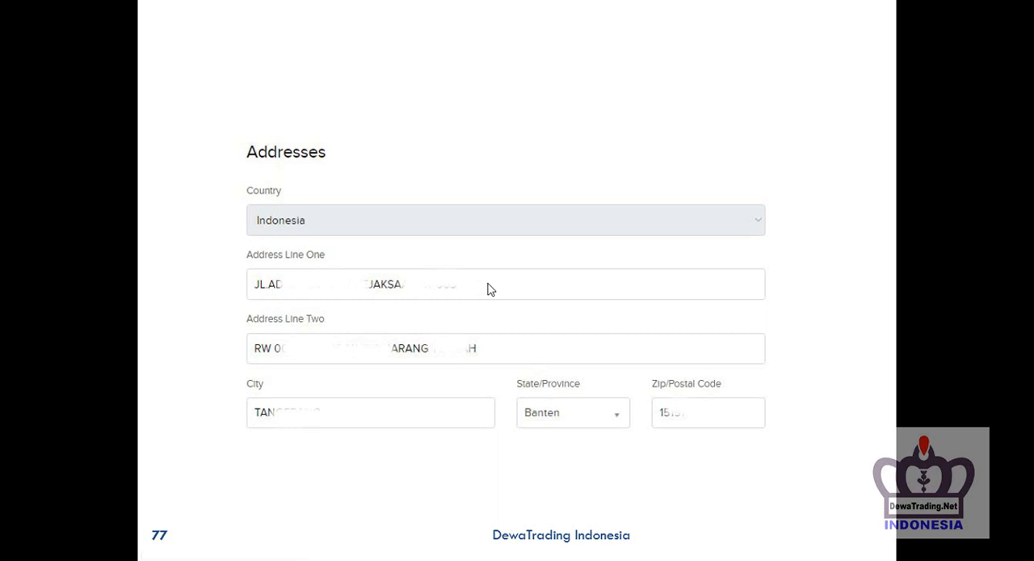
mouse_move(520, 290)
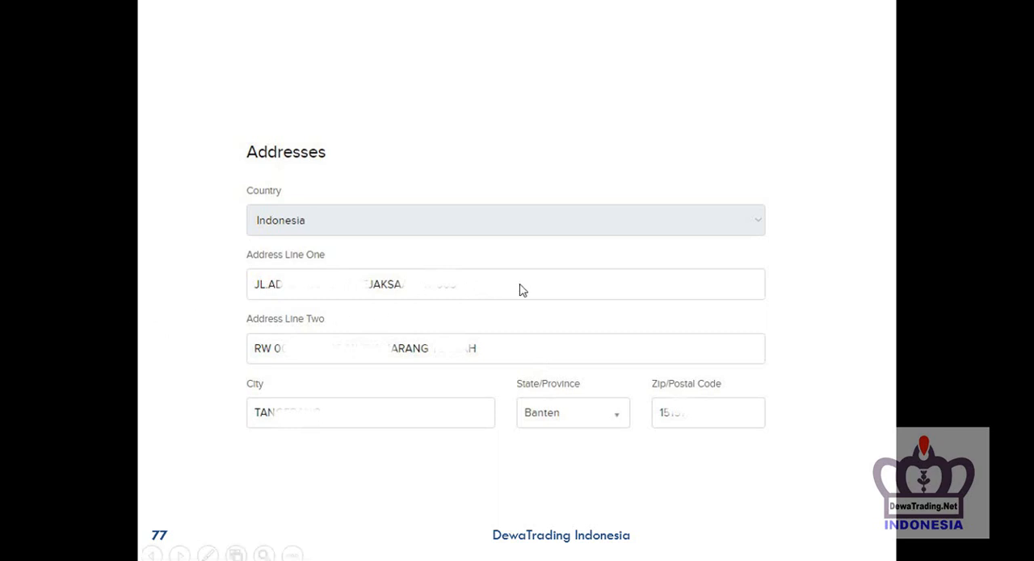
mouse_move(504, 401)
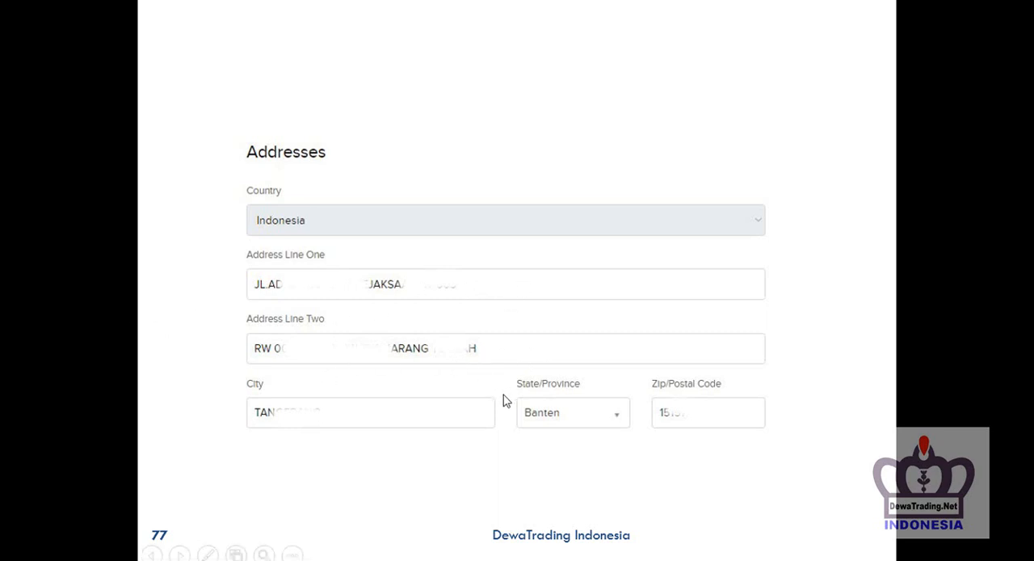
mouse_move(659, 382)
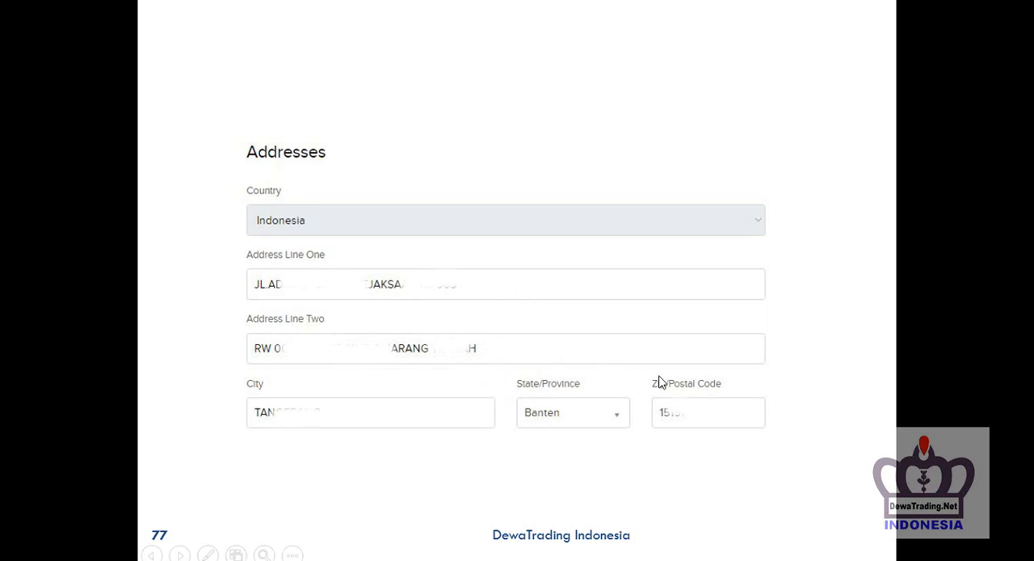
mouse_move(743, 449)
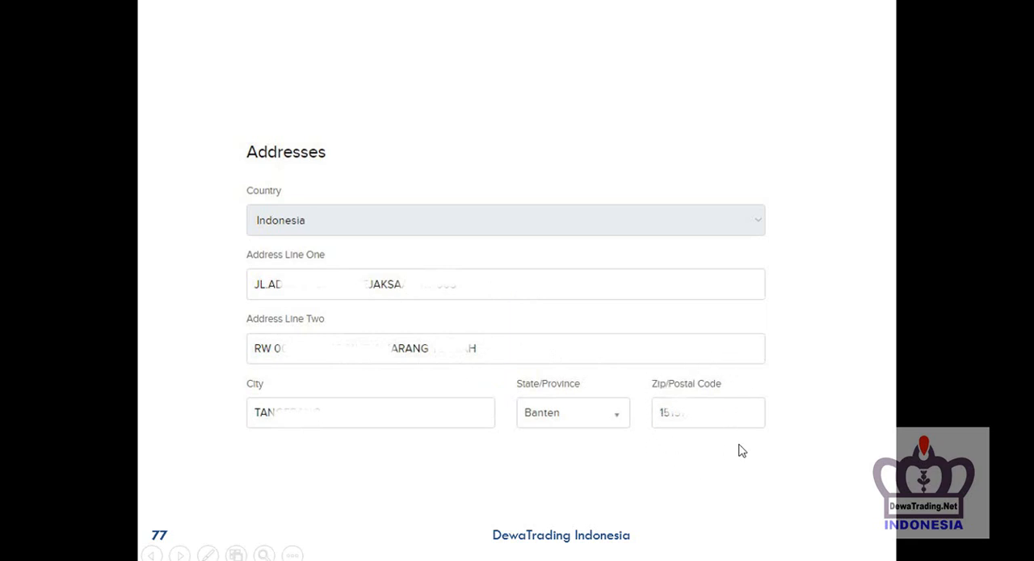
mouse_move(588, 373)
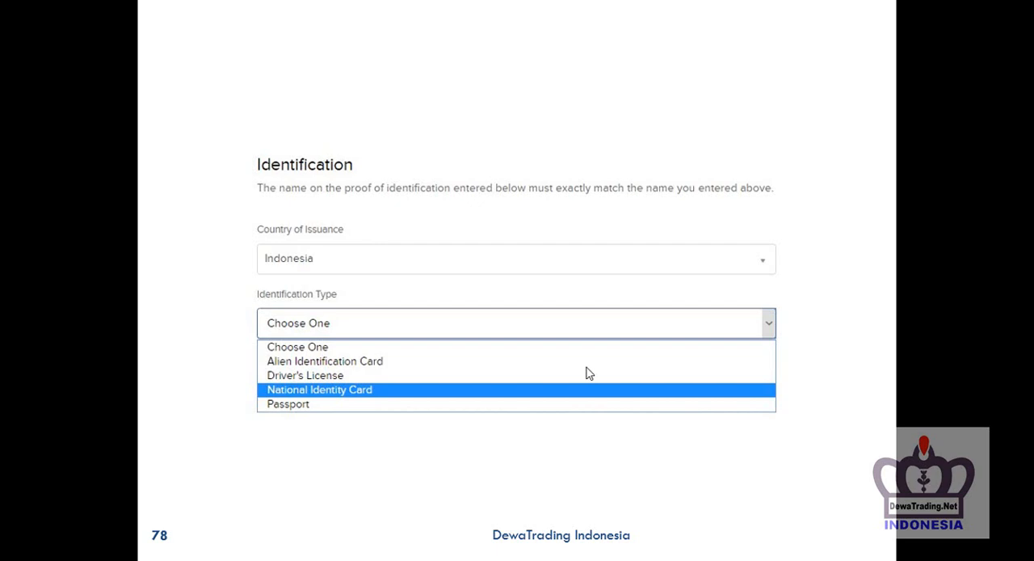
mouse_move(381, 299)
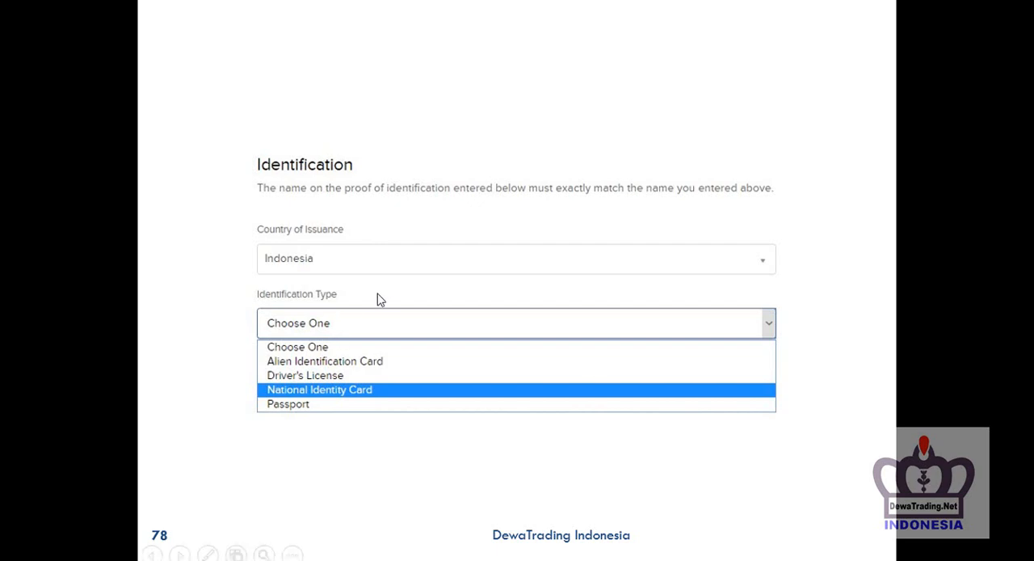
mouse_move(347, 396)
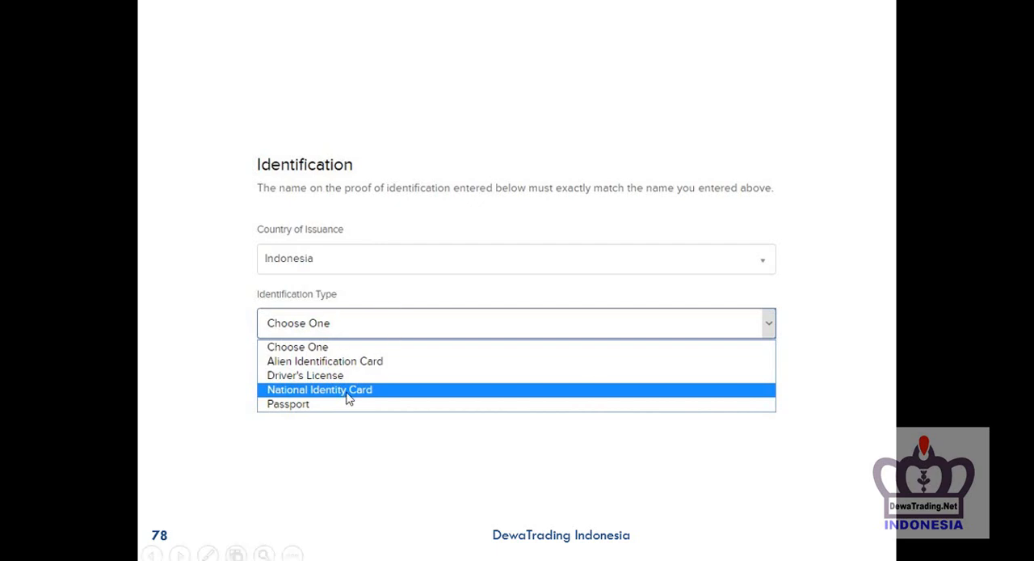
mouse_move(354, 396)
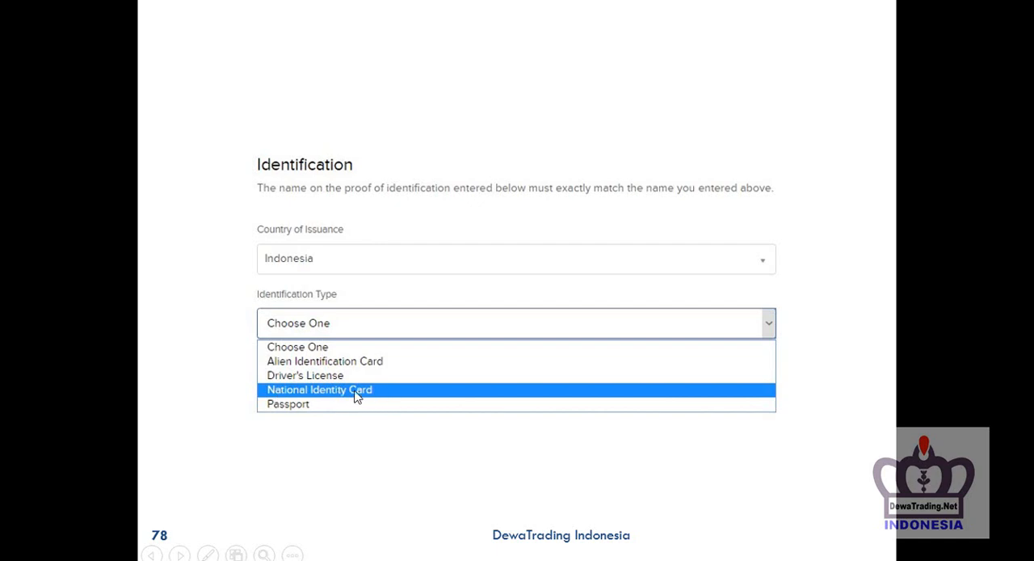
mouse_move(284, 394)
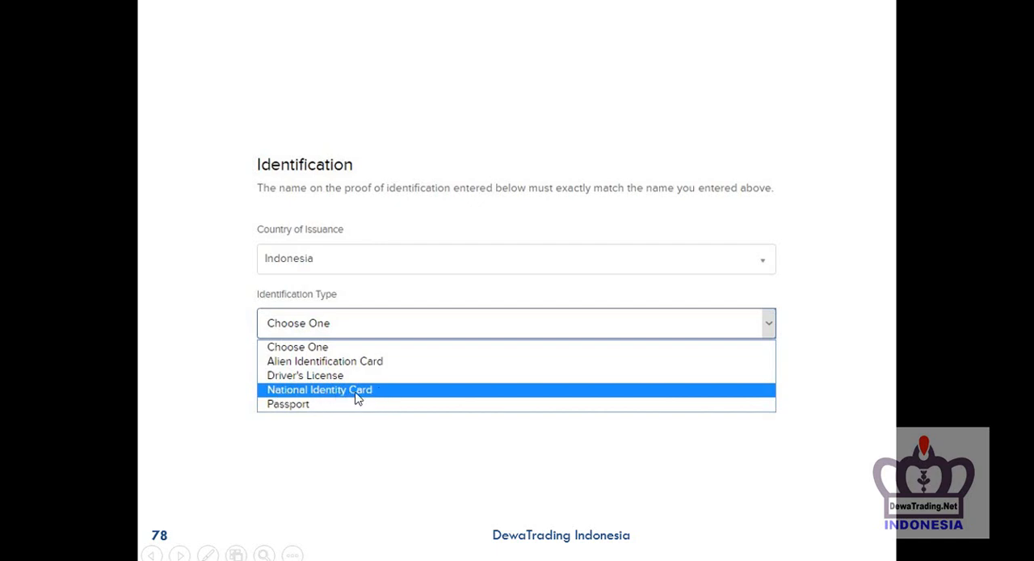
Advance to slide 79 with National Identity Card chosen and its number partly filled
left_click(320, 390)
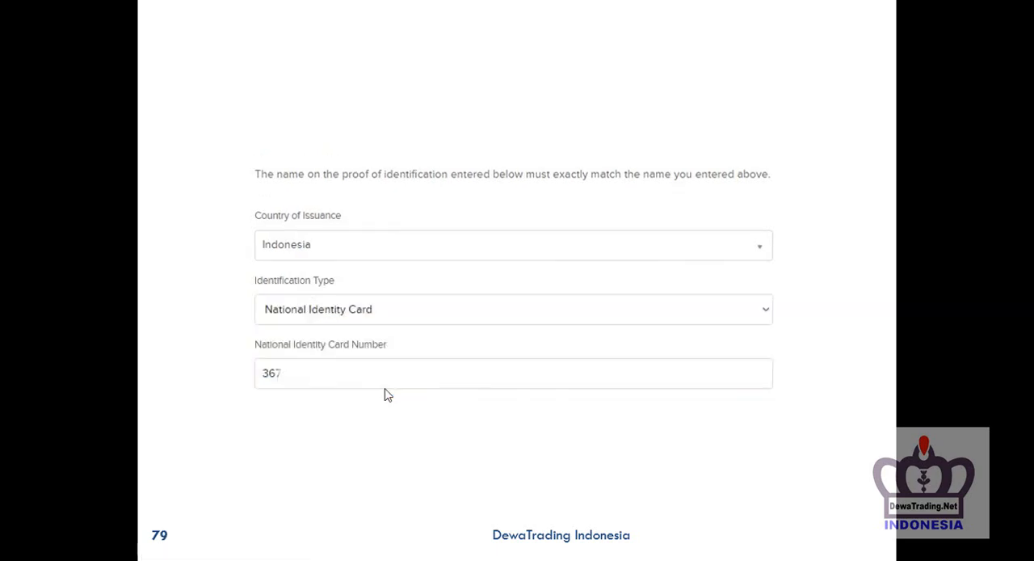
mouse_move(256, 385)
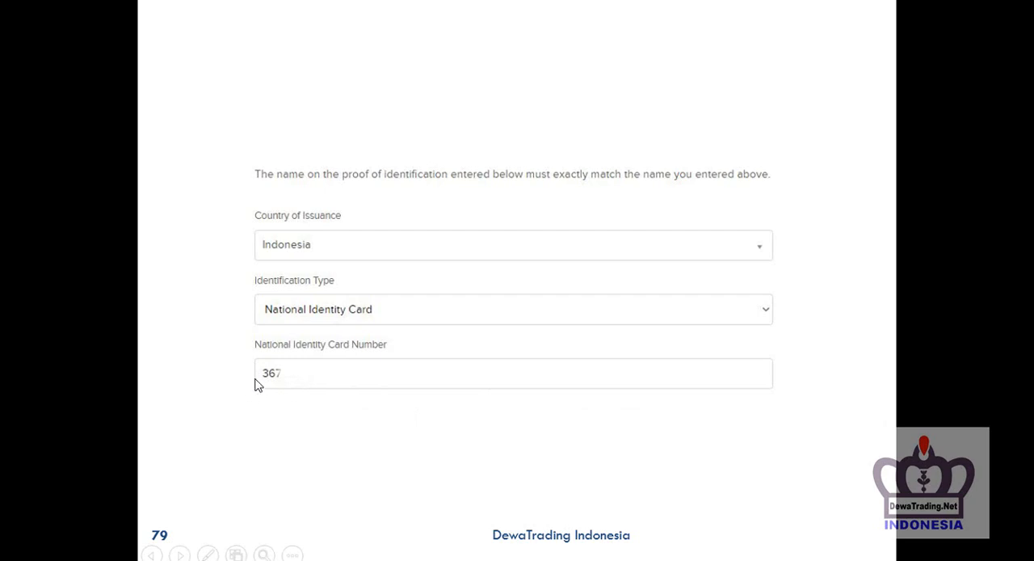
mouse_move(363, 384)
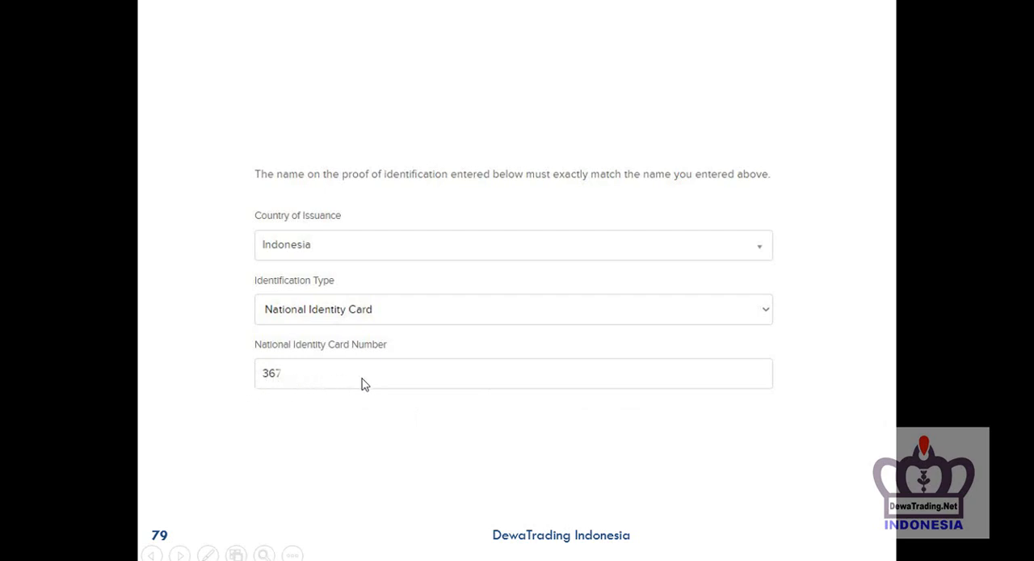
mouse_move(375, 384)
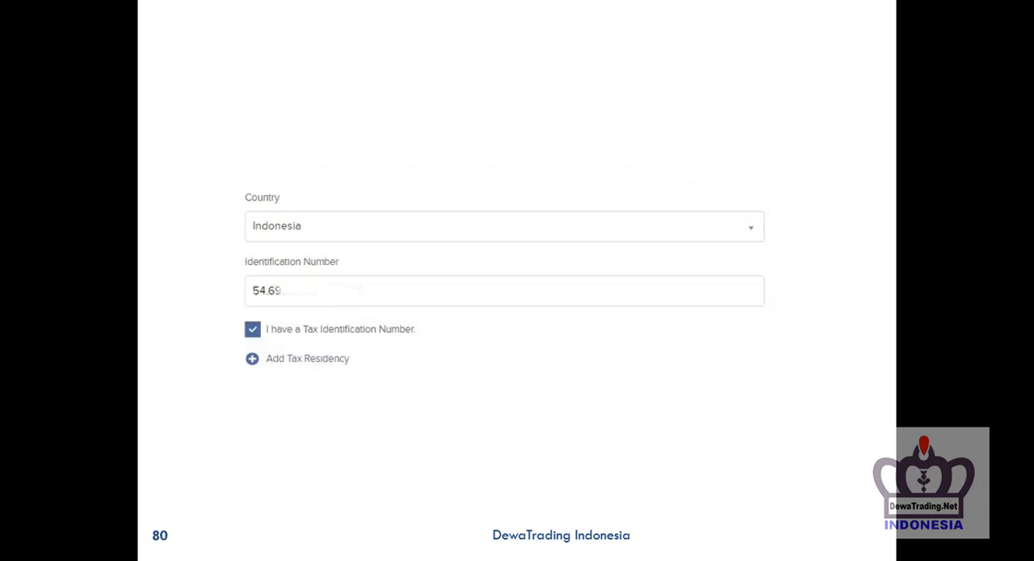
mouse_move(433, 294)
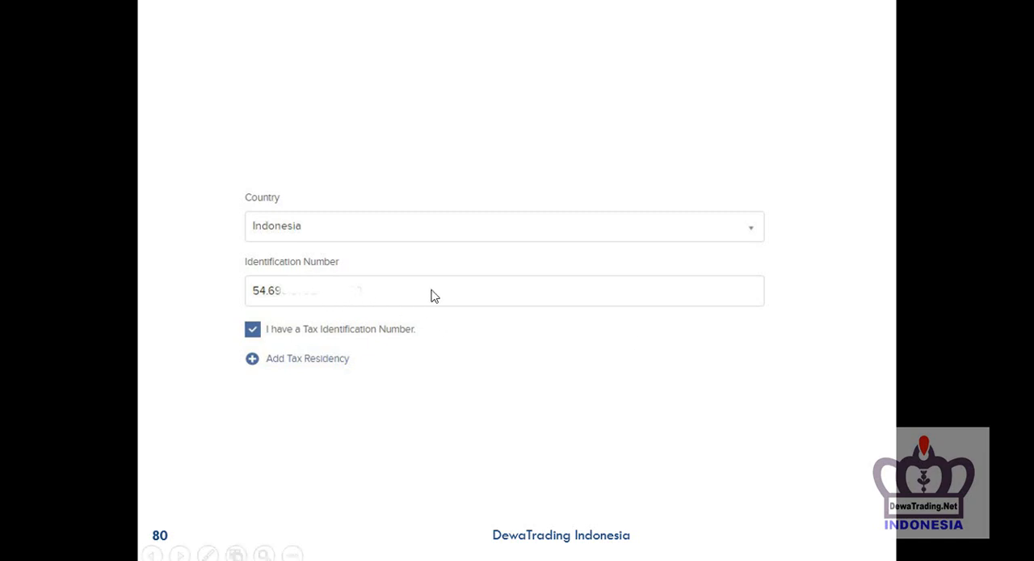
mouse_move(467, 294)
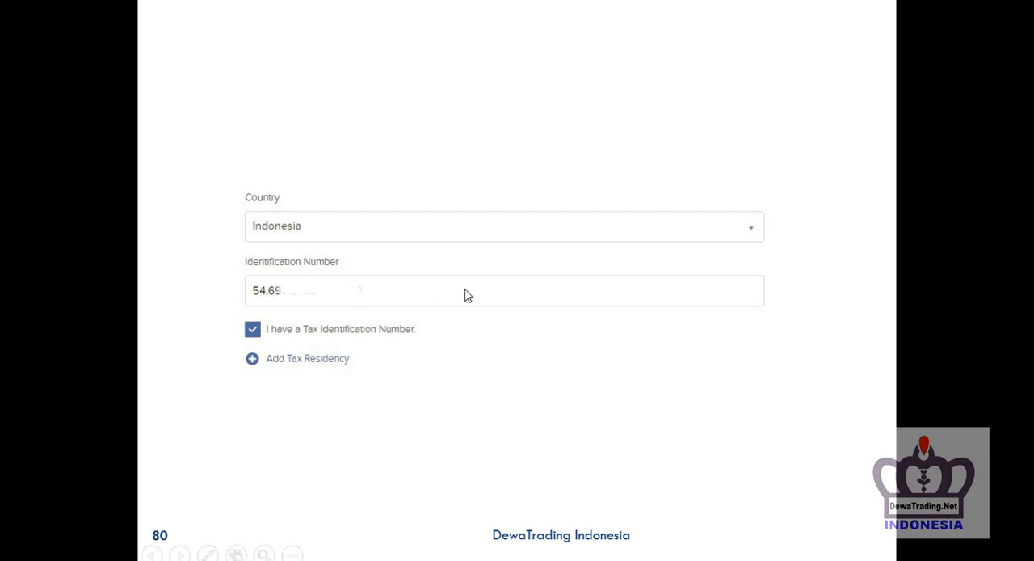
mouse_move(238, 340)
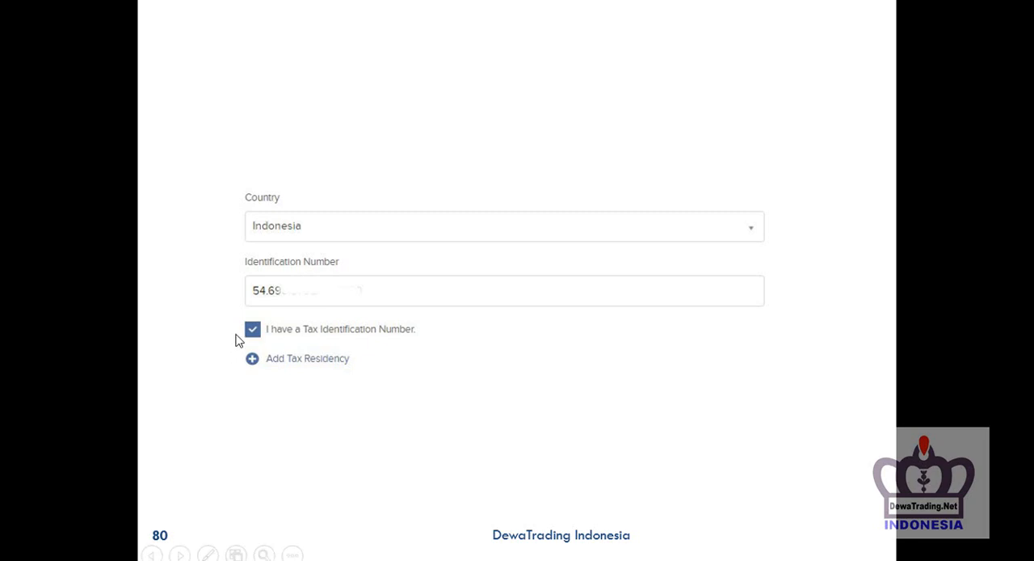
mouse_move(373, 342)
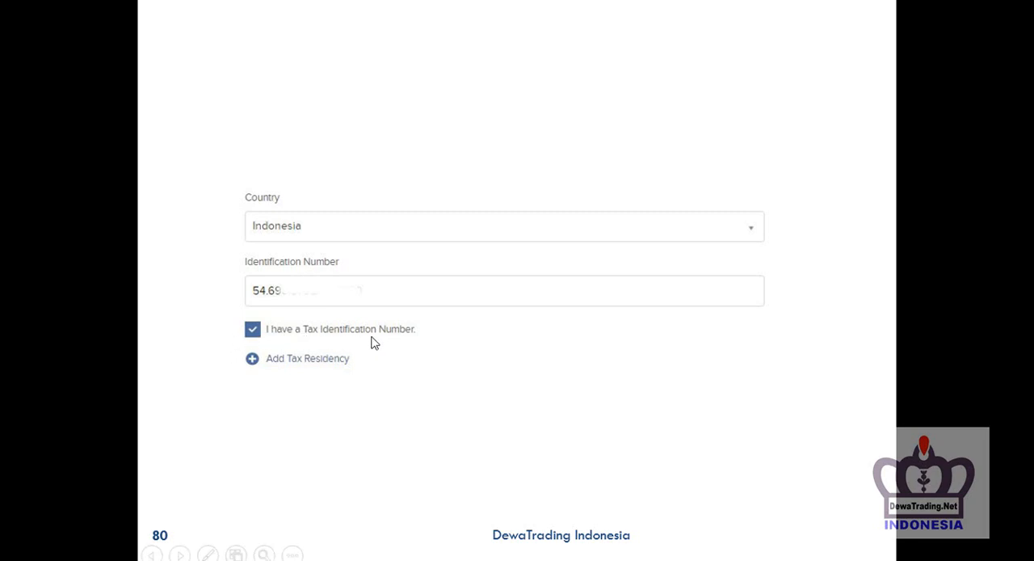
mouse_move(362, 349)
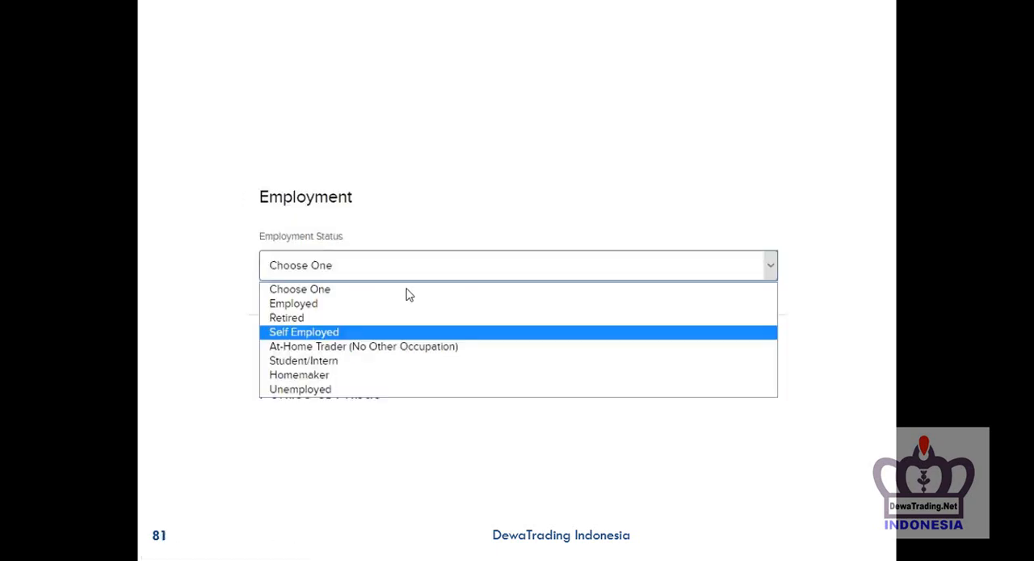
mouse_move(330, 315)
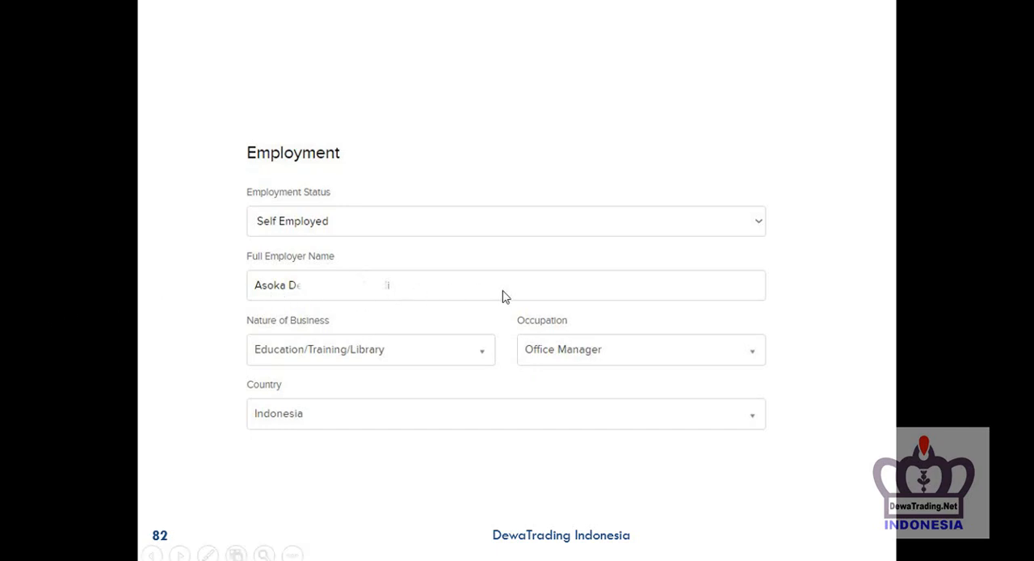
mouse_move(471, 227)
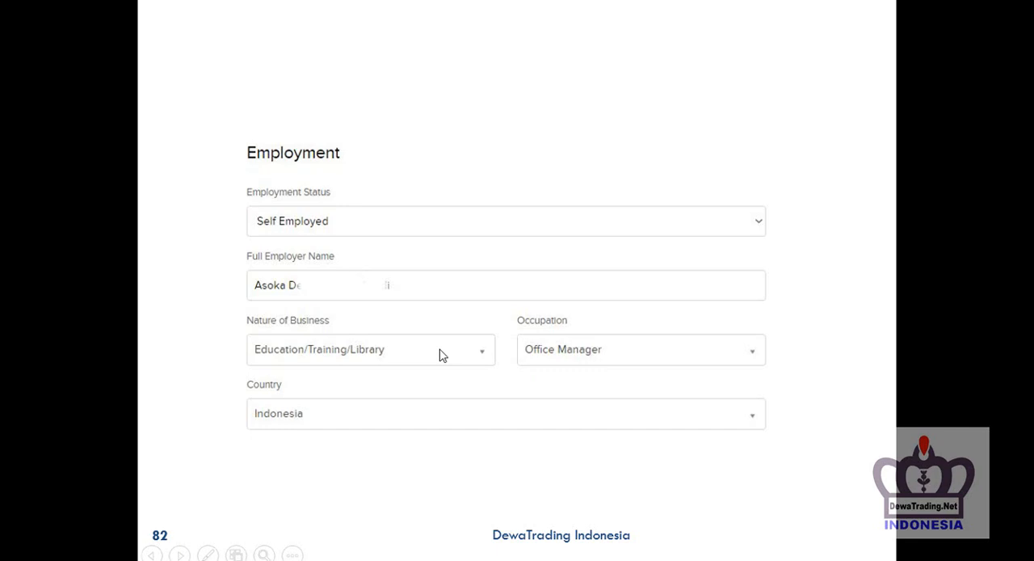
mouse_move(688, 346)
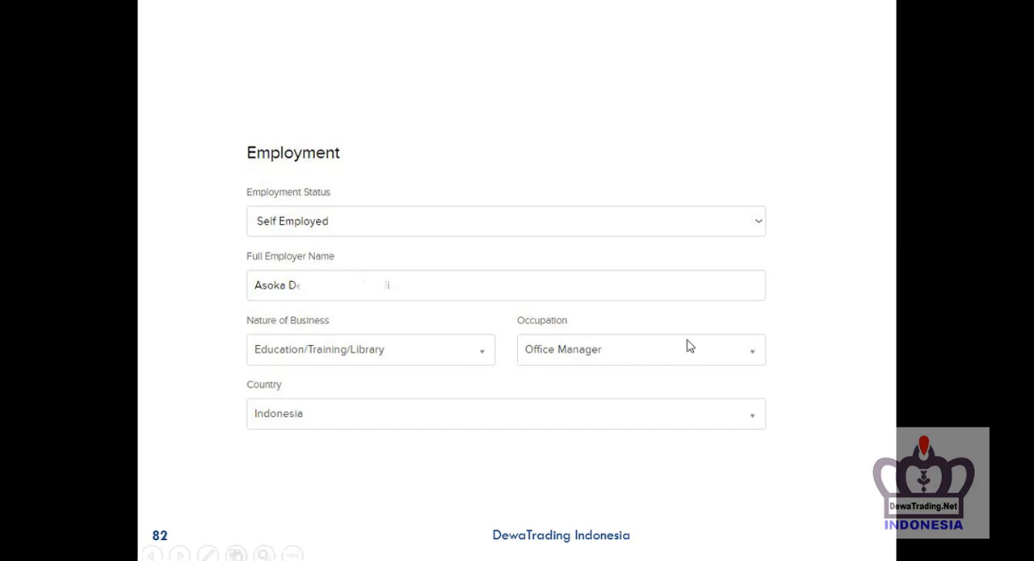
mouse_move(404, 398)
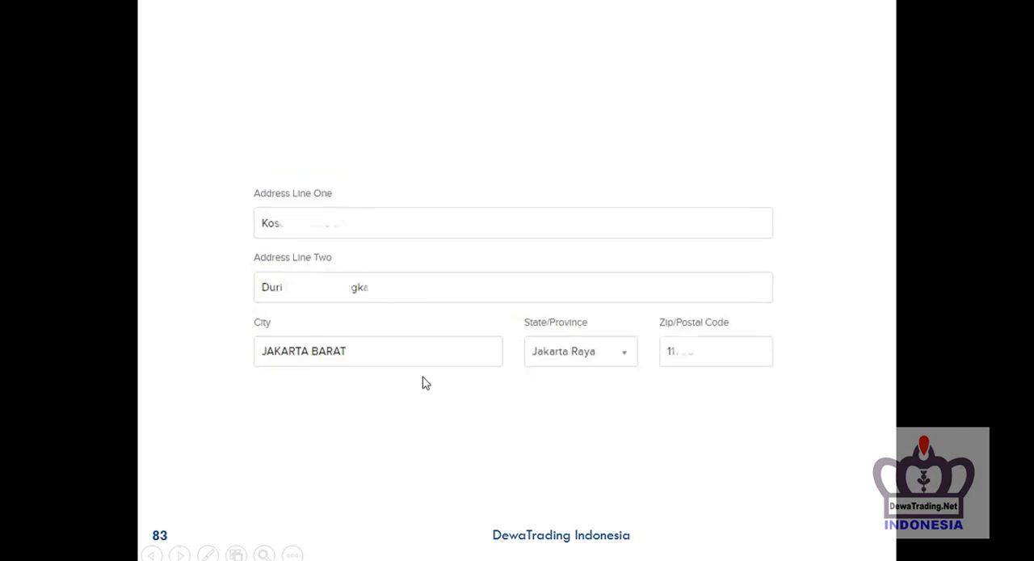
mouse_move(517, 161)
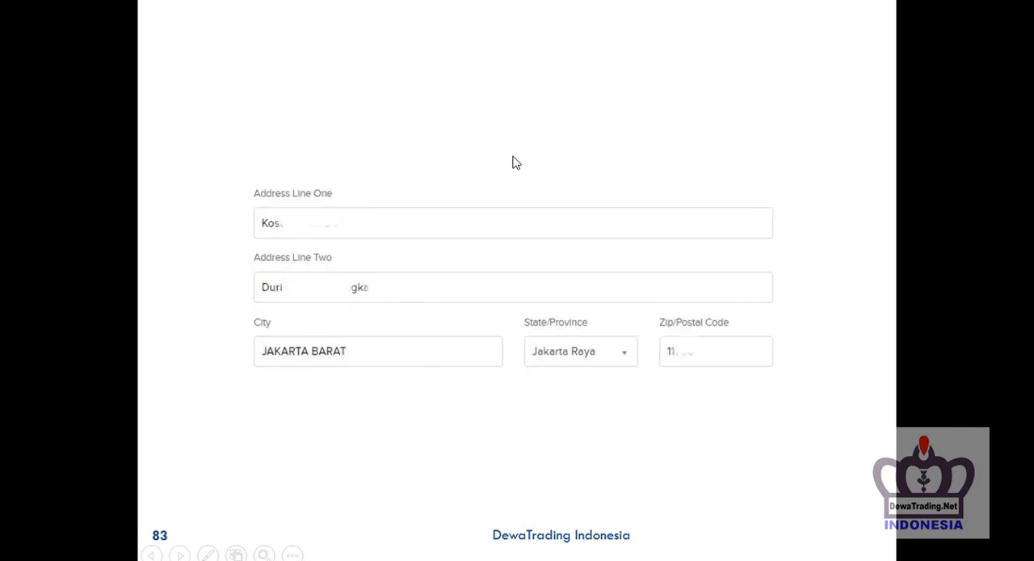
mouse_move(795, 307)
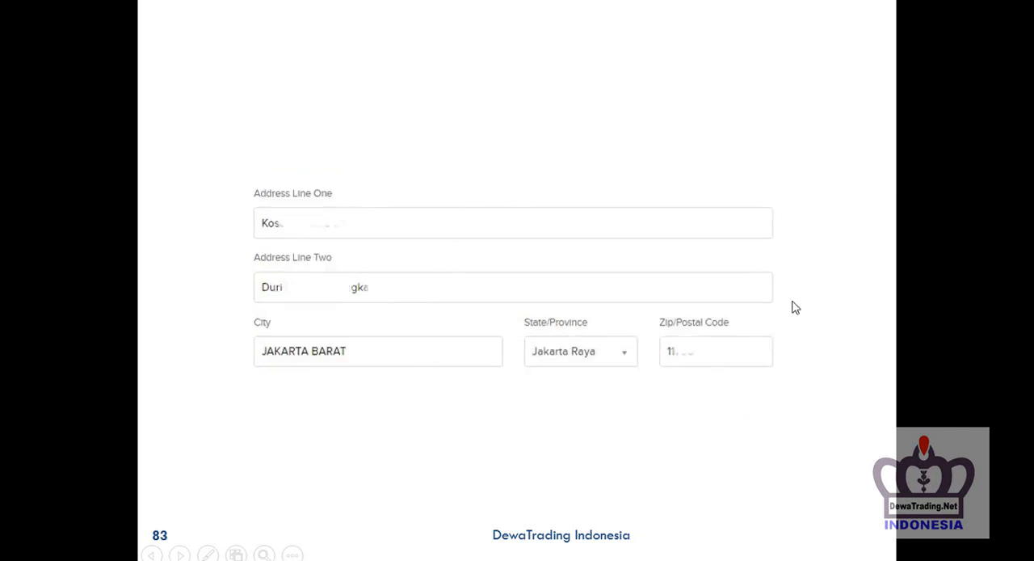
mouse_move(672, 383)
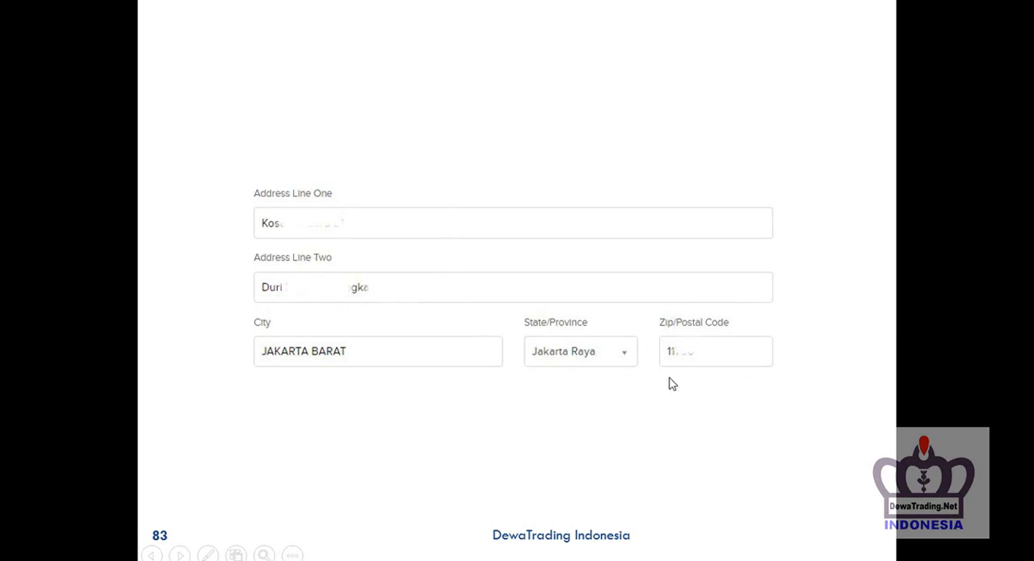
mouse_move(727, 336)
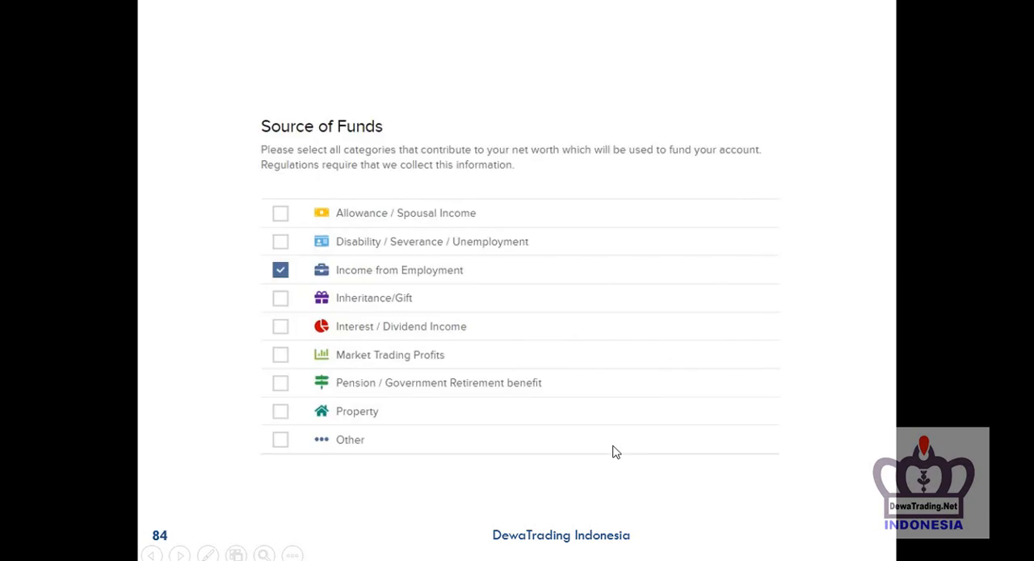
mouse_move(212, 336)
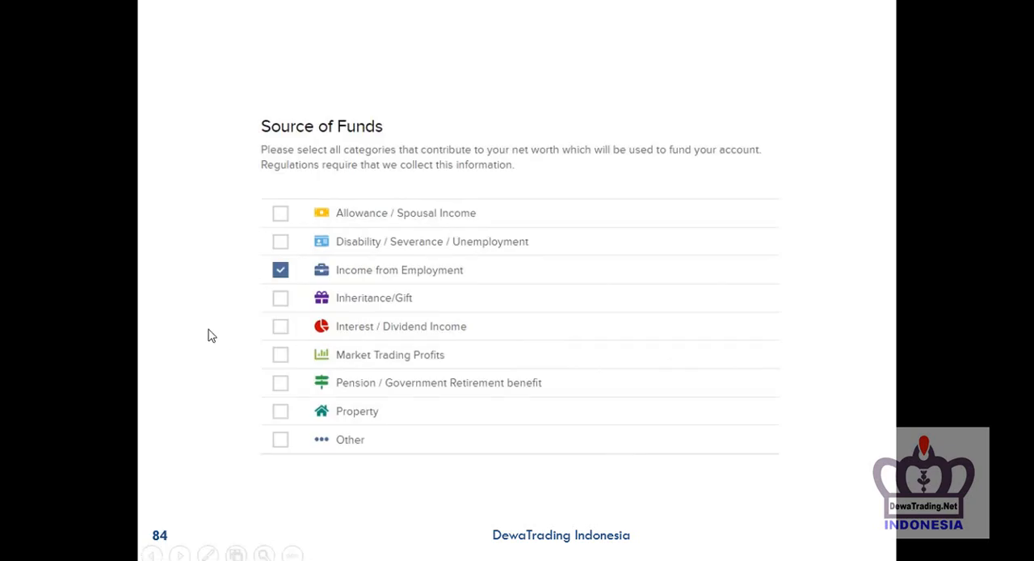
mouse_move(365, 281)
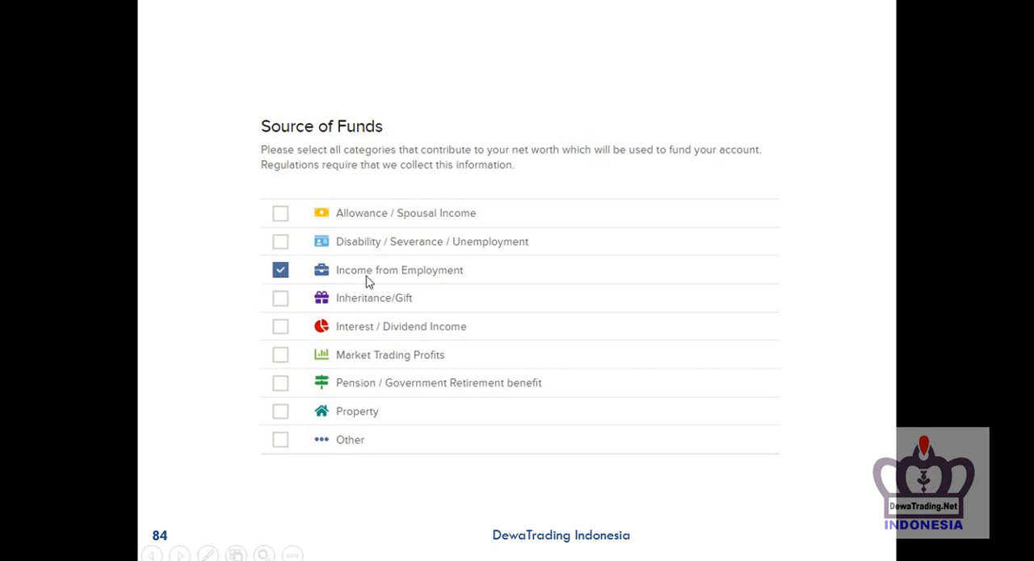
mouse_move(466, 273)
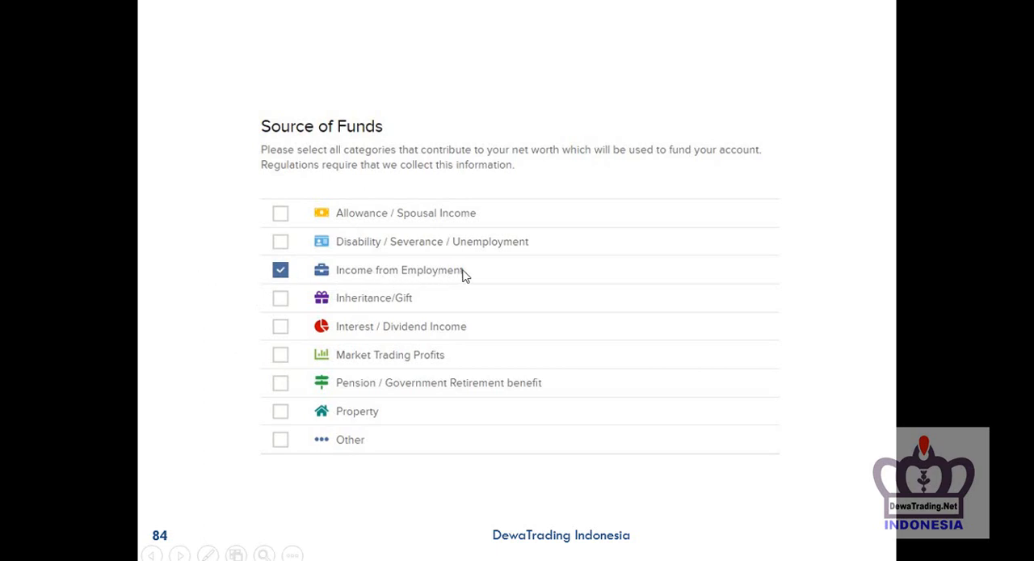
mouse_move(549, 318)
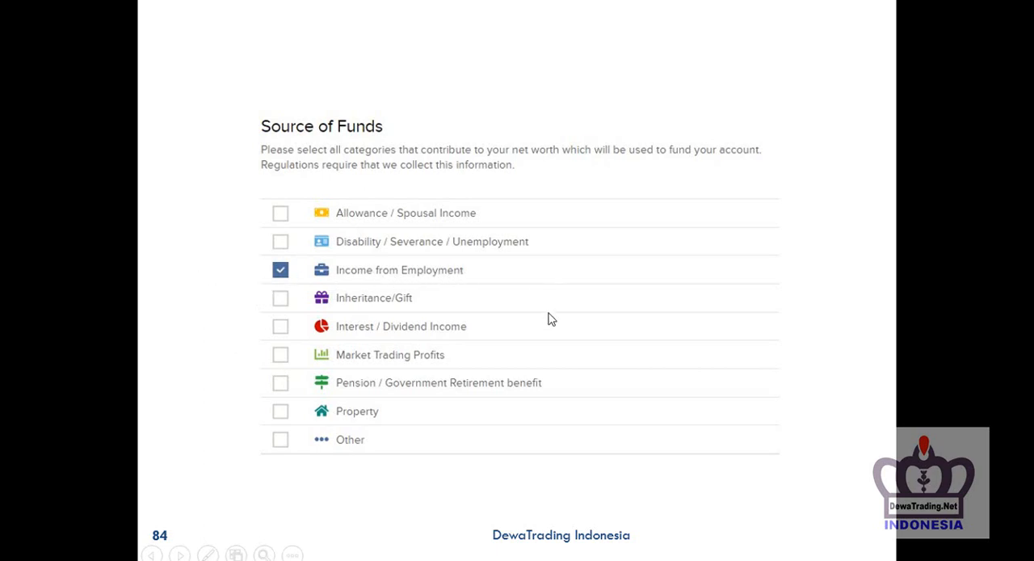
mouse_move(472, 454)
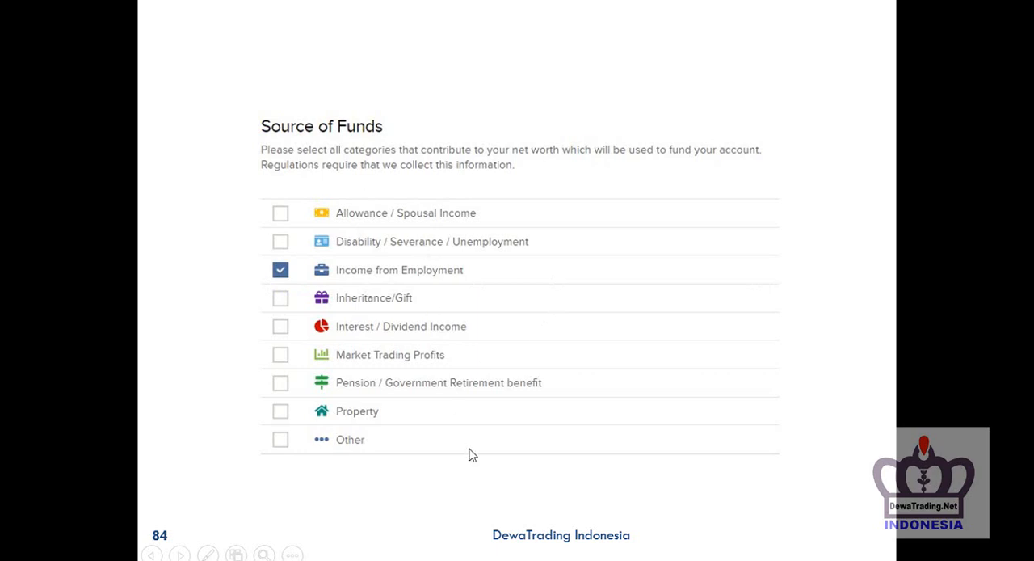
mouse_move(386, 281)
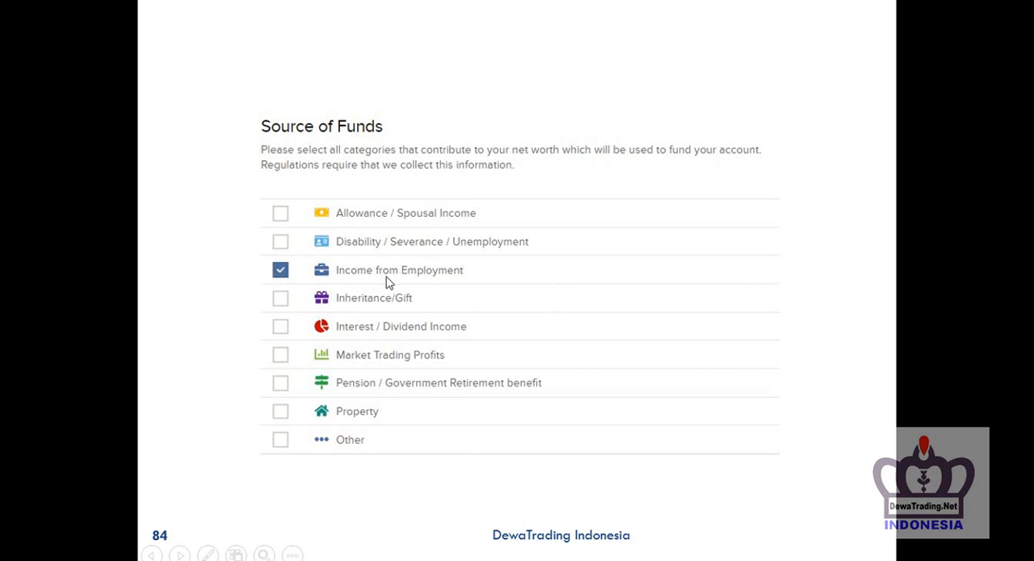
mouse_move(260, 291)
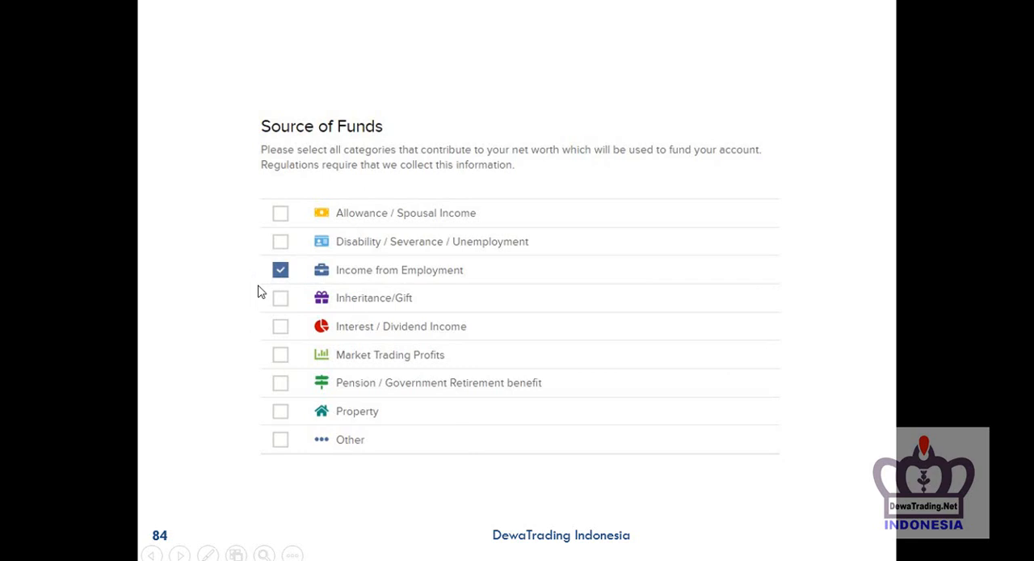
mouse_move(500, 288)
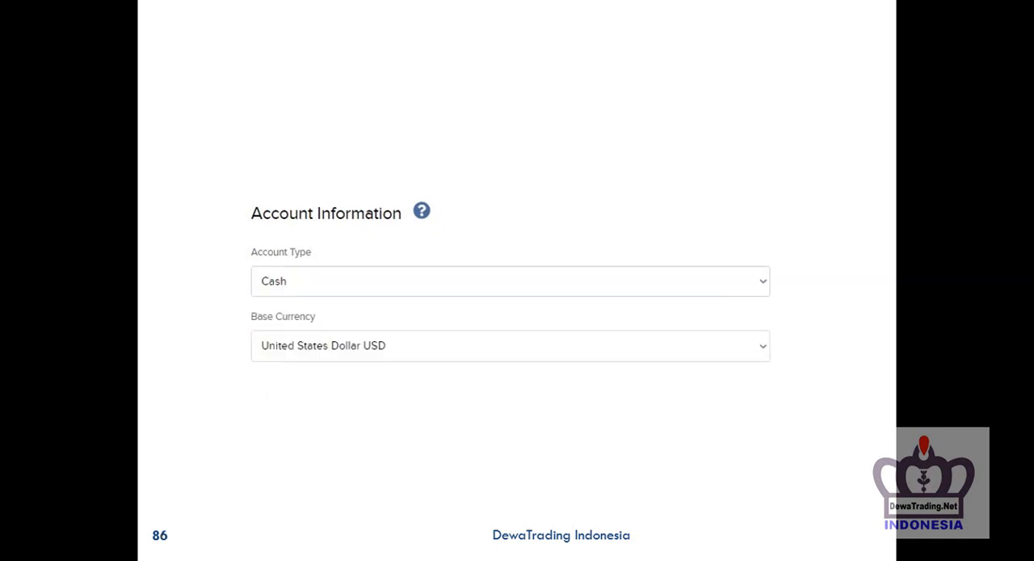
mouse_move(259, 359)
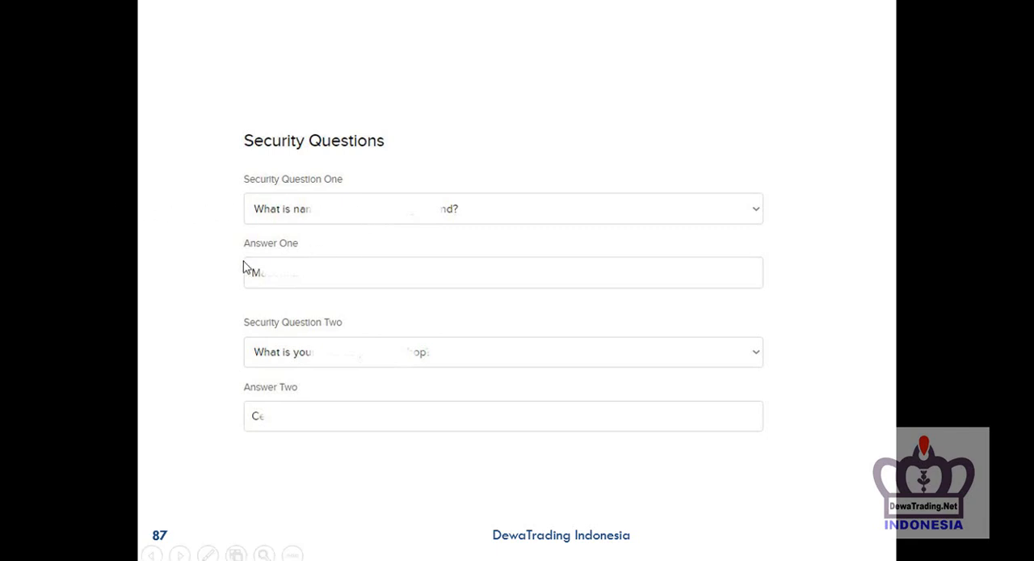
mouse_move(454, 368)
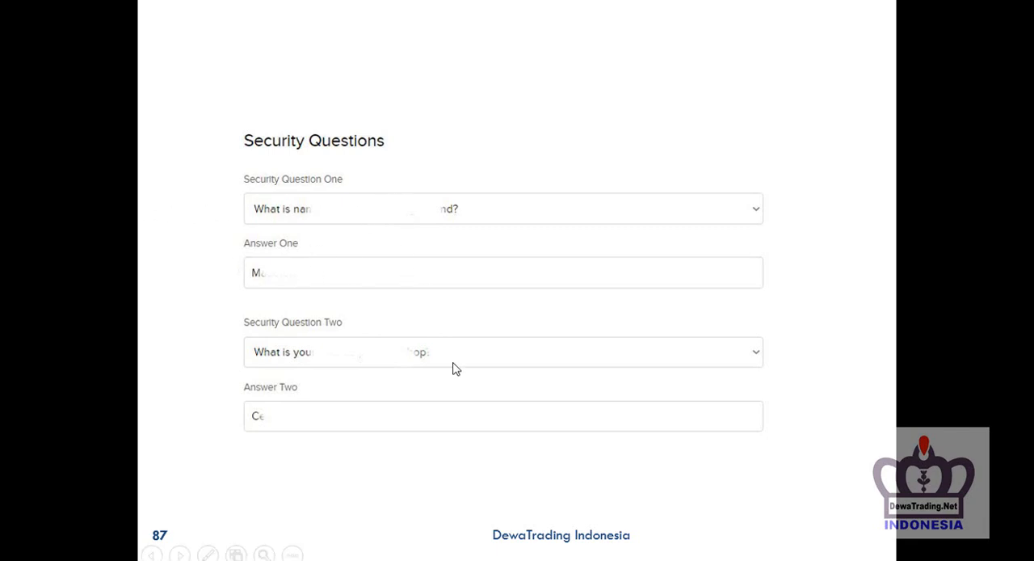
mouse_move(491, 296)
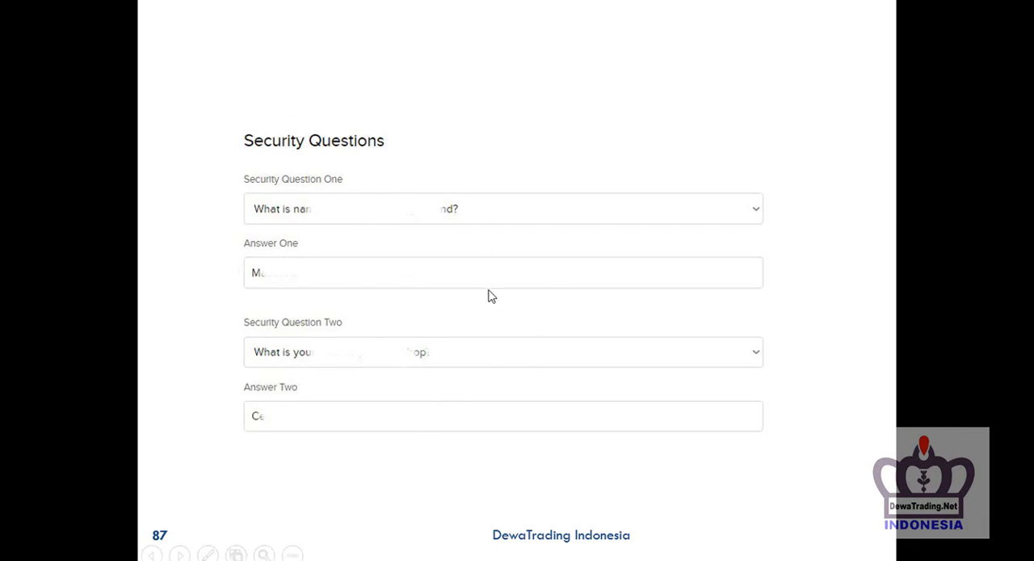
mouse_move(503, 342)
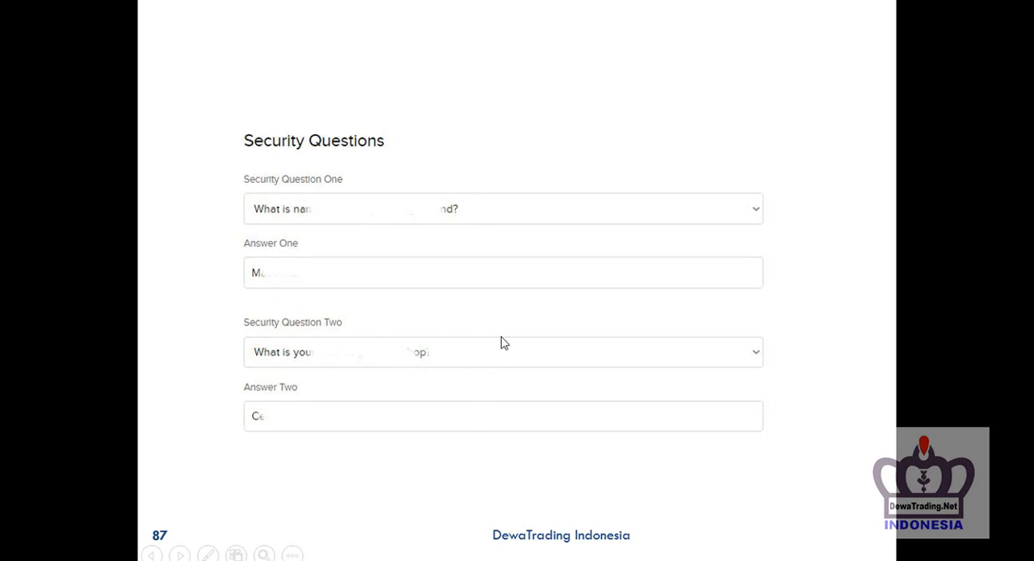
mouse_move(579, 328)
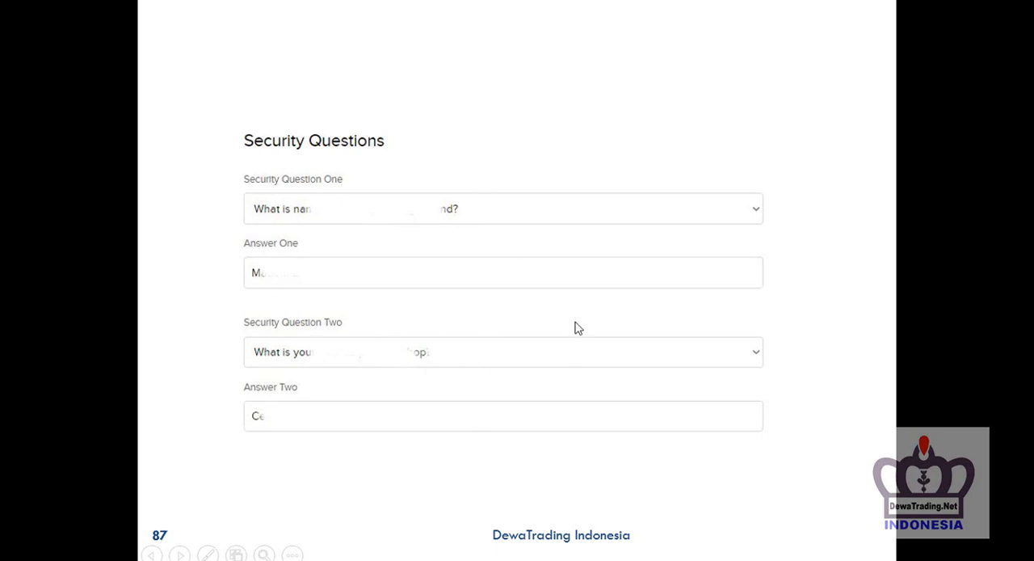
mouse_move(187, 197)
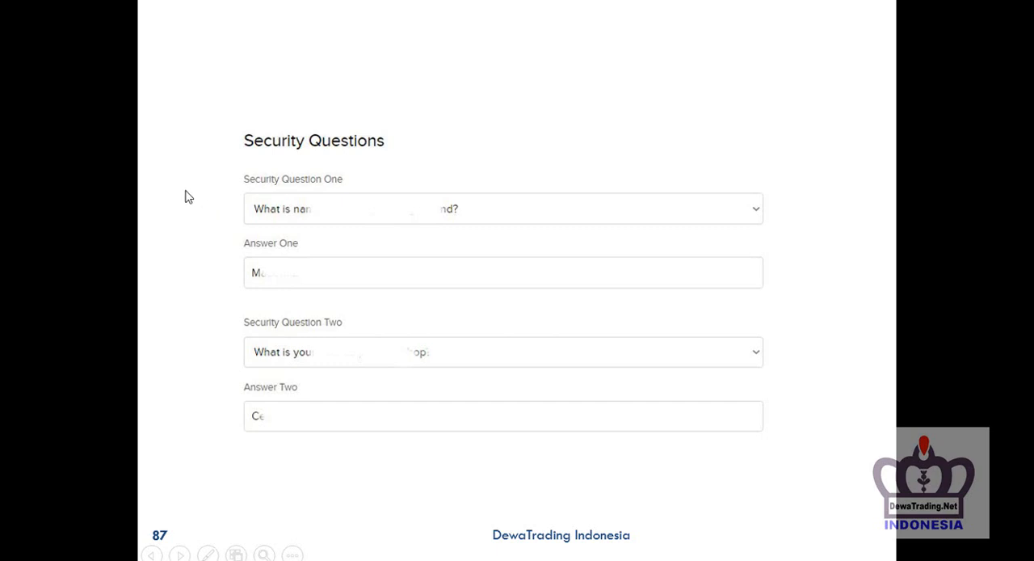
mouse_move(306, 394)
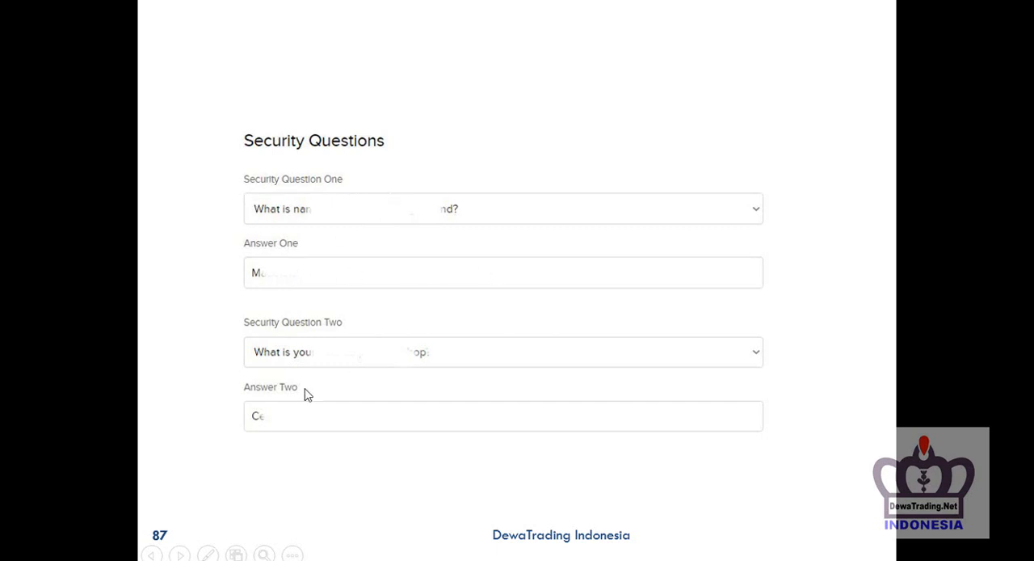
mouse_move(505, 407)
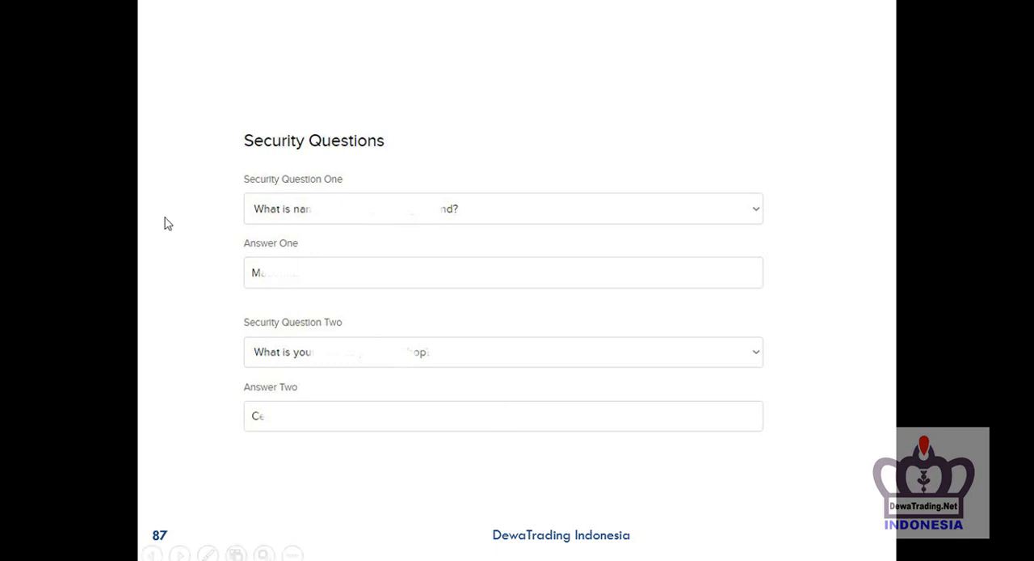
mouse_move(459, 359)
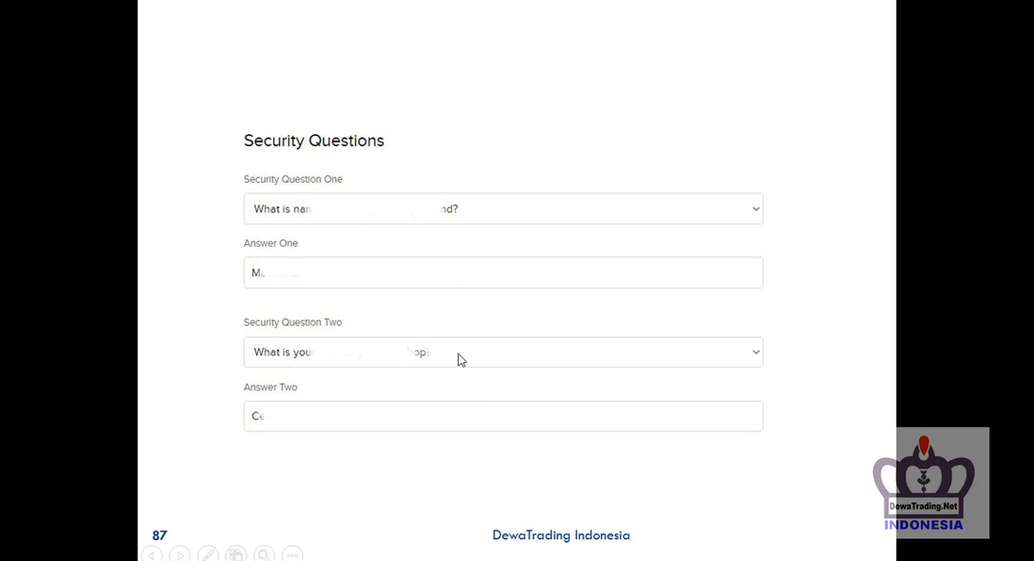
mouse_move(291, 340)
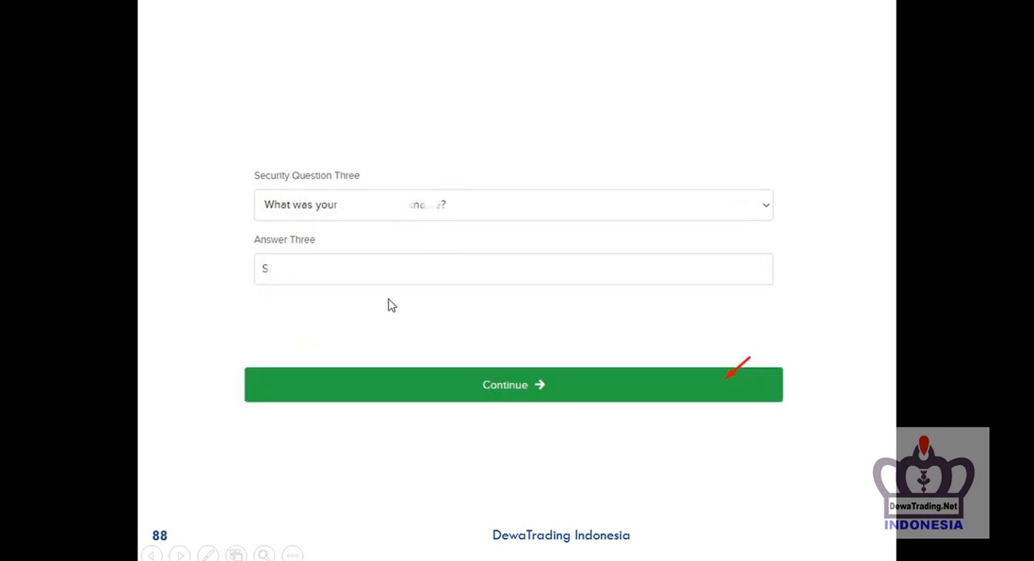
Advance past Security Question Three to slide 89, Regulatory Information with Employer Information answered No
left_click(514, 385)
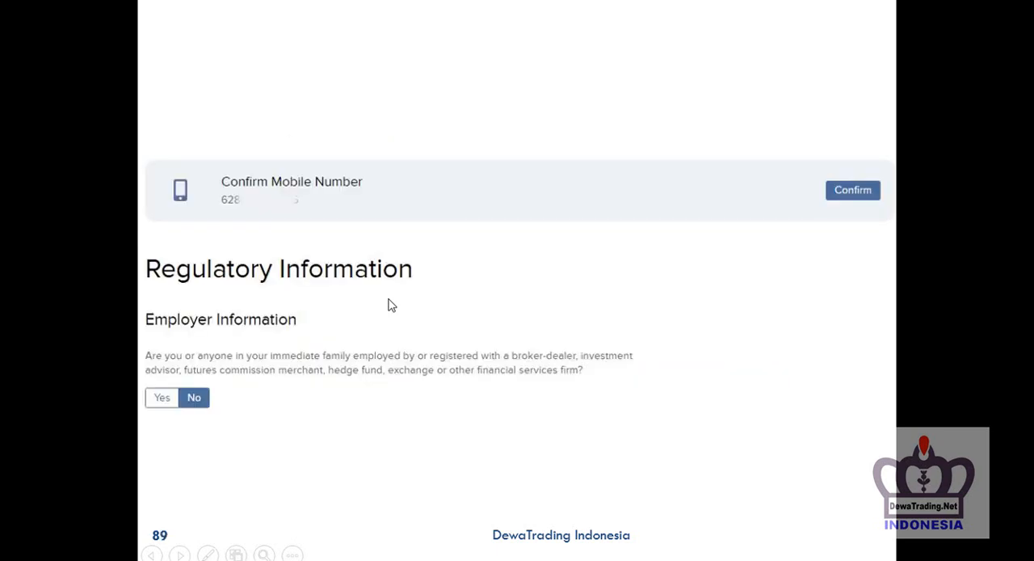
mouse_move(804, 189)
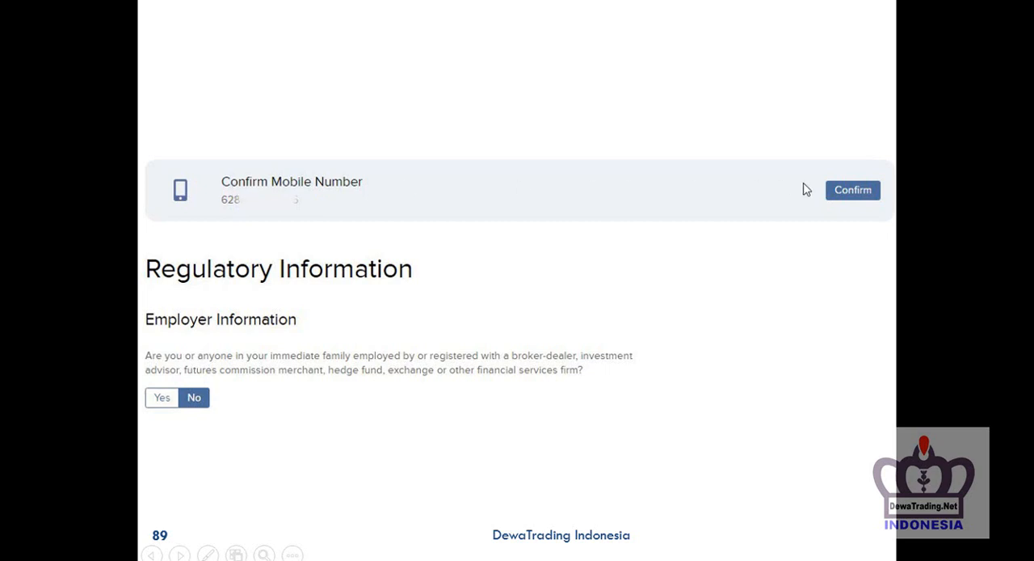
mouse_move(735, 187)
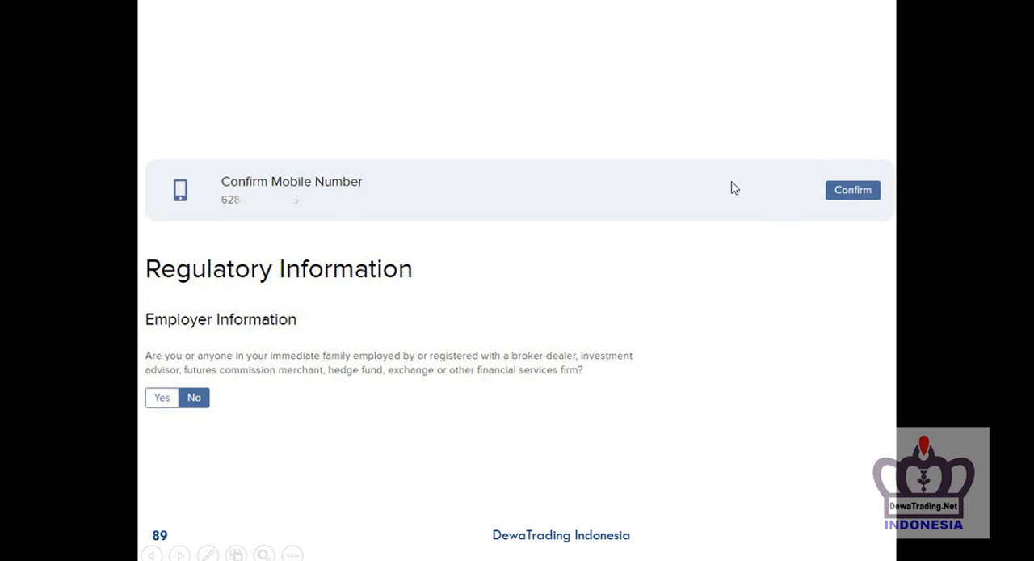
mouse_move(499, 218)
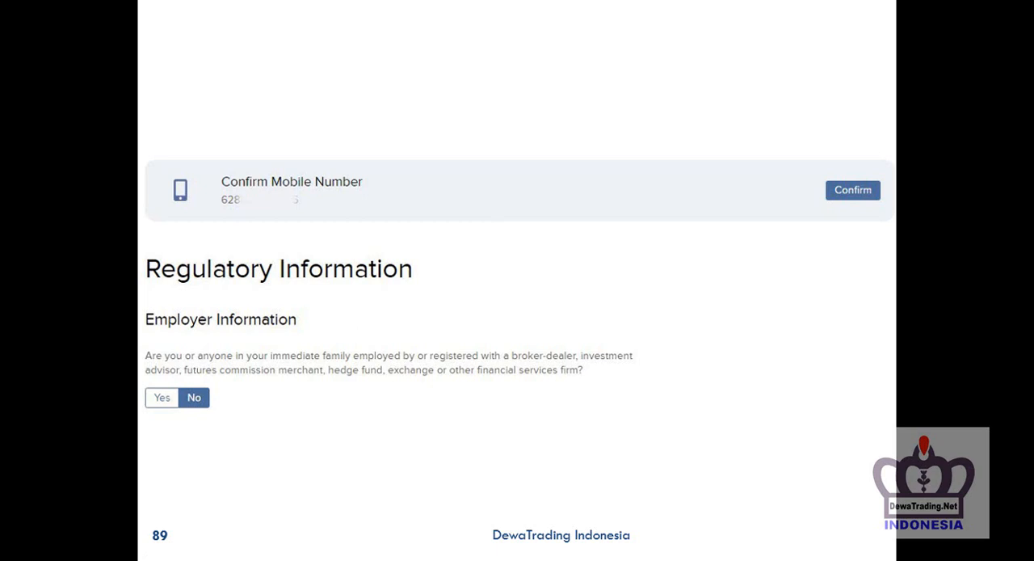
mouse_move(508, 307)
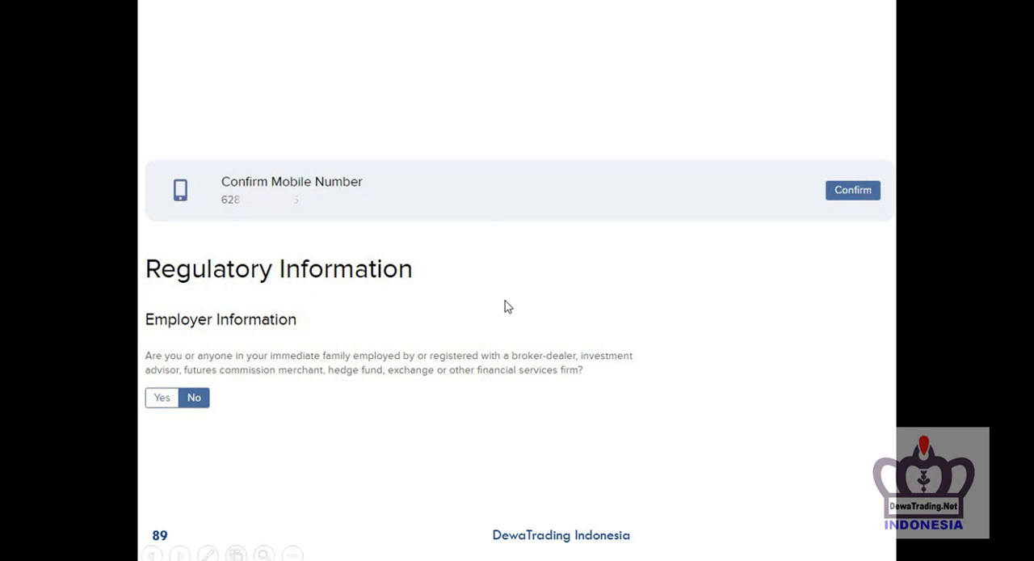
mouse_move(314, 315)
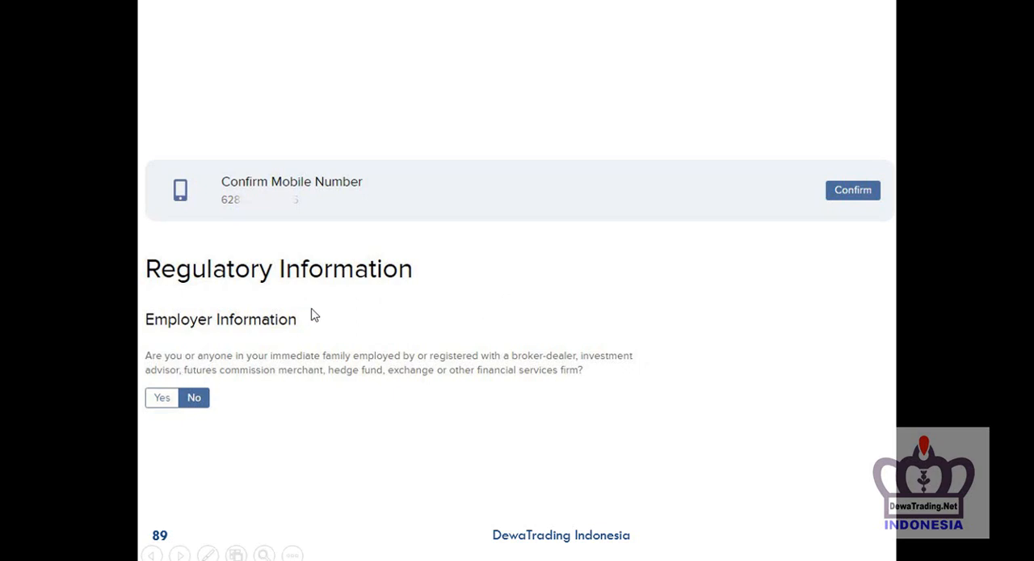
mouse_move(194, 397)
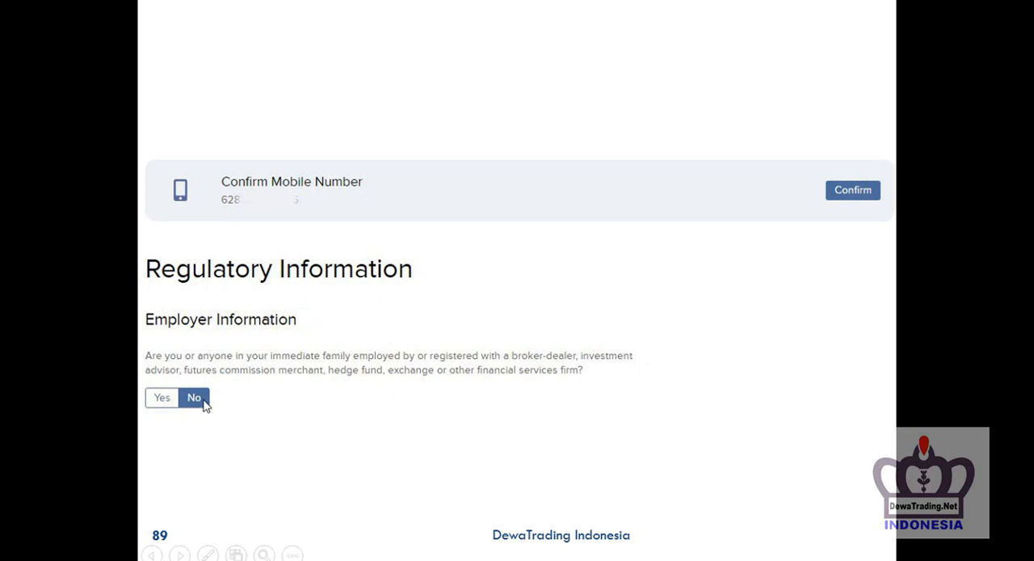
mouse_move(180, 407)
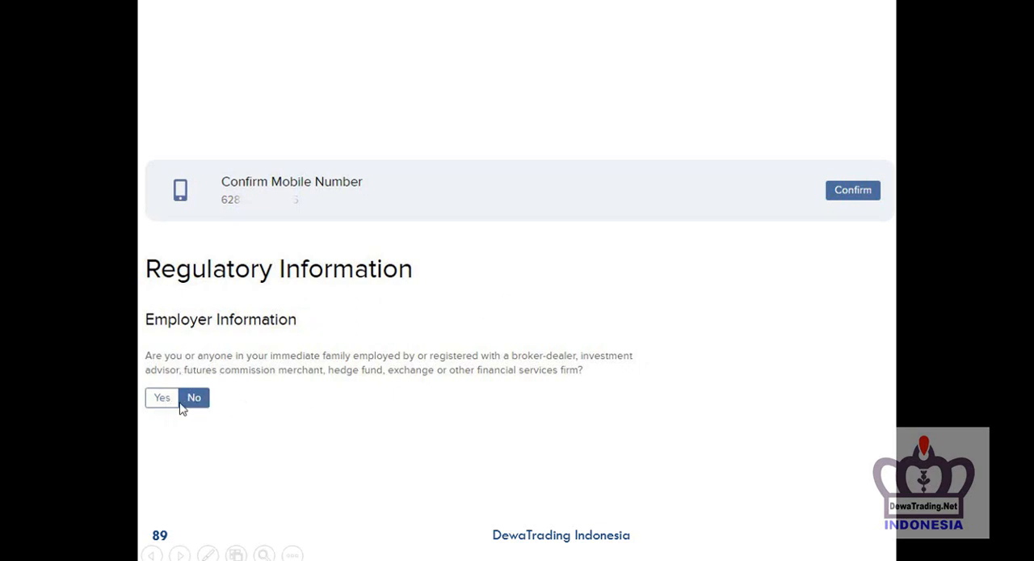
mouse_move(256, 423)
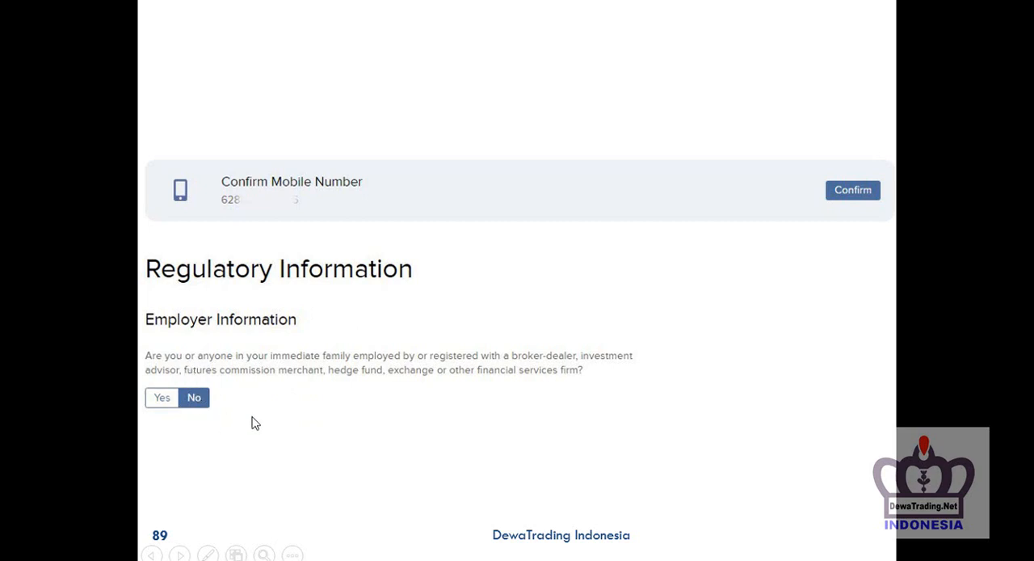
Advance past the regulatory, income and Investment Objectives slides toward Trading Permissions
scroll("down", 3)
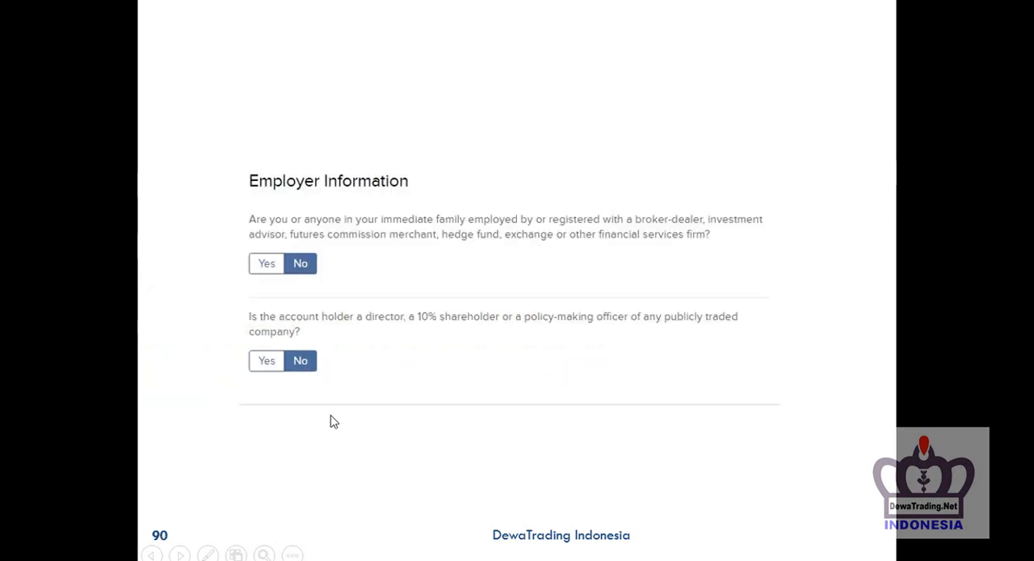
mouse_move(325, 402)
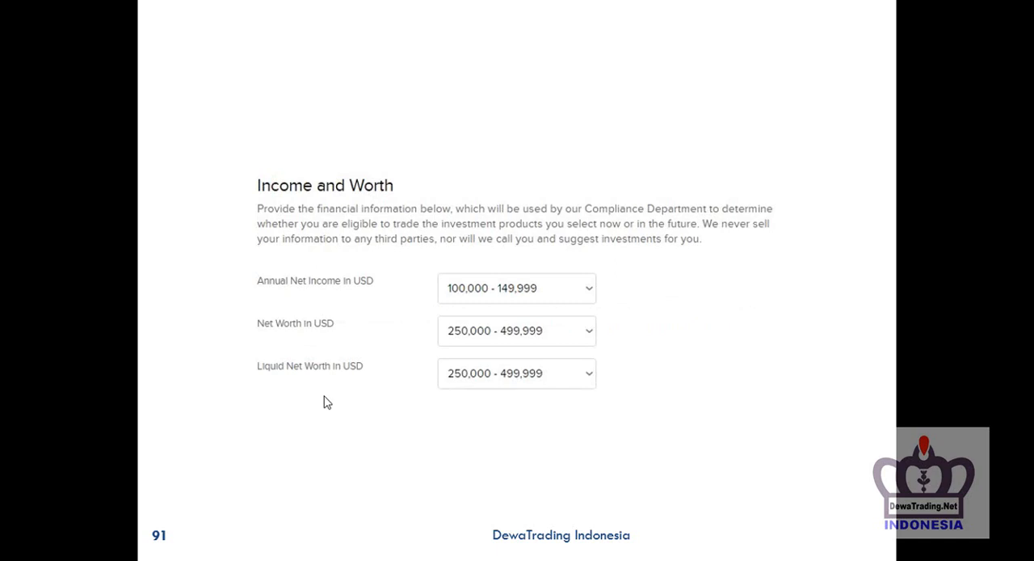
mouse_move(576, 211)
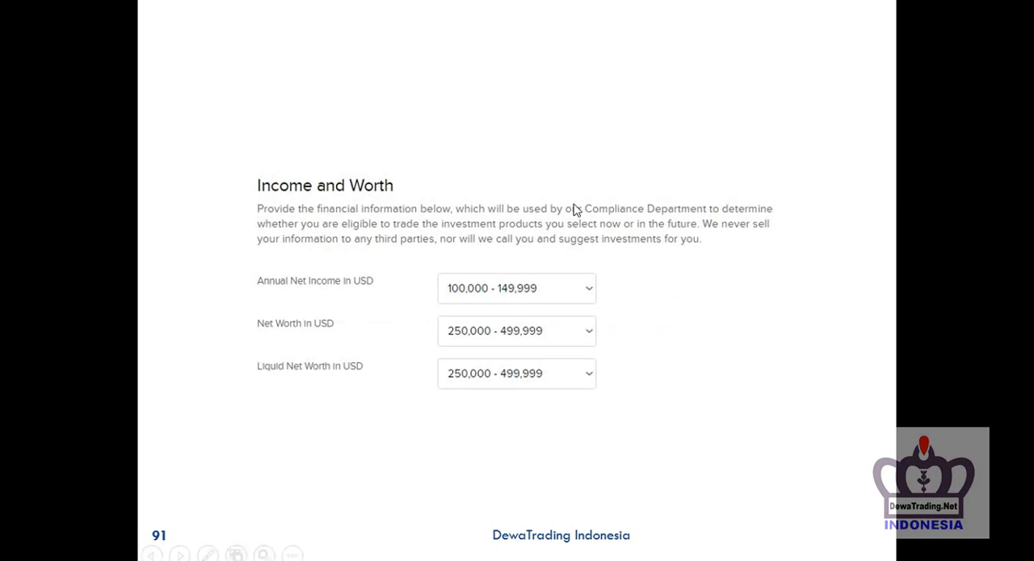
mouse_move(559, 249)
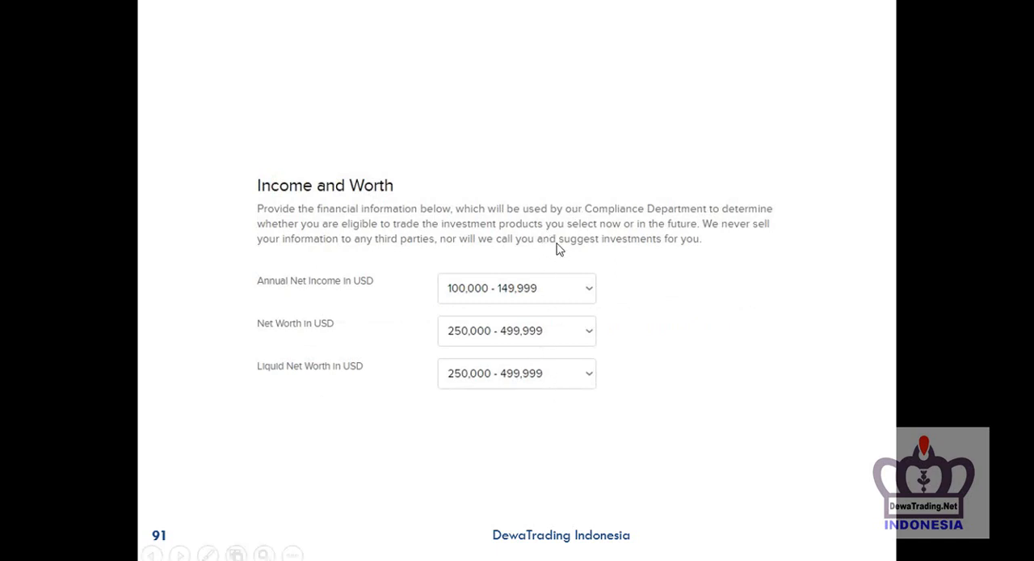
mouse_move(659, 381)
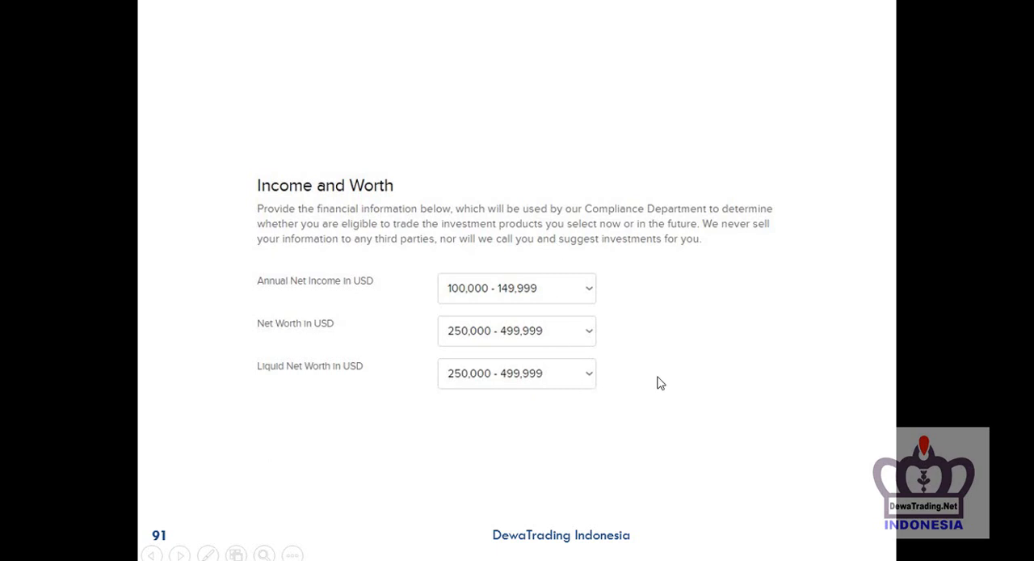
left_click(178, 552)
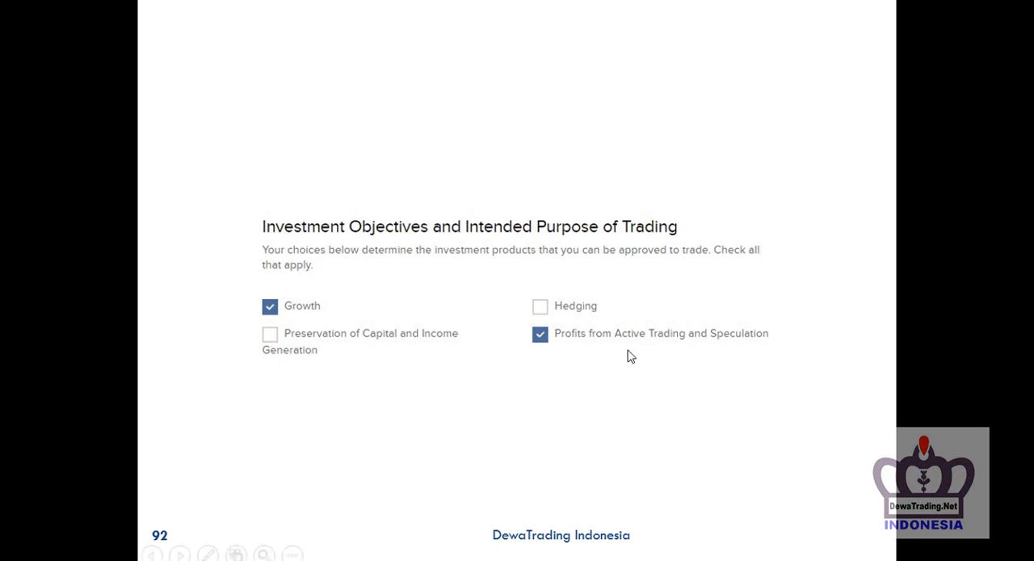
mouse_move(622, 356)
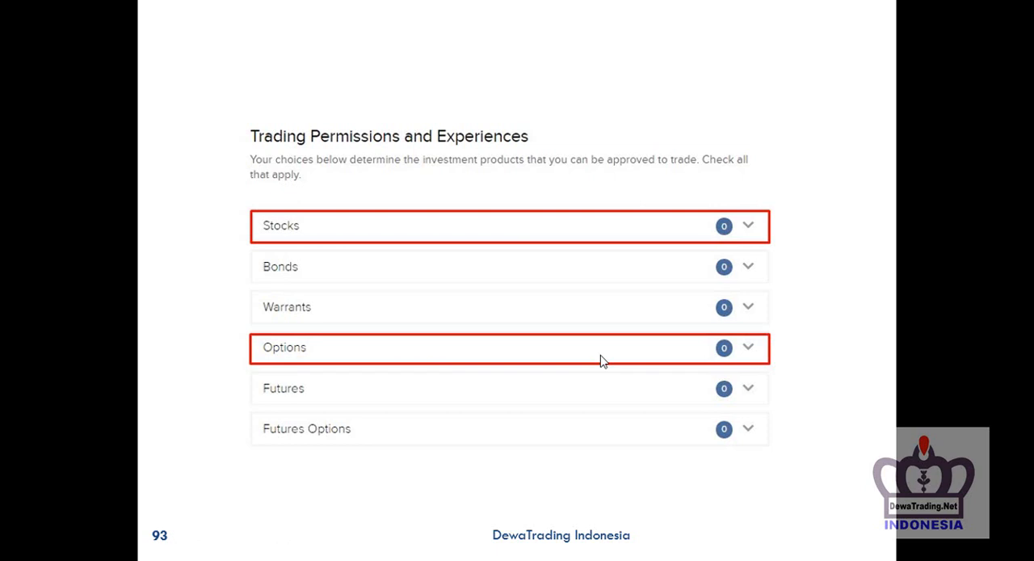
mouse_move(601, 362)
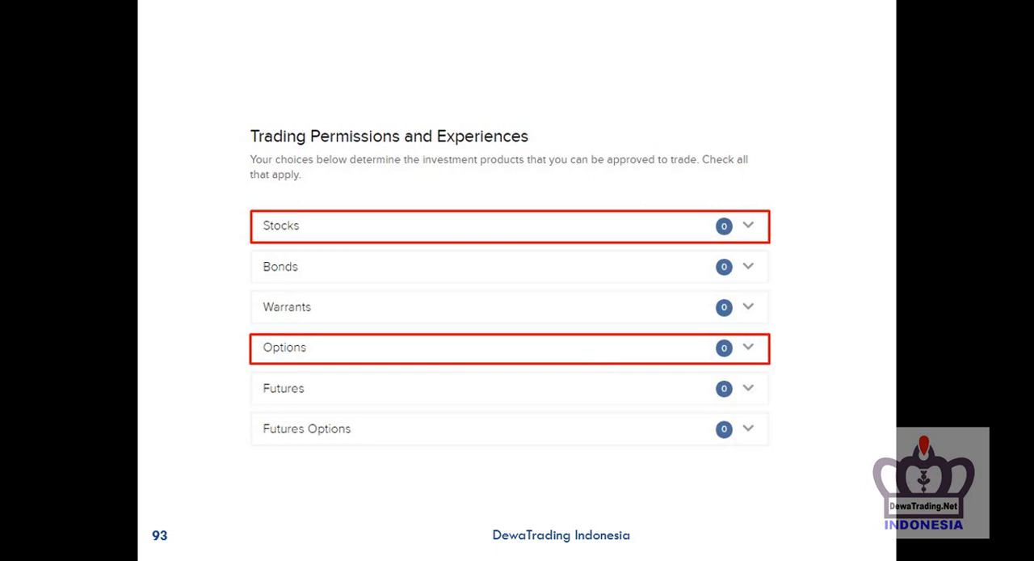
mouse_move(339, 274)
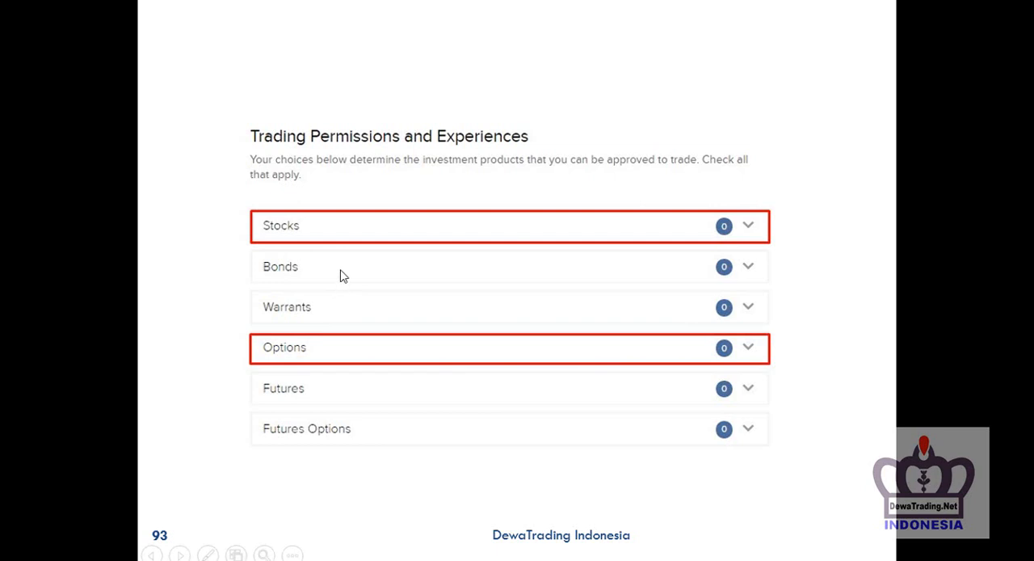
mouse_move(428, 236)
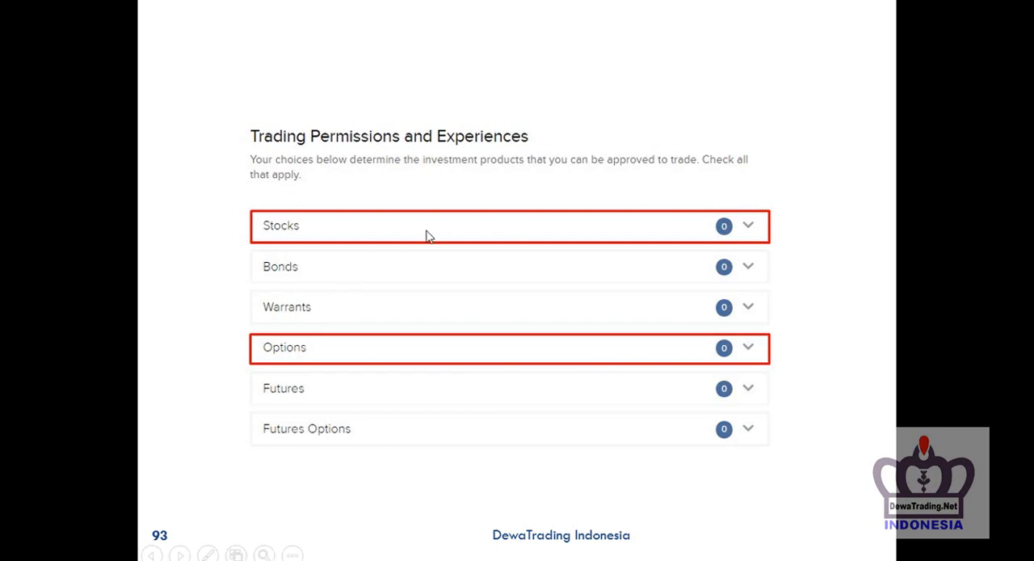
mouse_move(449, 353)
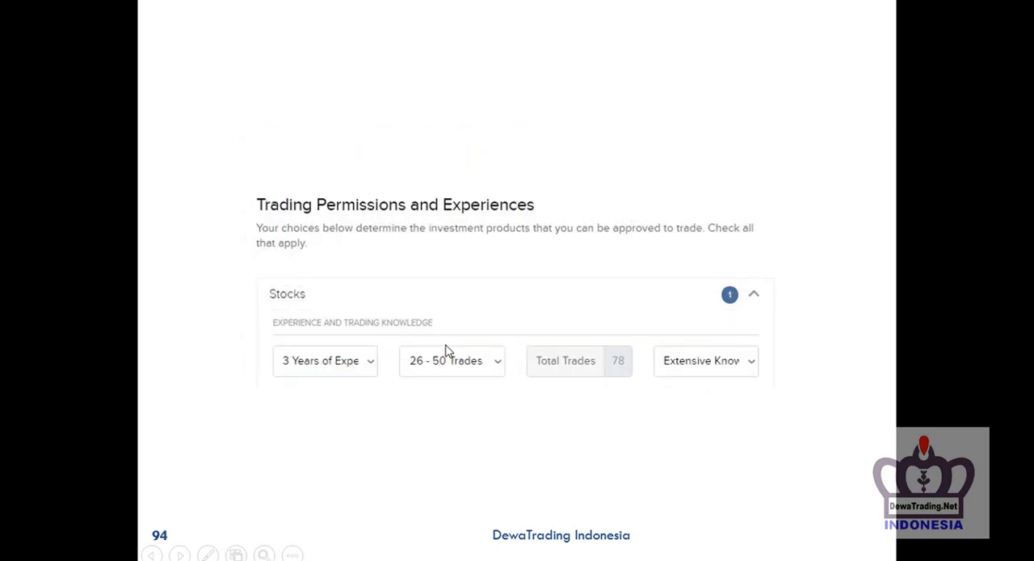
mouse_move(703, 362)
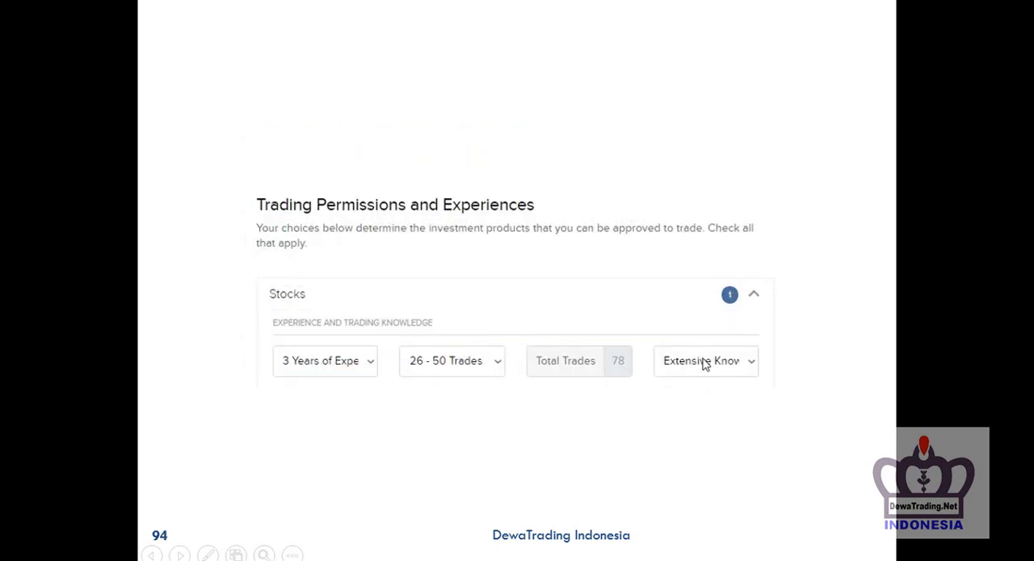
mouse_move(708, 370)
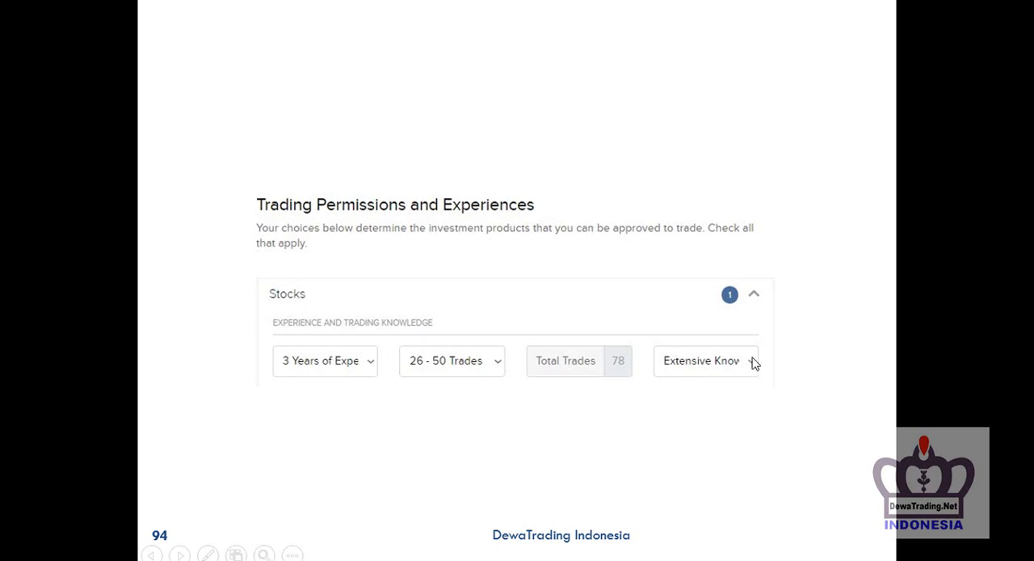
mouse_move(715, 375)
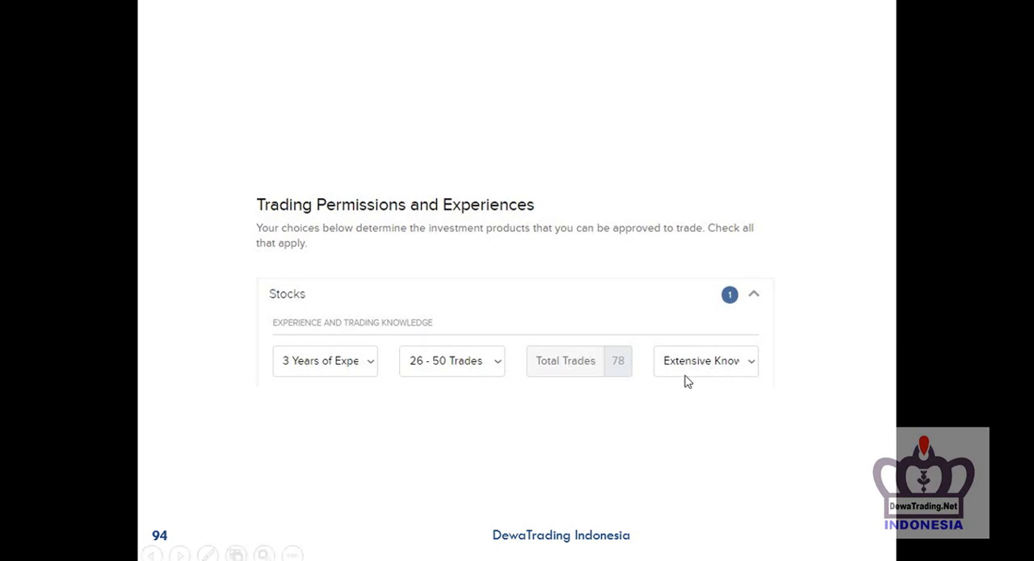
mouse_move(698, 370)
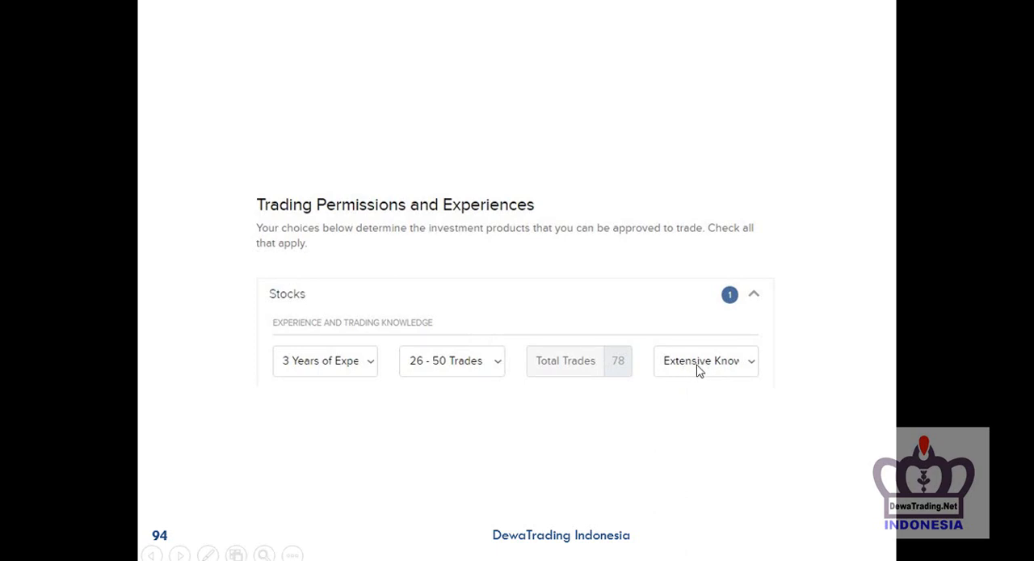
mouse_move(701, 345)
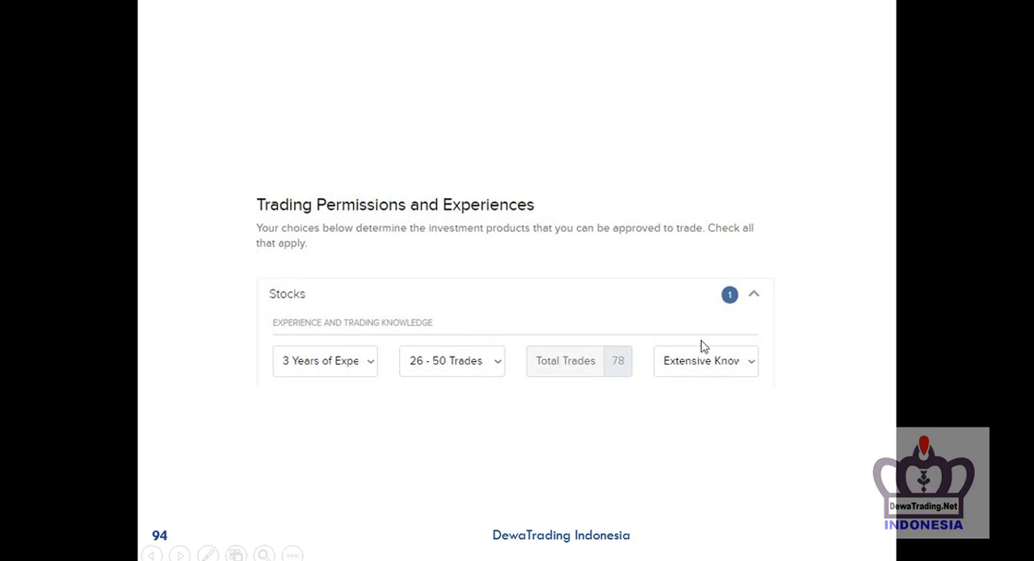
mouse_move(685, 365)
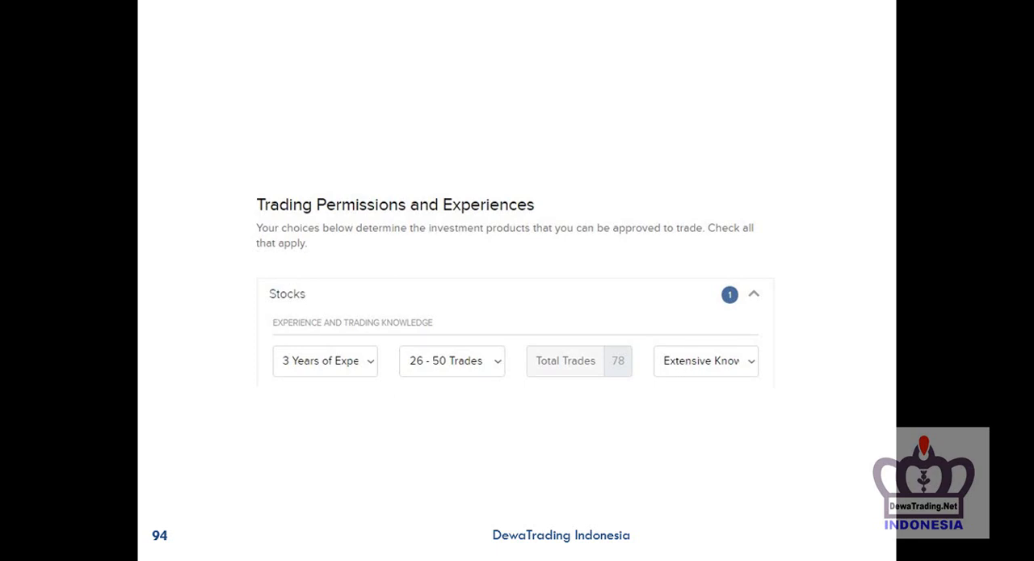
mouse_move(588, 281)
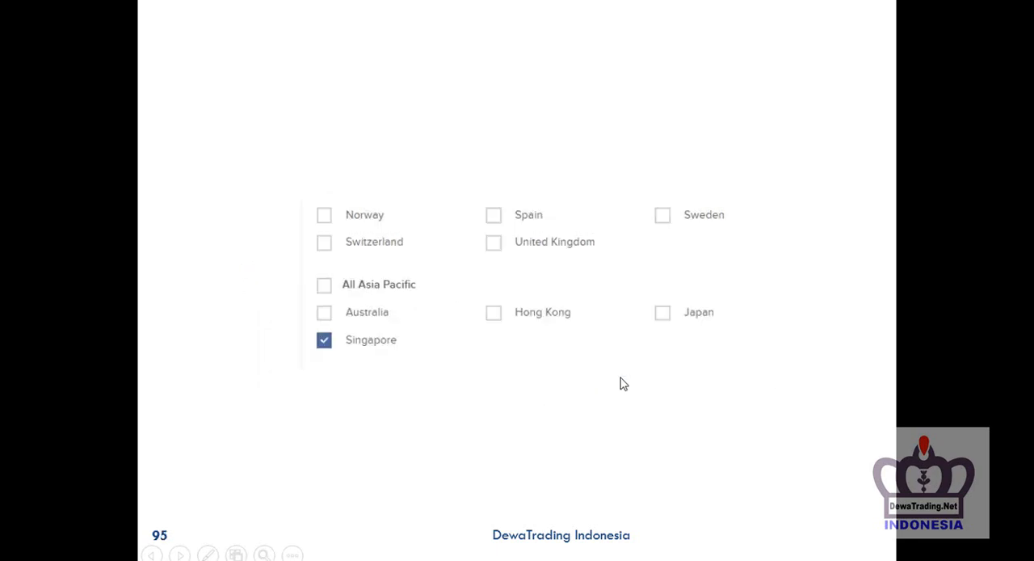
mouse_move(412, 367)
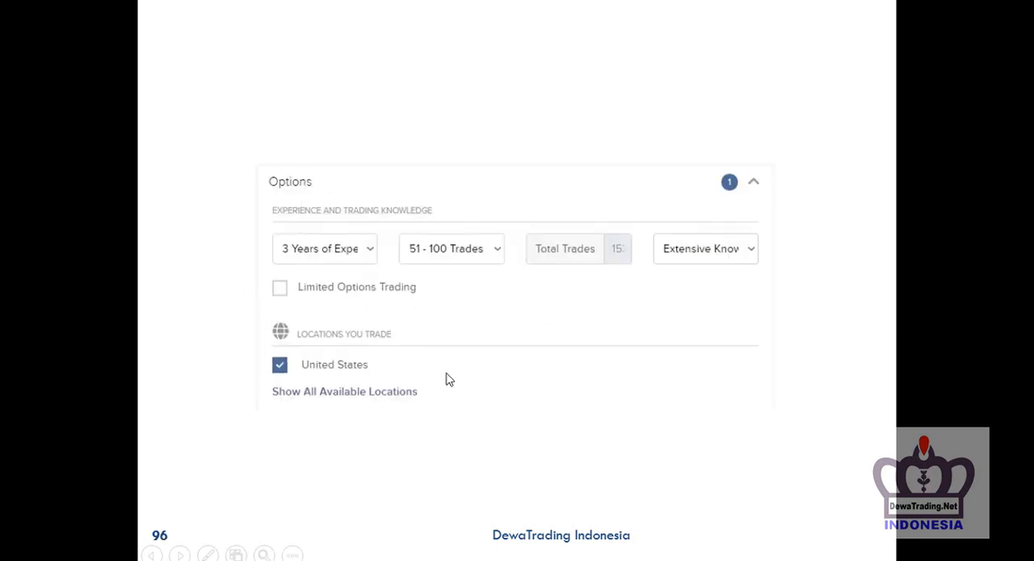
mouse_move(281, 244)
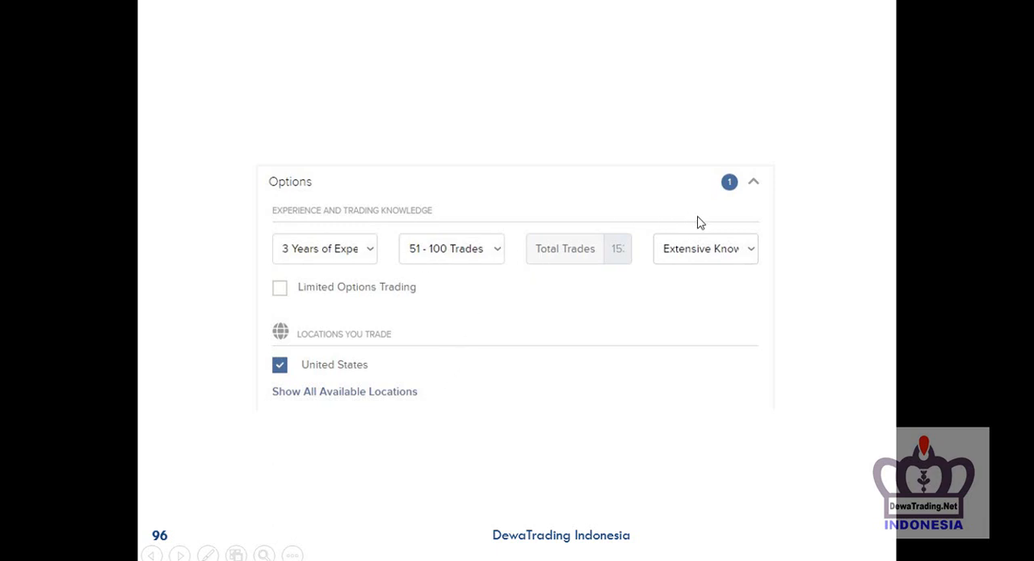
mouse_move(285, 258)
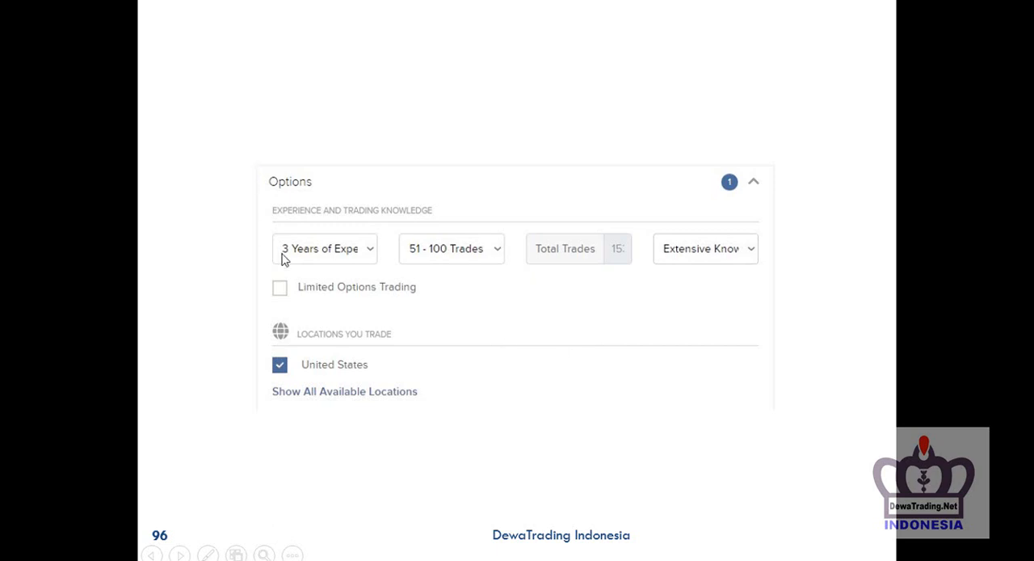
mouse_move(178, 358)
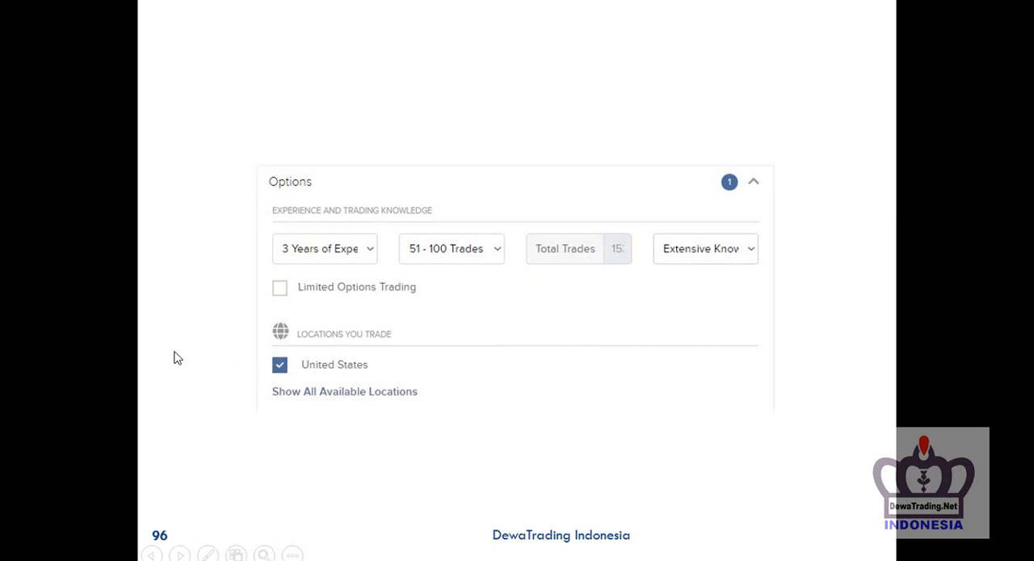
mouse_move(436, 379)
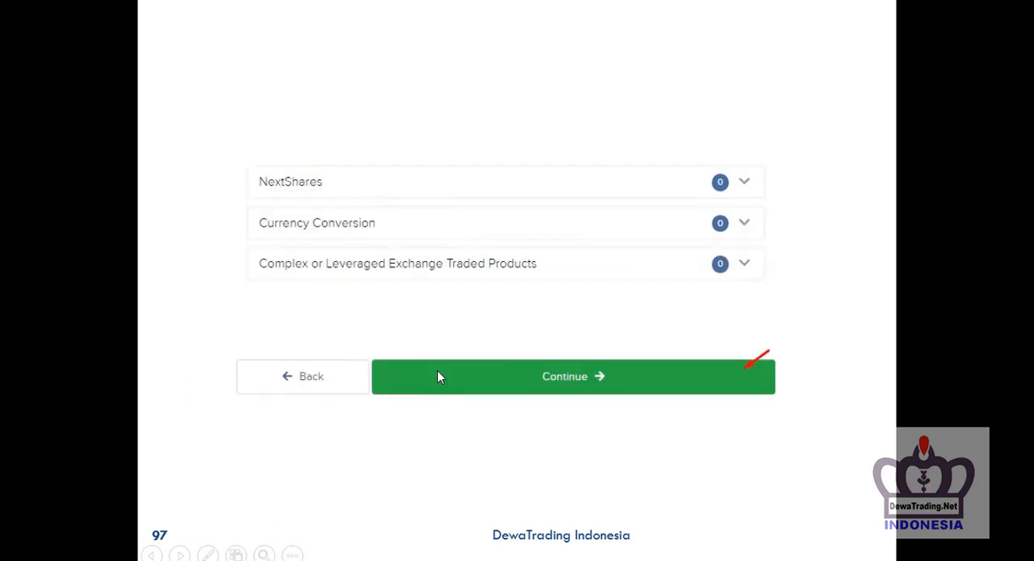
mouse_move(484, 328)
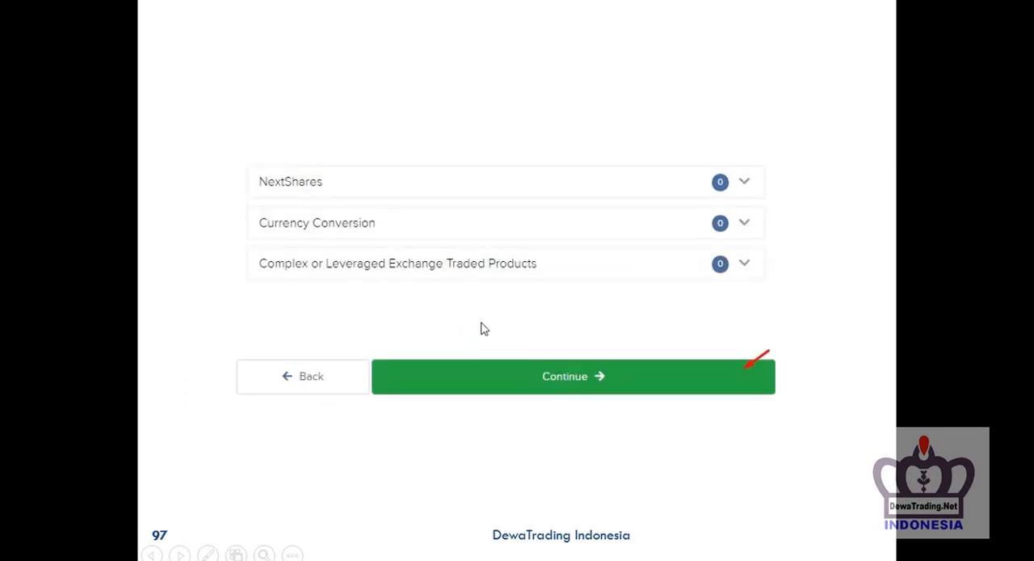
mouse_move(718, 142)
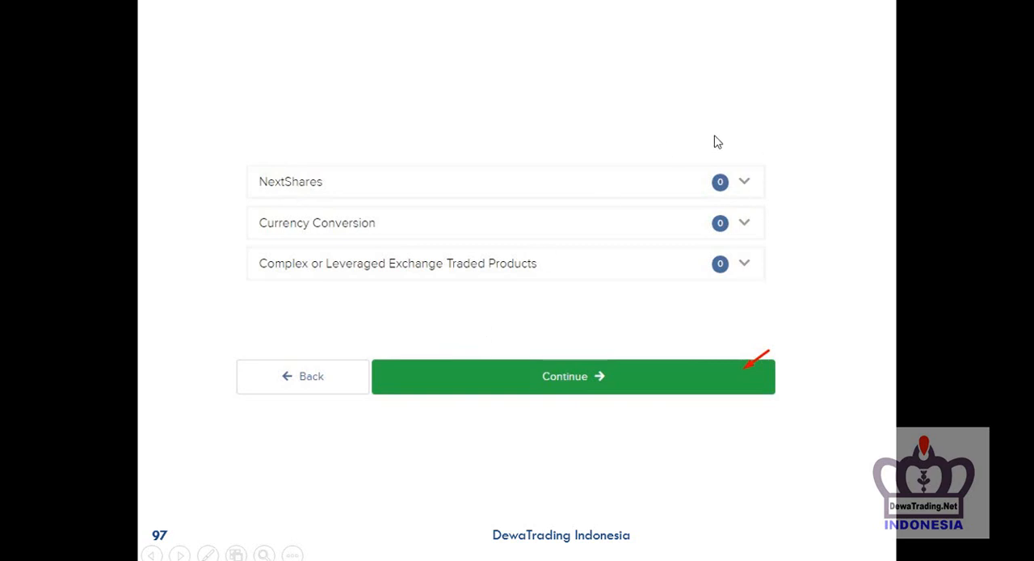
mouse_move(623, 291)
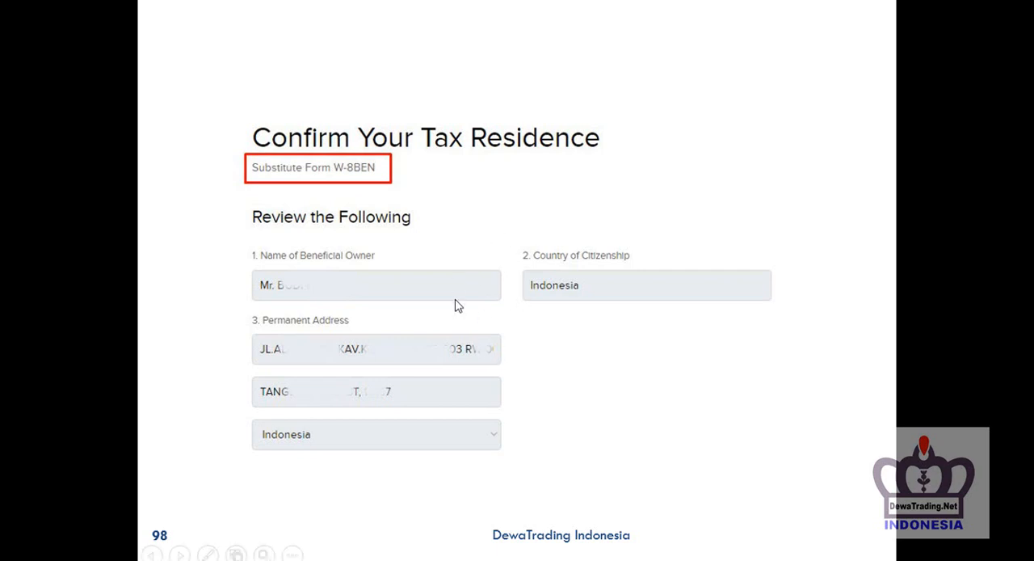
mouse_move(388, 301)
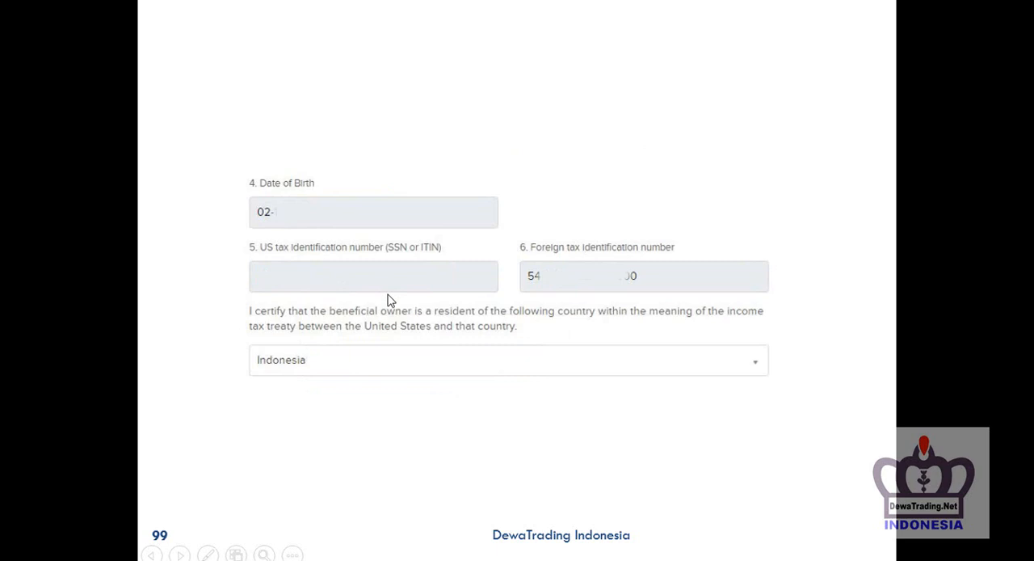
mouse_move(257, 363)
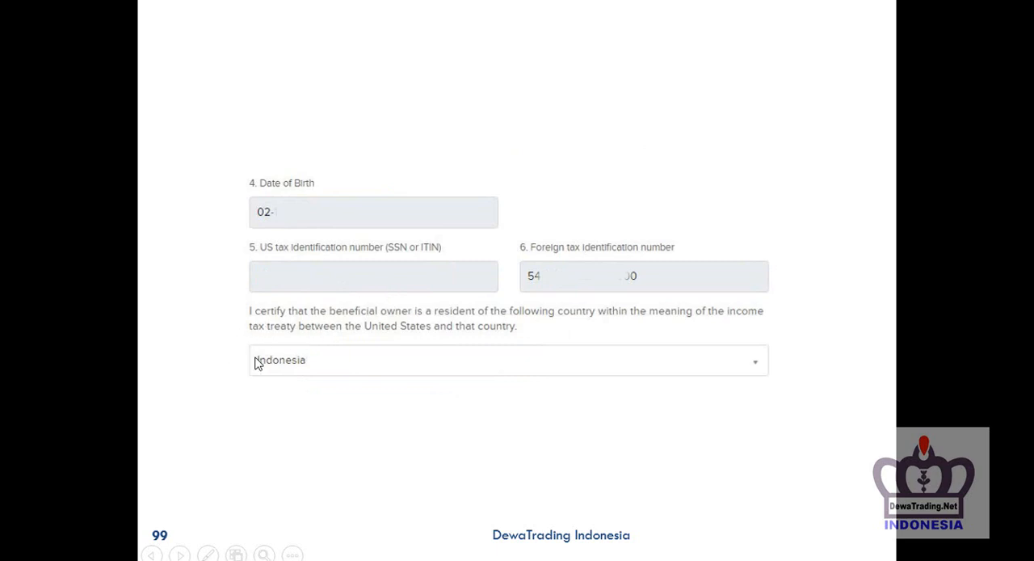
mouse_move(257, 370)
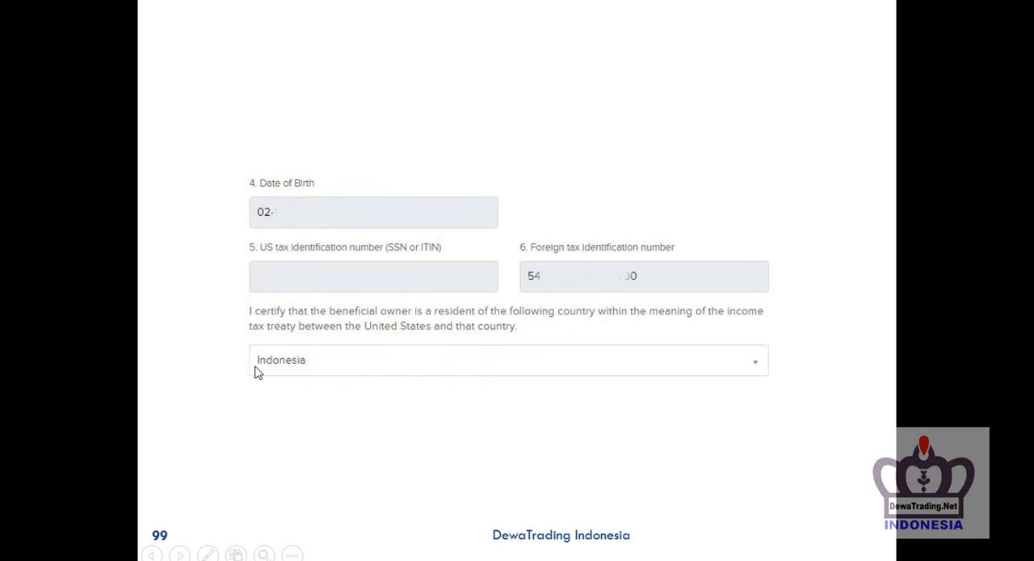
mouse_move(342, 378)
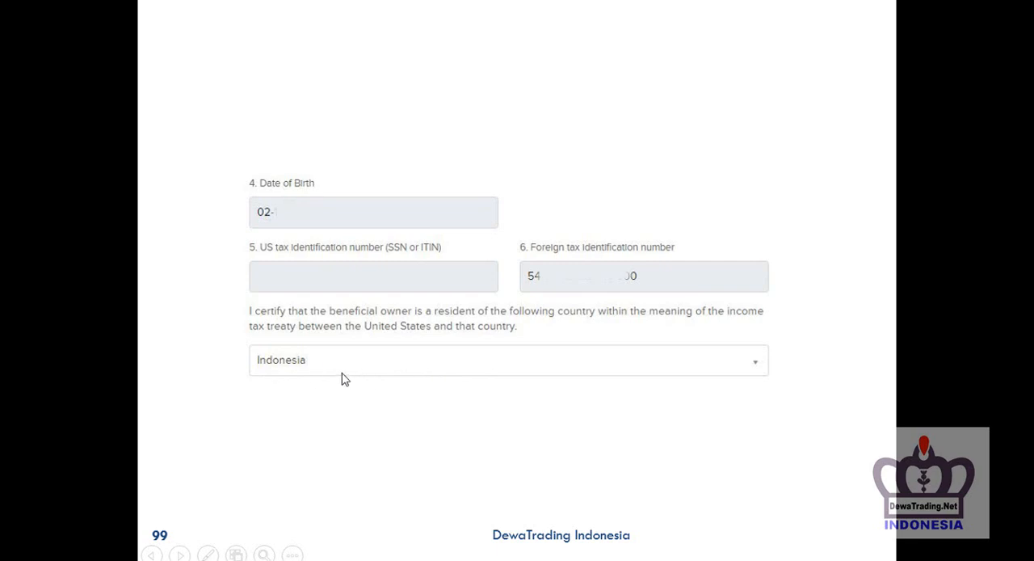
Advance from the tax treaty certification slide to slide 102, the Signature step
scroll("down", 3)
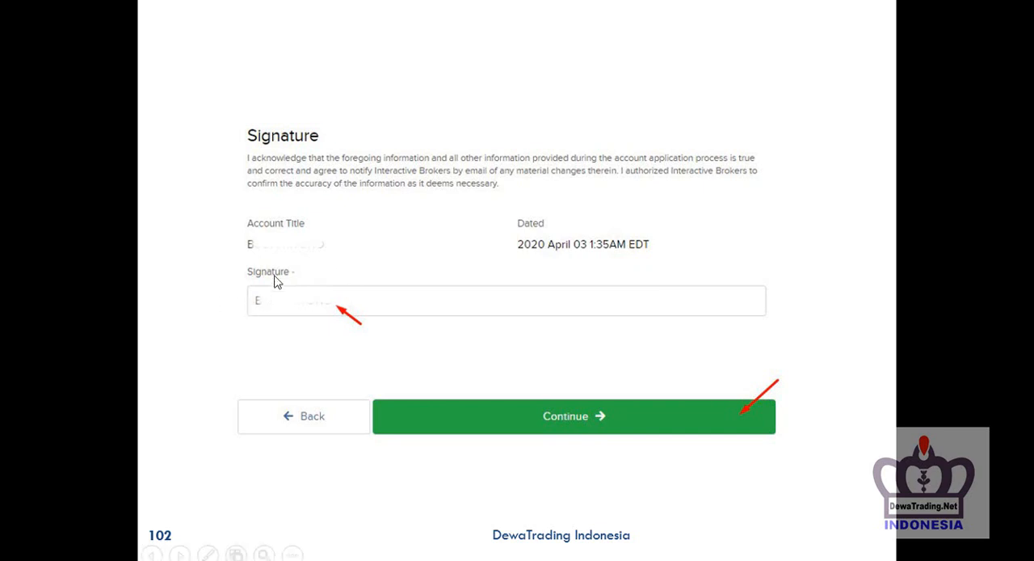
mouse_move(291, 312)
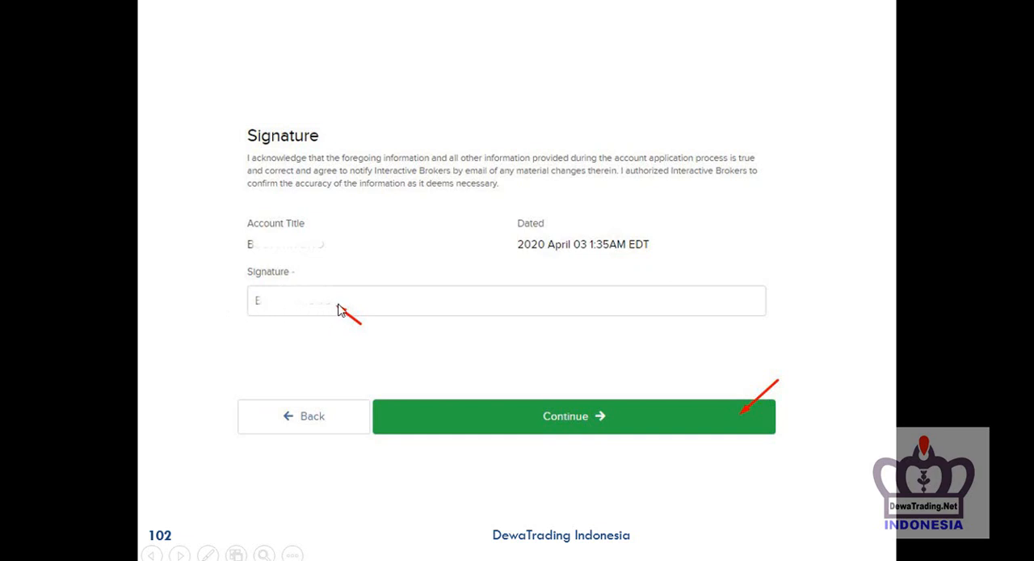
mouse_move(338, 314)
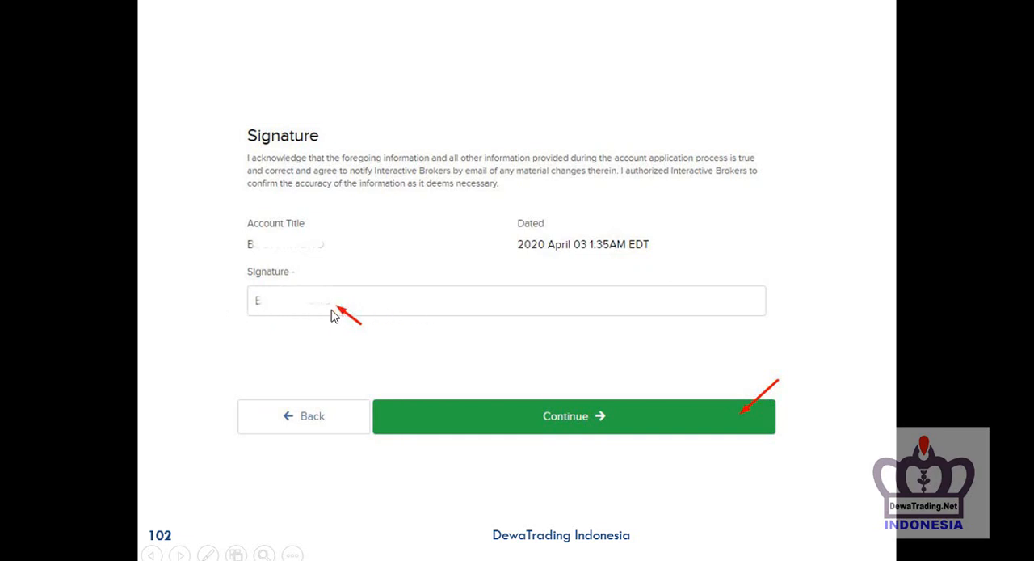
mouse_move(434, 308)
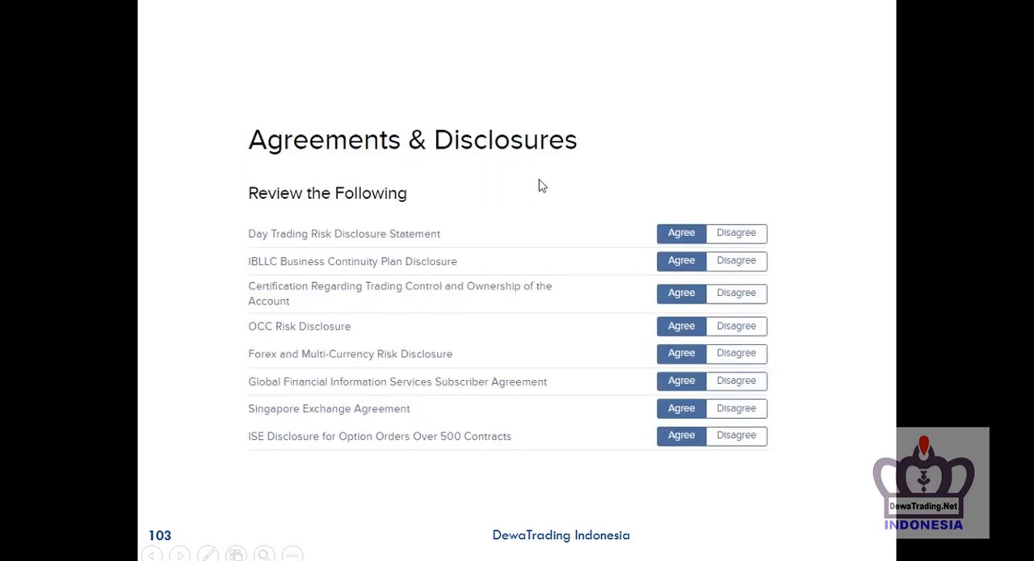
mouse_move(620, 168)
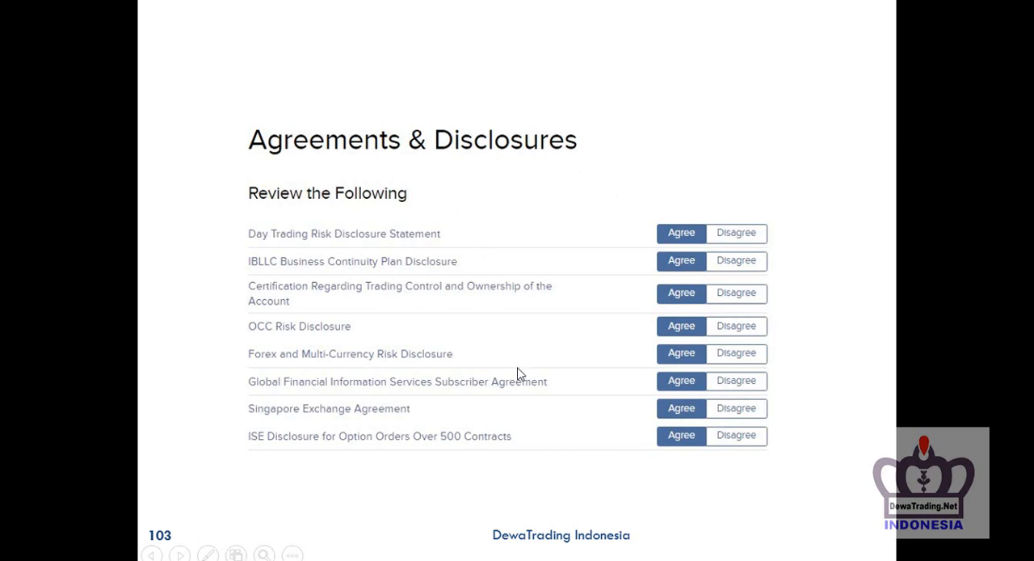
mouse_move(497, 236)
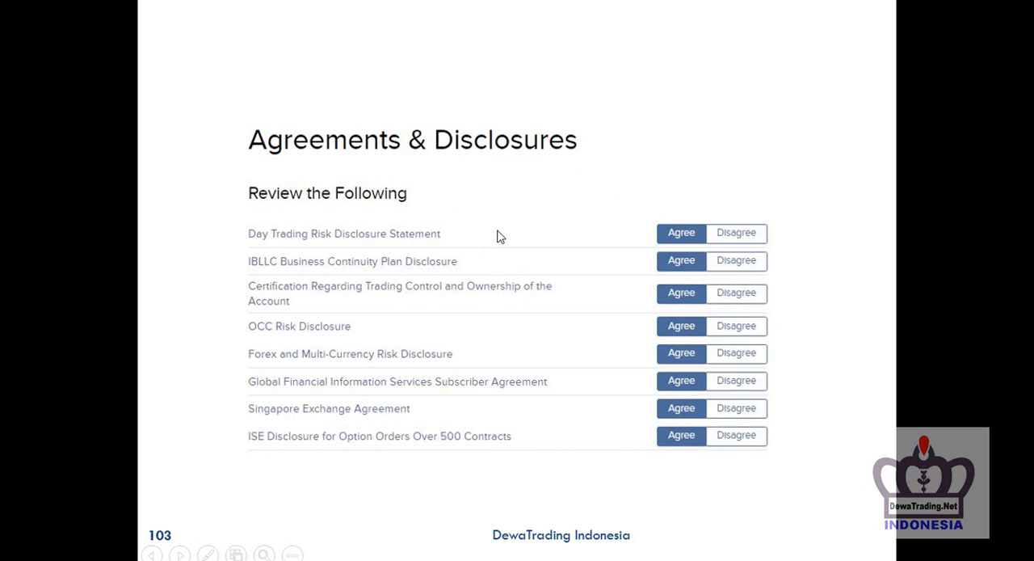
mouse_move(478, 242)
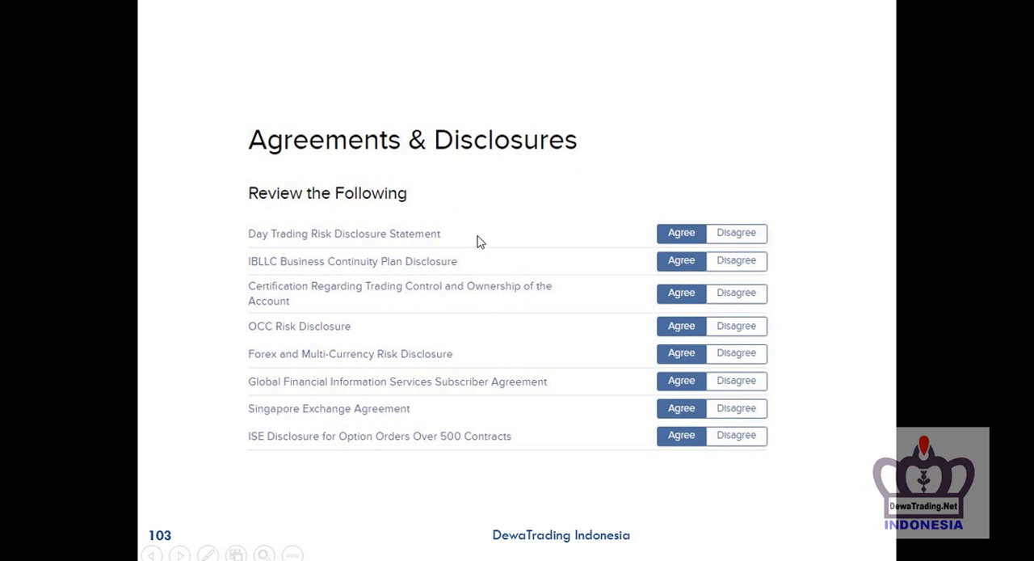
mouse_move(594, 192)
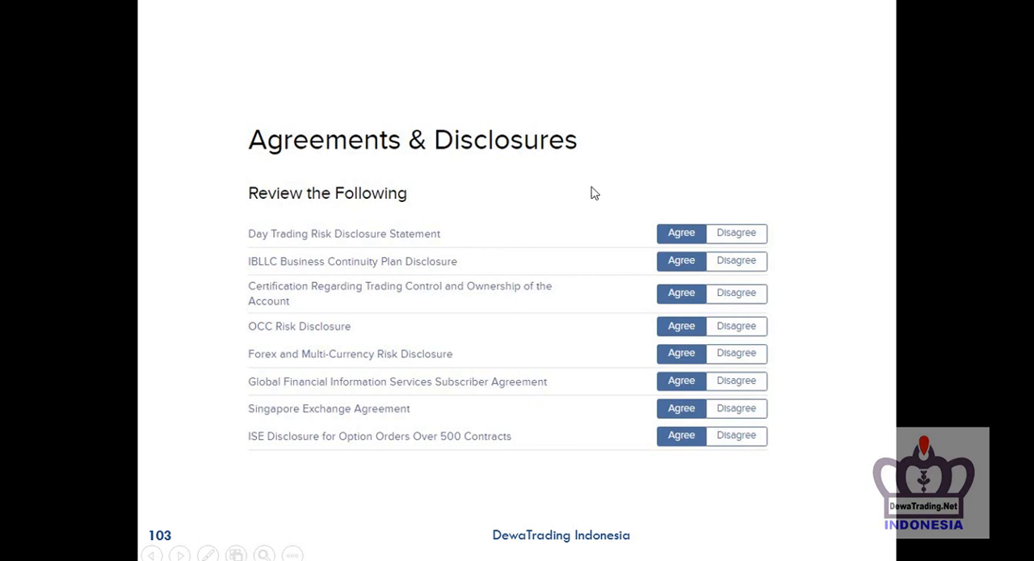
mouse_move(677, 258)
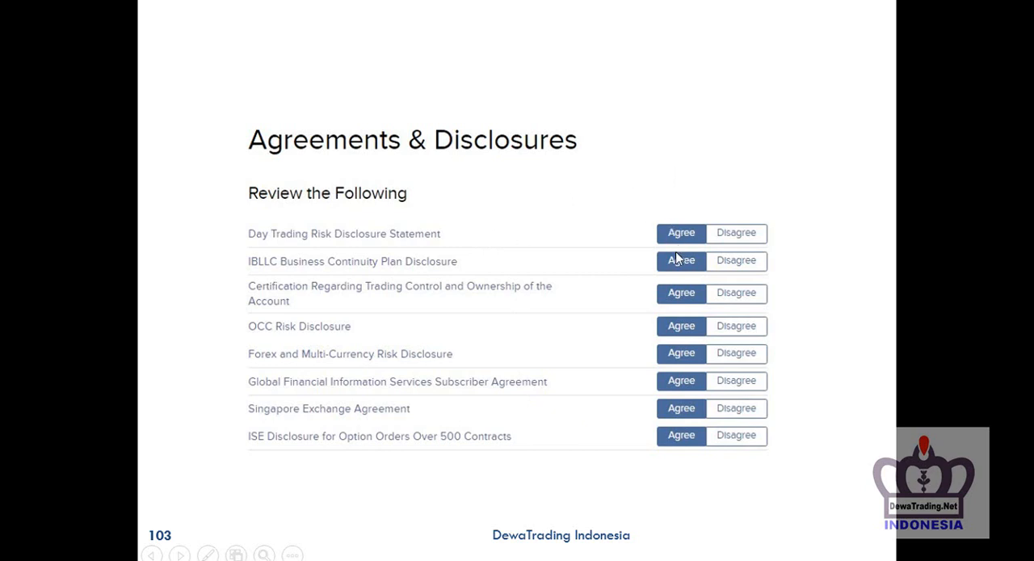
mouse_move(643, 484)
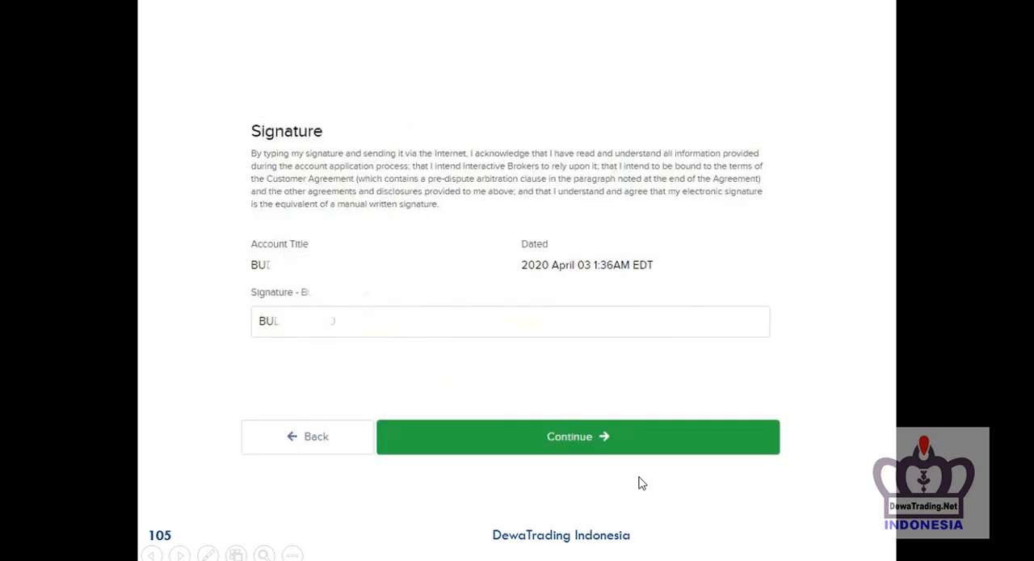
mouse_move(435, 307)
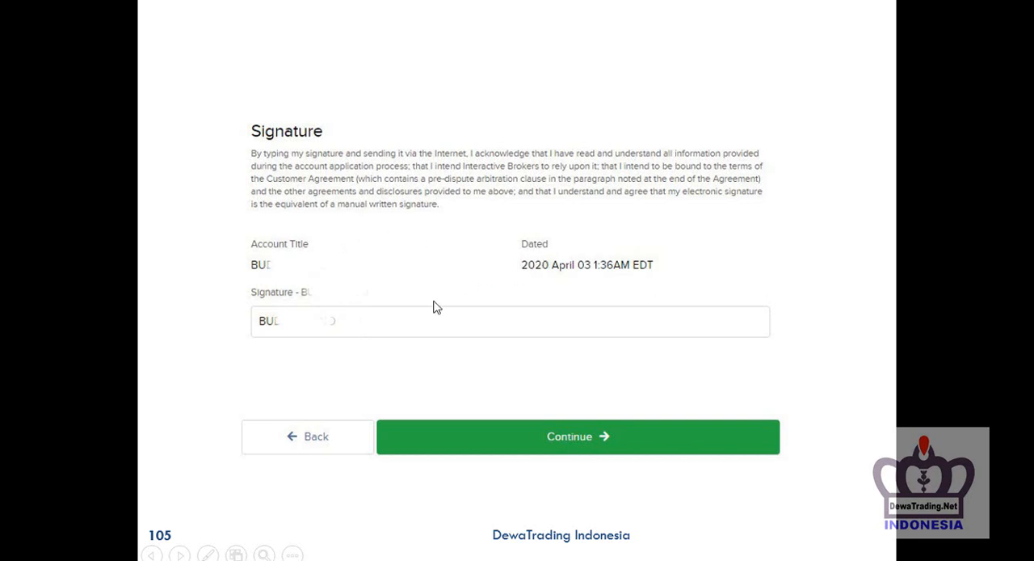
Advance through Stock Yield Enhancement, application review and assets summary to slide 111's more-information notice
left_click(578, 436)
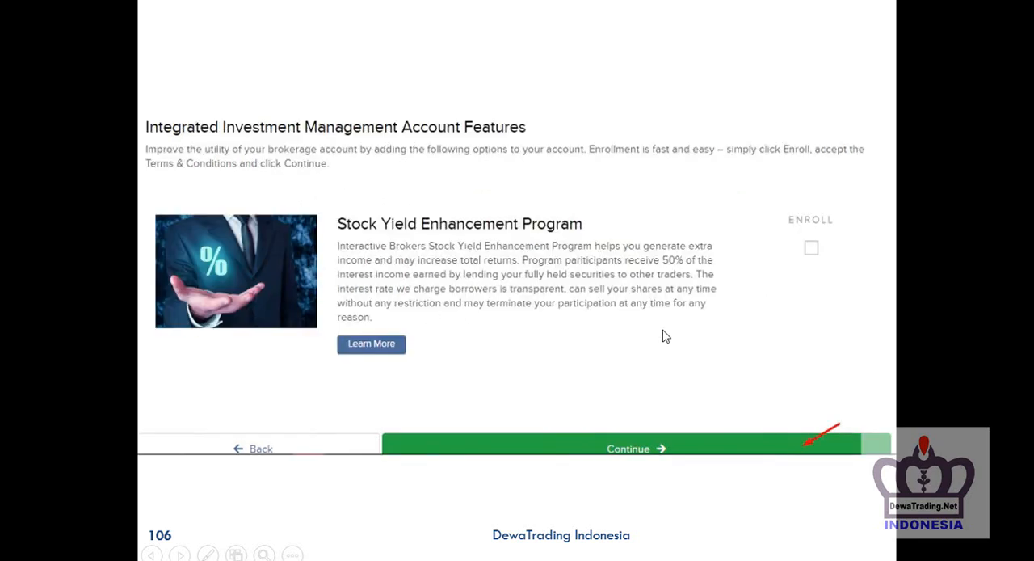
mouse_move(585, 317)
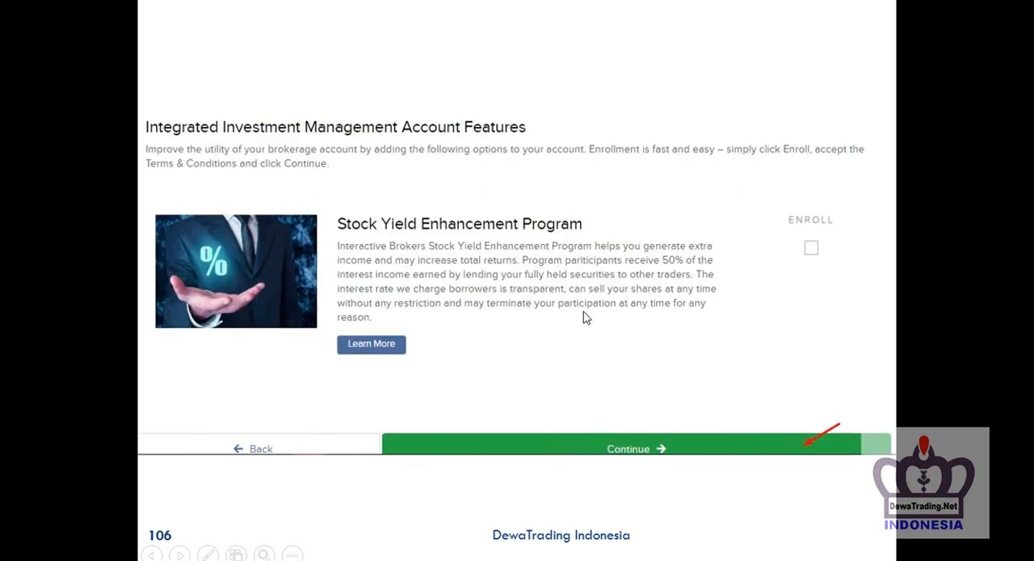
left_click(634, 449)
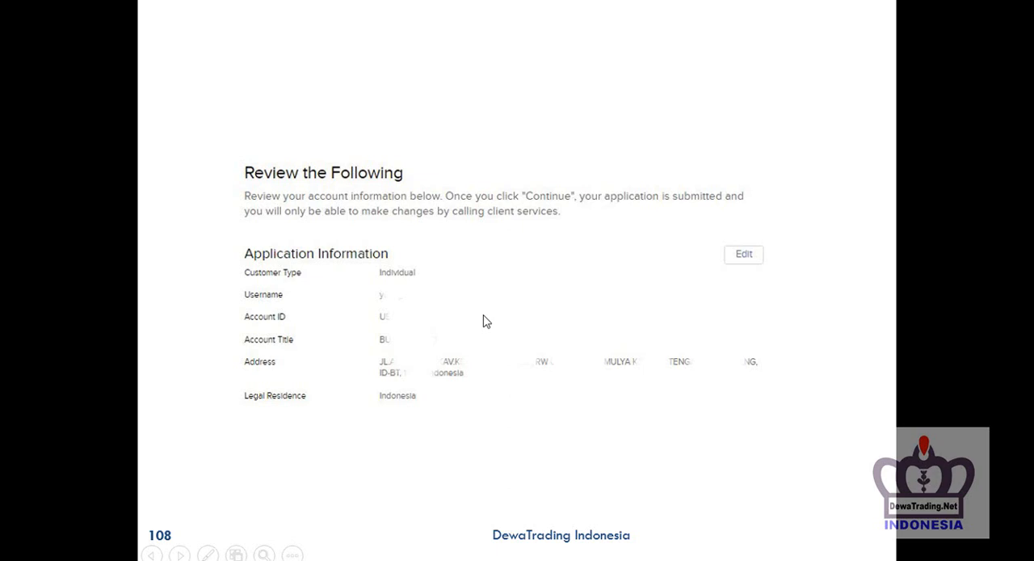
mouse_move(343, 287)
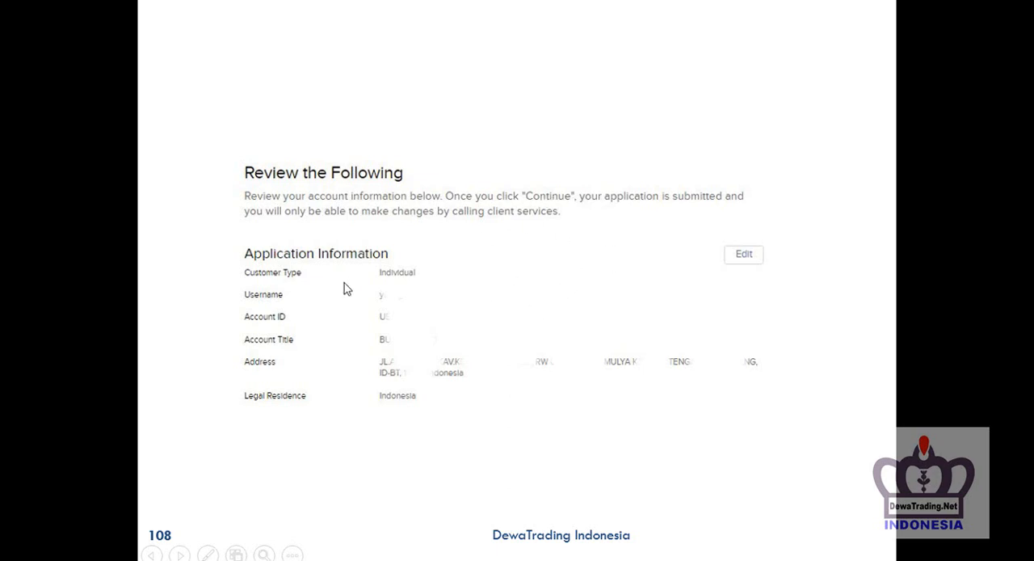
mouse_move(737, 210)
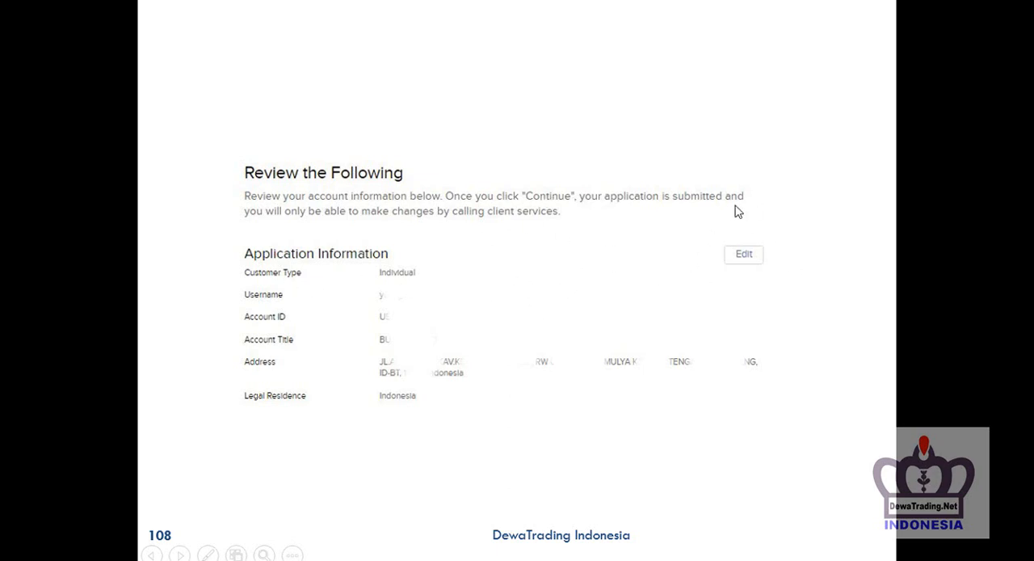
scroll("down", 3)
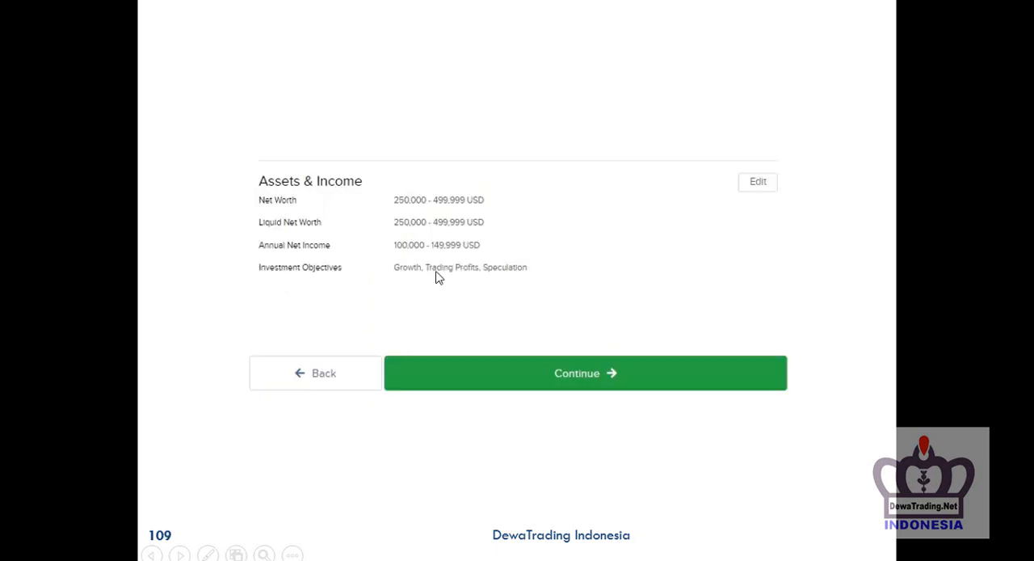
mouse_move(556, 263)
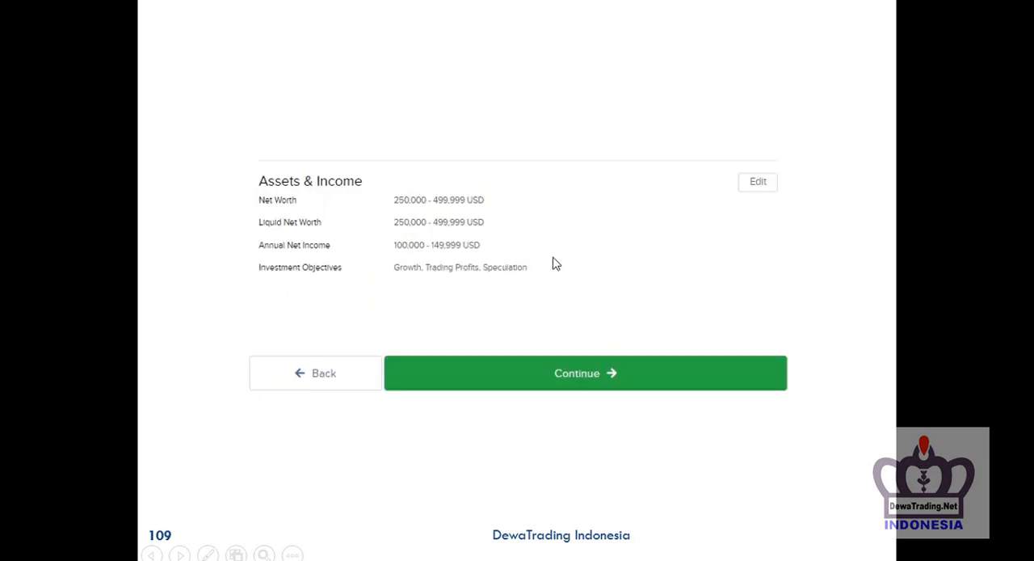
left_click(585, 372)
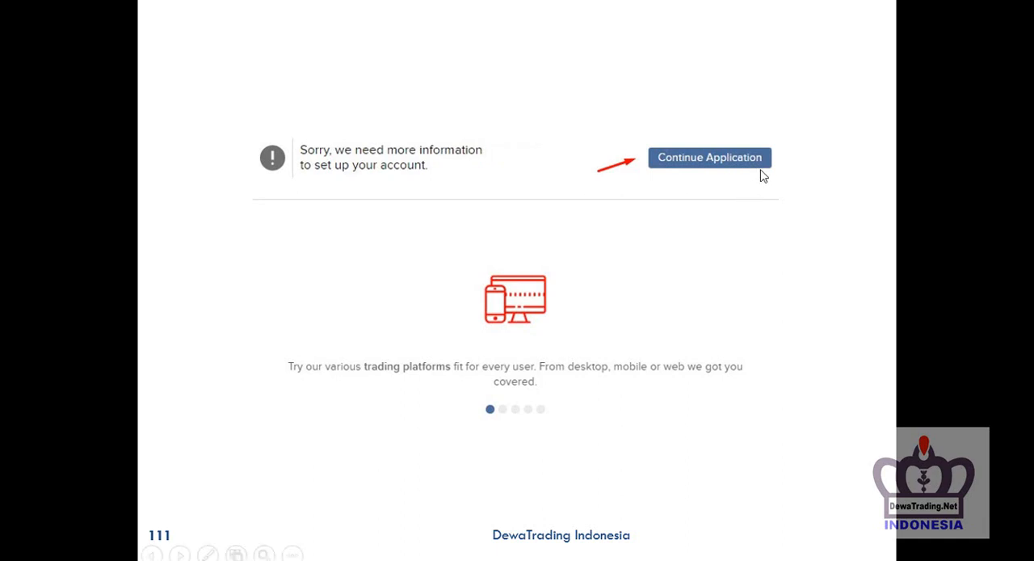
Advance through document upload status and proof-of-identity slides with front and back National ID to slide 116
left_click(710, 157)
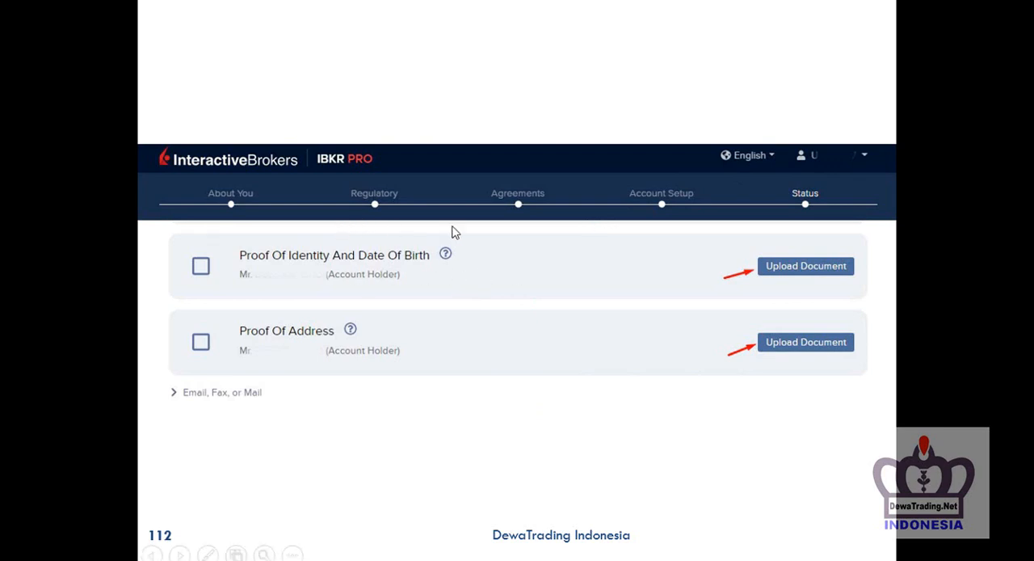
mouse_move(866, 282)
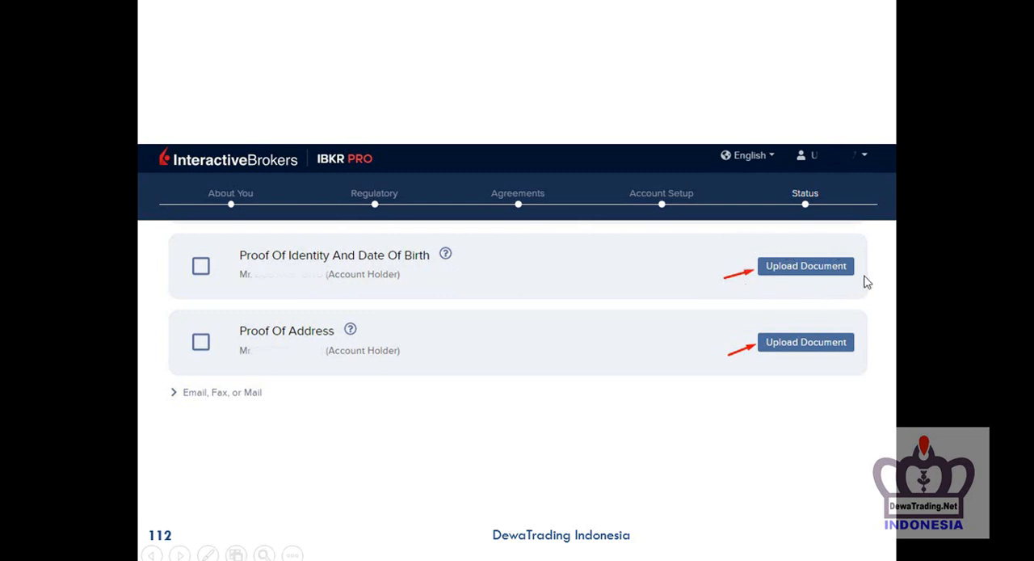
left_click(805, 265)
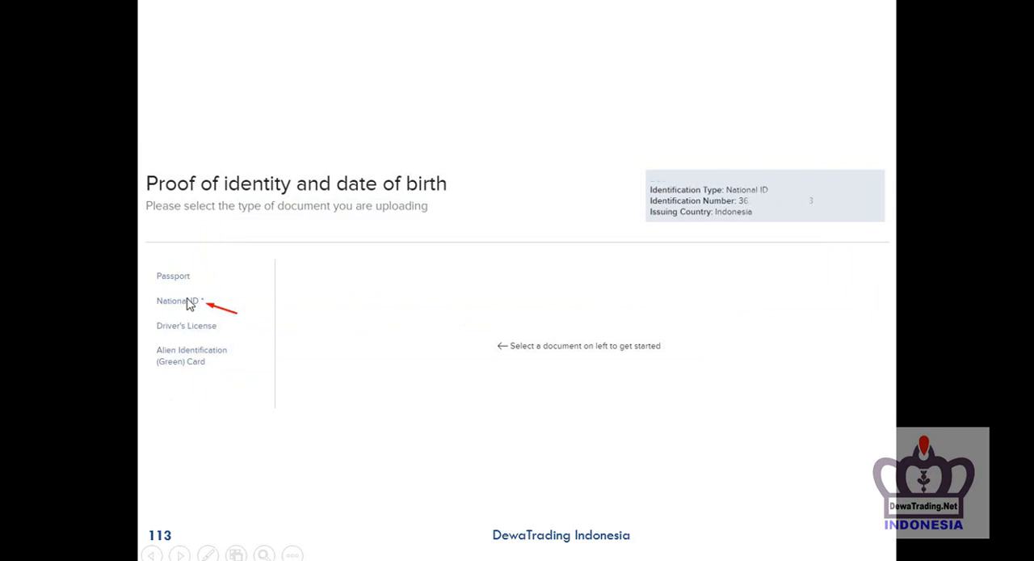
mouse_move(207, 306)
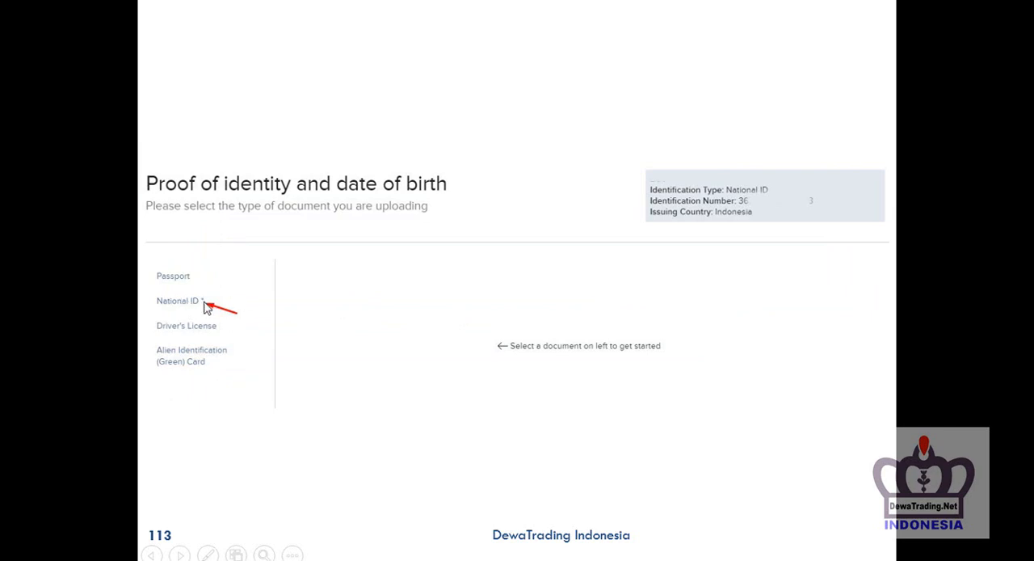
mouse_move(556, 333)
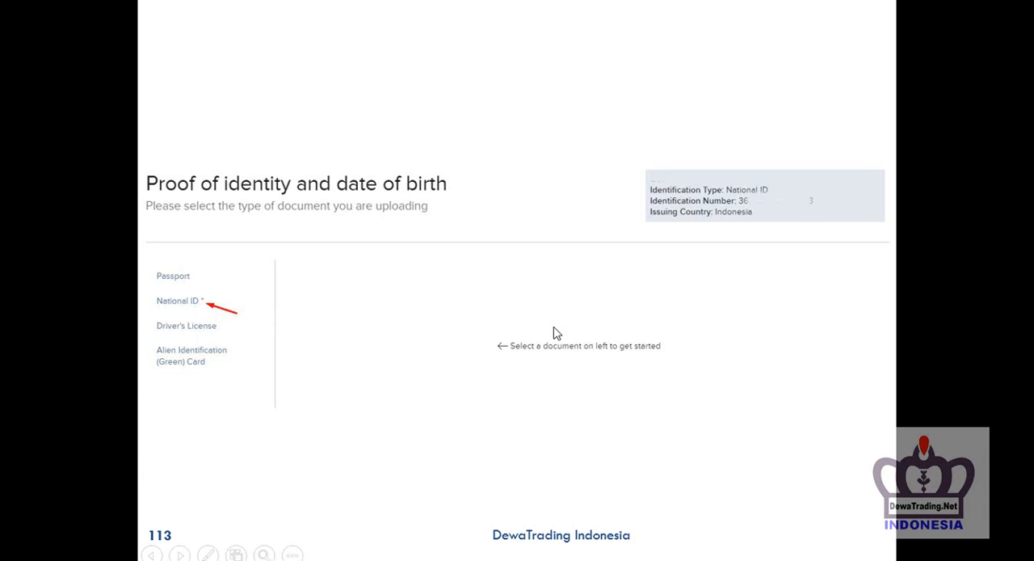
left_click(177, 300)
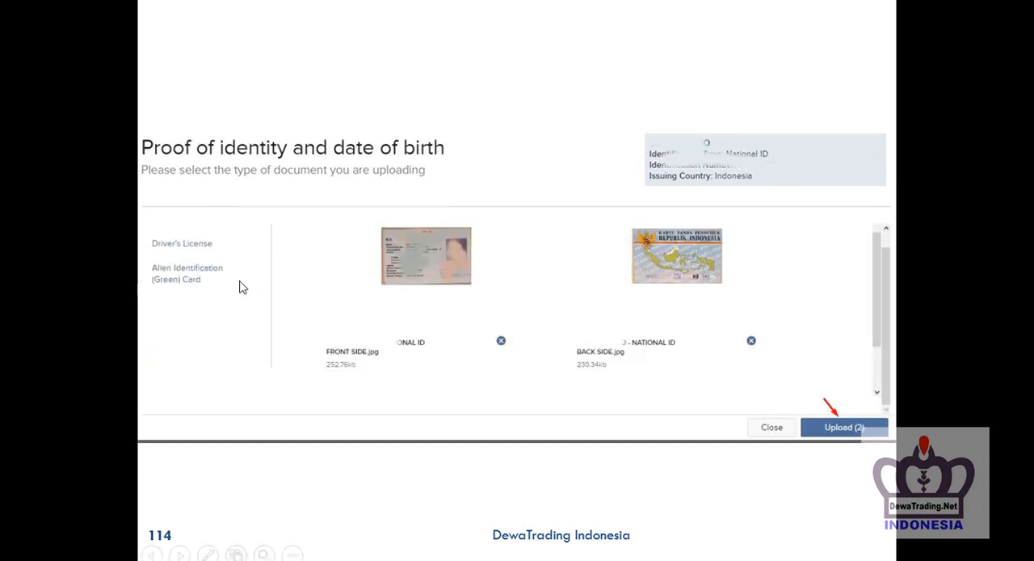
mouse_move(427, 245)
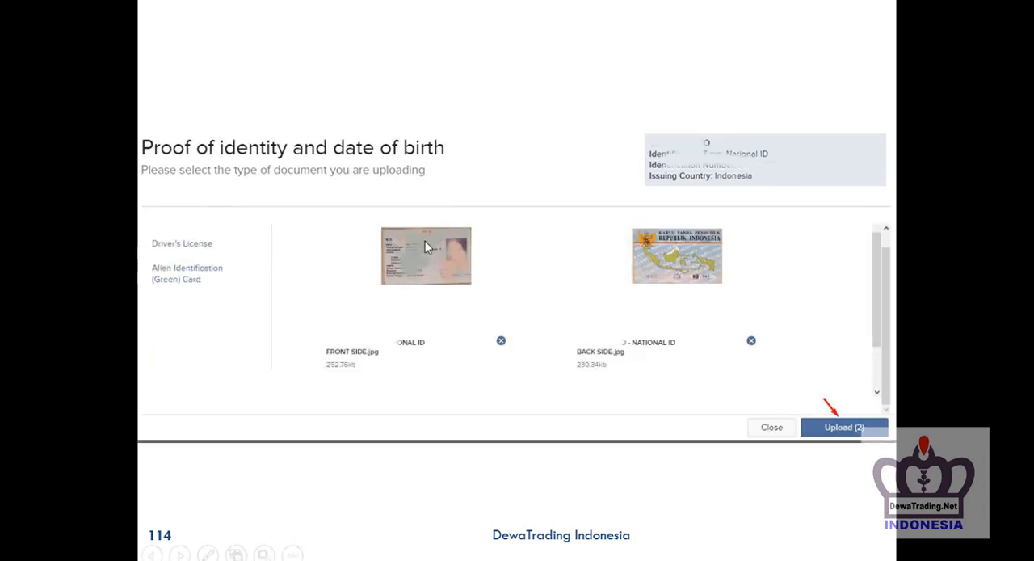
mouse_move(662, 250)
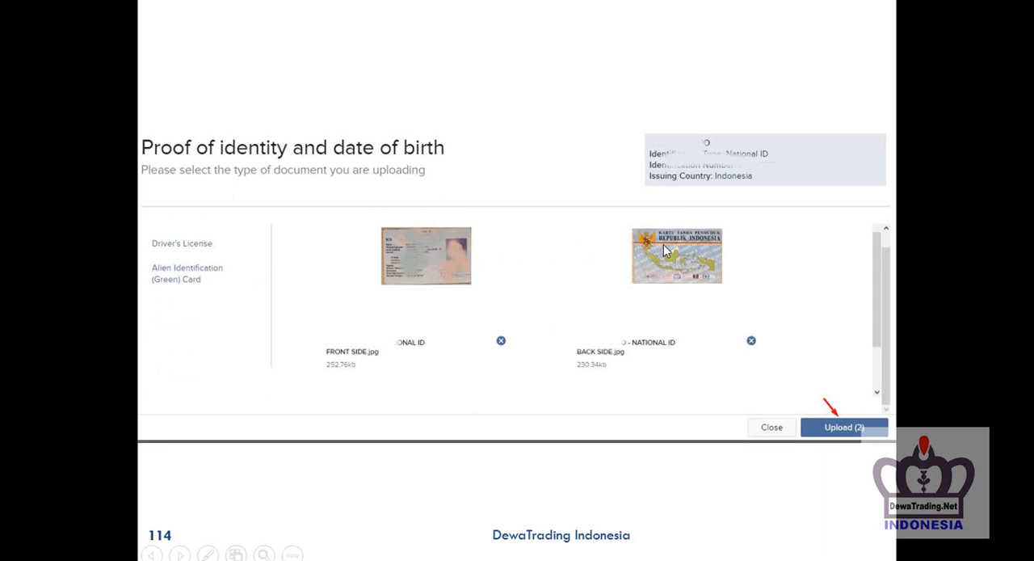
mouse_move(417, 272)
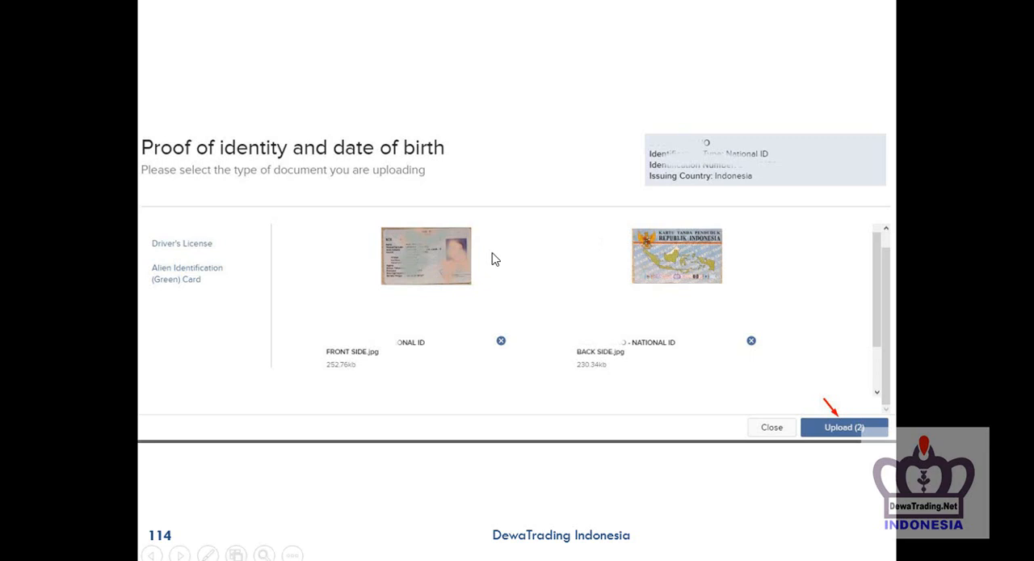
mouse_move(435, 310)
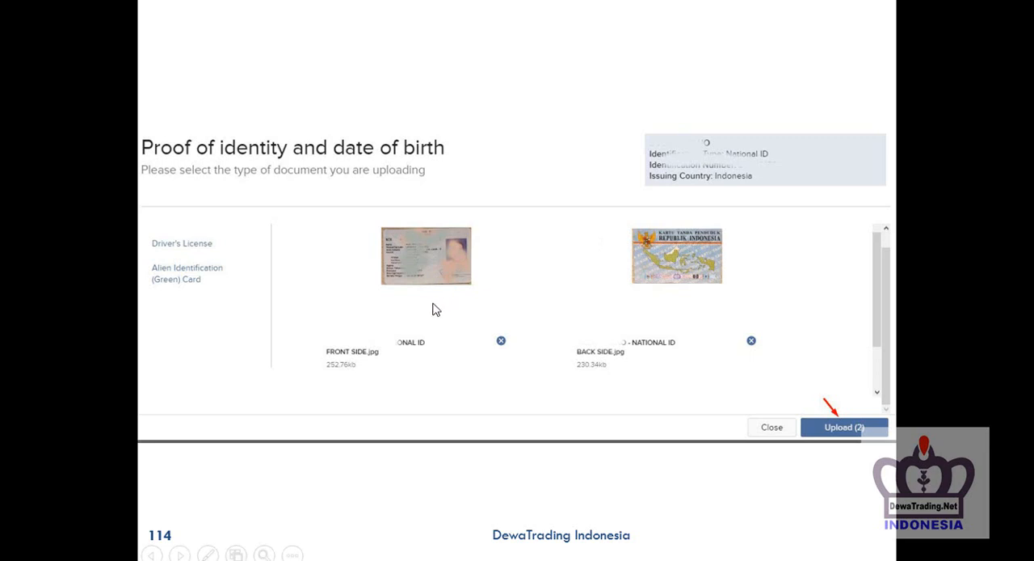
mouse_move(497, 272)
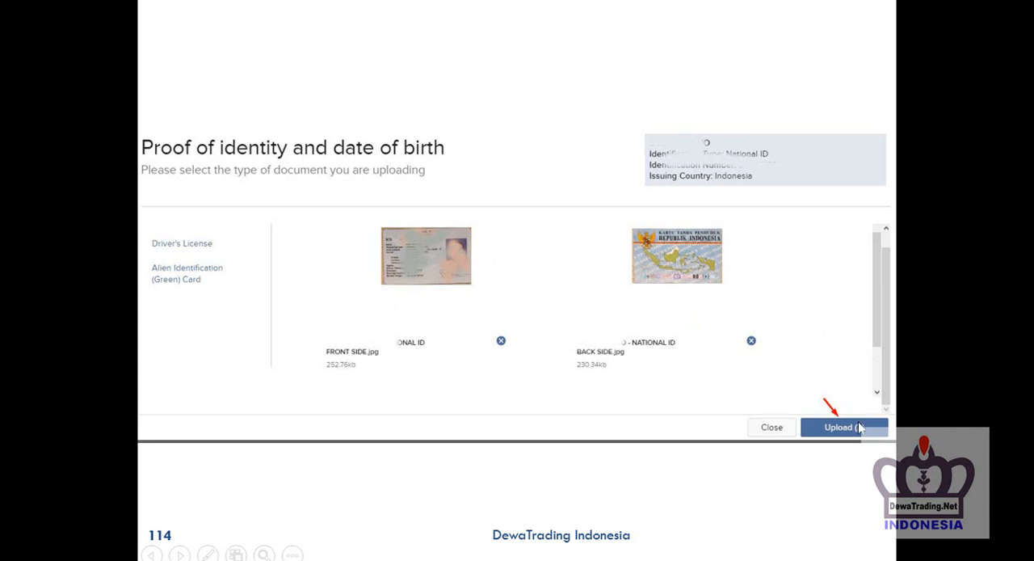
left_click(840, 427)
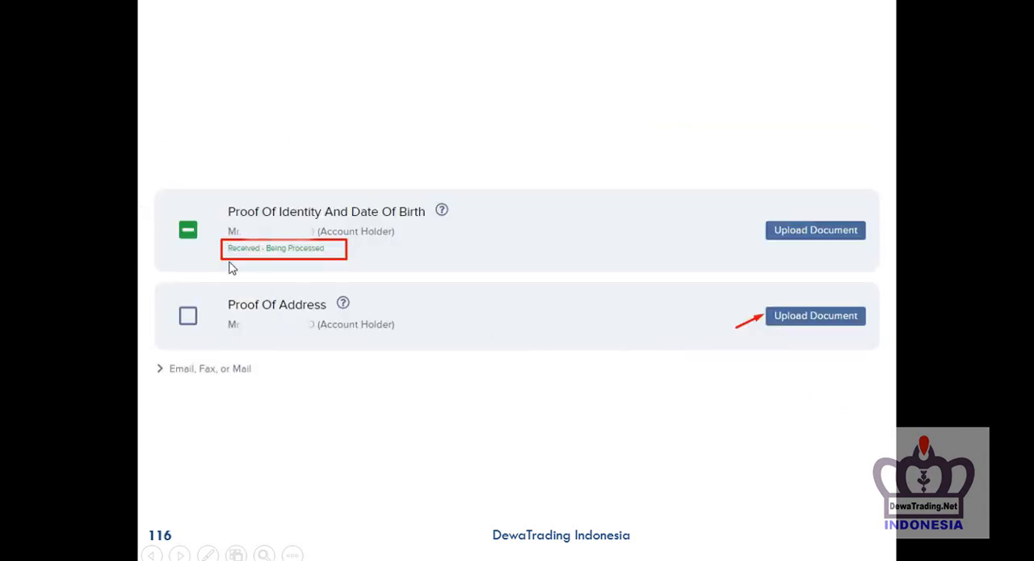
mouse_move(223, 256)
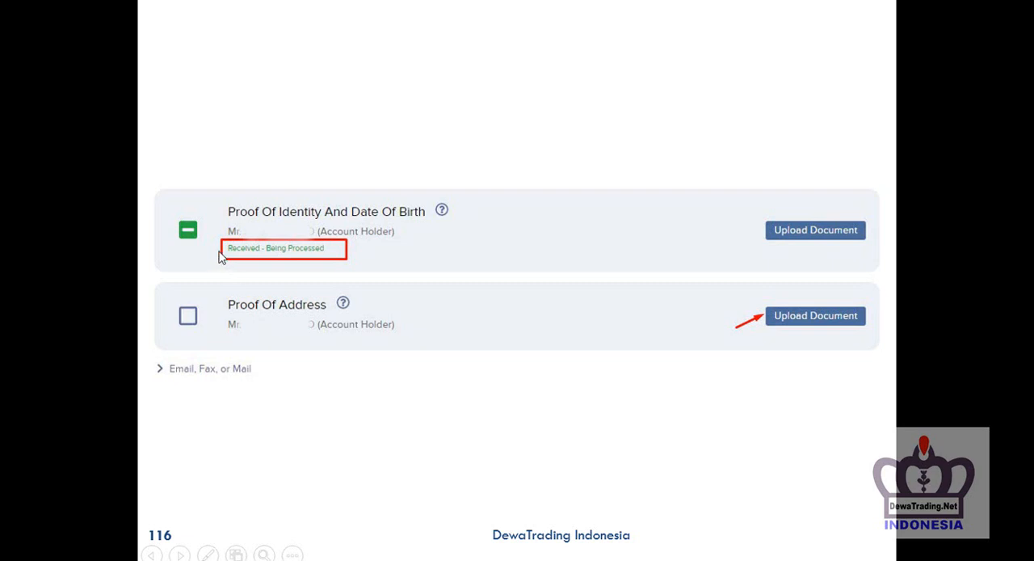
mouse_move(271, 226)
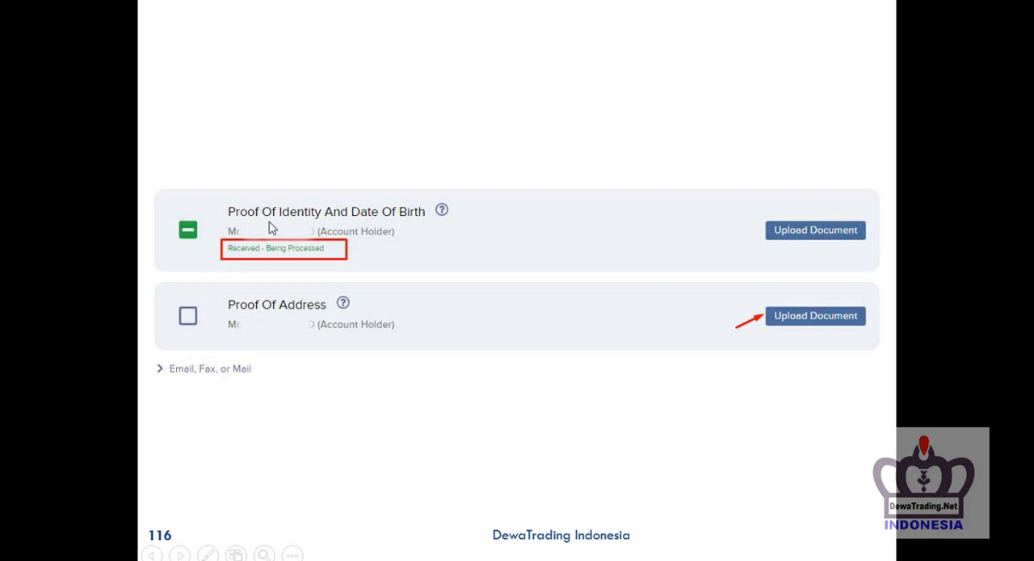
mouse_move(373, 225)
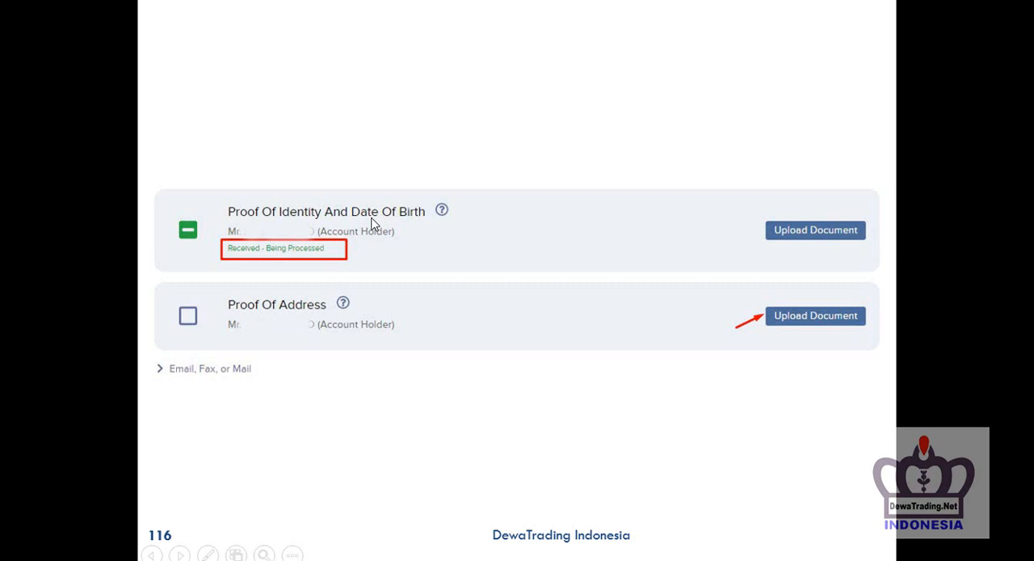
mouse_move(281, 253)
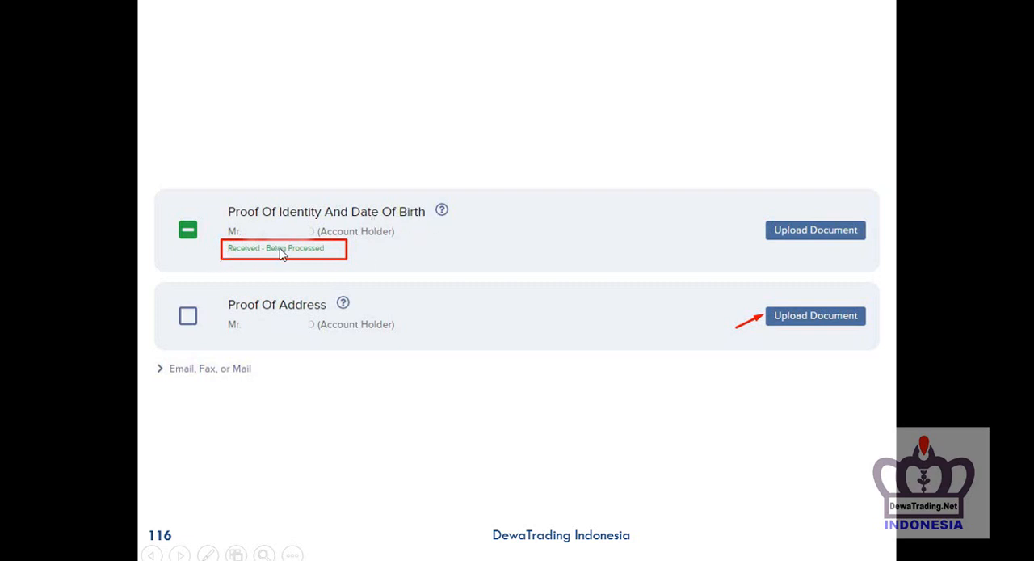
mouse_move(436, 259)
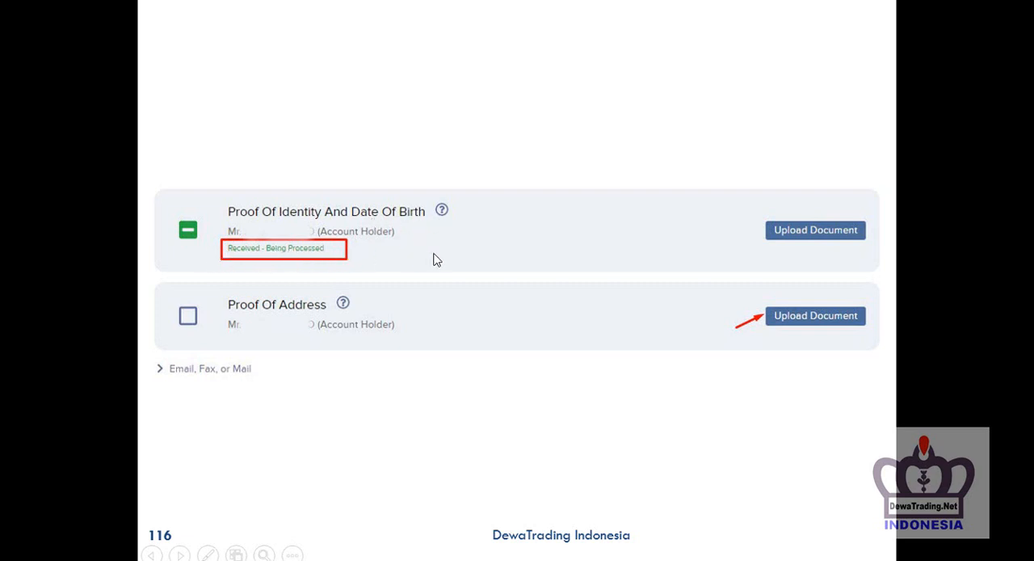
mouse_move(704, 300)
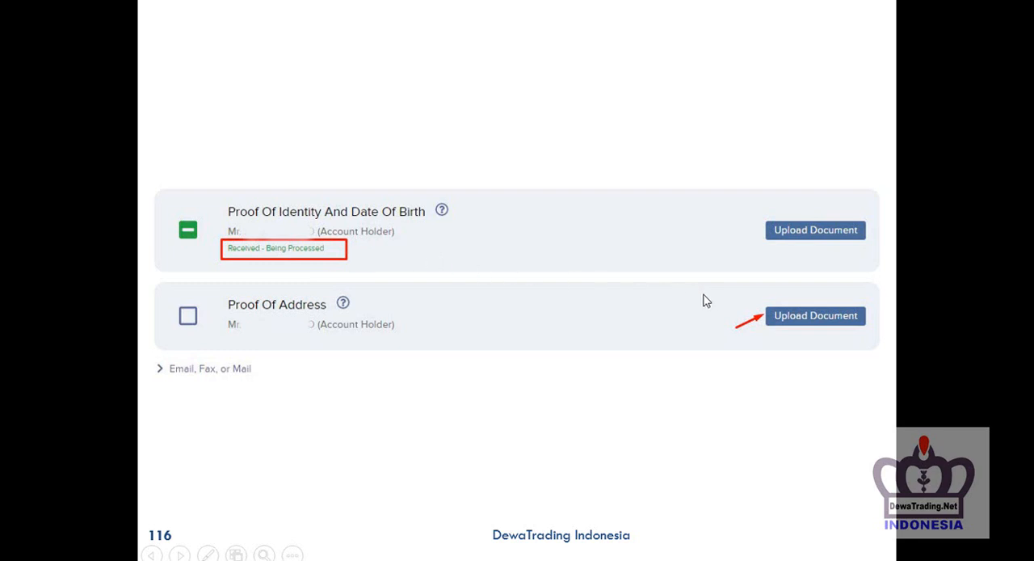
mouse_move(818, 284)
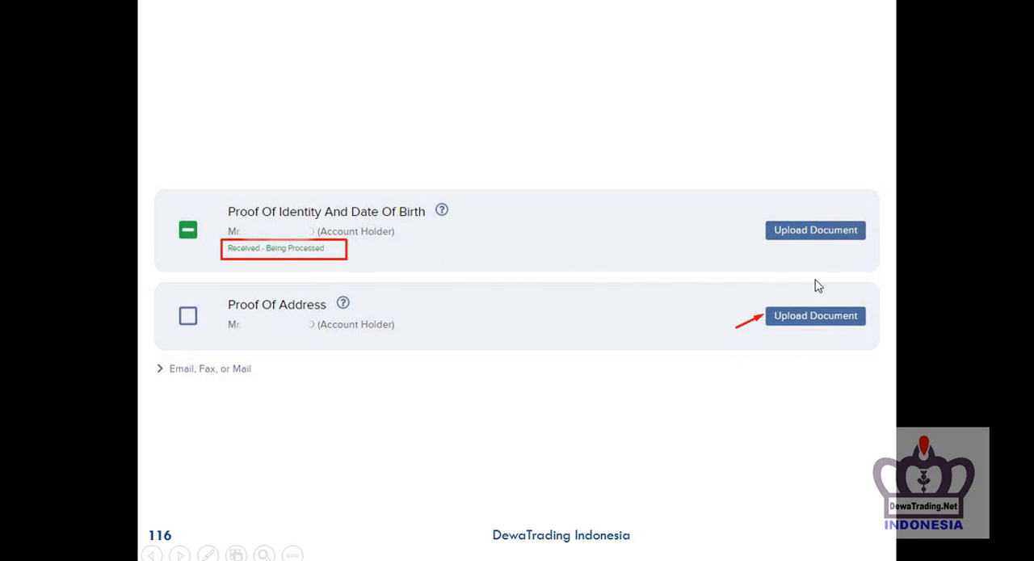
mouse_move(549, 339)
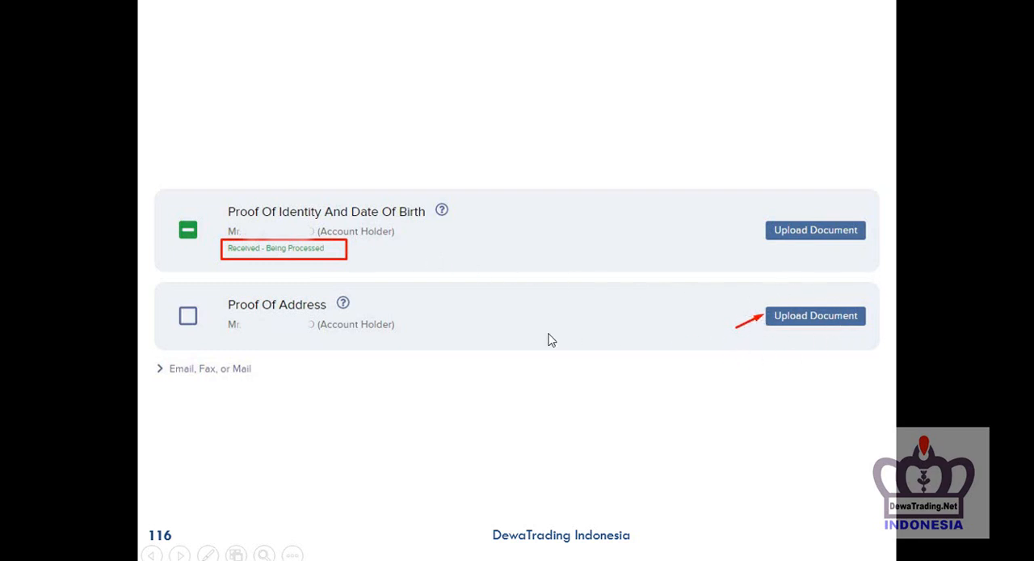
Advance through proof-of-address types and the driver's license upload to slide 120 with both documents received
left_click(815, 315)
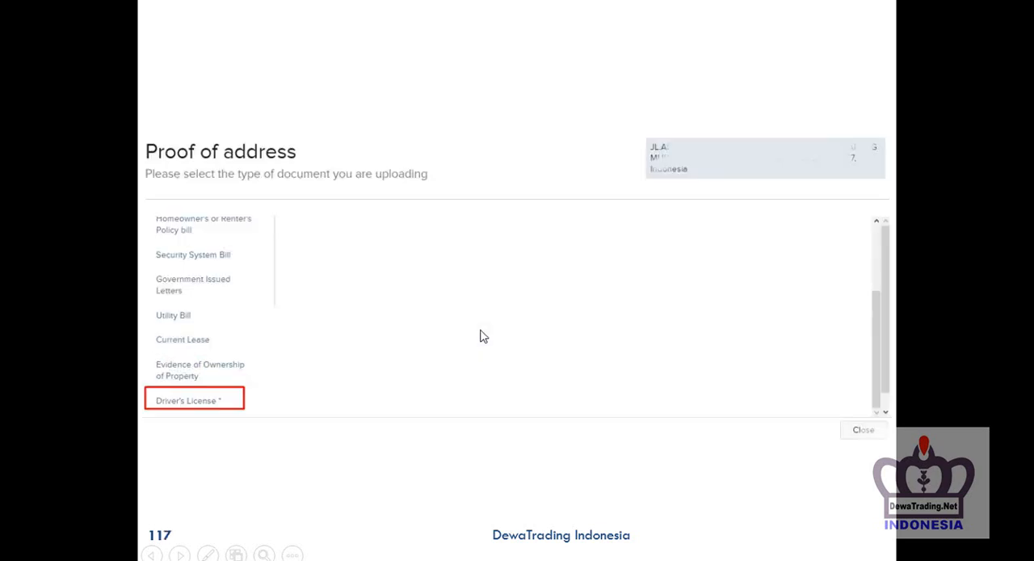
left_click(185, 401)
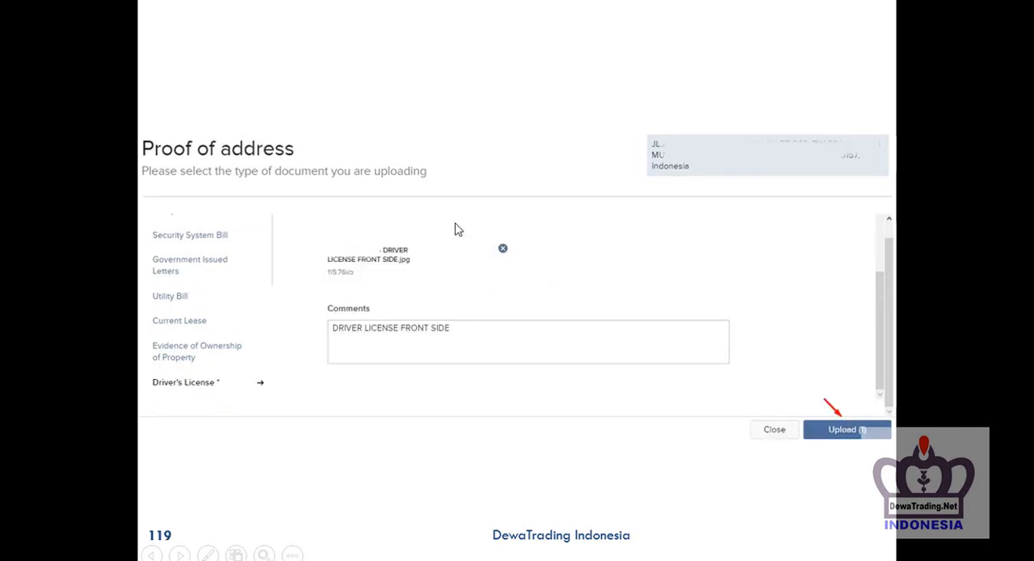
left_click(847, 430)
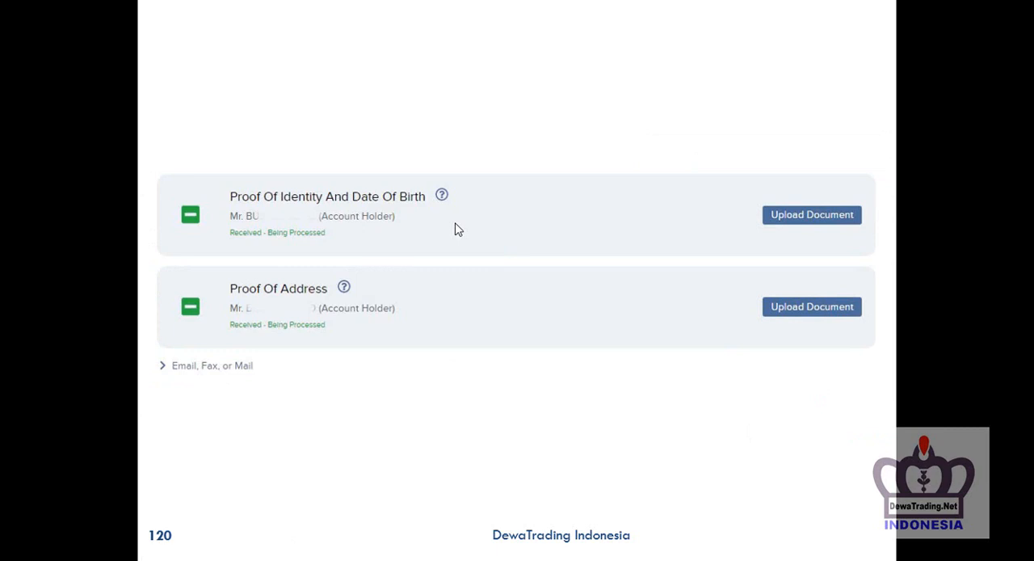
mouse_move(404, 330)
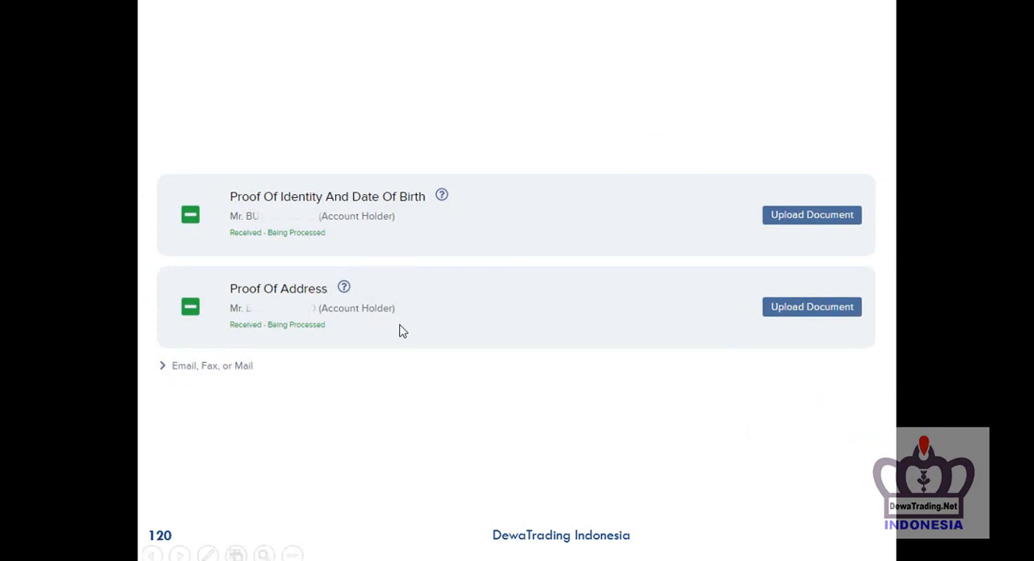
Advance past slide 121's Application Status to slide 122's Connect Your Bank and wire funding options
left_click(180, 553)
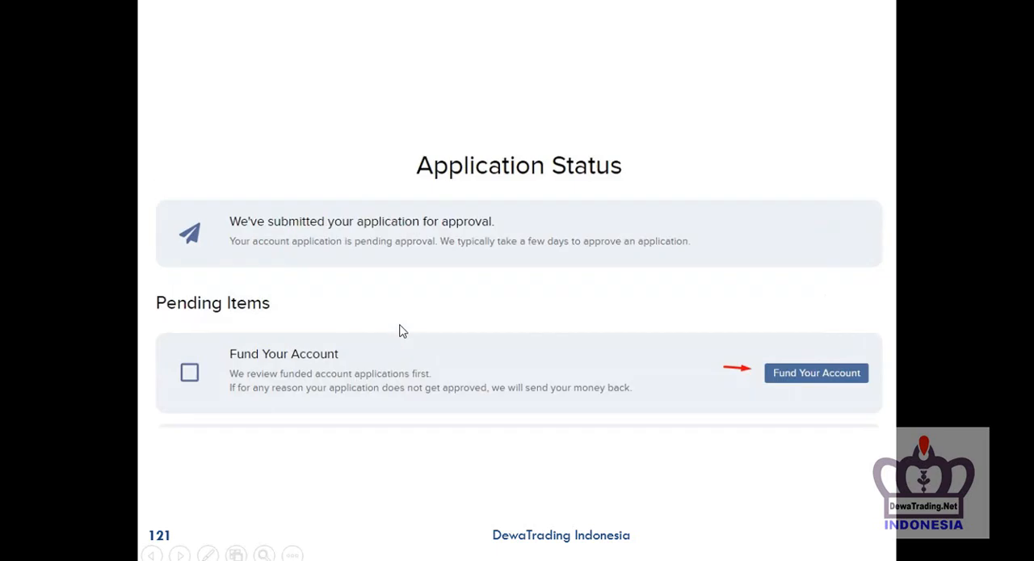
mouse_move(504, 304)
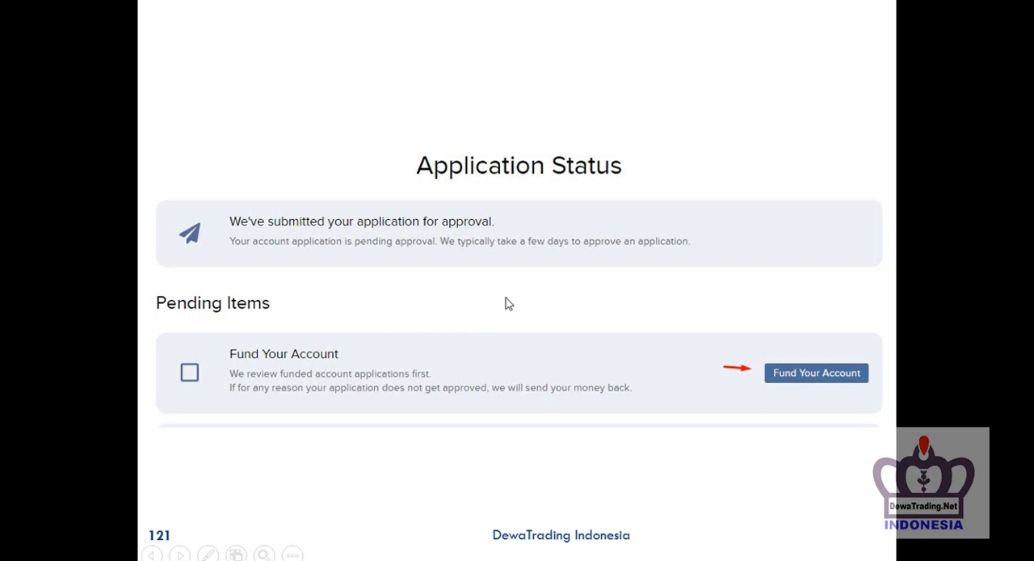
mouse_move(572, 314)
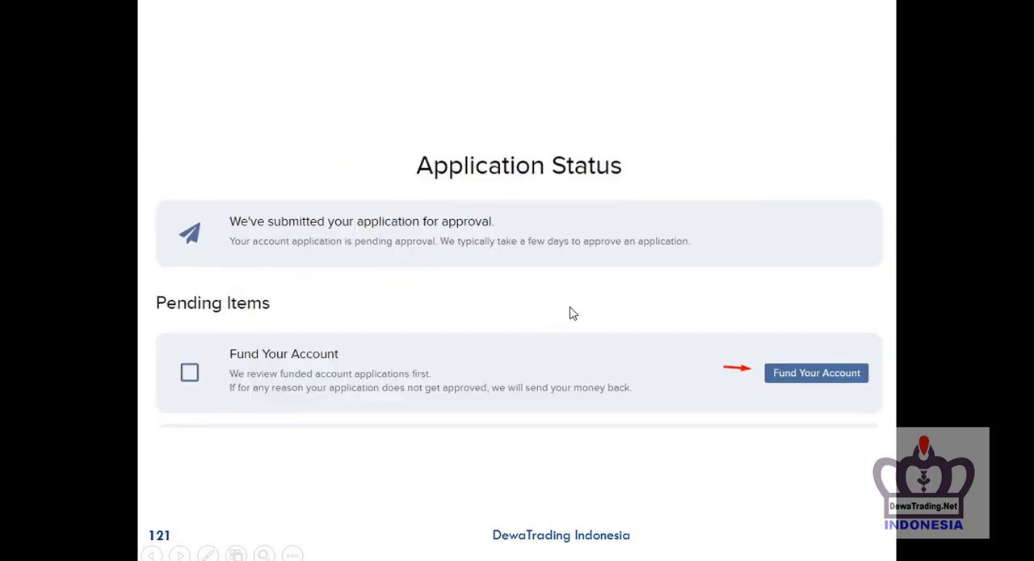
left_click(816, 371)
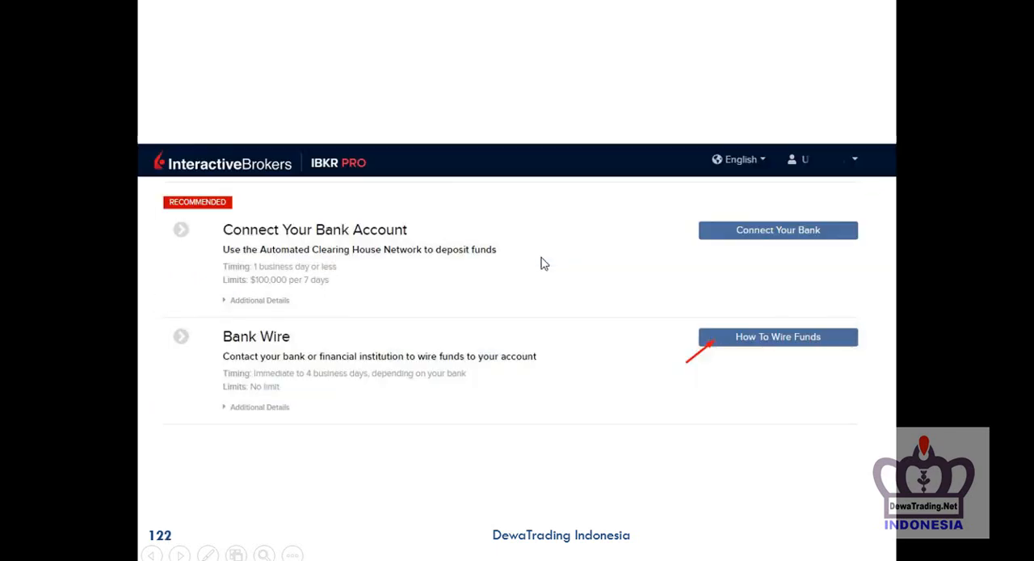
mouse_move(721, 315)
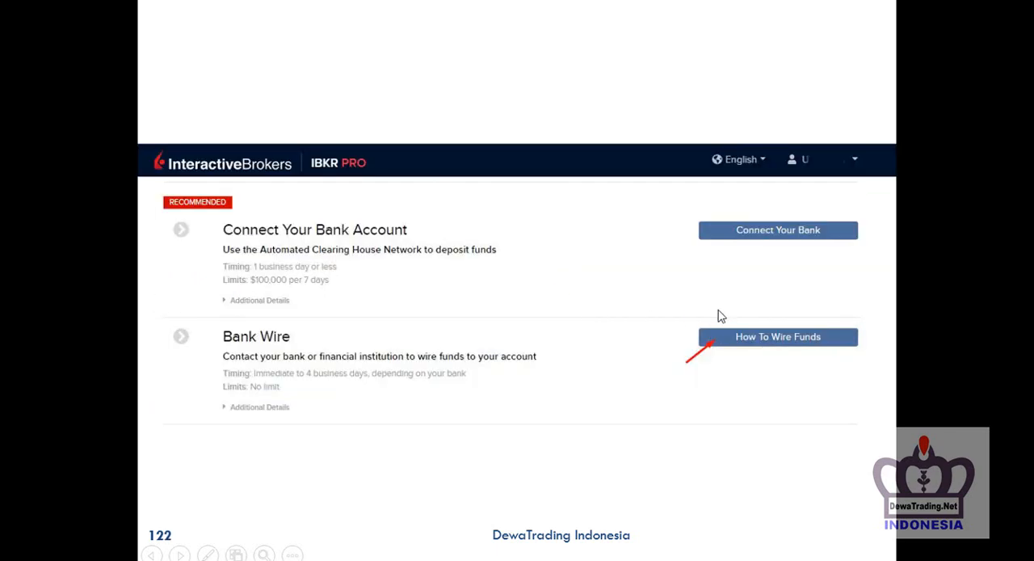
Advance to slide 123, the Make a Deposit form with Bank Central Asia as sending institution
left_click(776, 336)
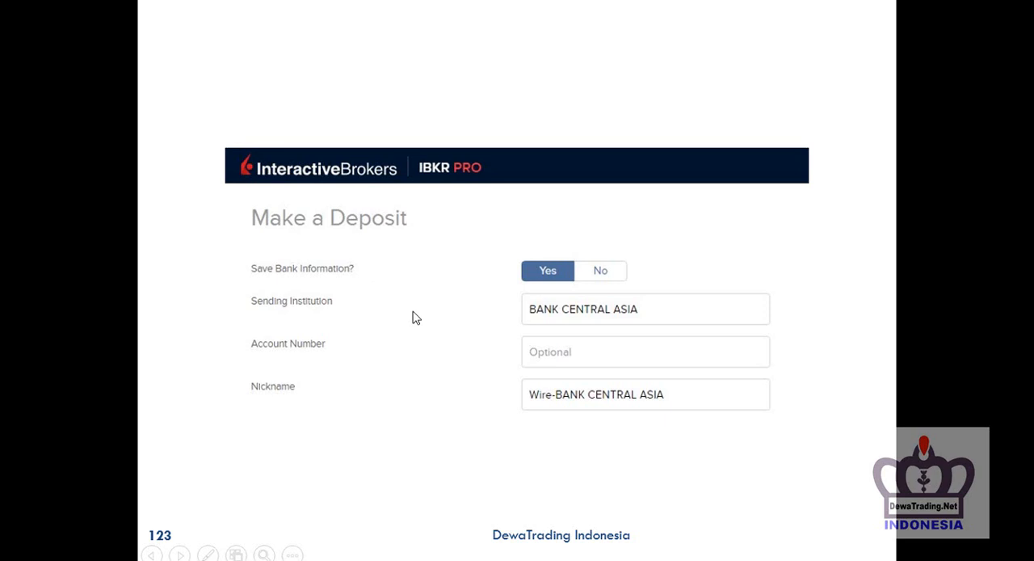
mouse_move(694, 320)
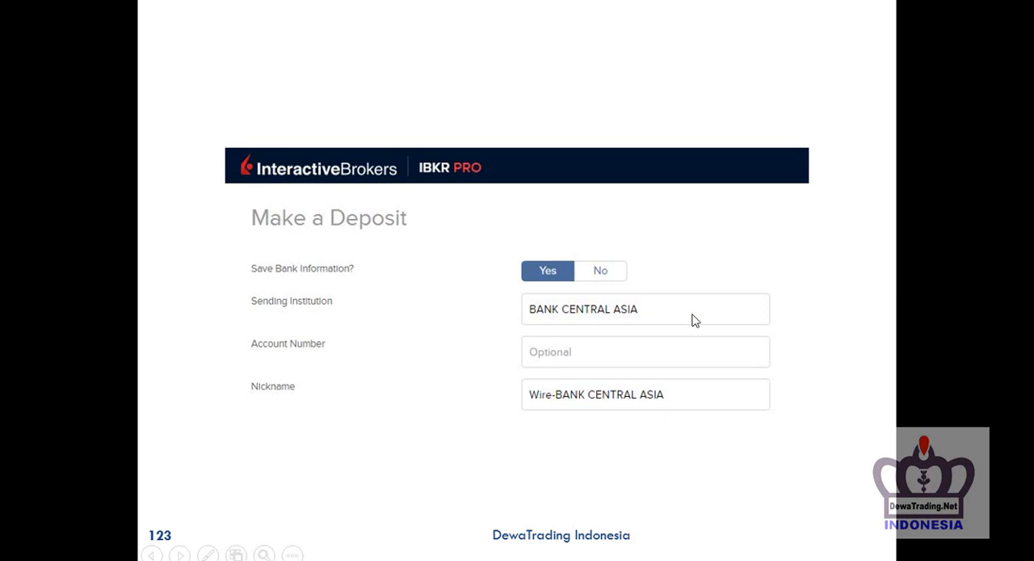
mouse_move(396, 328)
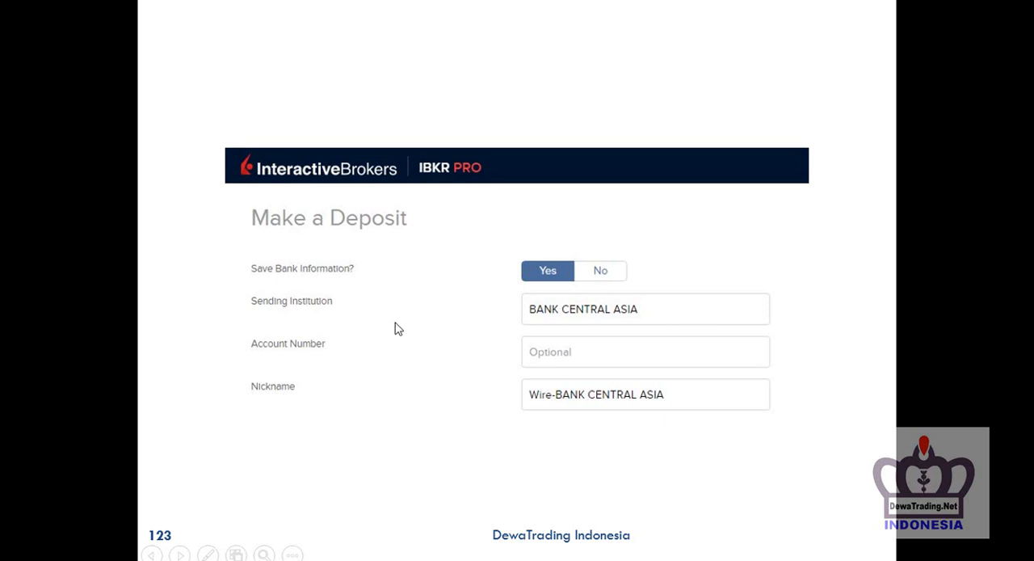
mouse_move(596, 404)
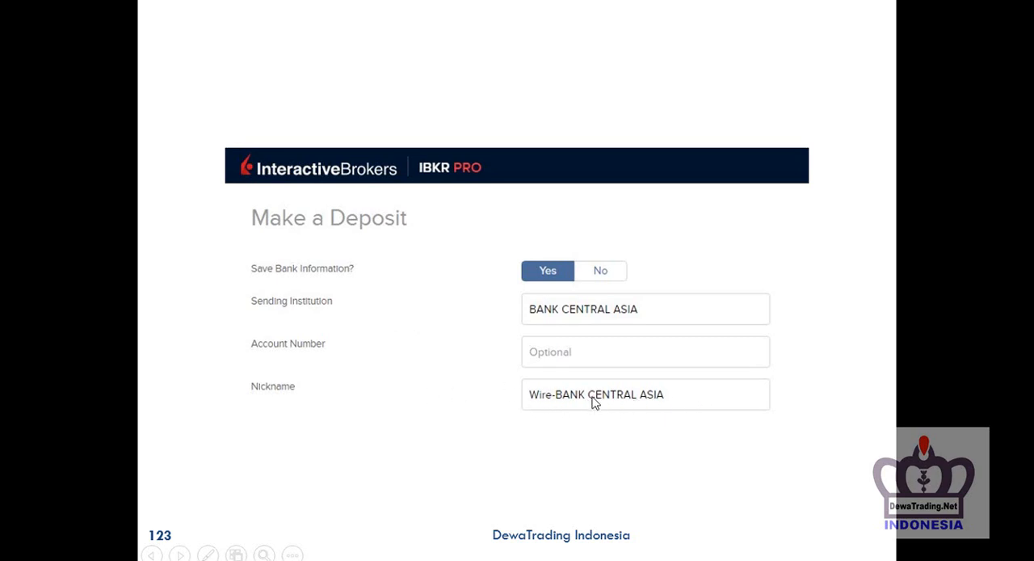
mouse_move(426, 378)
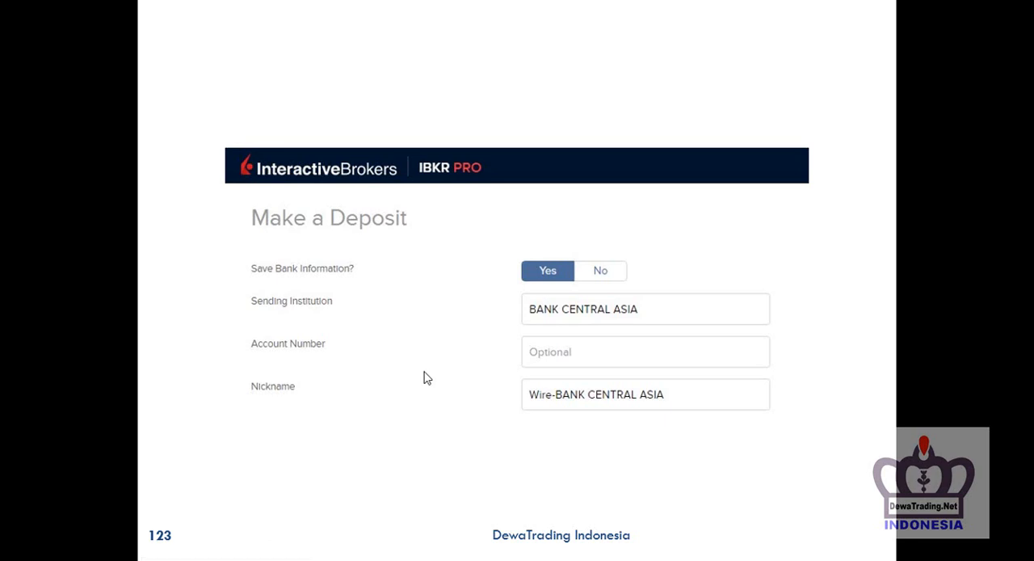
mouse_move(578, 381)
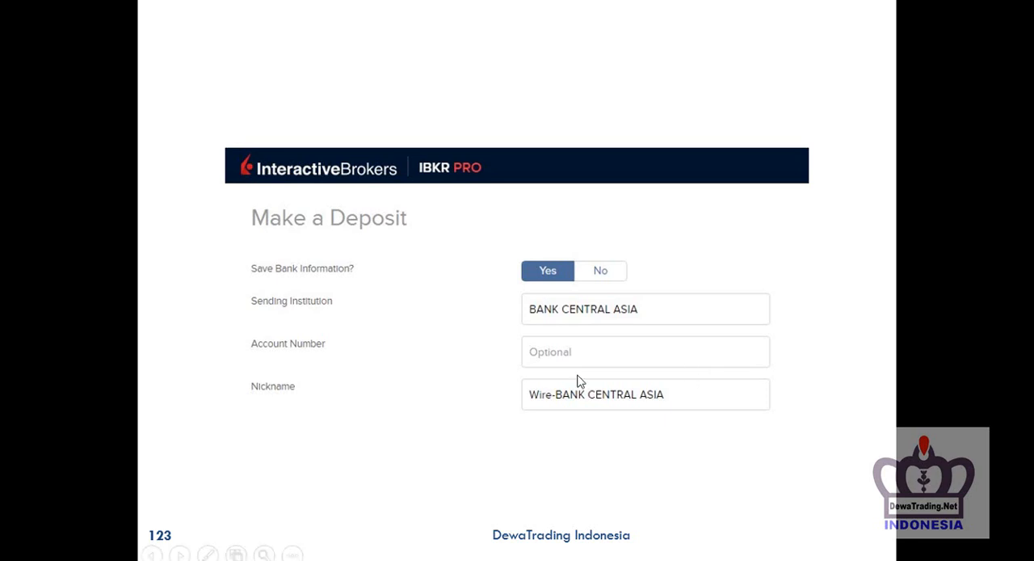
mouse_move(601, 359)
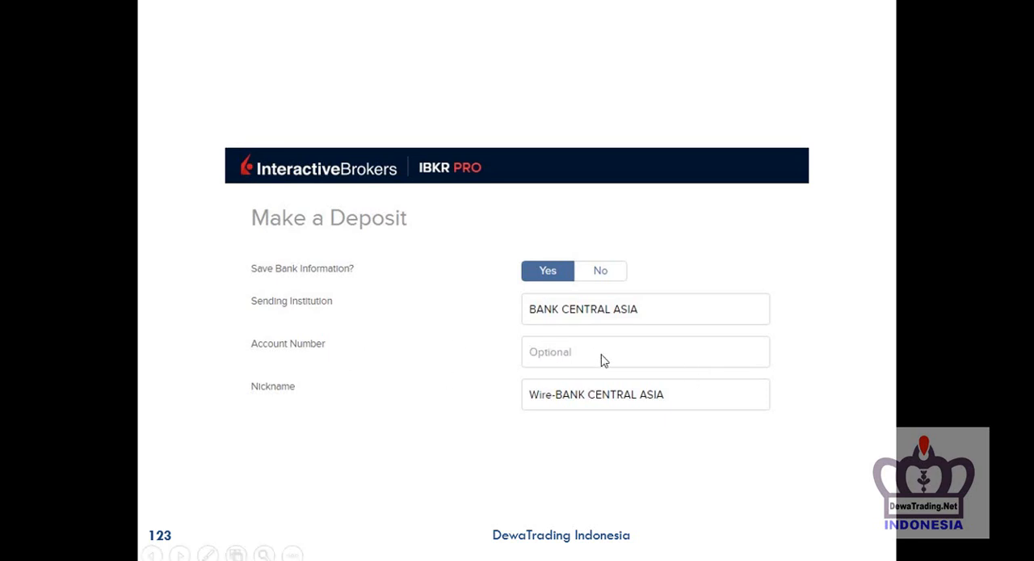